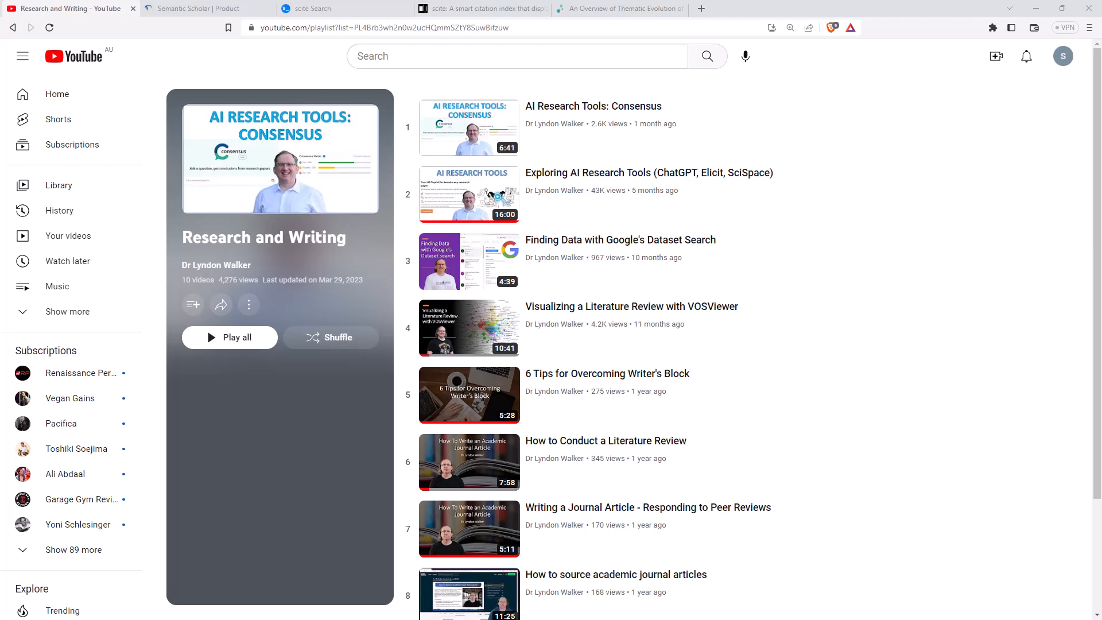
pyautogui.moveTo(912, 204)
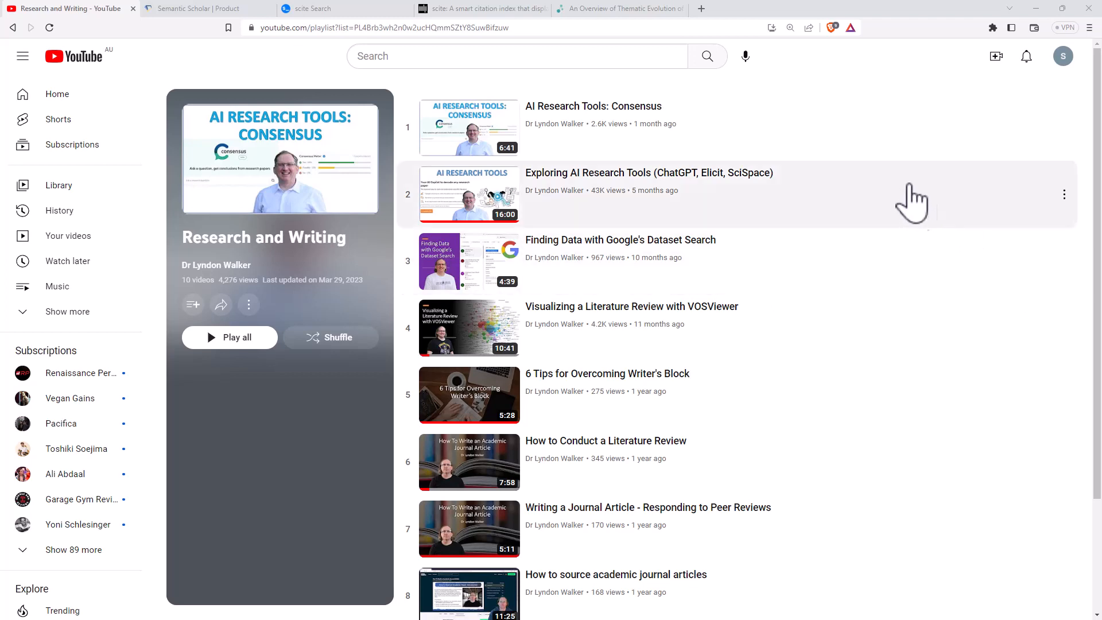
pyautogui.moveTo(825, 17)
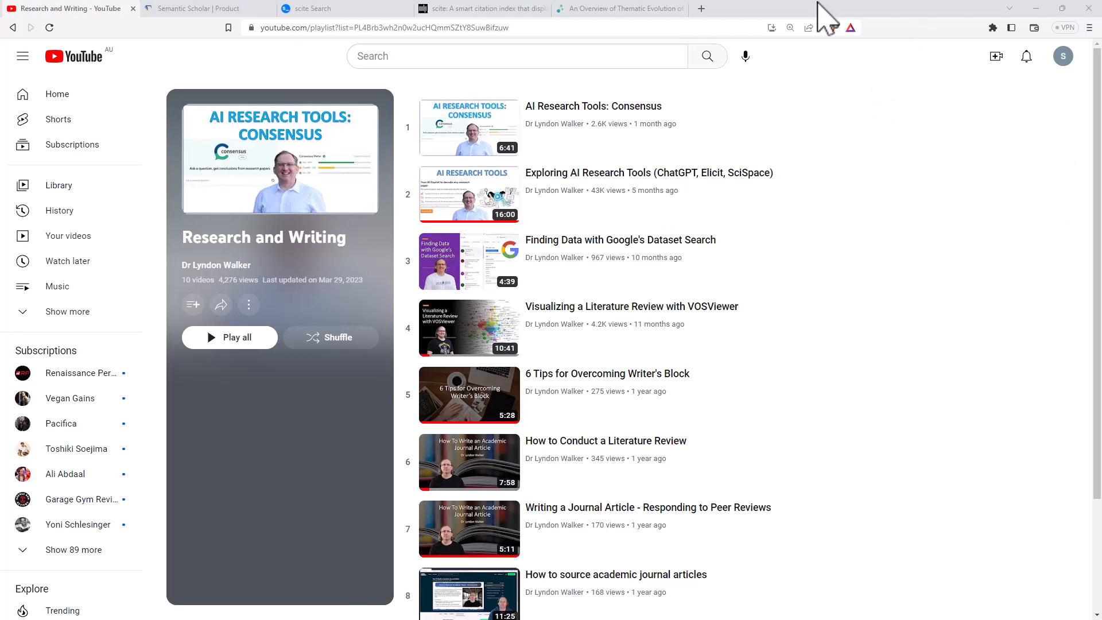
pyautogui.moveTo(830, 67)
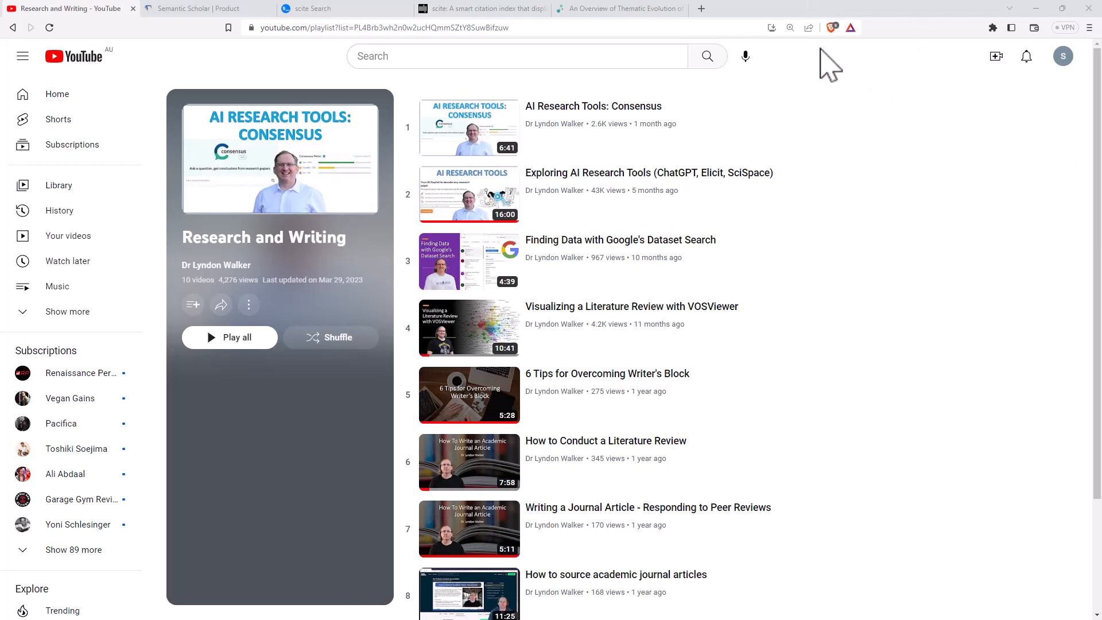
pyautogui.moveTo(626, 133)
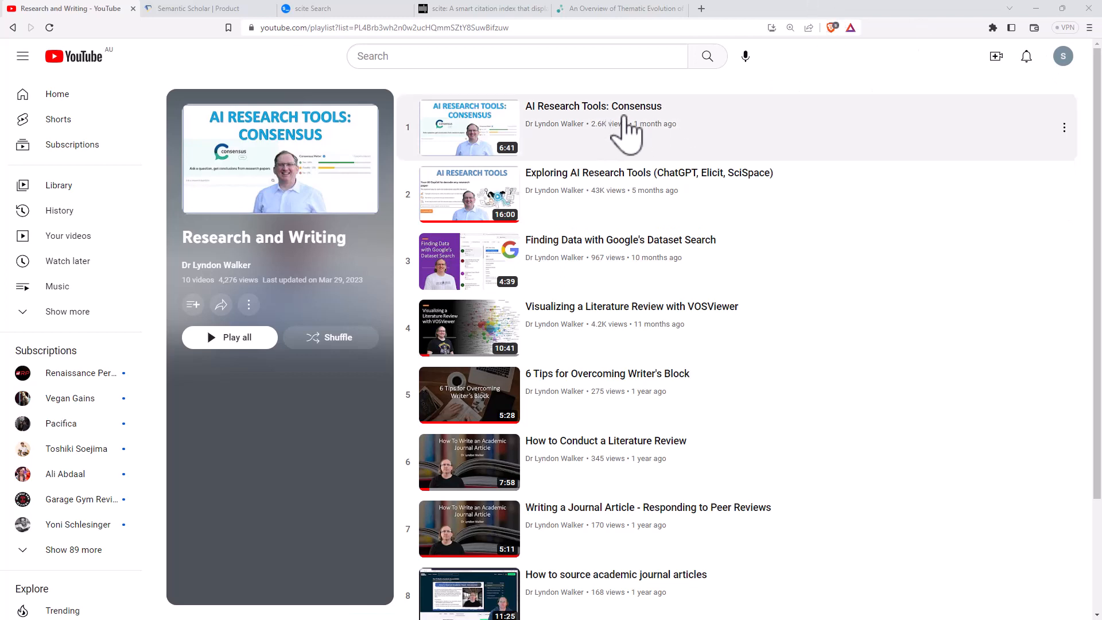
pyautogui.moveTo(625, 133)
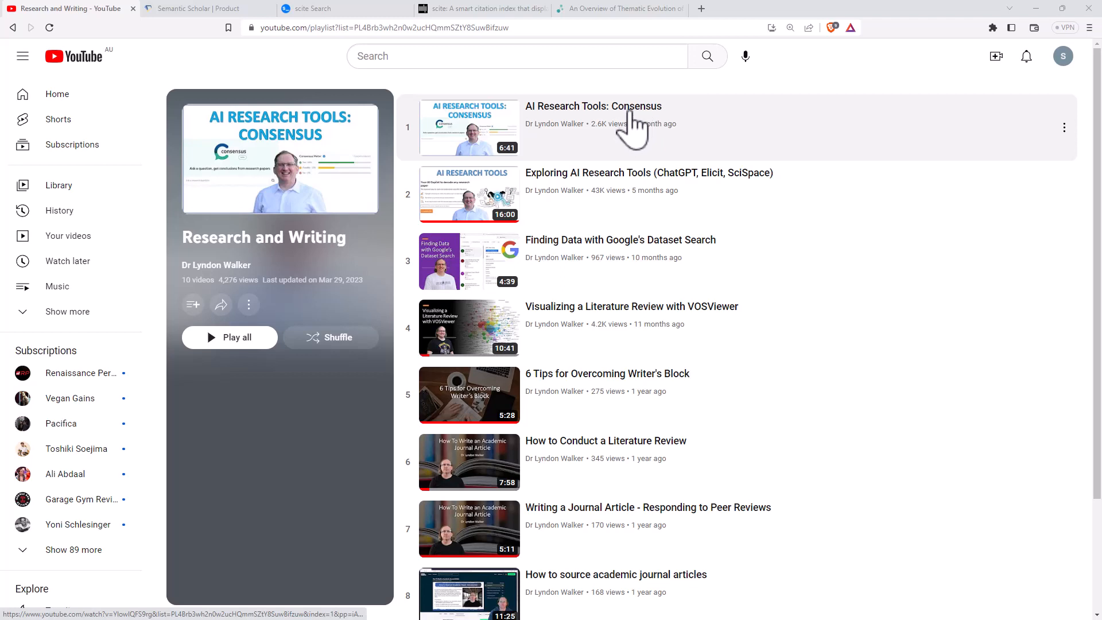
pyautogui.moveTo(680, 160)
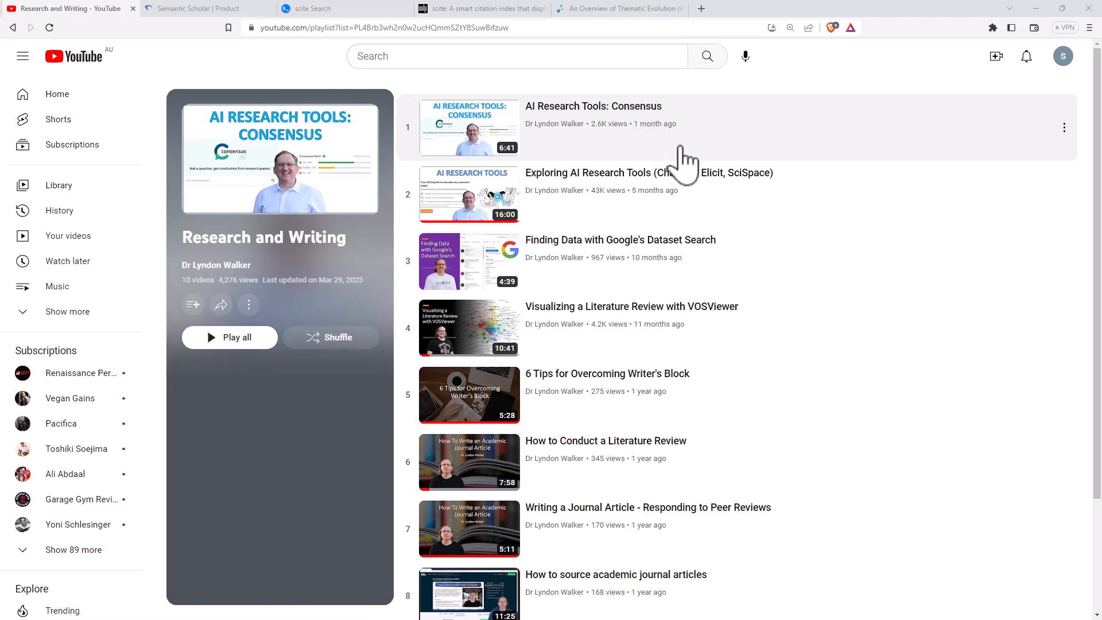
pyautogui.moveTo(757, 200)
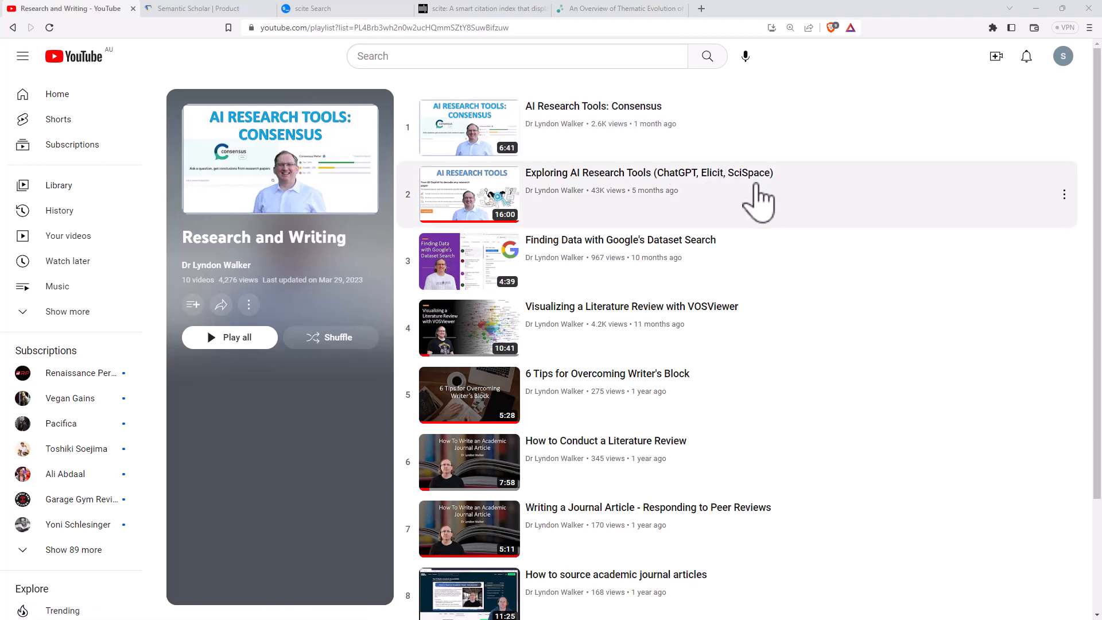
pyautogui.moveTo(762, 192)
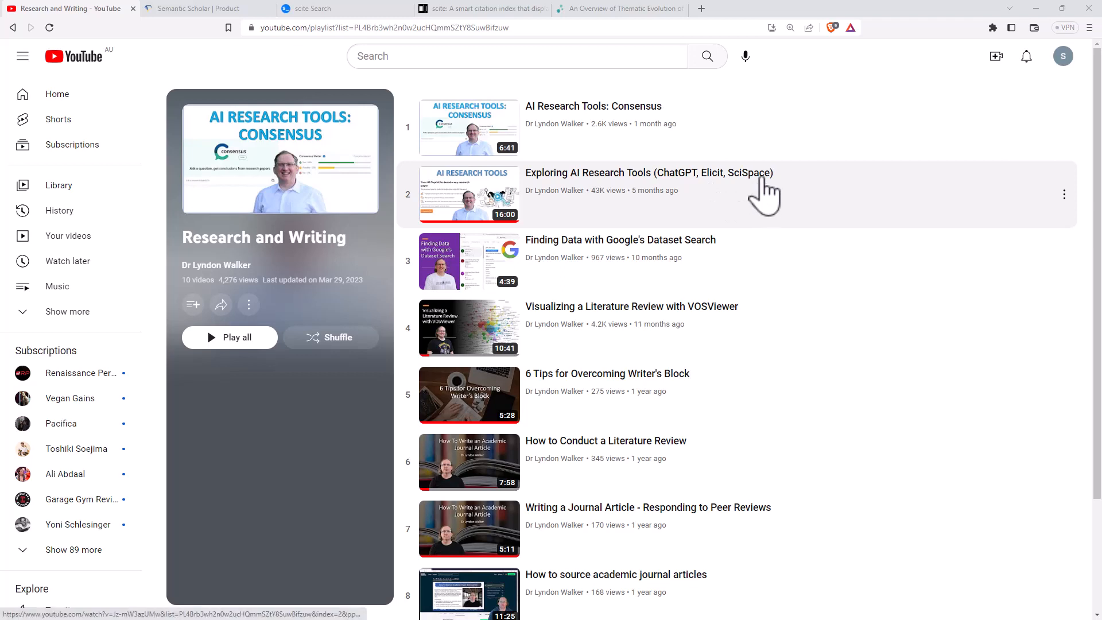
pyautogui.moveTo(765, 193)
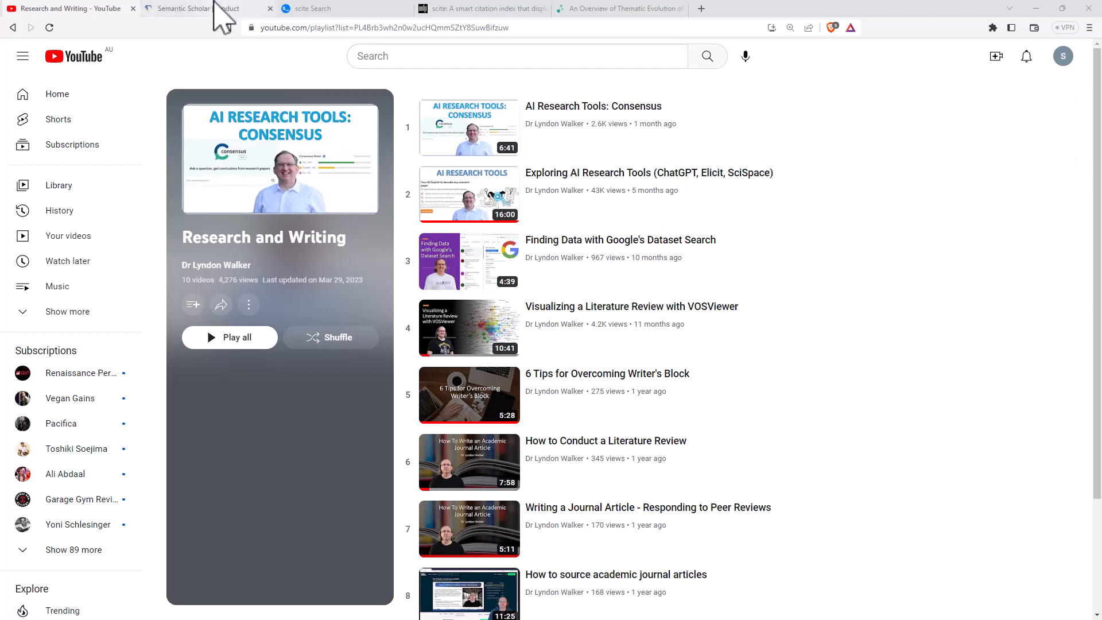
# - Read the product page down through Scan Papers Faster with TLDRs to Highly Influential Citations, highlighting 'TLDRs'
pyautogui.click(197, 8)
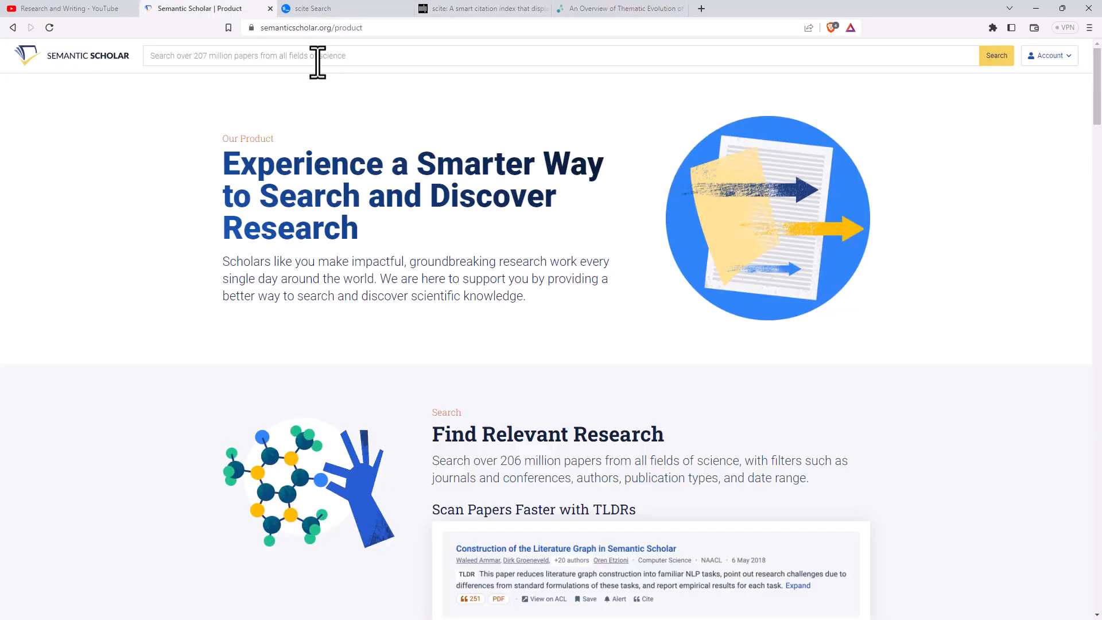
pyautogui.moveTo(331, 144)
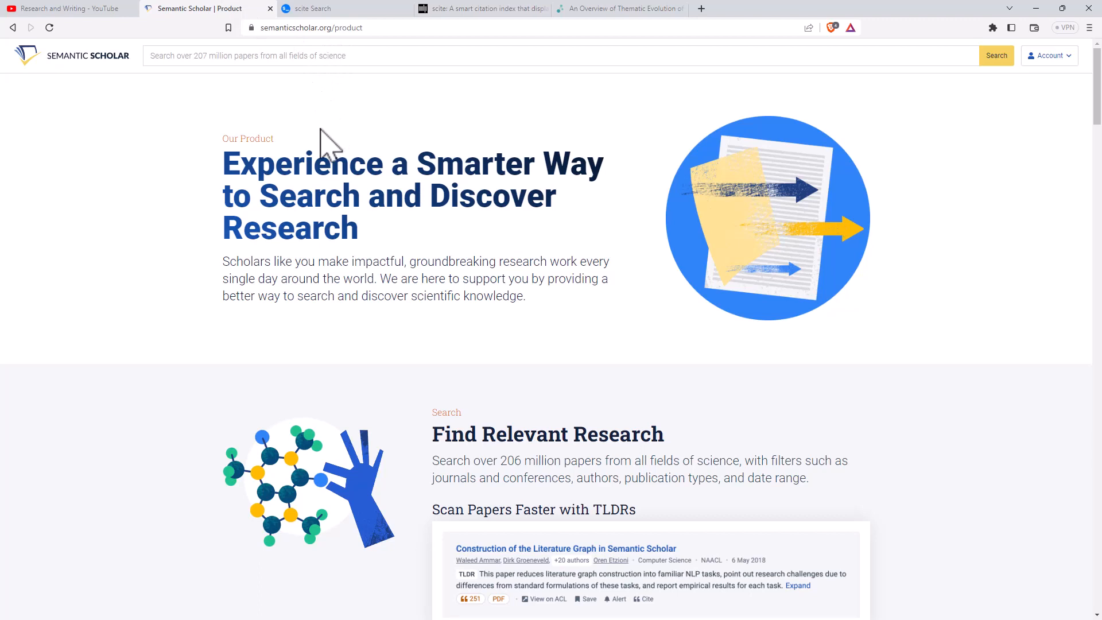
pyautogui.moveTo(386, 137)
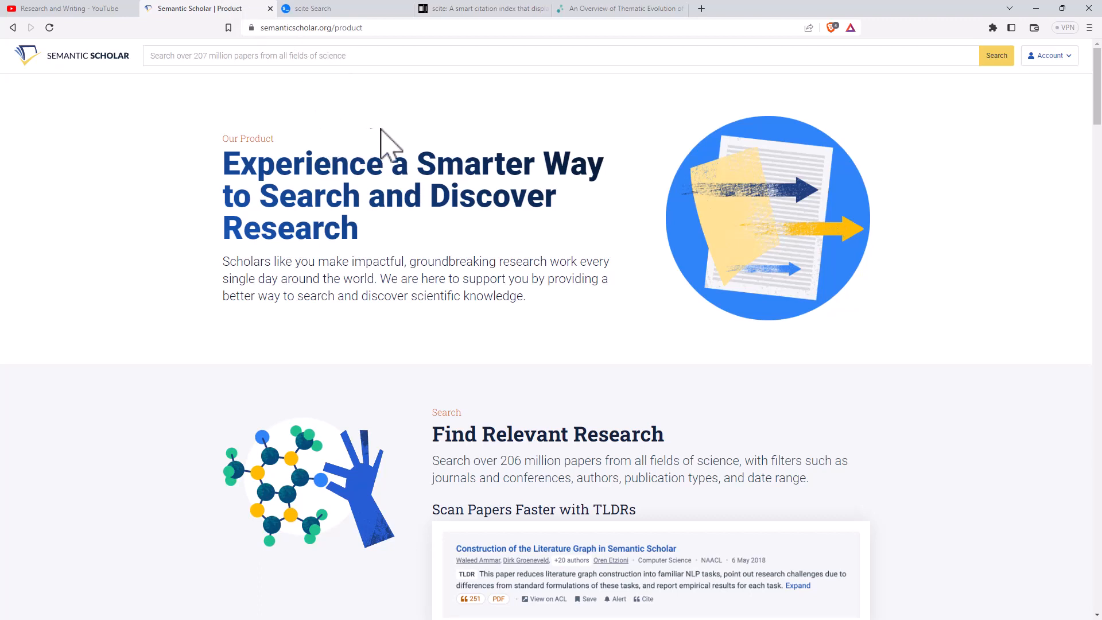
pyautogui.moveTo(484, 214)
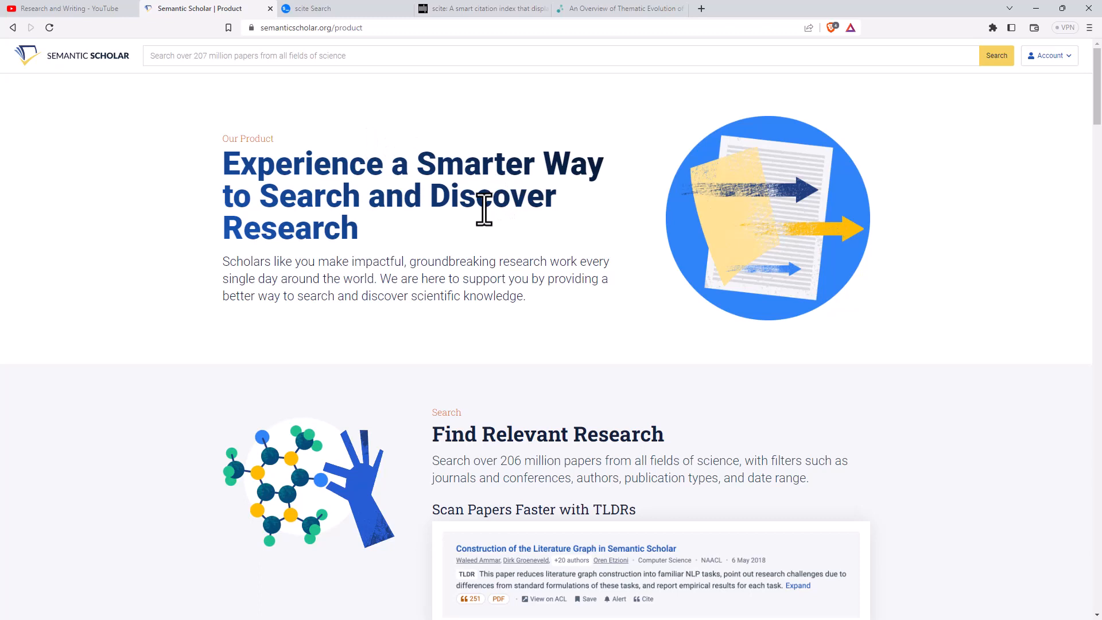
pyautogui.scroll(-3)
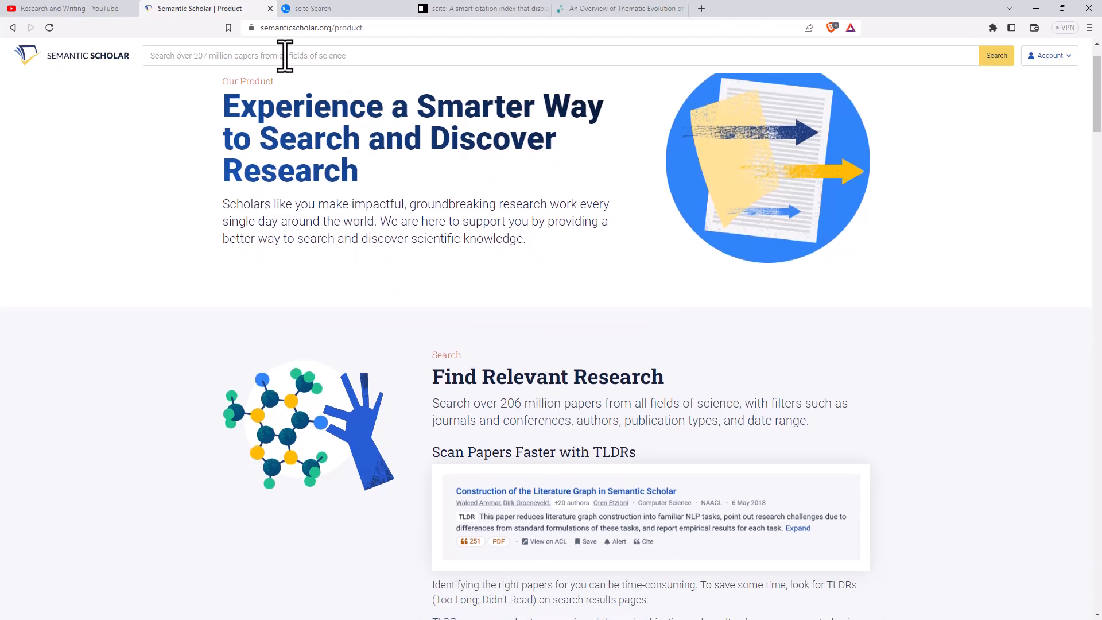
pyautogui.moveTo(383, 115)
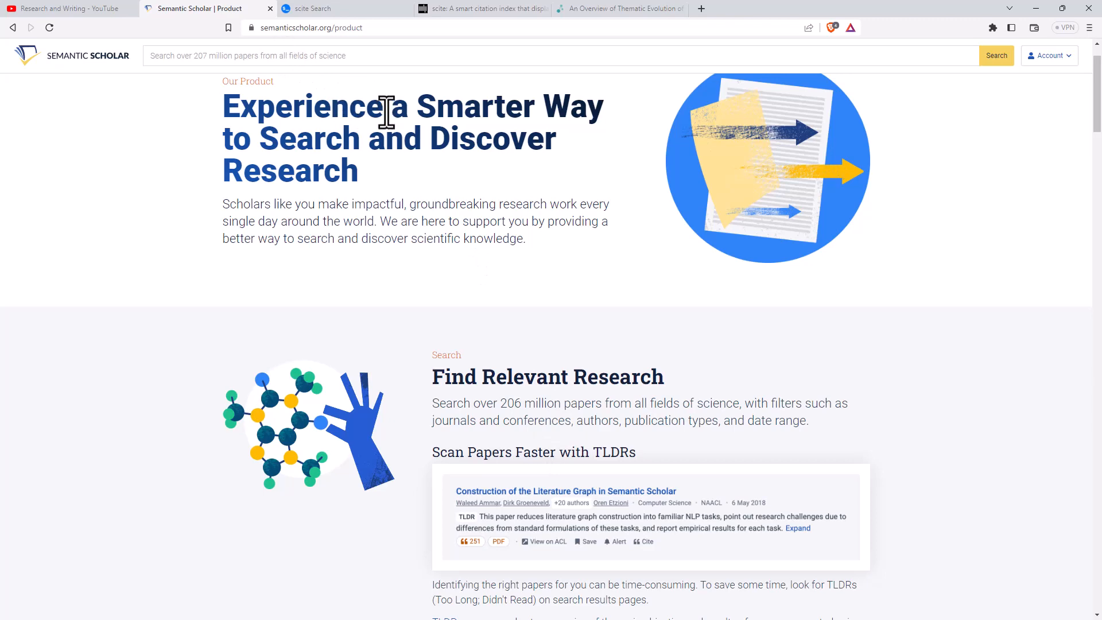
pyautogui.moveTo(544, 208)
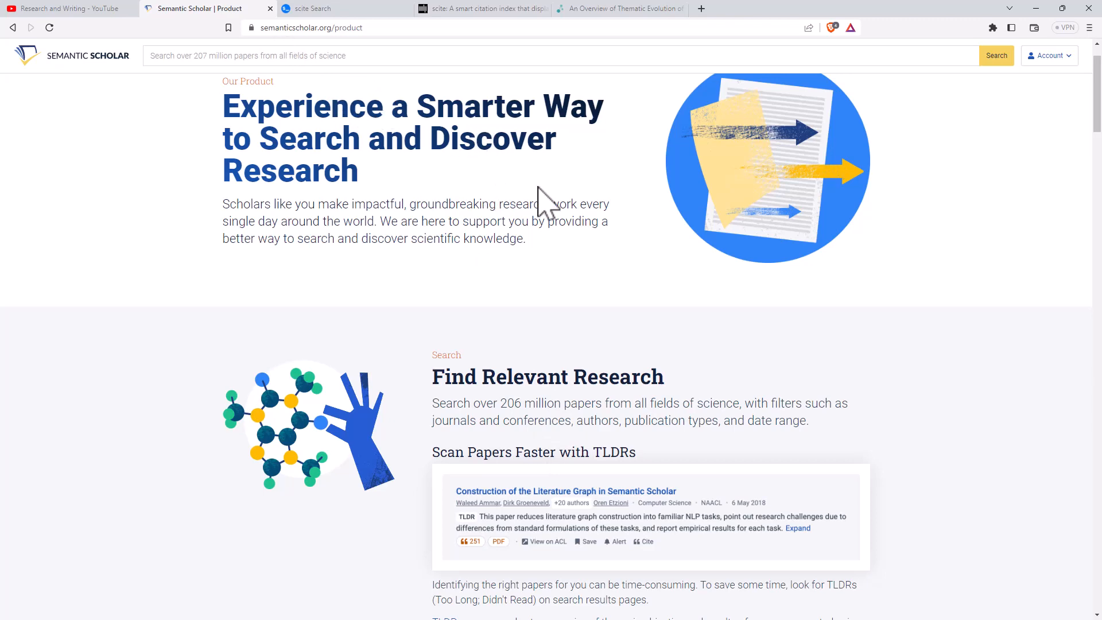
pyautogui.scroll(-3)
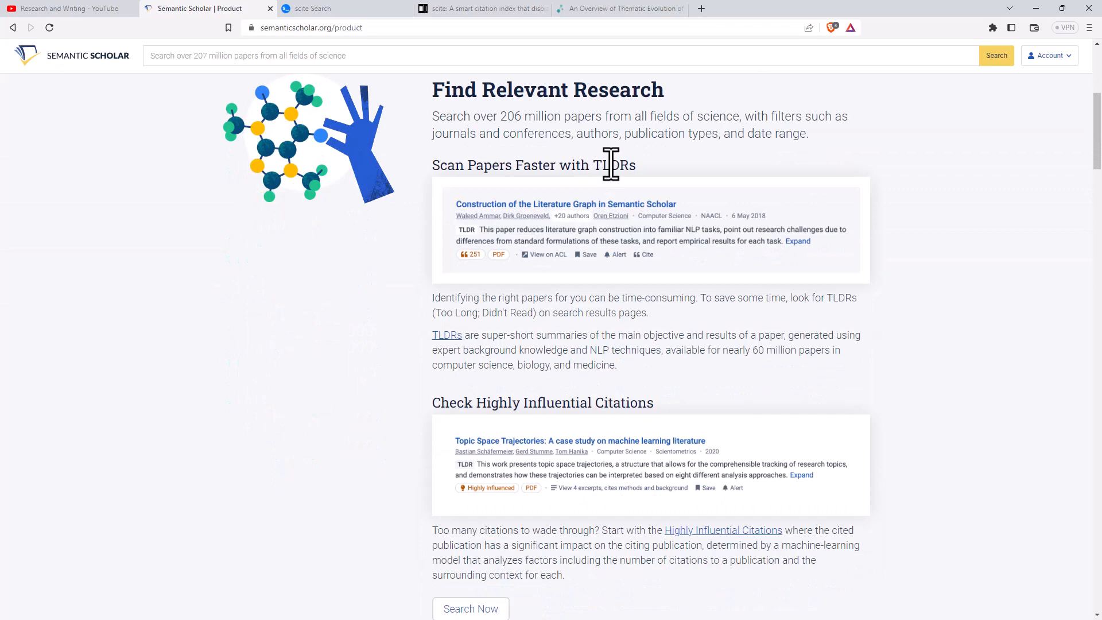
pyautogui.doubleClick(615, 165)
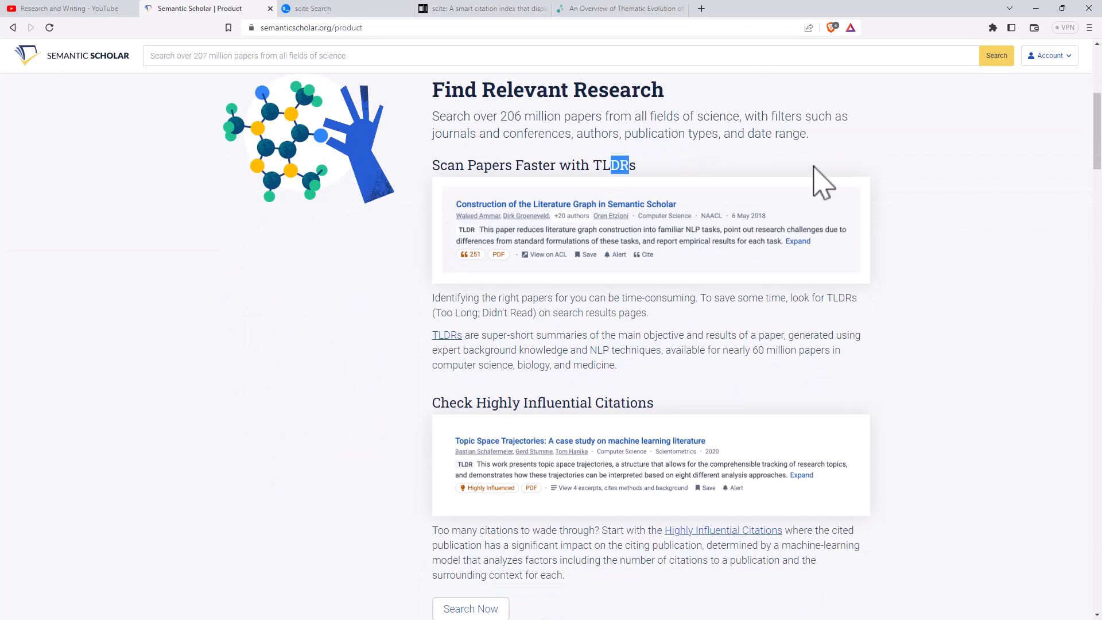
pyautogui.scroll(-3)
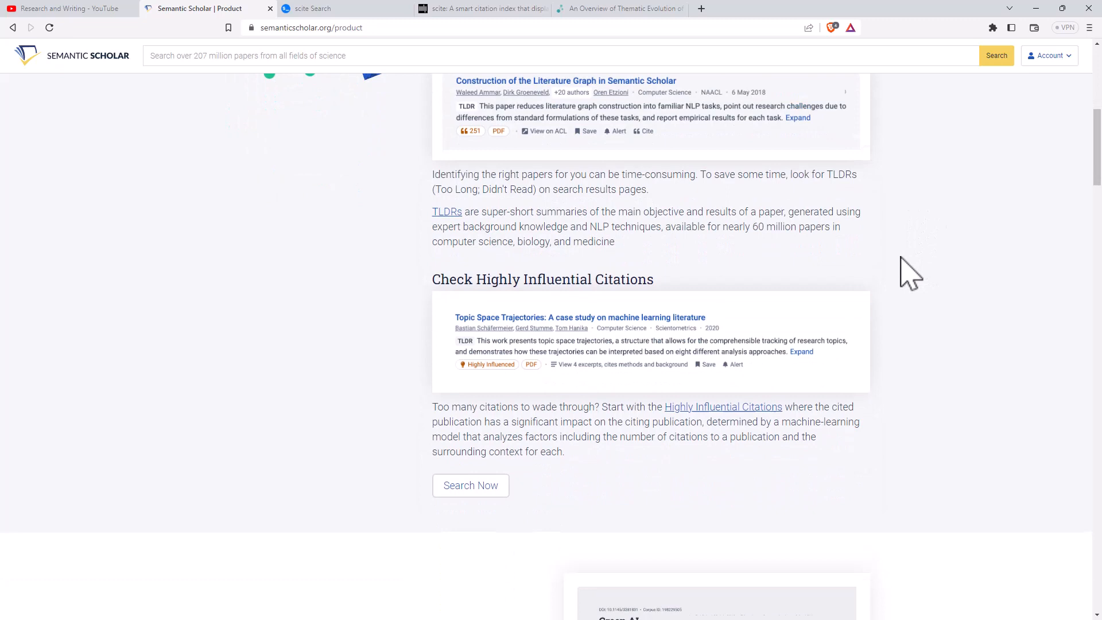
pyautogui.scroll(-3)
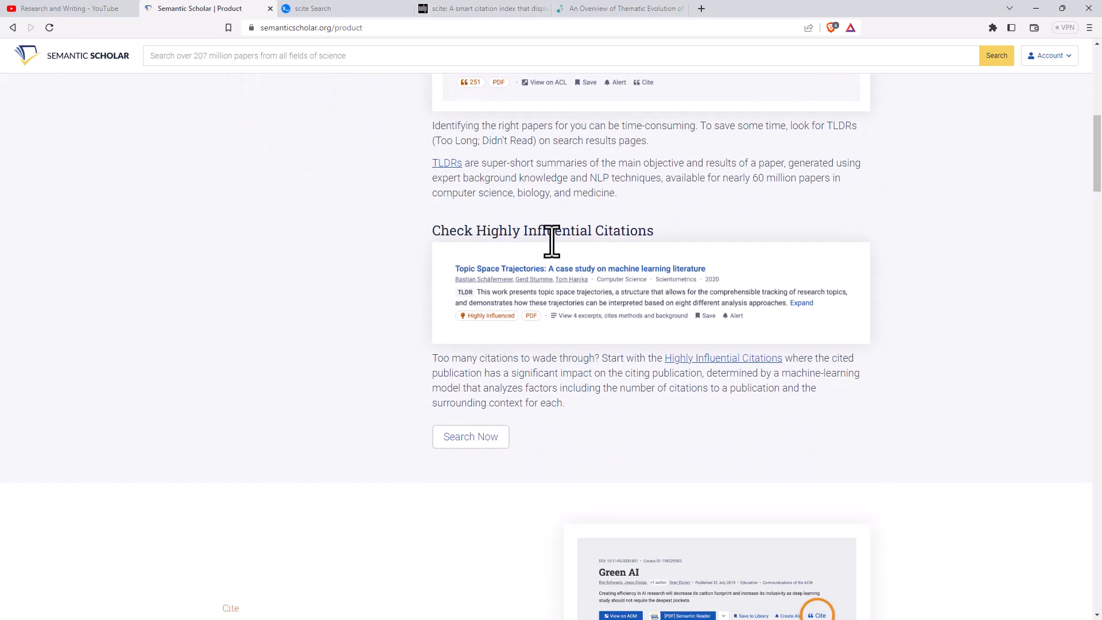
pyautogui.moveTo(586, 256)
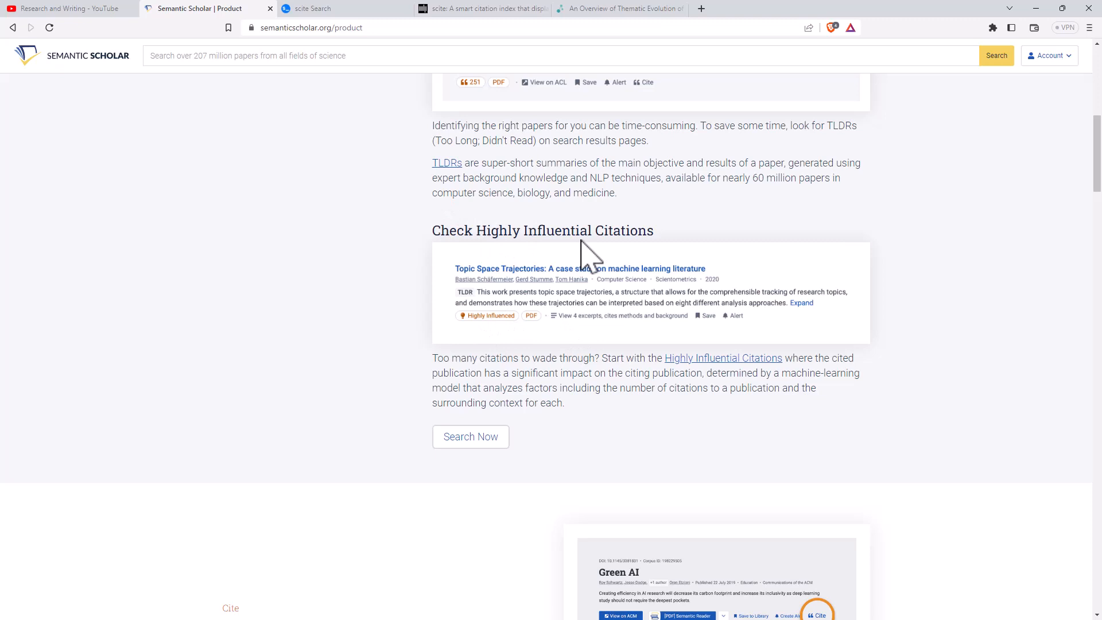
pyautogui.moveTo(988, 280)
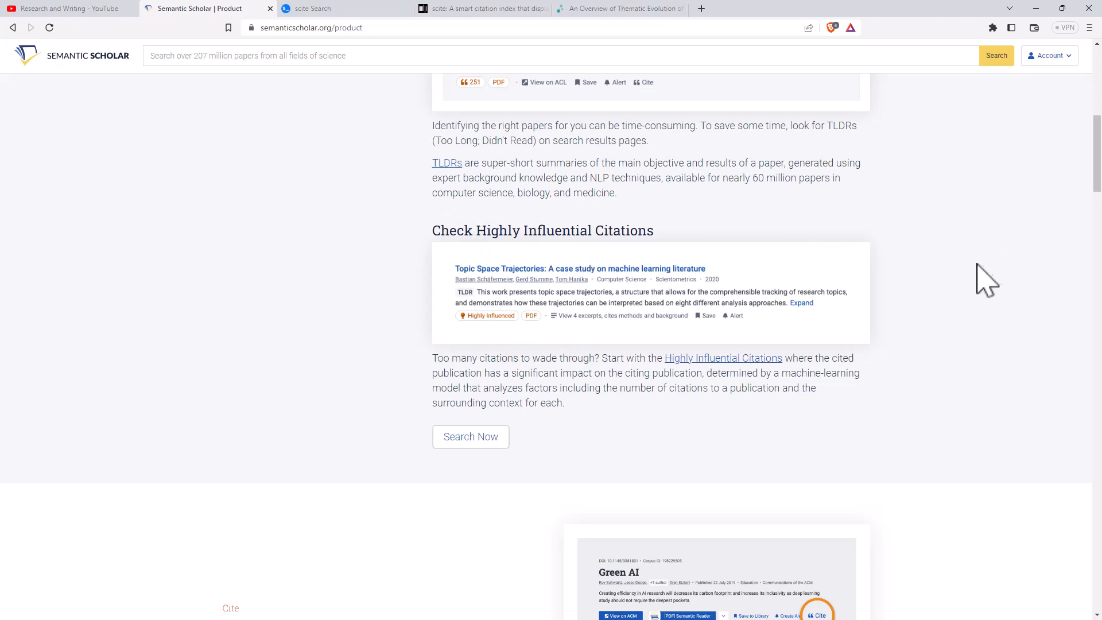
pyautogui.moveTo(1024, 206)
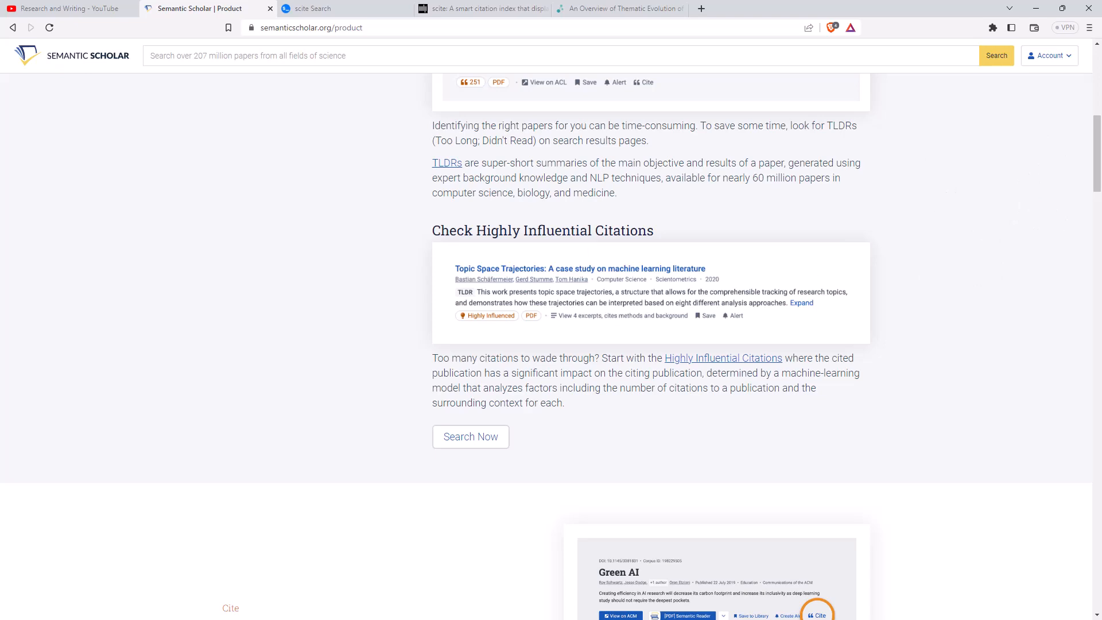
# - Scroll down to the Cite Any Paper section listing BibTeX, MLA, APA and Chicago formats
pyautogui.scroll(-3)
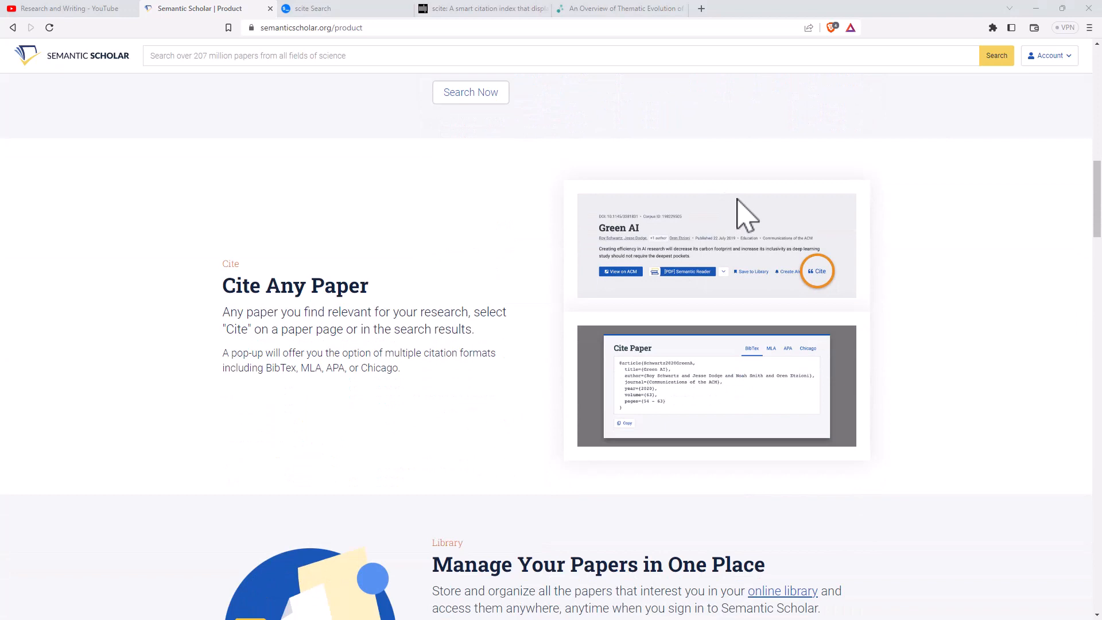
pyautogui.moveTo(636, 309)
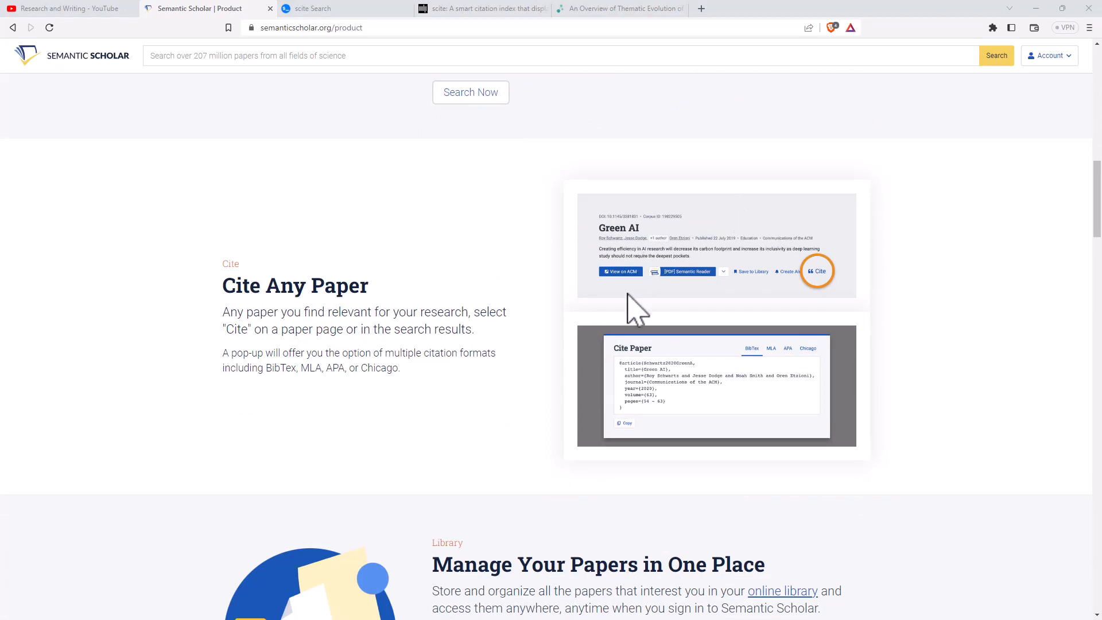
pyautogui.moveTo(665, 401)
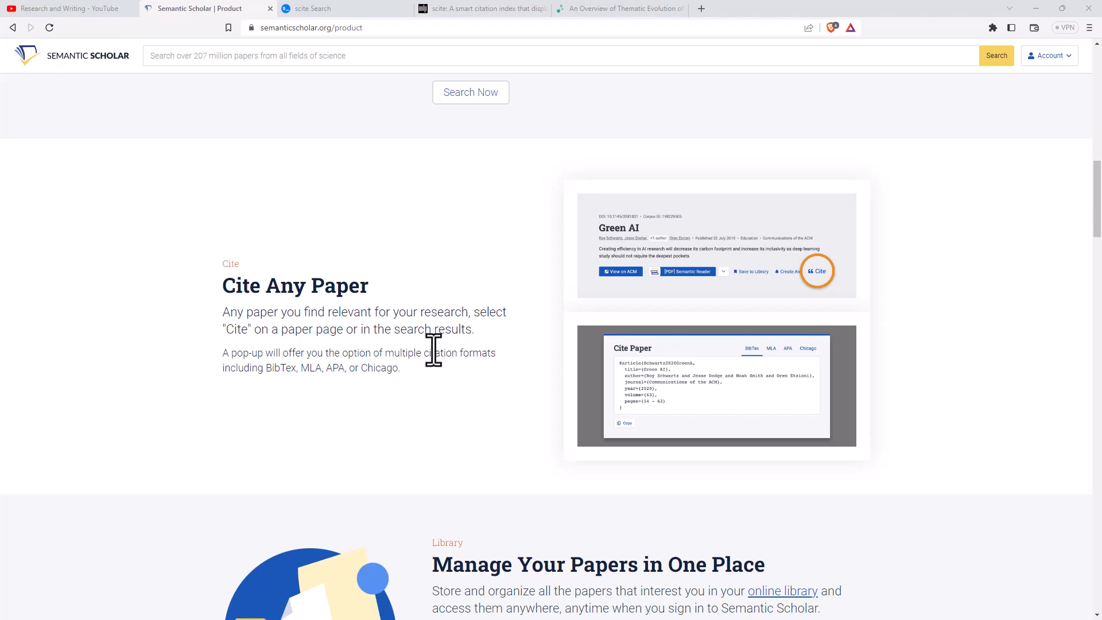
pyautogui.moveTo(458, 340)
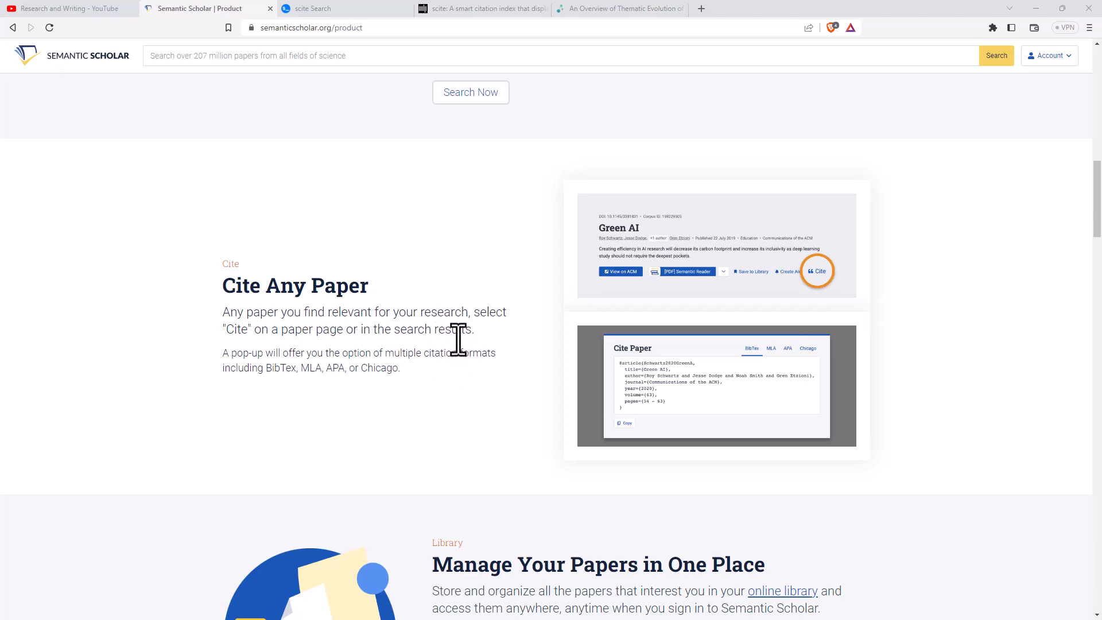
pyautogui.moveTo(443, 330)
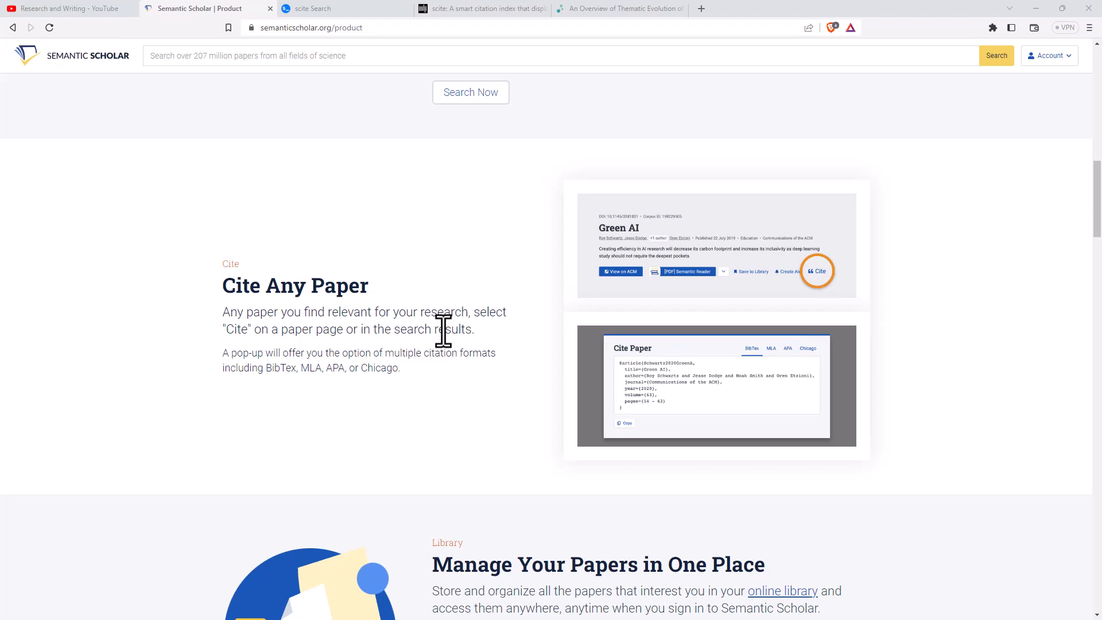
pyautogui.moveTo(423, 324)
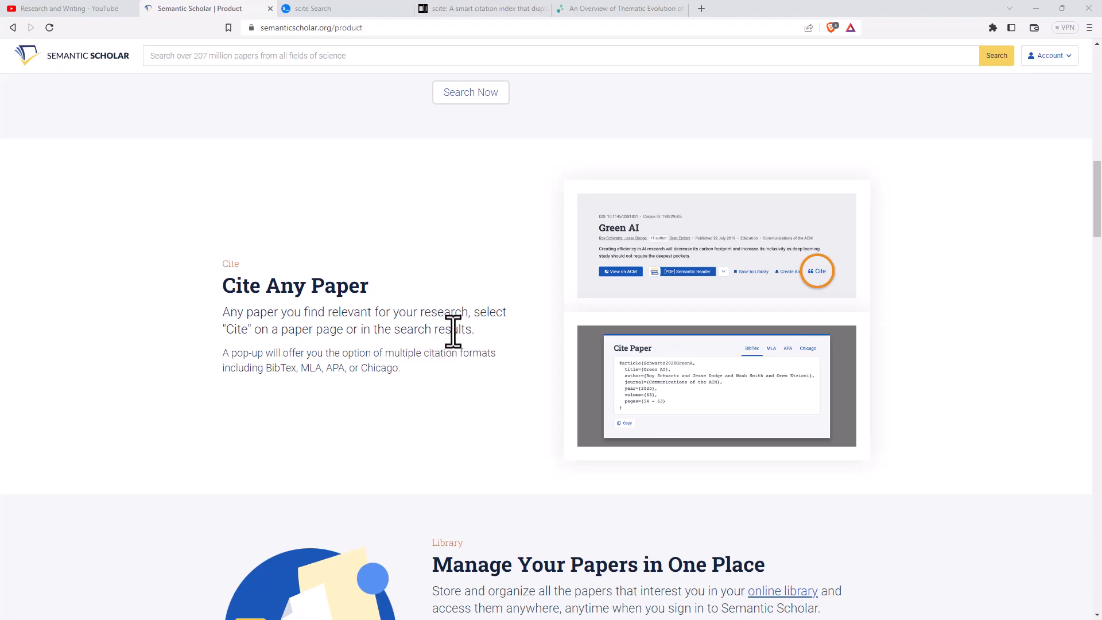
pyautogui.scroll(-3)
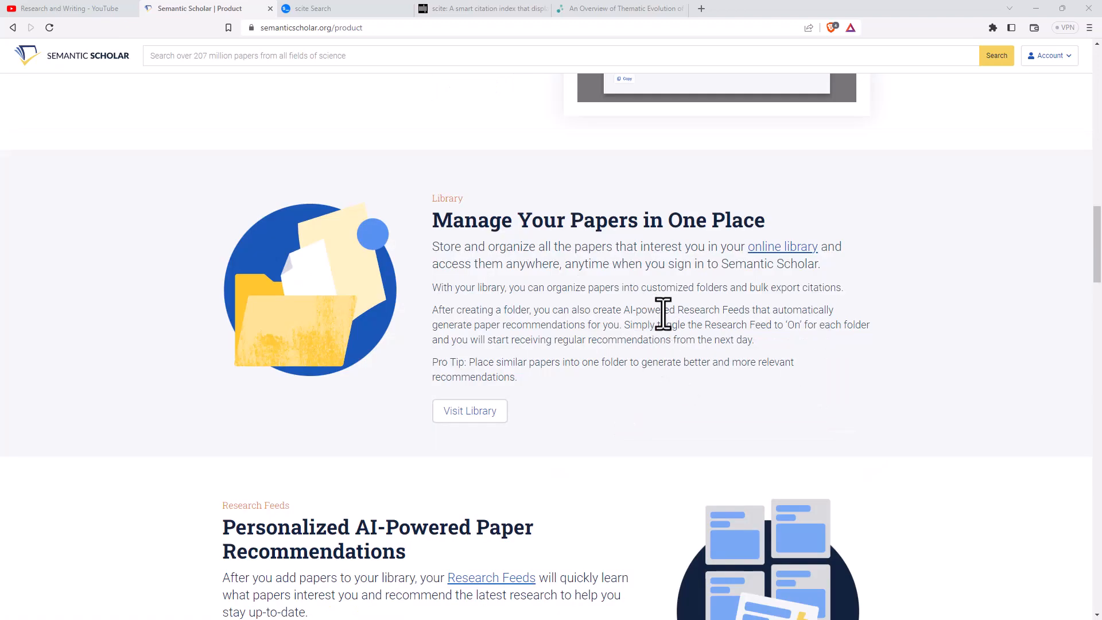
pyautogui.moveTo(596, 247)
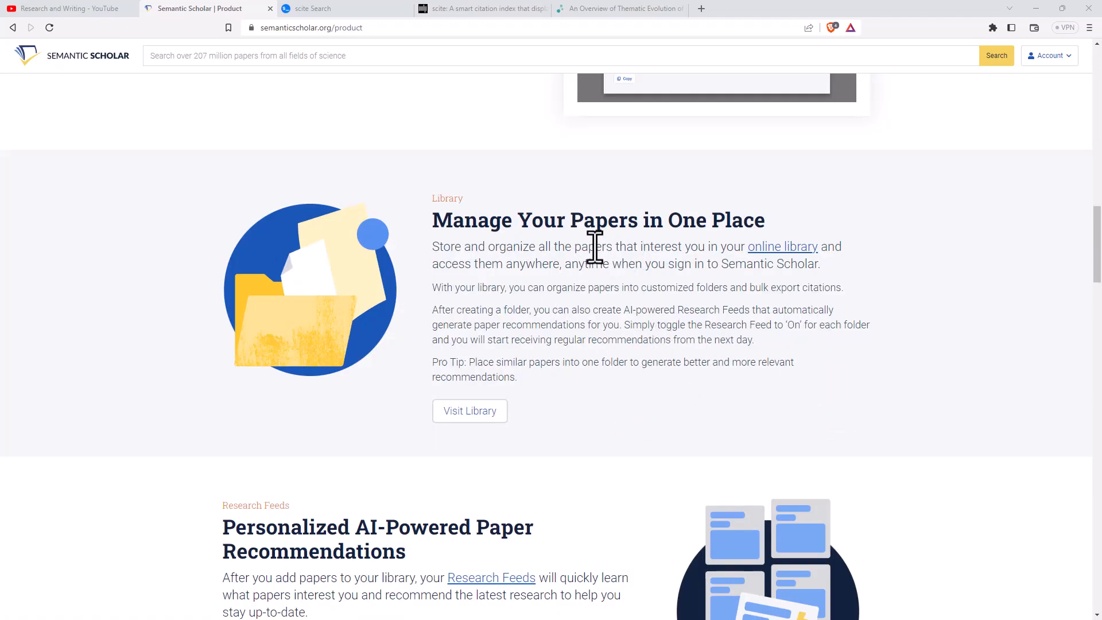
pyautogui.moveTo(544, 249)
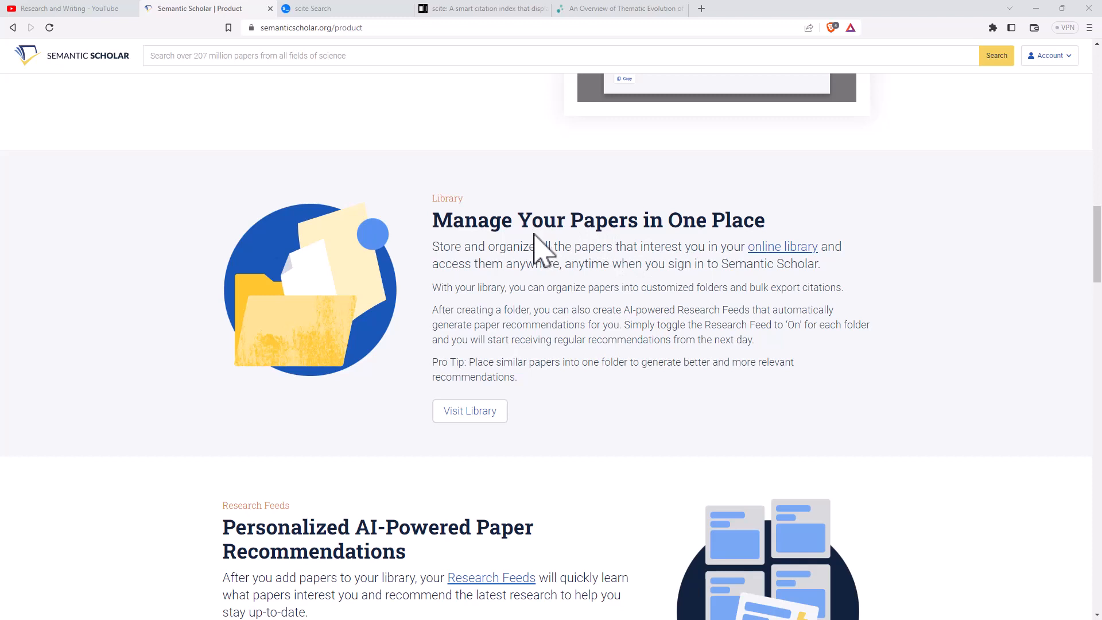
pyautogui.moveTo(682, 336)
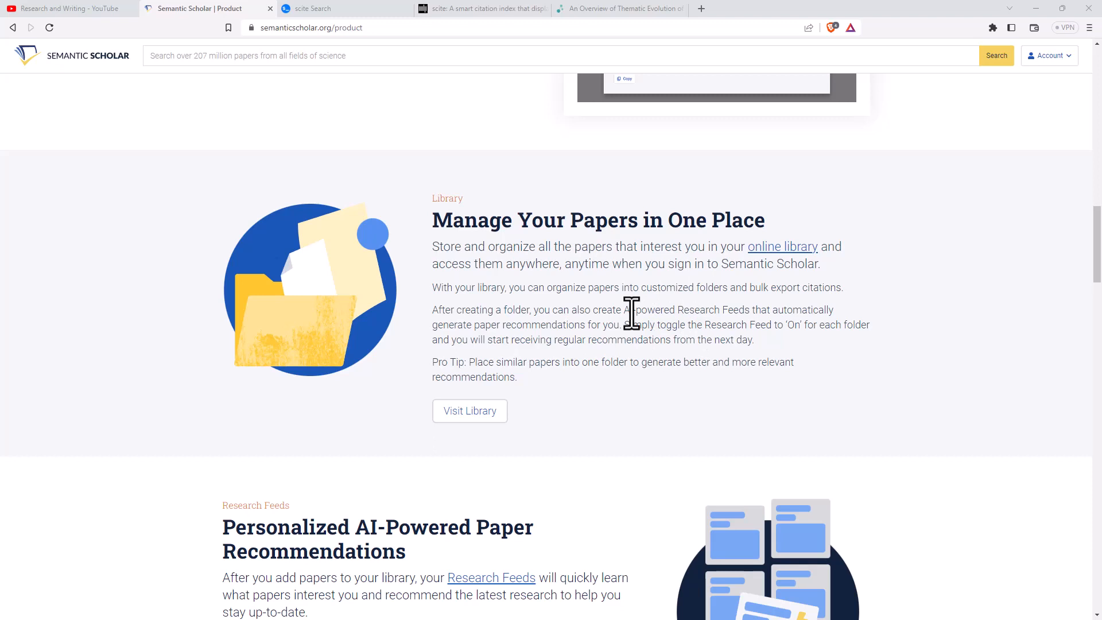
pyautogui.moveTo(675, 330)
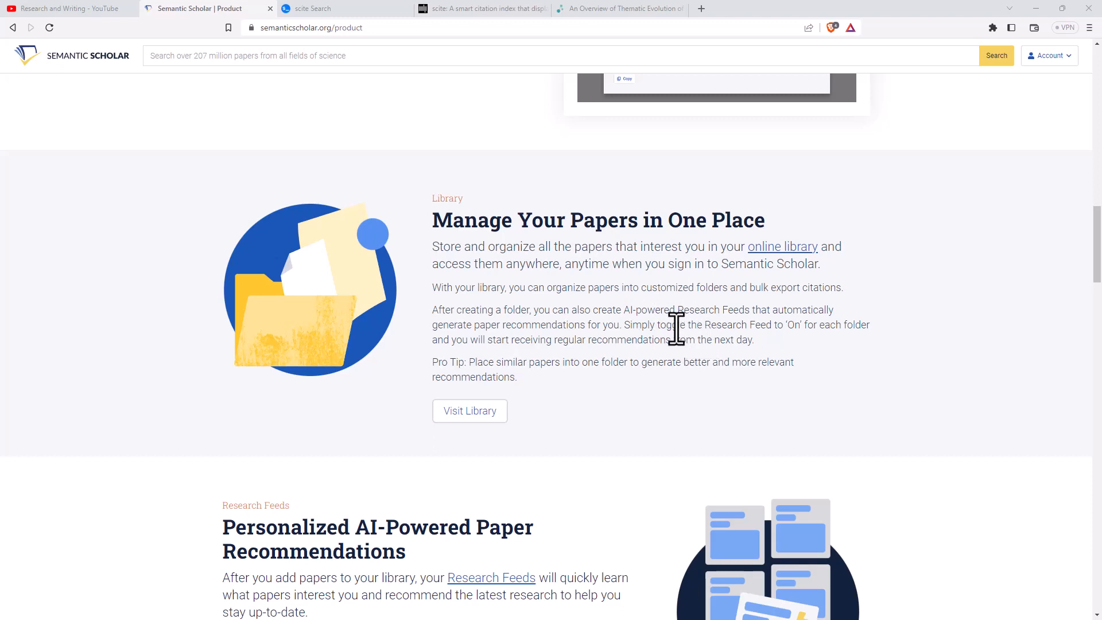
pyautogui.moveTo(757, 332)
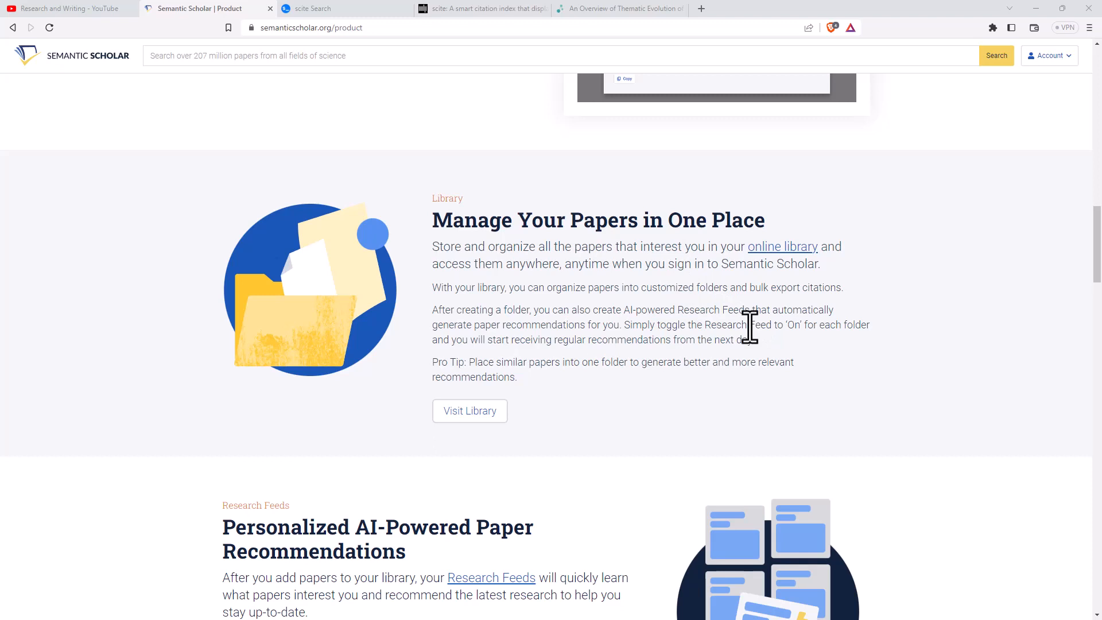
pyautogui.moveTo(668, 295)
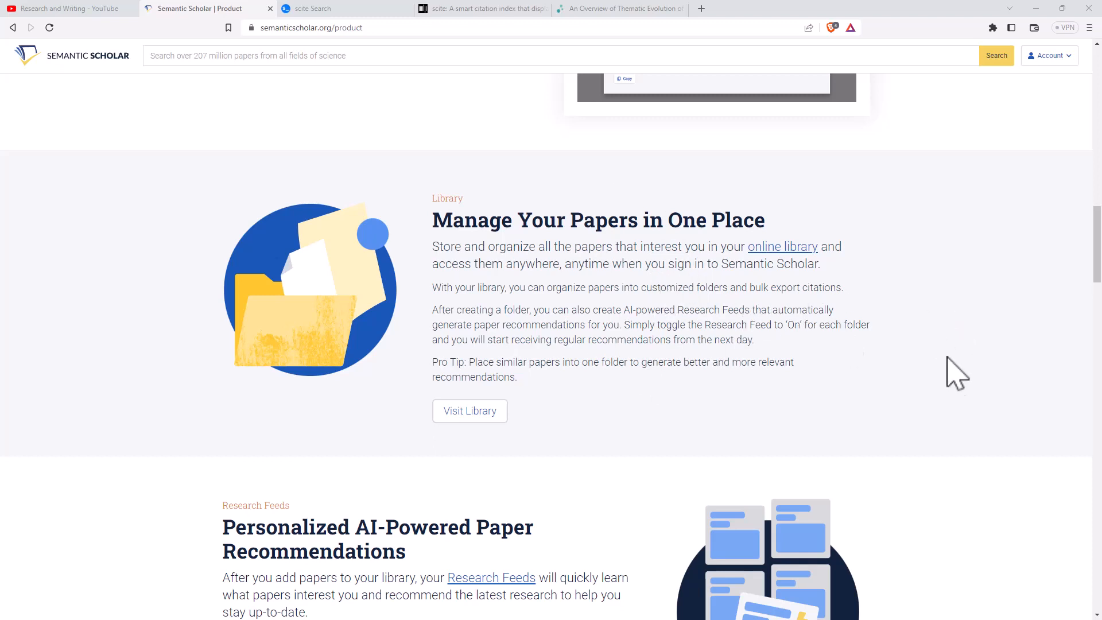
pyautogui.moveTo(997, 340)
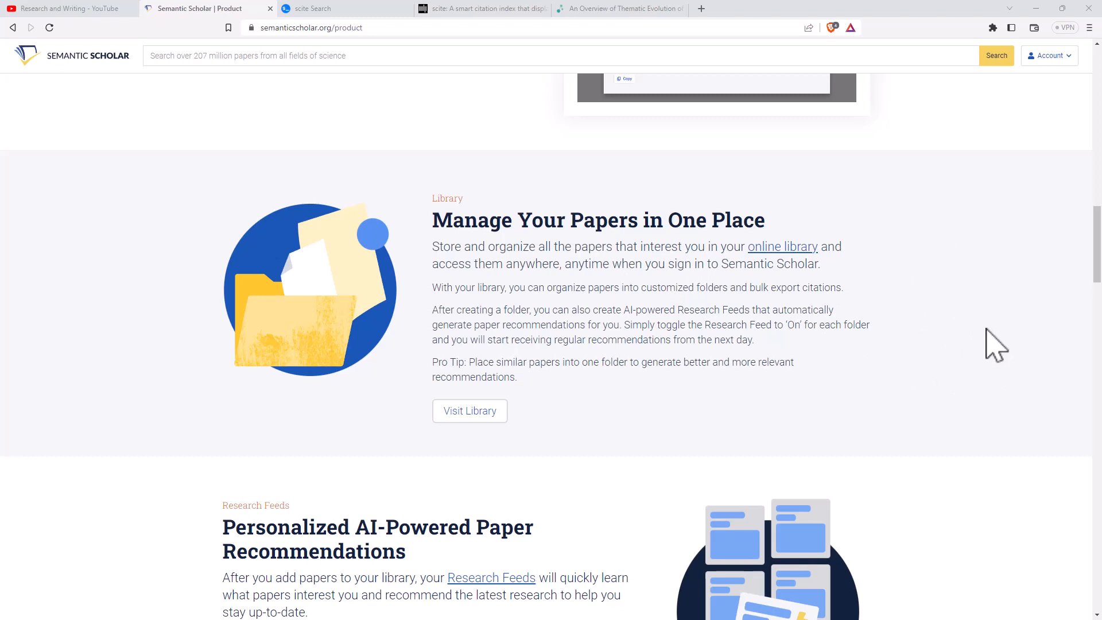
pyautogui.moveTo(966, 344)
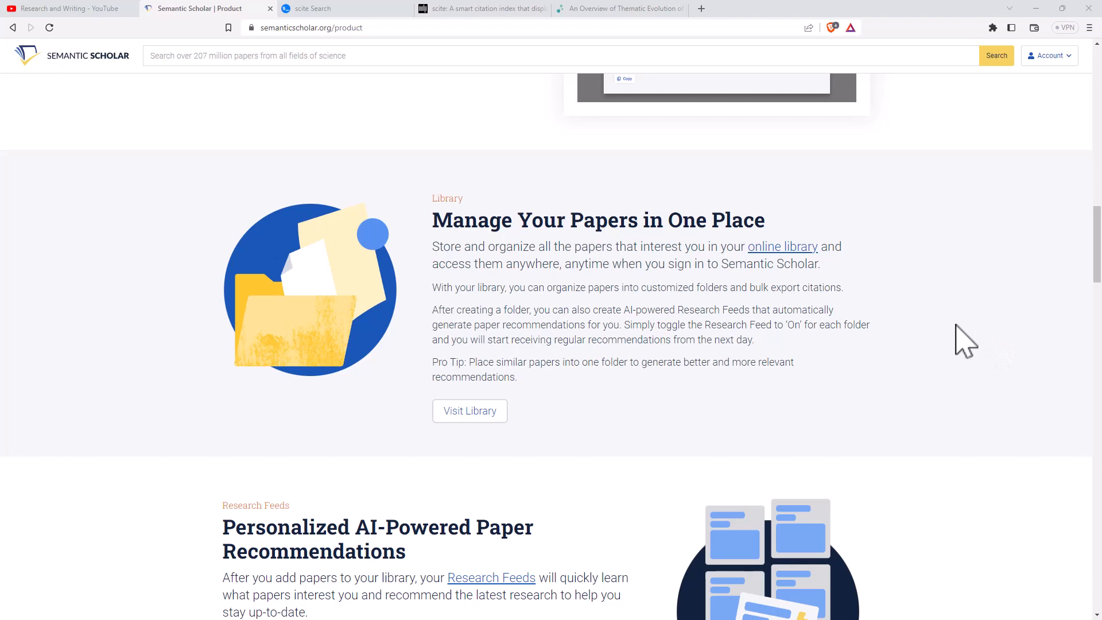
# - Scroll past Research Feeds, the alerts section and Research Dashboard to Try Other Exciting Research Tools
pyautogui.scroll(-3)
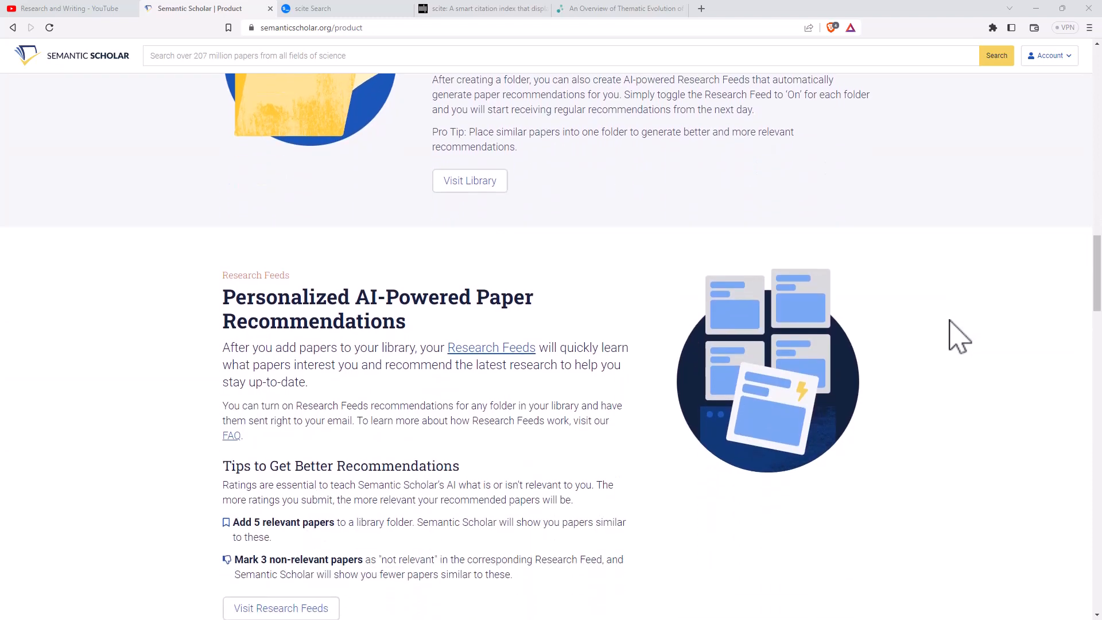
pyautogui.scroll(-3)
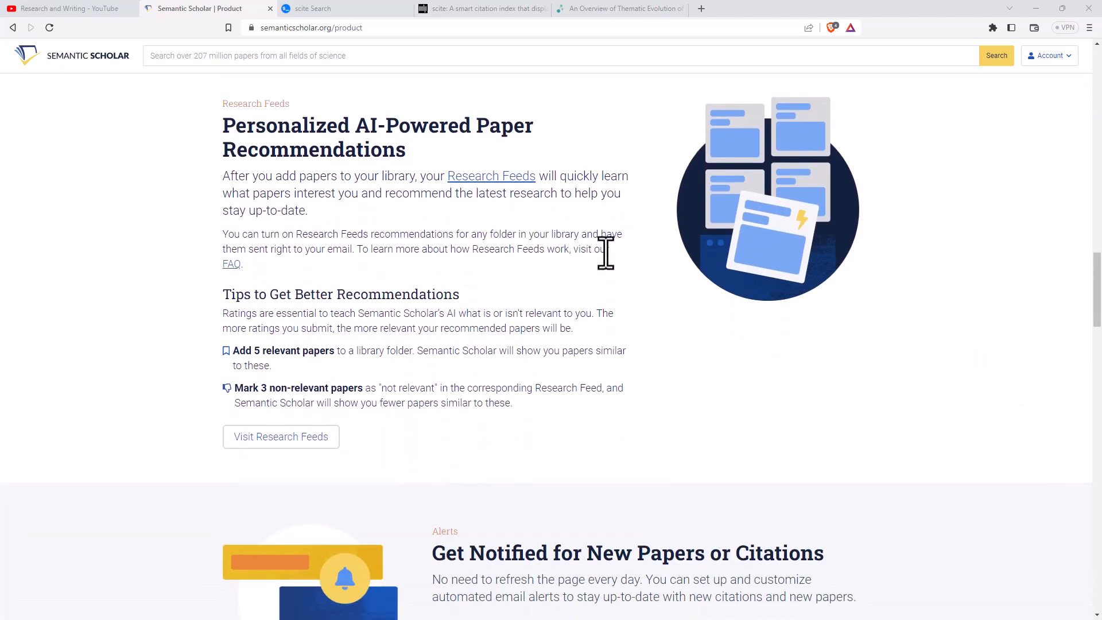
pyautogui.moveTo(639, 249)
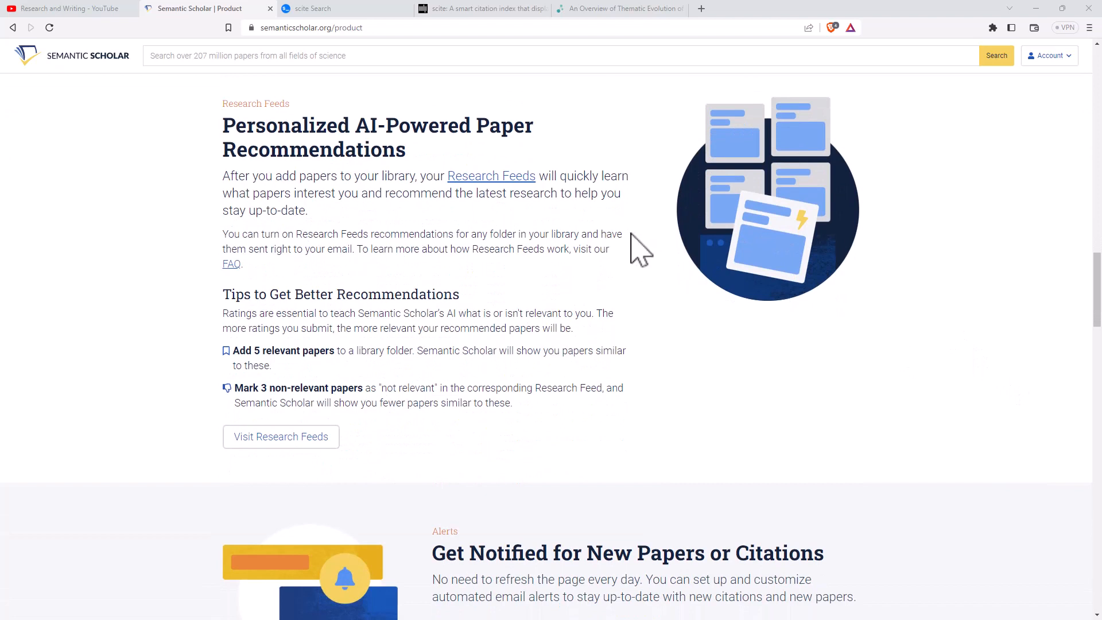
pyautogui.moveTo(598, 277)
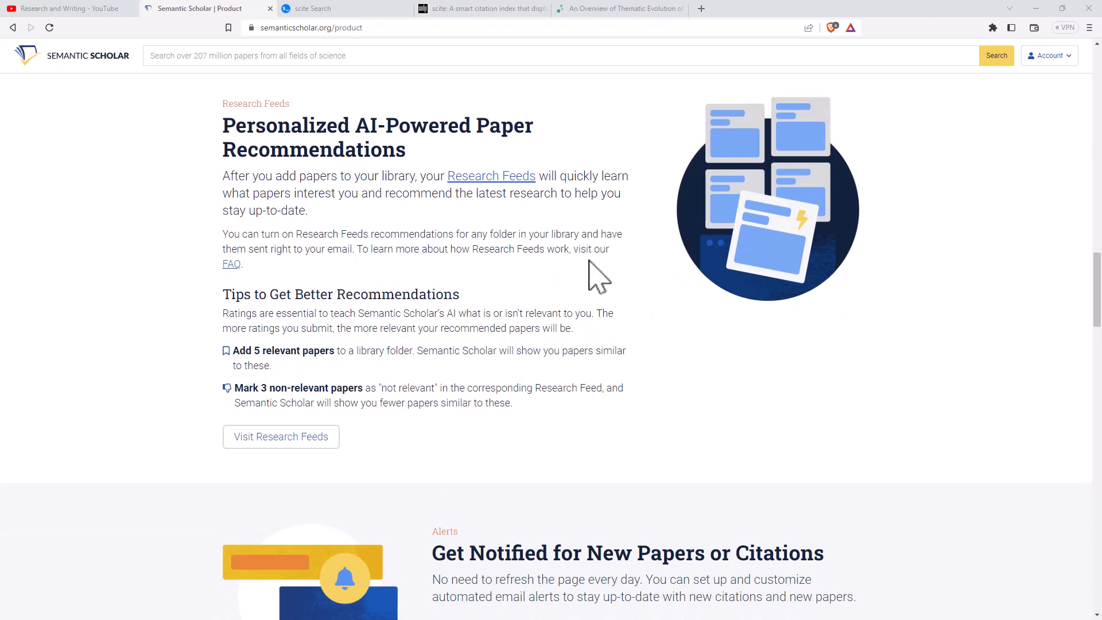
pyautogui.moveTo(755, 253)
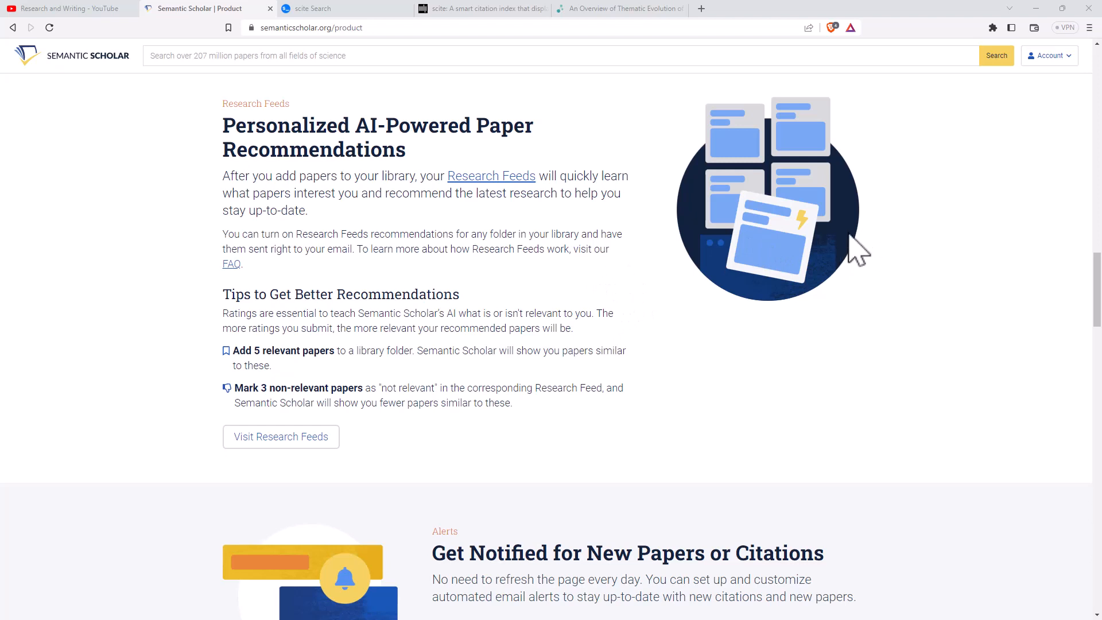
pyautogui.moveTo(853, 264)
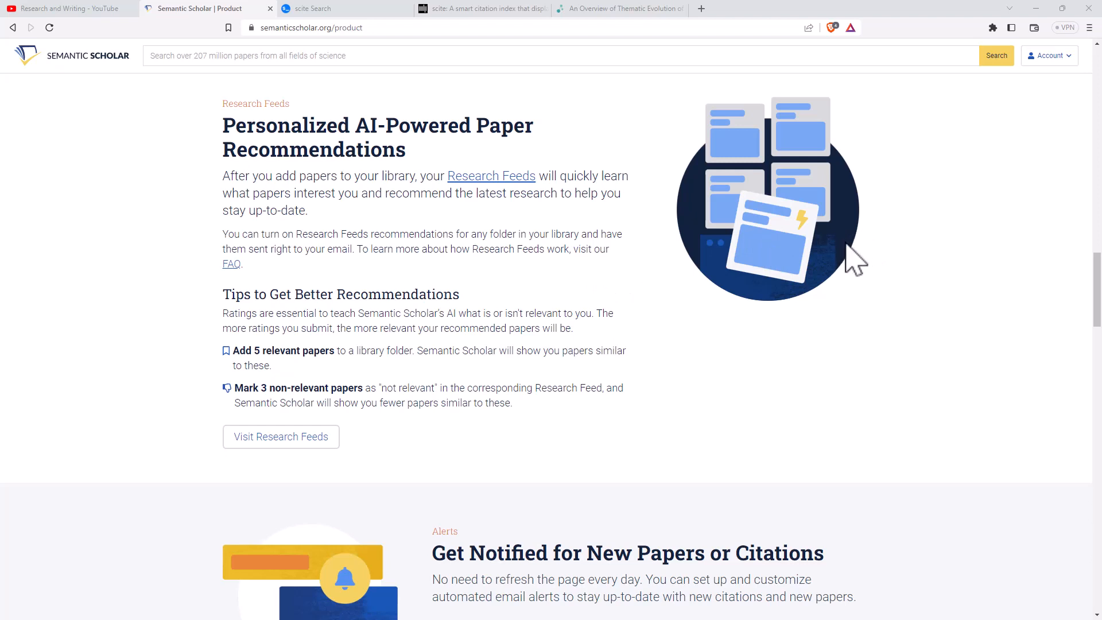
pyautogui.moveTo(751, 308)
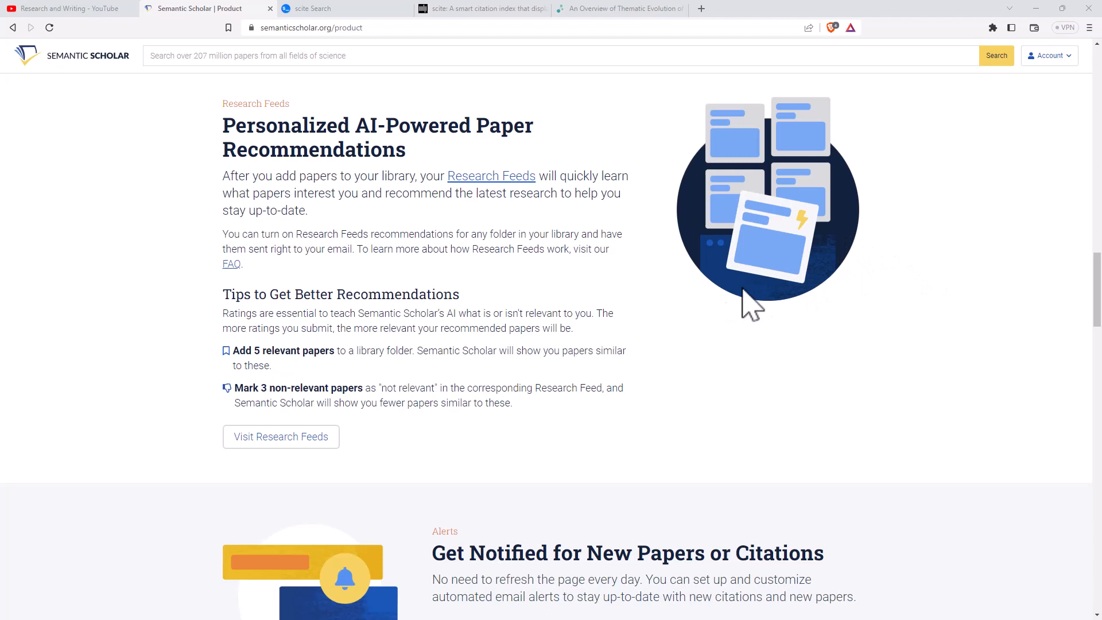
pyautogui.moveTo(940, 325)
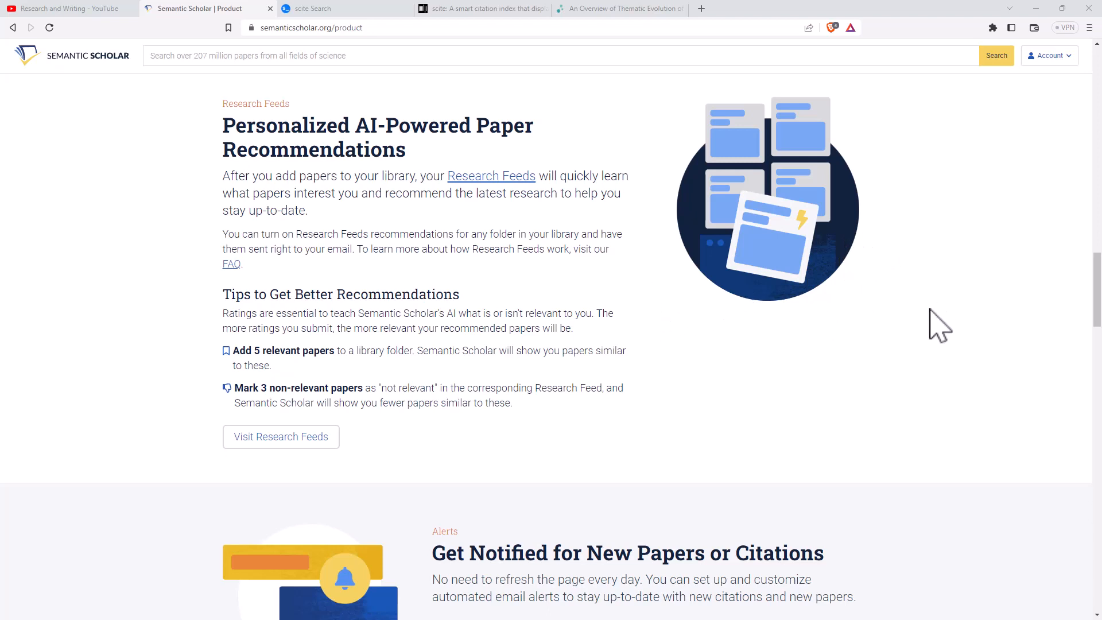
pyautogui.scroll(-3)
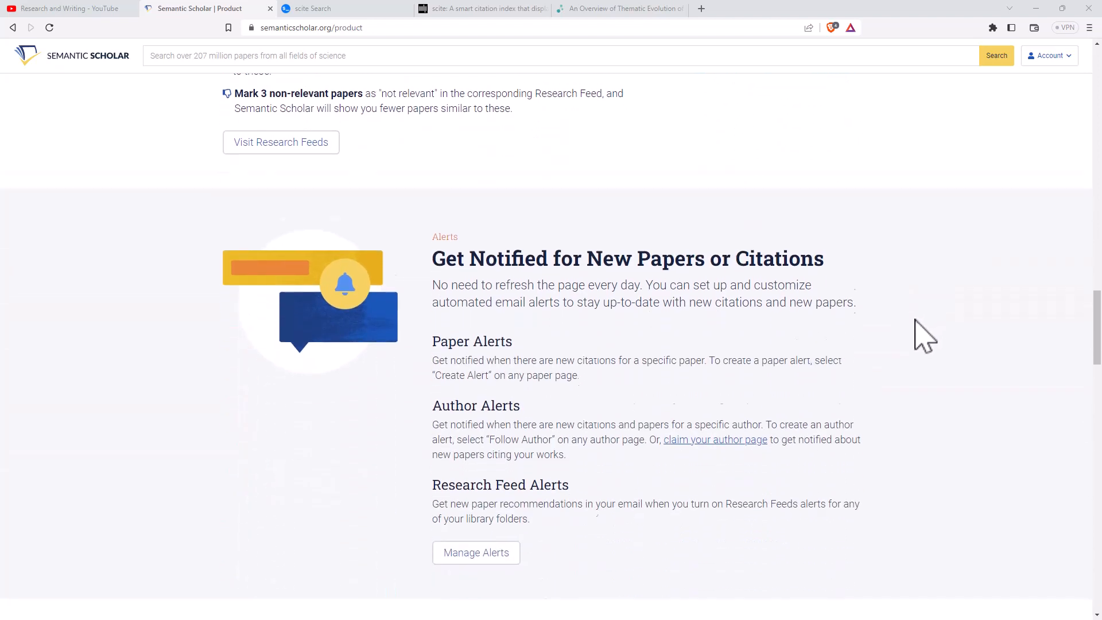
pyautogui.scroll(-3)
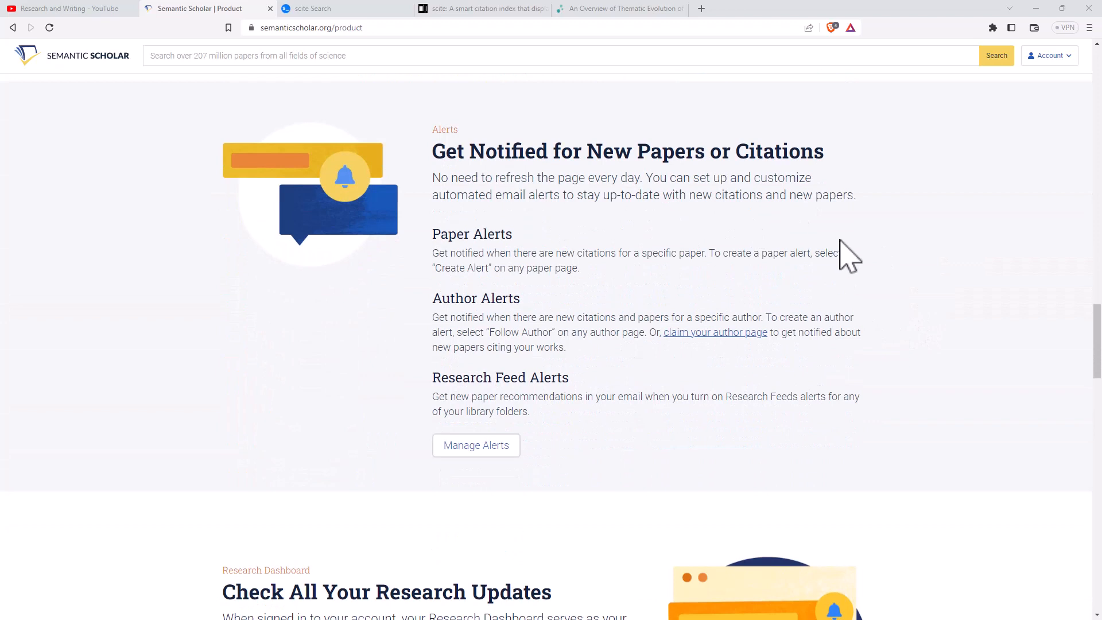
pyautogui.moveTo(912, 198)
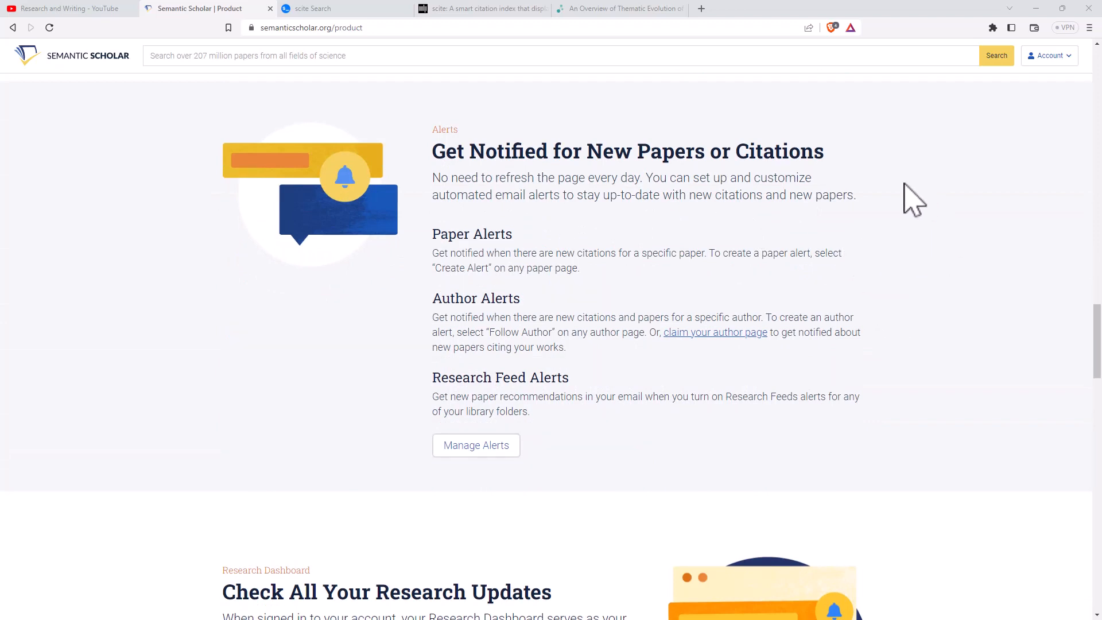
pyautogui.moveTo(934, 243)
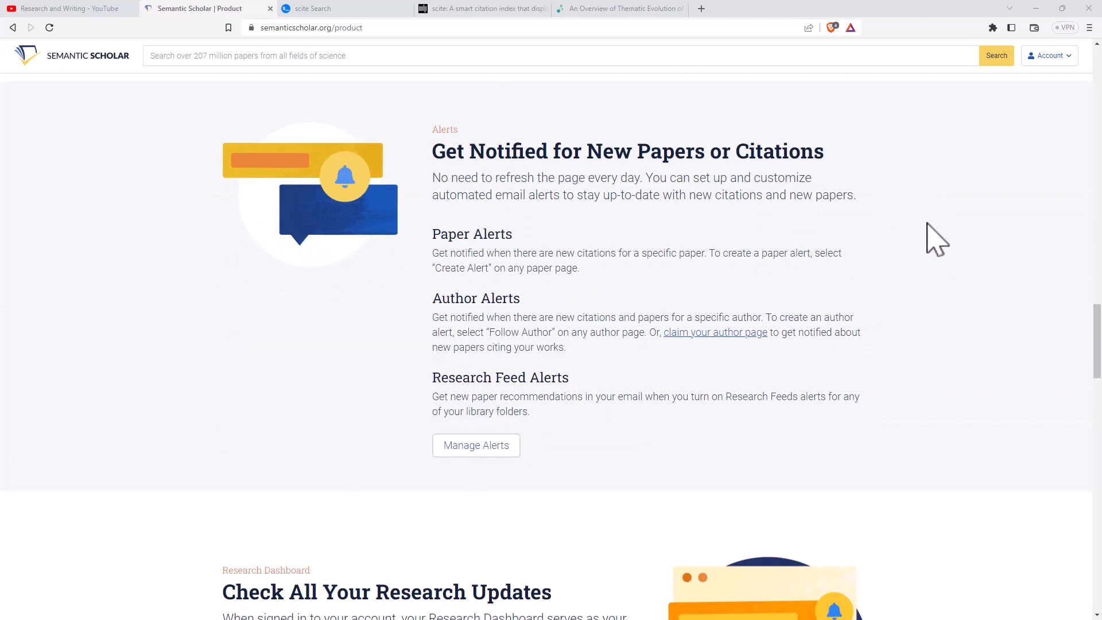
pyautogui.scroll(-3)
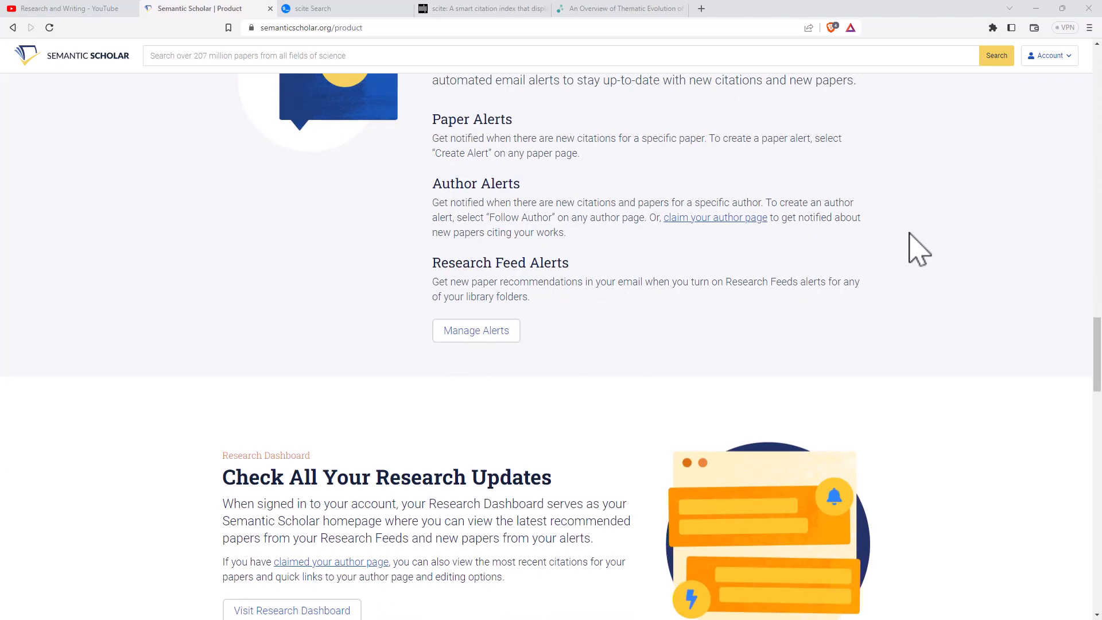
pyautogui.scroll(-3)
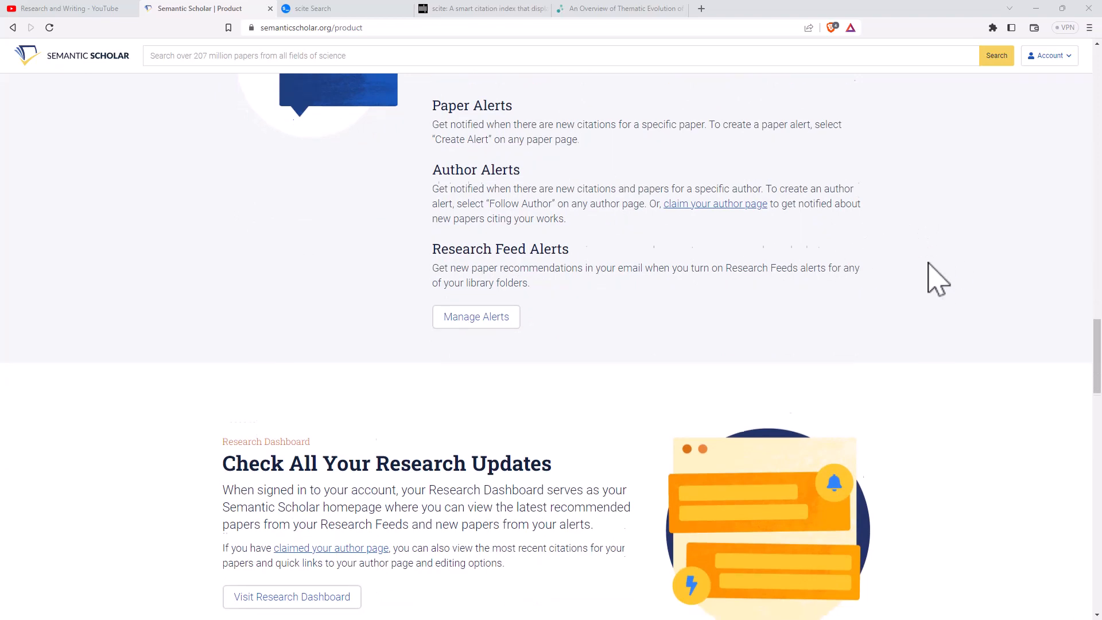
pyautogui.scroll(-3)
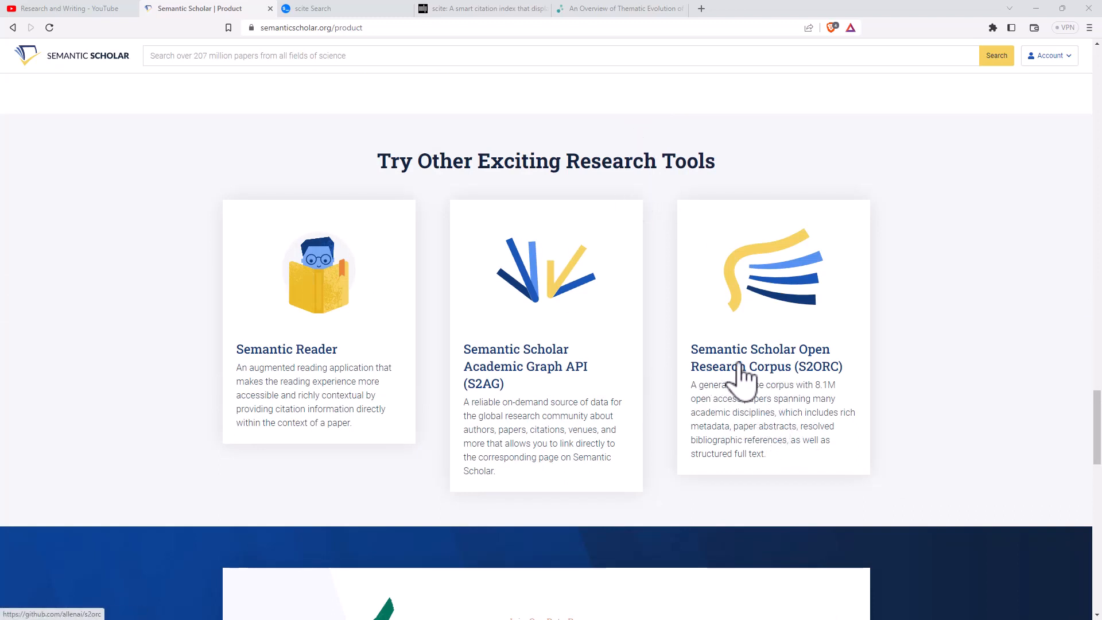
pyautogui.moveTo(530, 380)
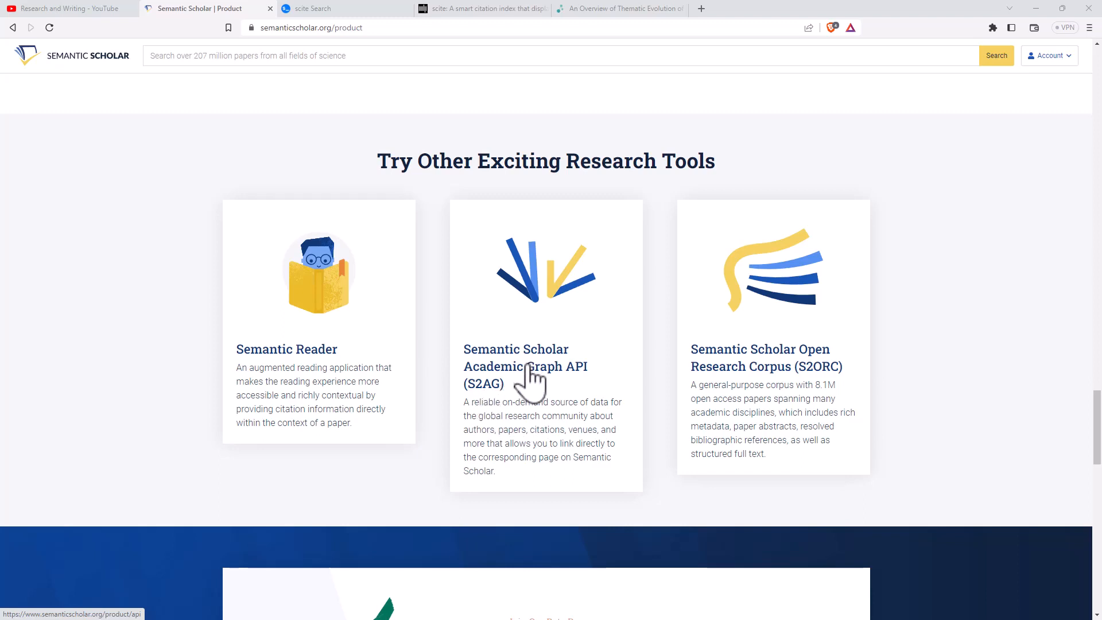
pyautogui.moveTo(305, 400)
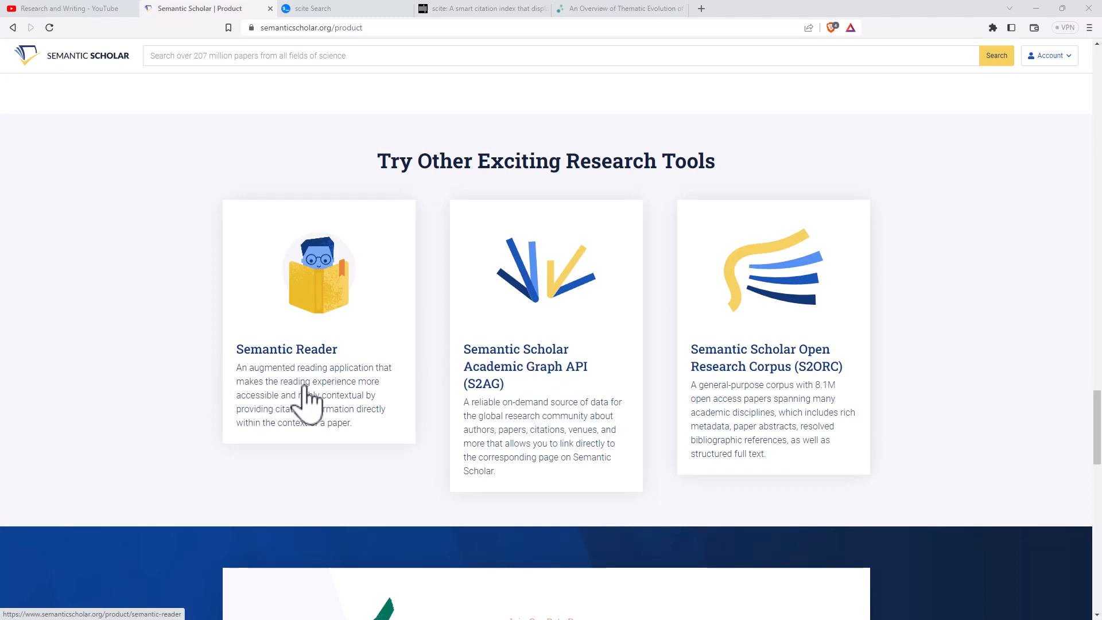
pyautogui.moveTo(303, 404)
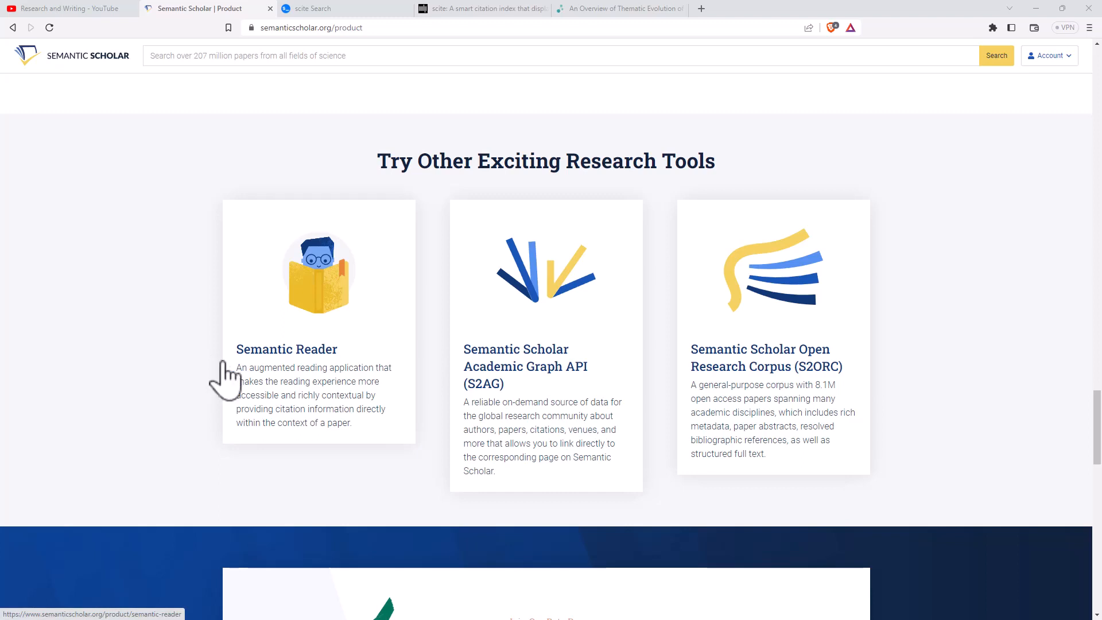
pyautogui.moveTo(227, 401)
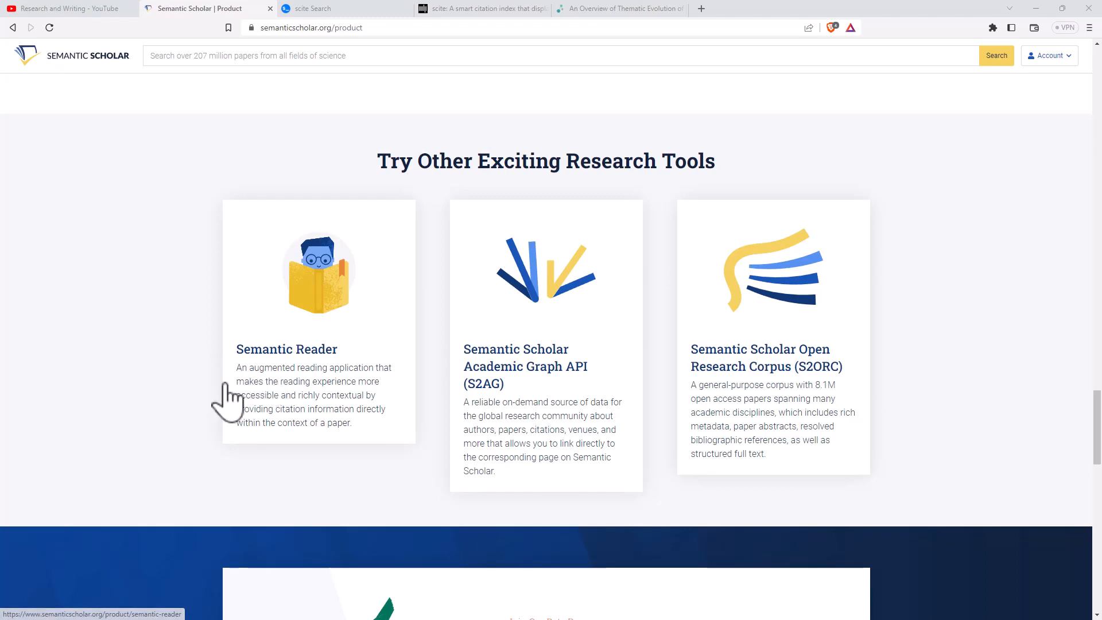
pyautogui.moveTo(193, 394)
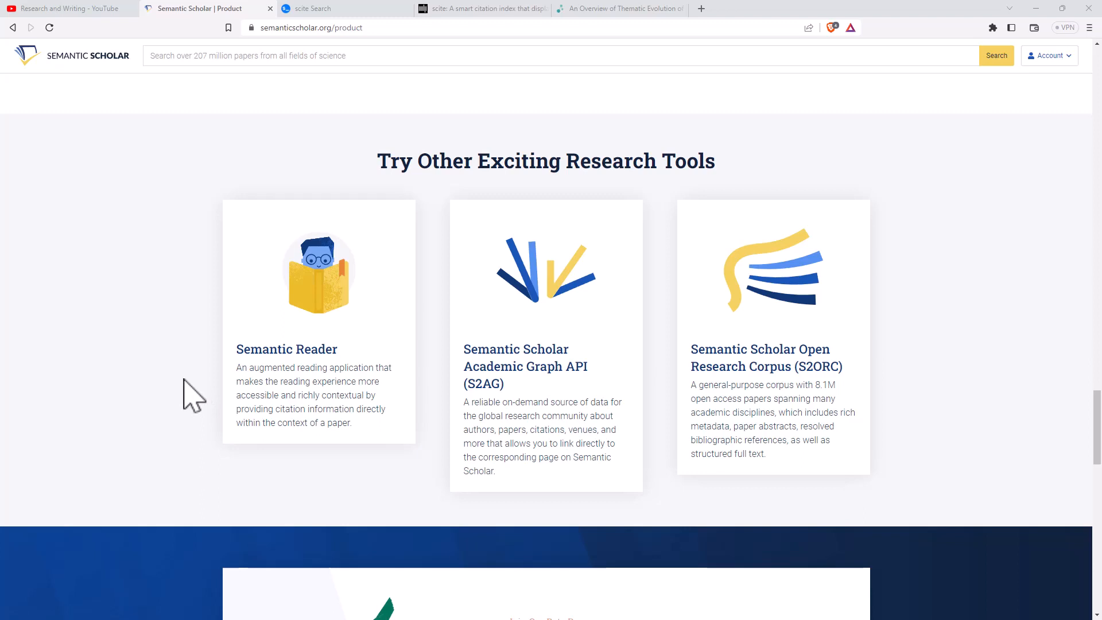
pyautogui.moveTo(190, 359)
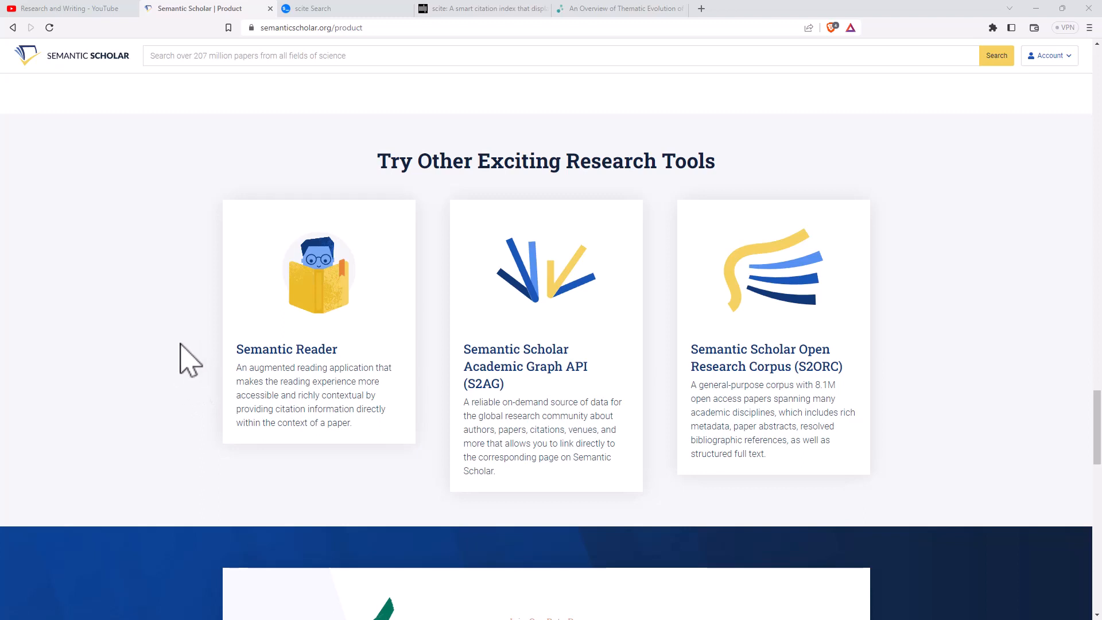
pyautogui.moveTo(1094, 354)
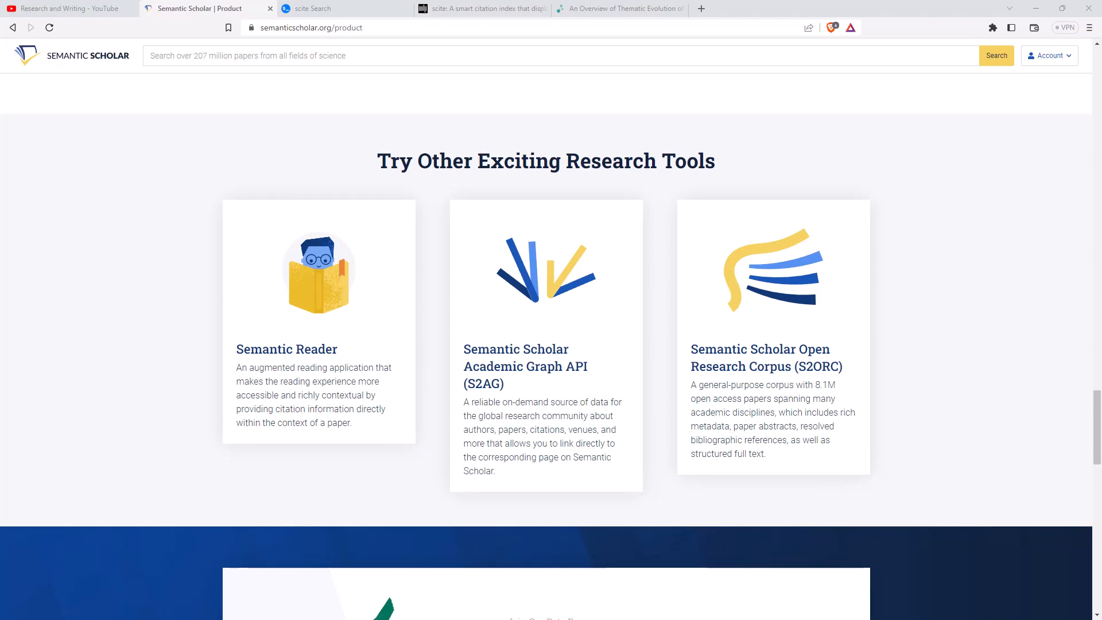
pyautogui.moveTo(757, 274)
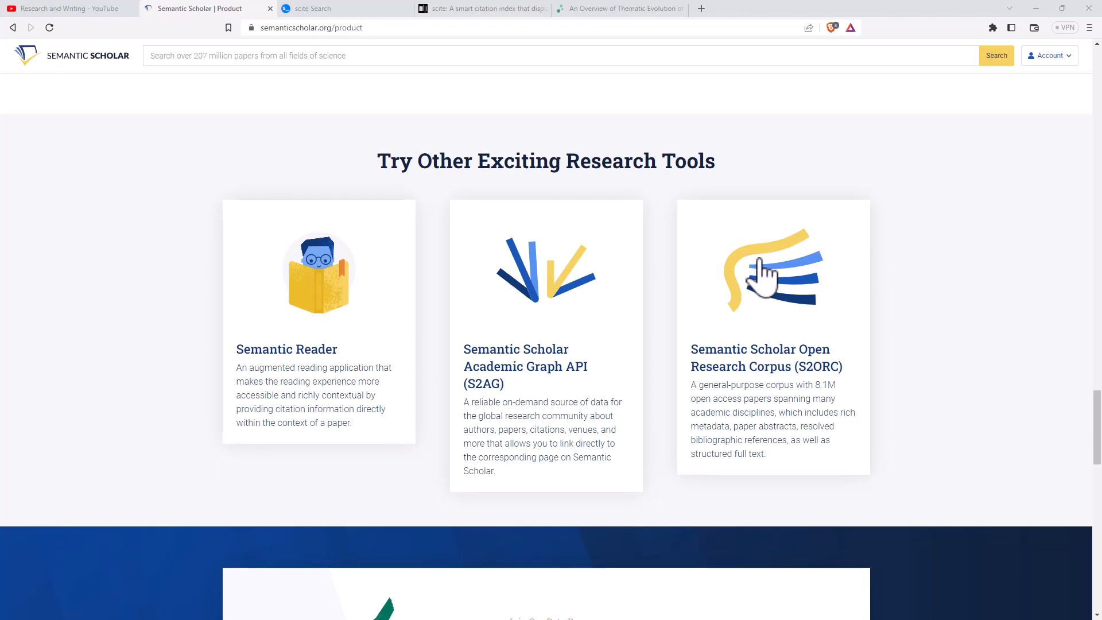
pyautogui.moveTo(970, 176)
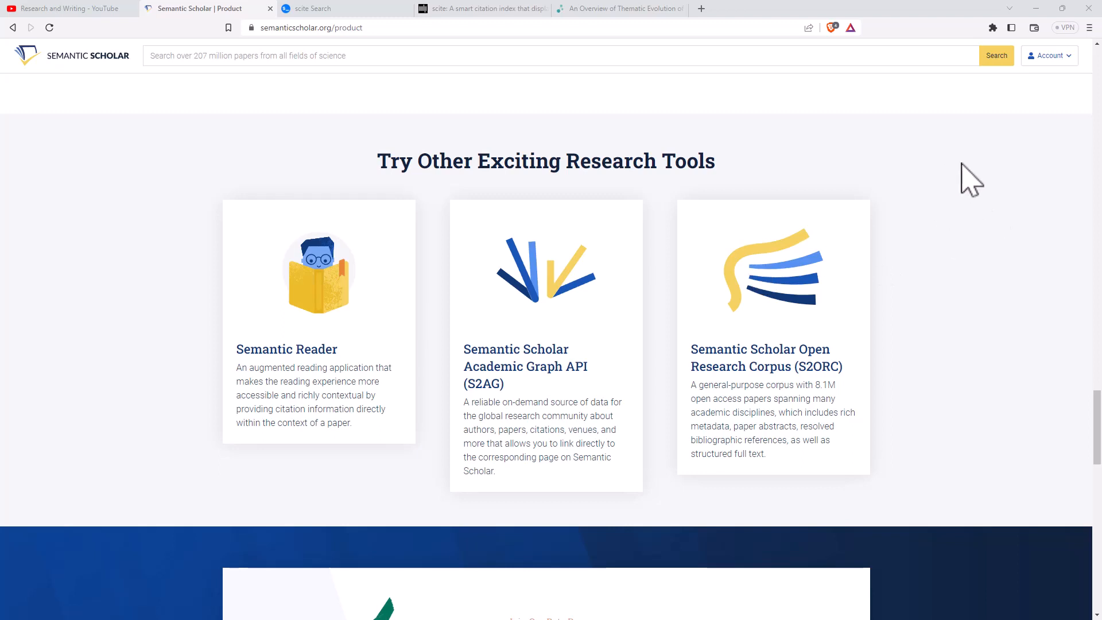
pyautogui.moveTo(939, 131)
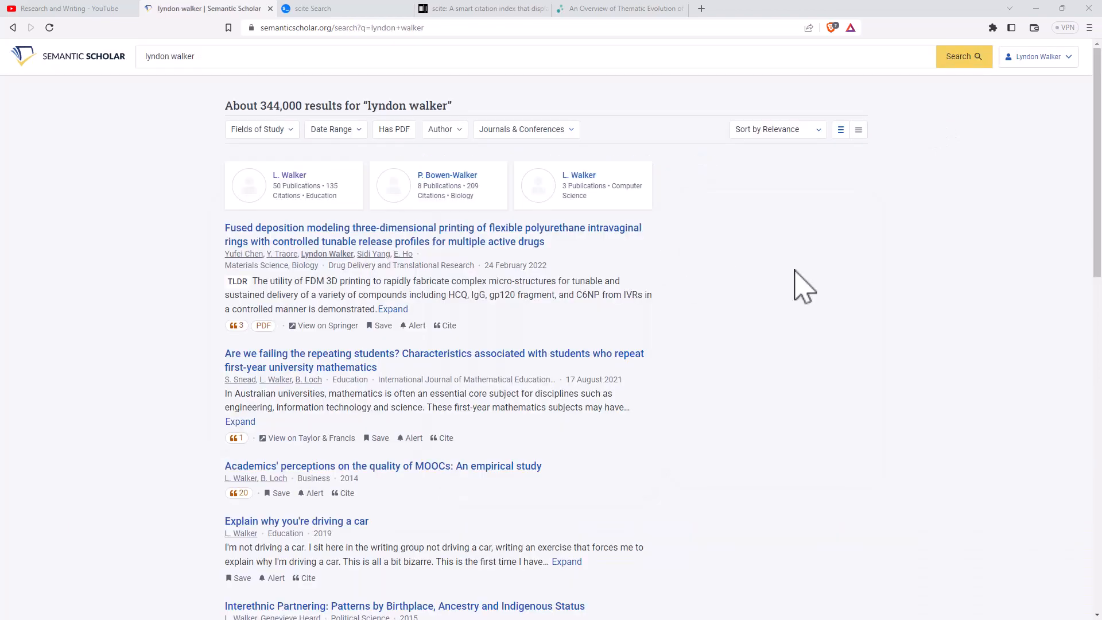
pyautogui.moveTo(777, 271)
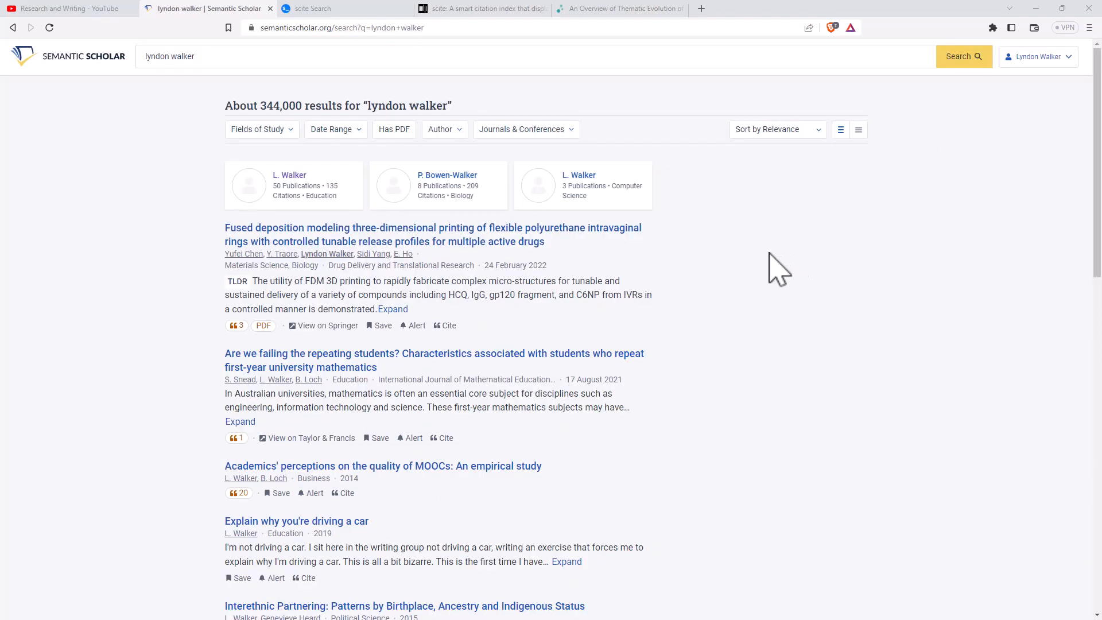
pyautogui.moveTo(699, 269)
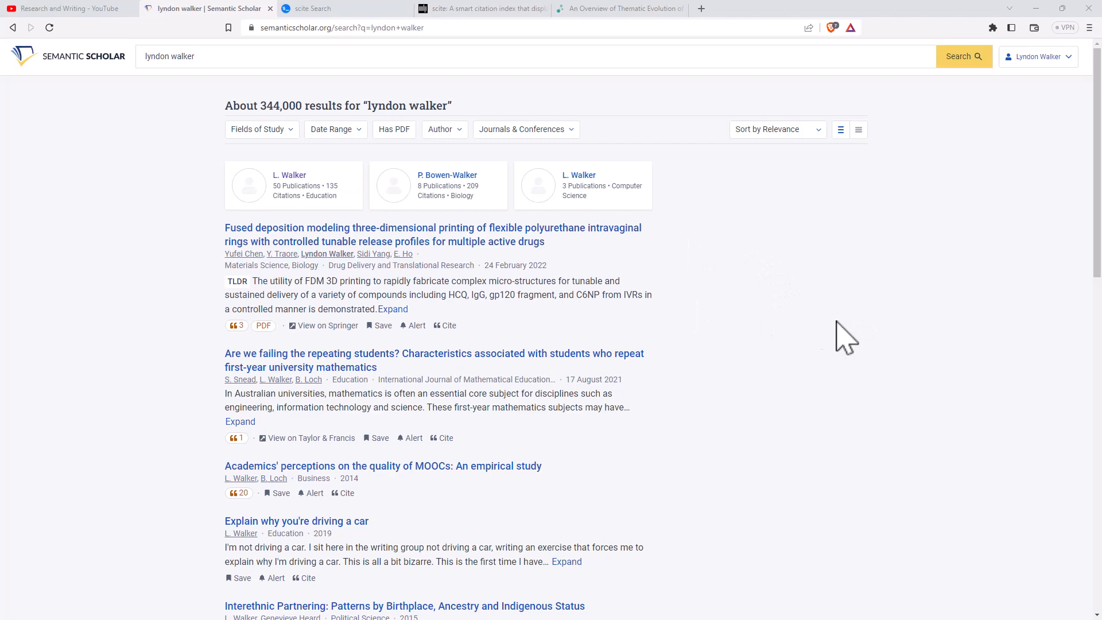
pyautogui.moveTo(742, 313)
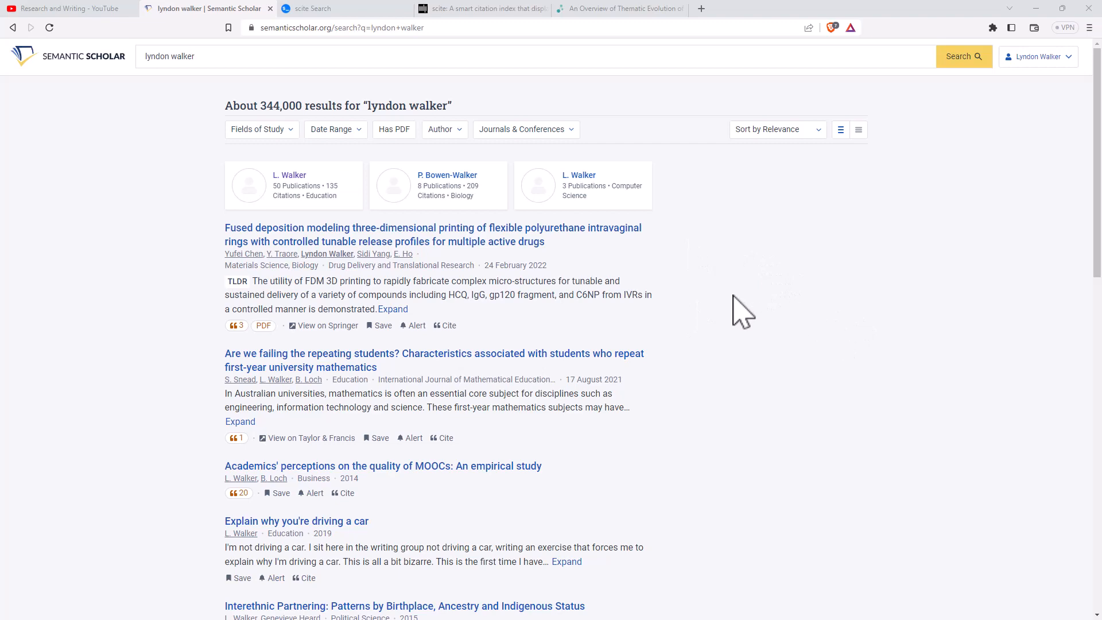
# - From the lyndon walker results, follow the L. Walker author link under the second result
pyautogui.scroll(-3)
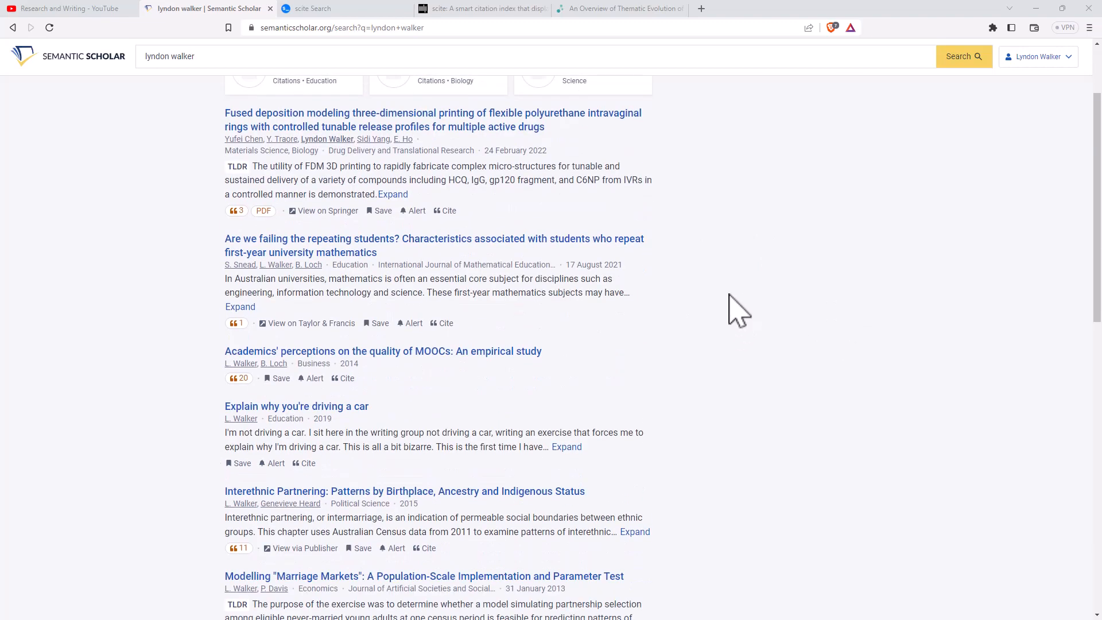
pyautogui.moveTo(769, 348)
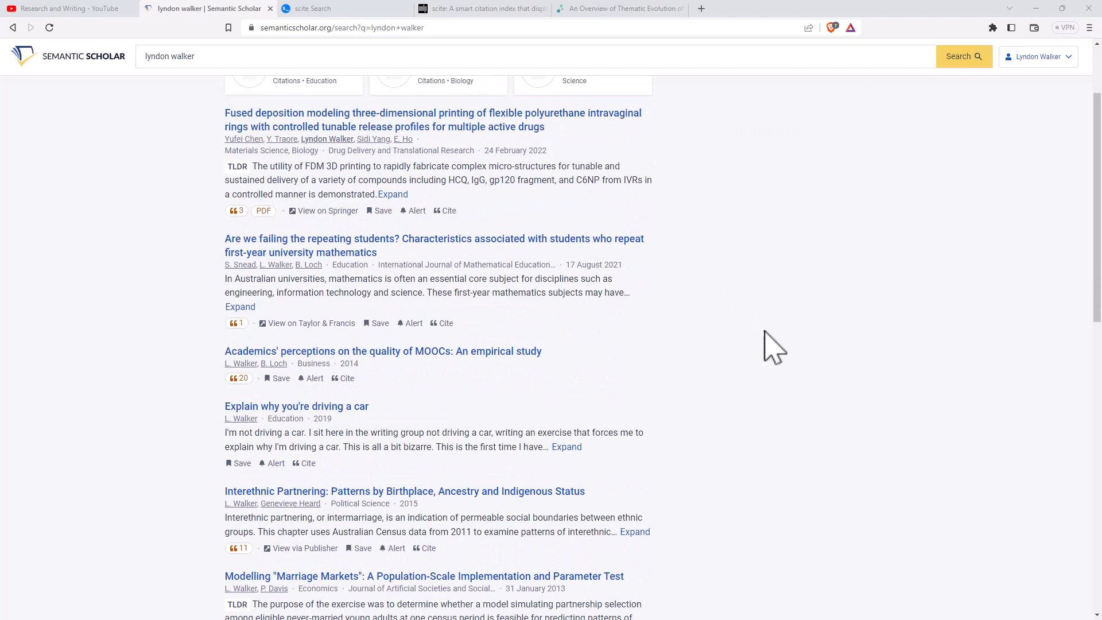
pyautogui.moveTo(276, 264)
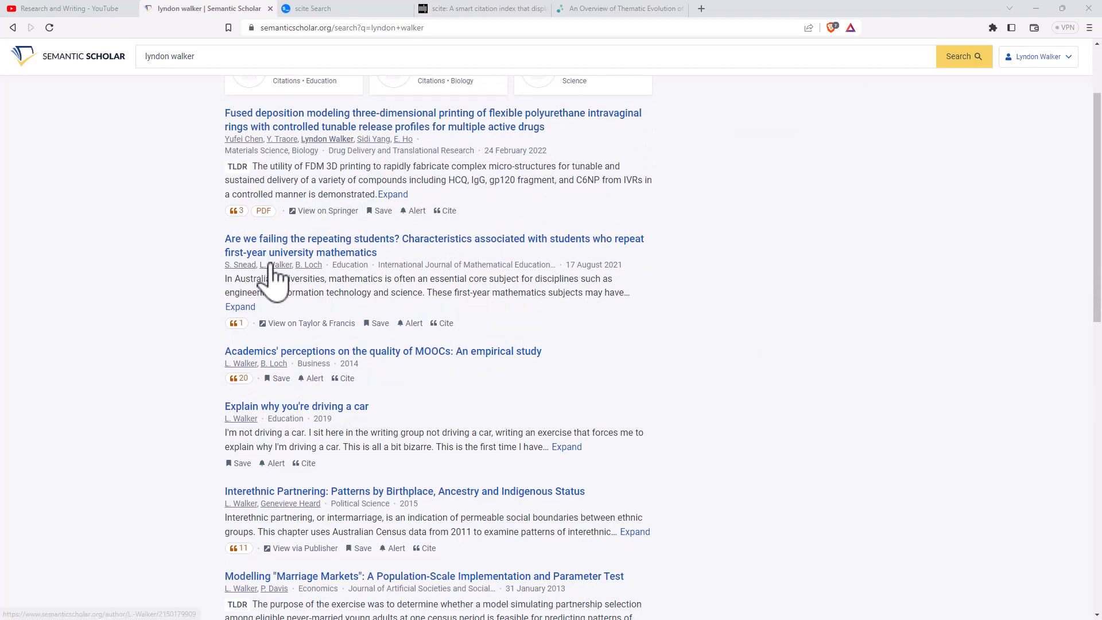
pyautogui.click(275, 264)
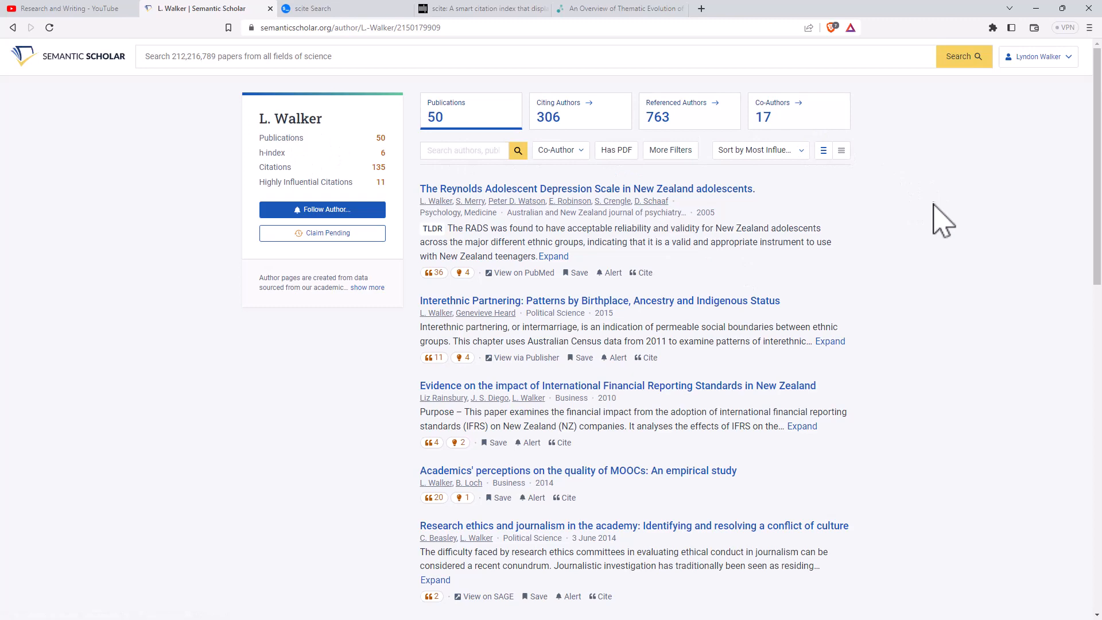
# - Look through the first page of L. Walker's 50 publications down to the page numbers and back
pyautogui.scroll(-3)
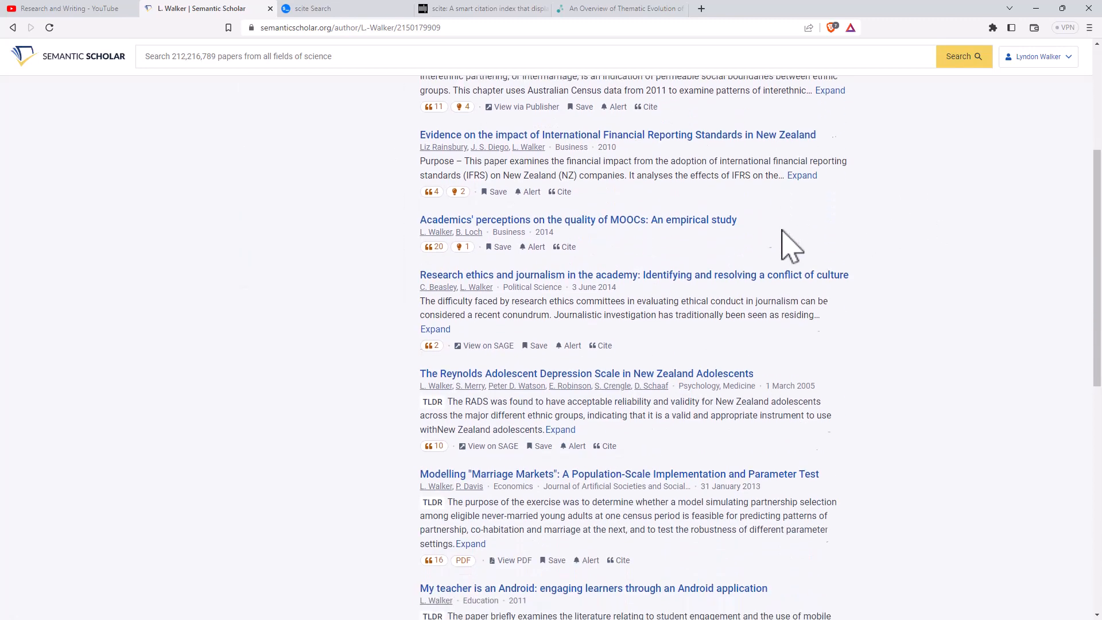
pyautogui.scroll(-3)
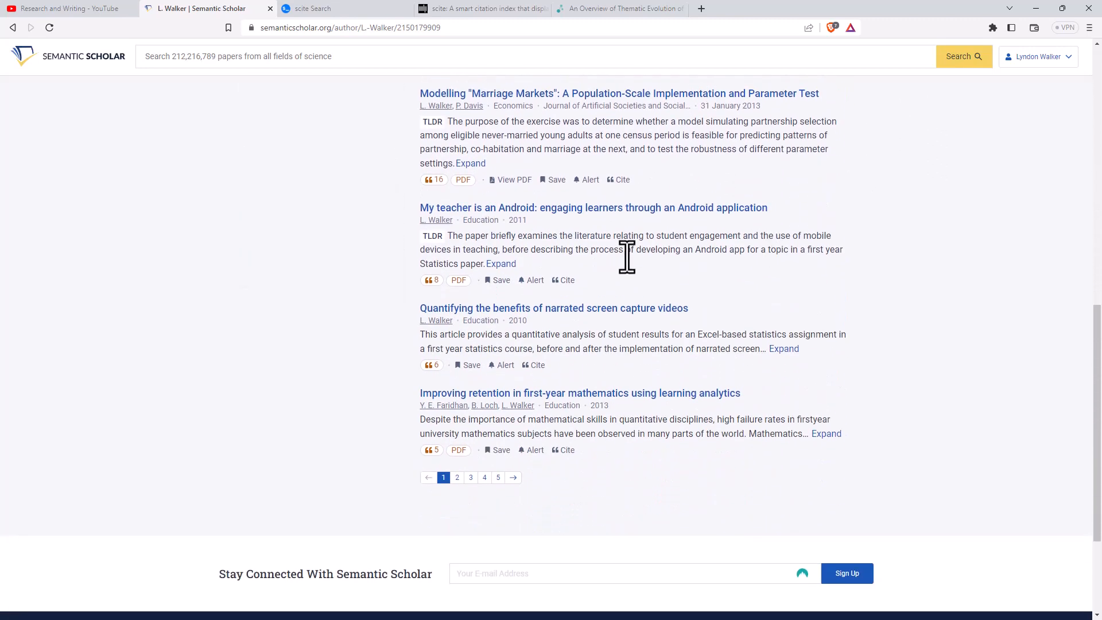
pyautogui.scroll(3)
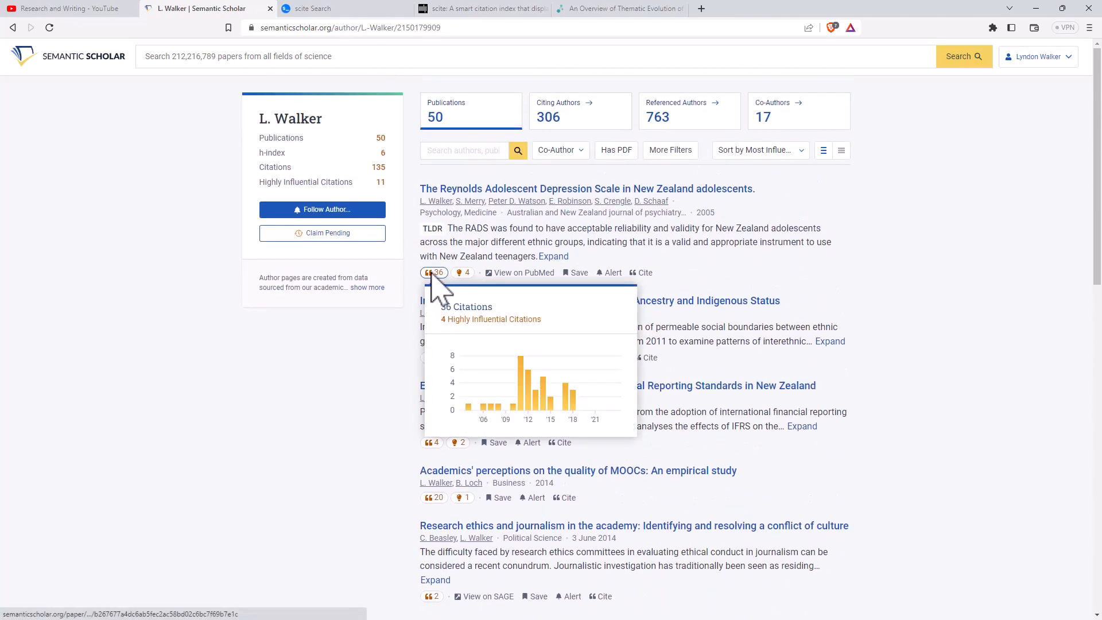
pyautogui.moveTo(464, 281)
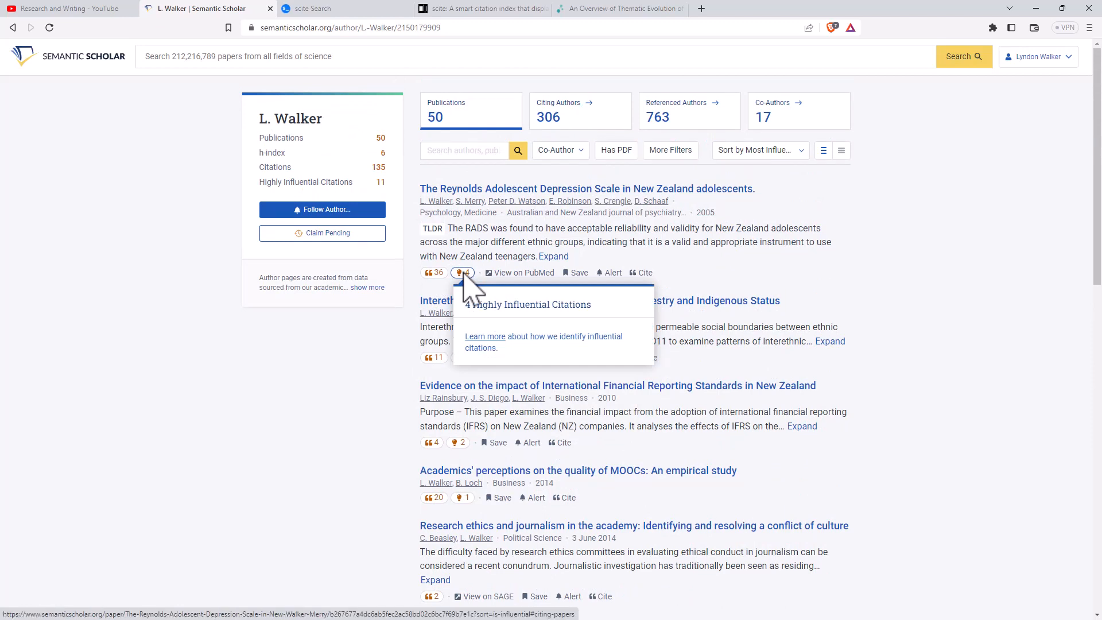
pyautogui.moveTo(527, 284)
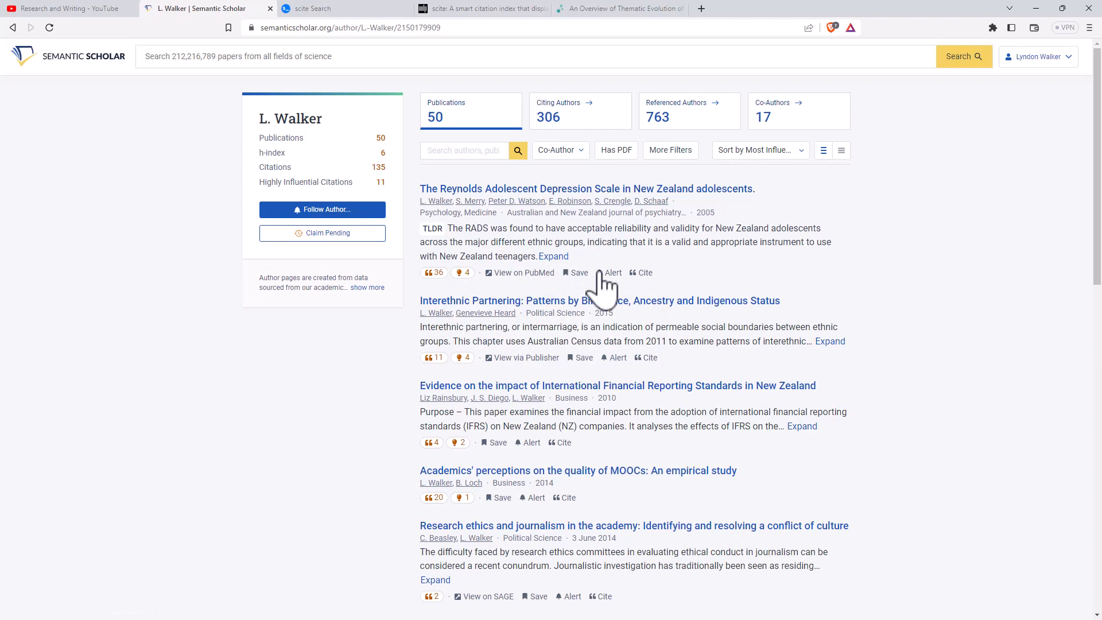
pyautogui.moveTo(361, 211)
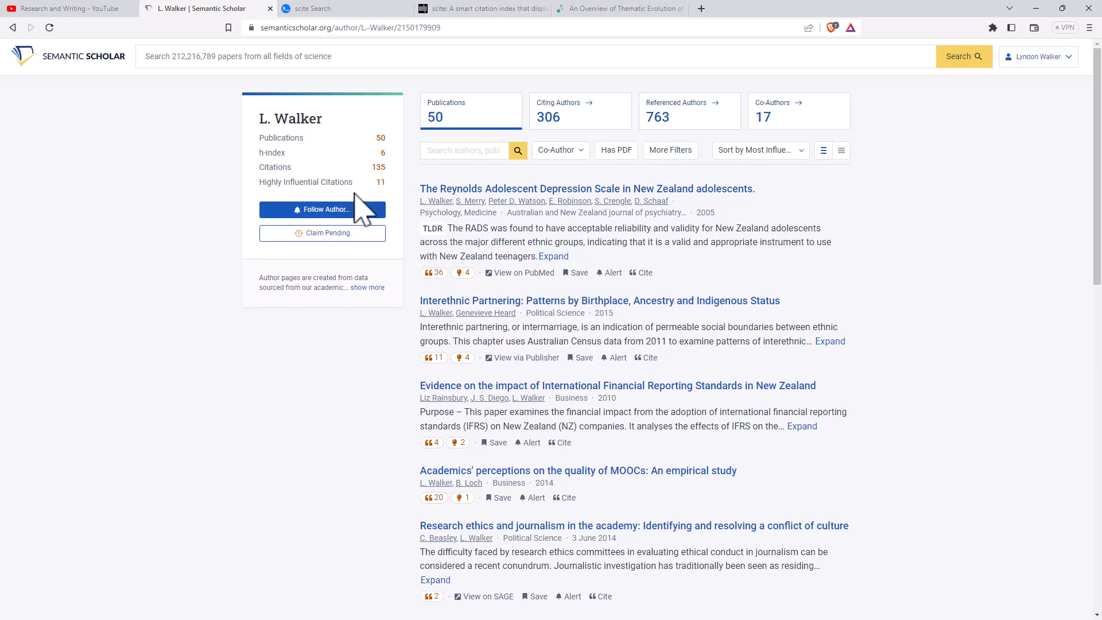
pyautogui.moveTo(321, 233)
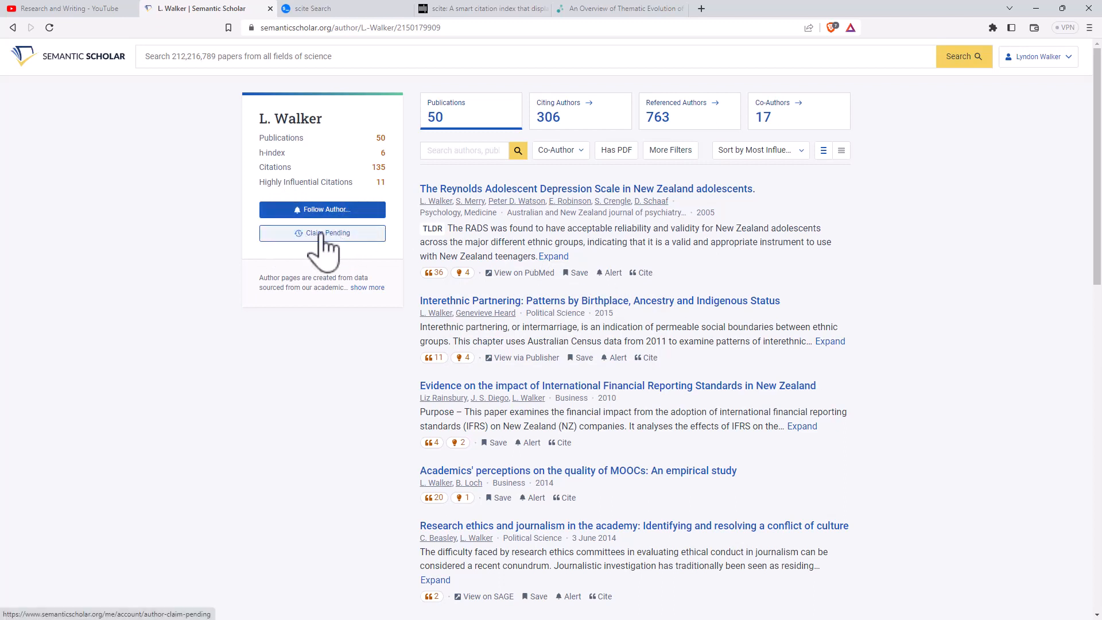
pyautogui.moveTo(321, 249)
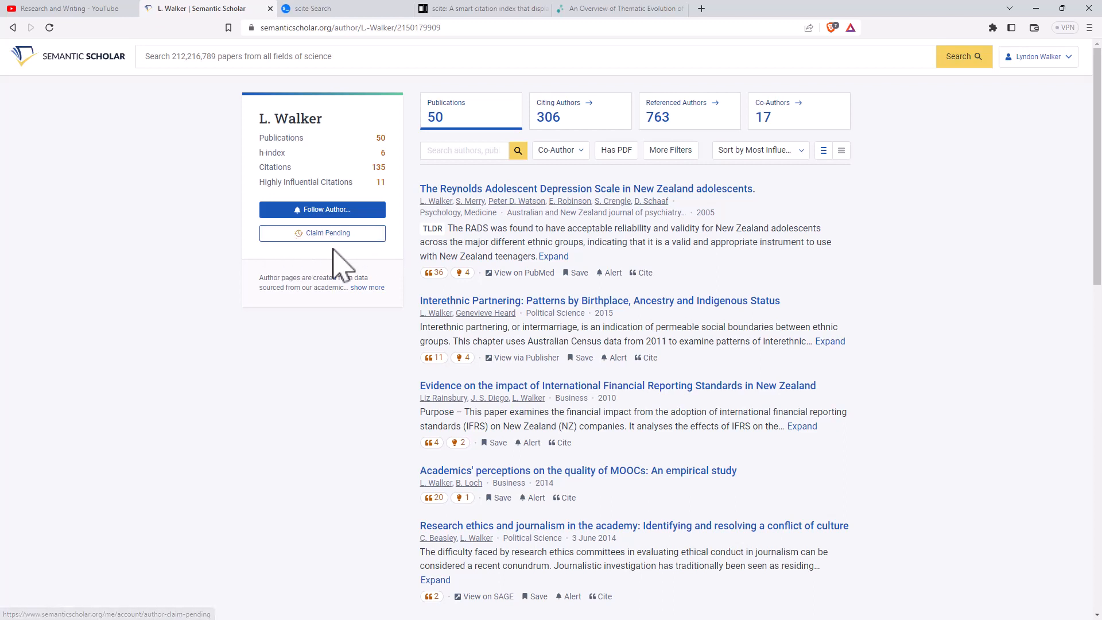
pyautogui.moveTo(340, 264)
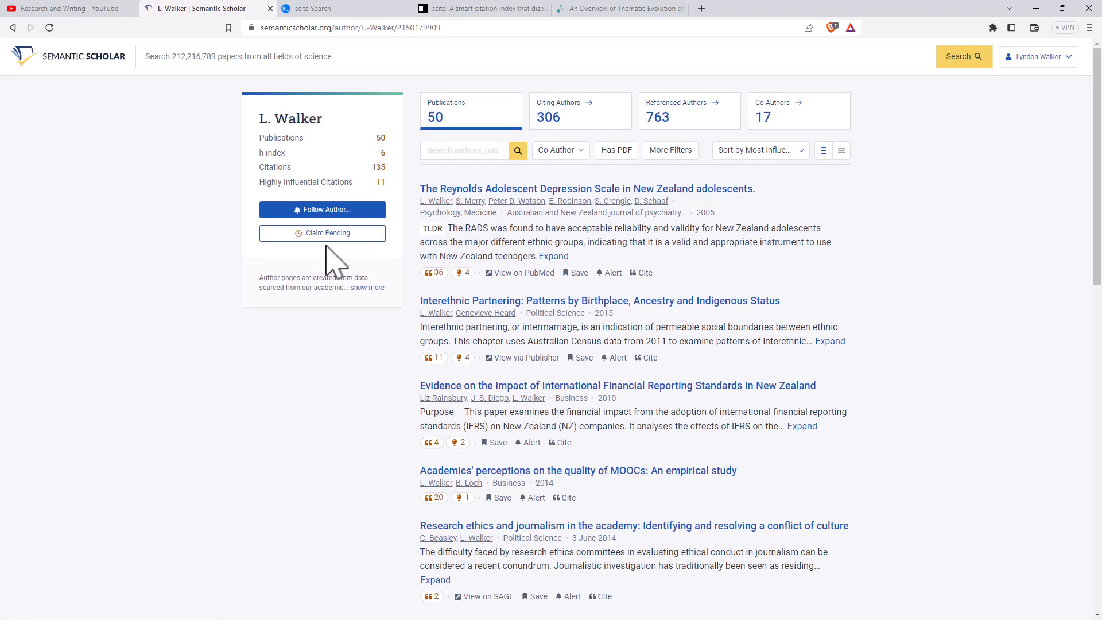
pyautogui.moveTo(359, 270)
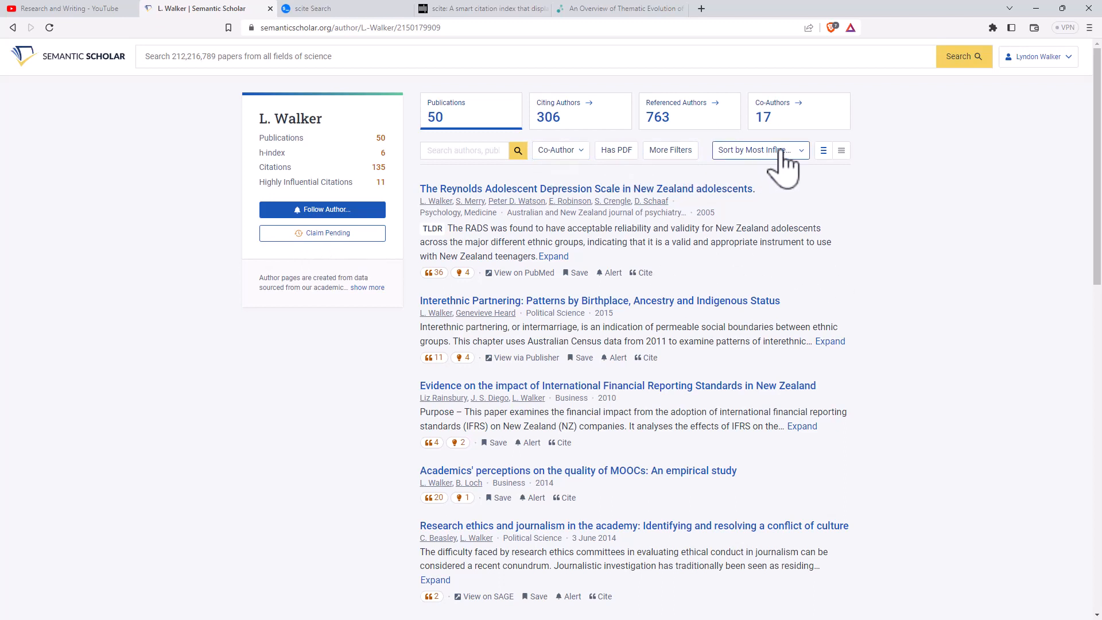
pyautogui.moveTo(938, 221)
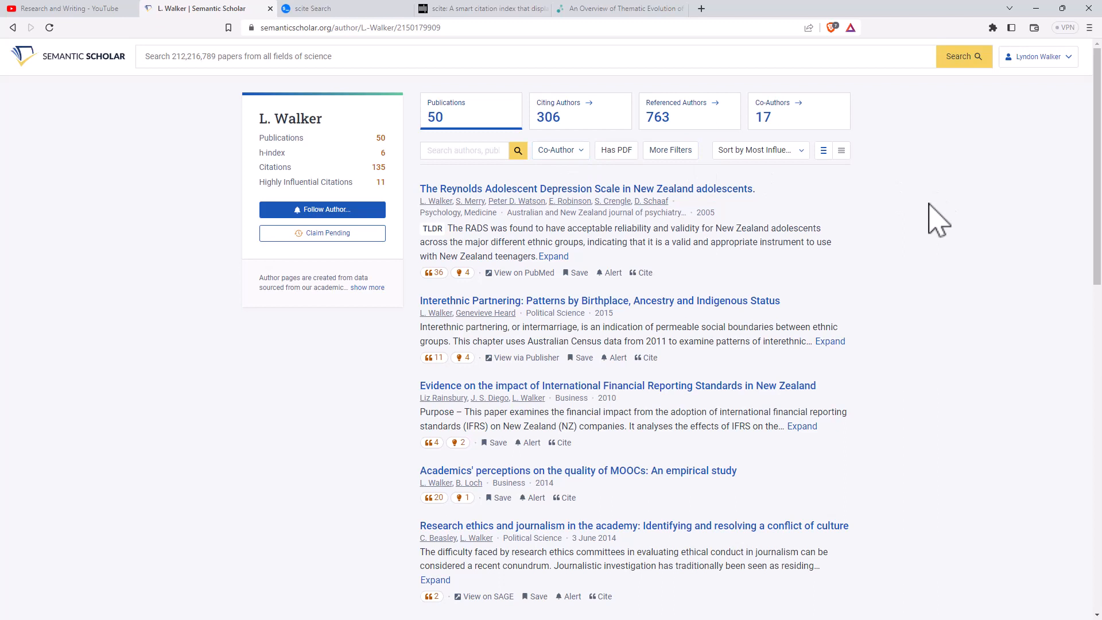
pyautogui.moveTo(868, 214)
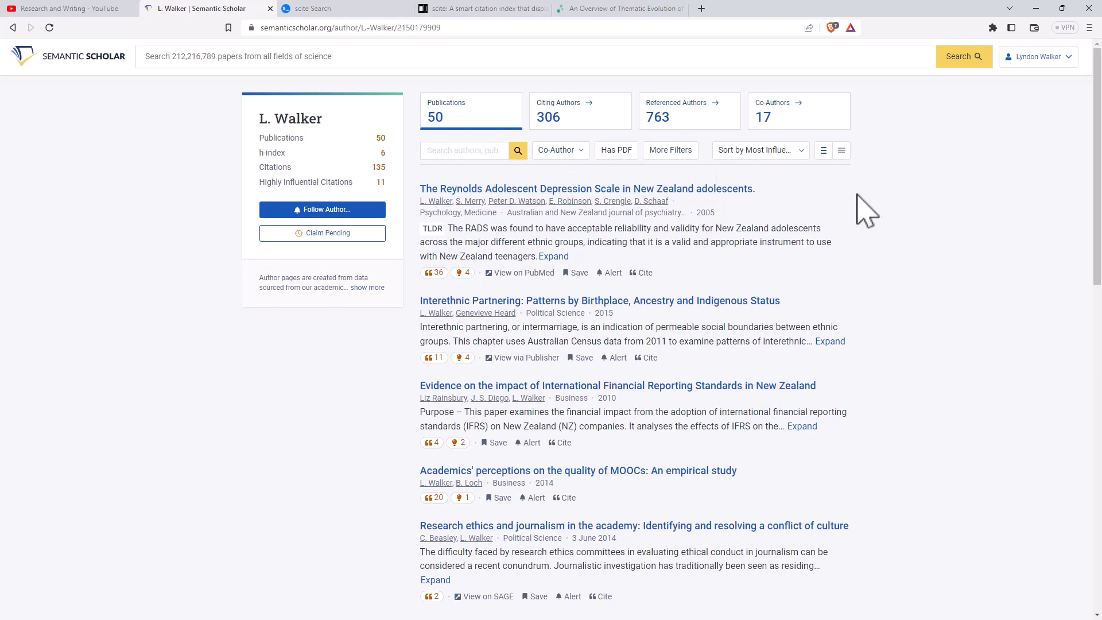
pyautogui.moveTo(991, 222)
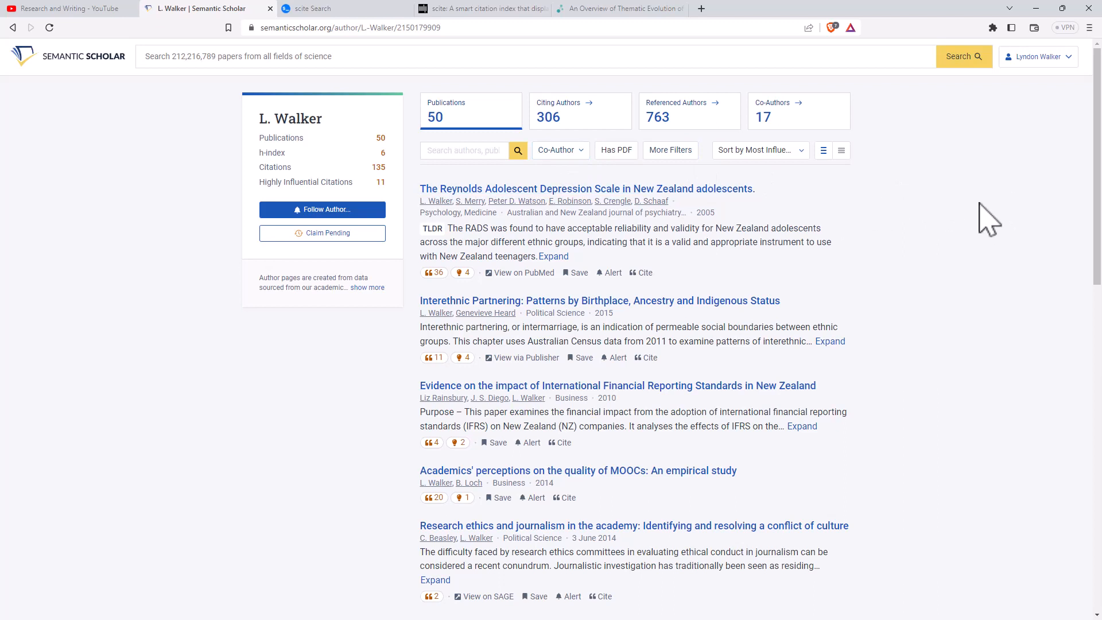
pyautogui.moveTo(880, 184)
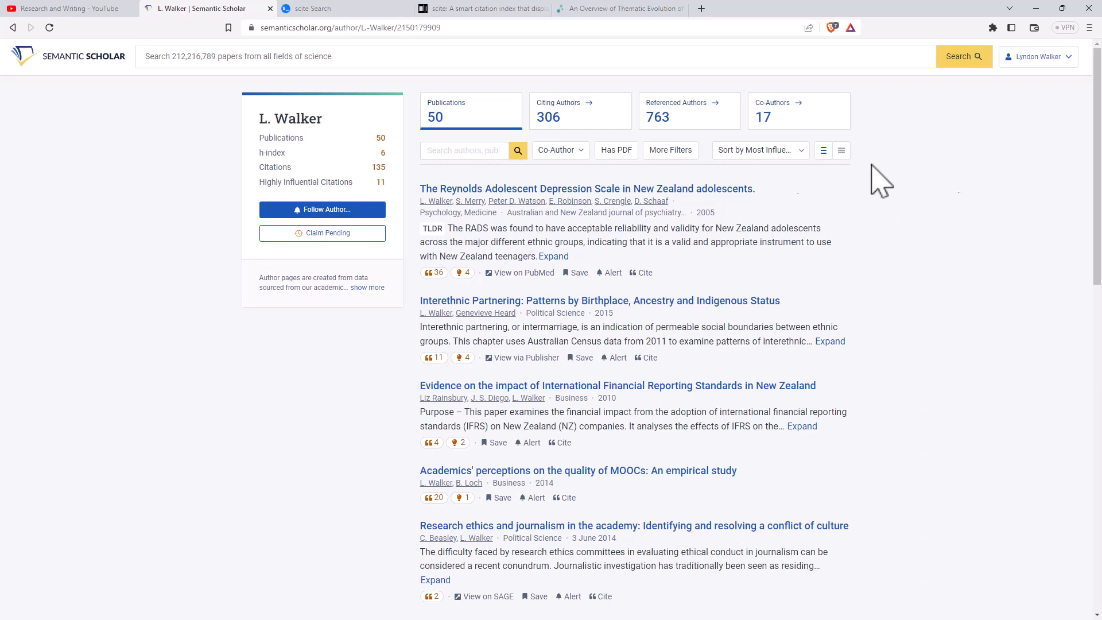
pyautogui.scroll(-3)
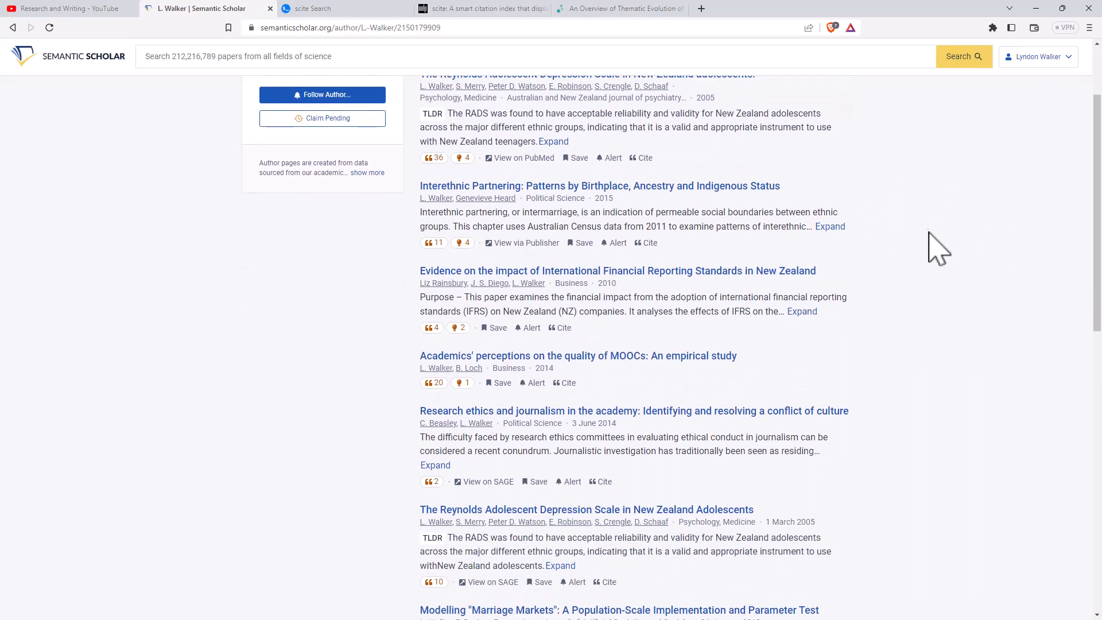
pyautogui.scroll(3)
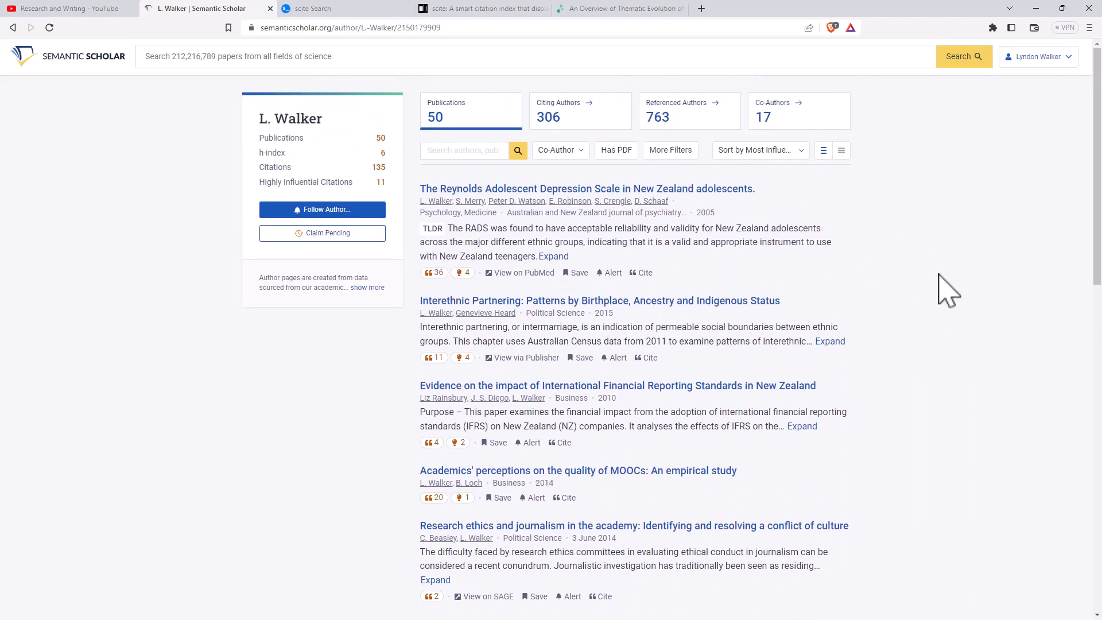
pyautogui.moveTo(829, 221)
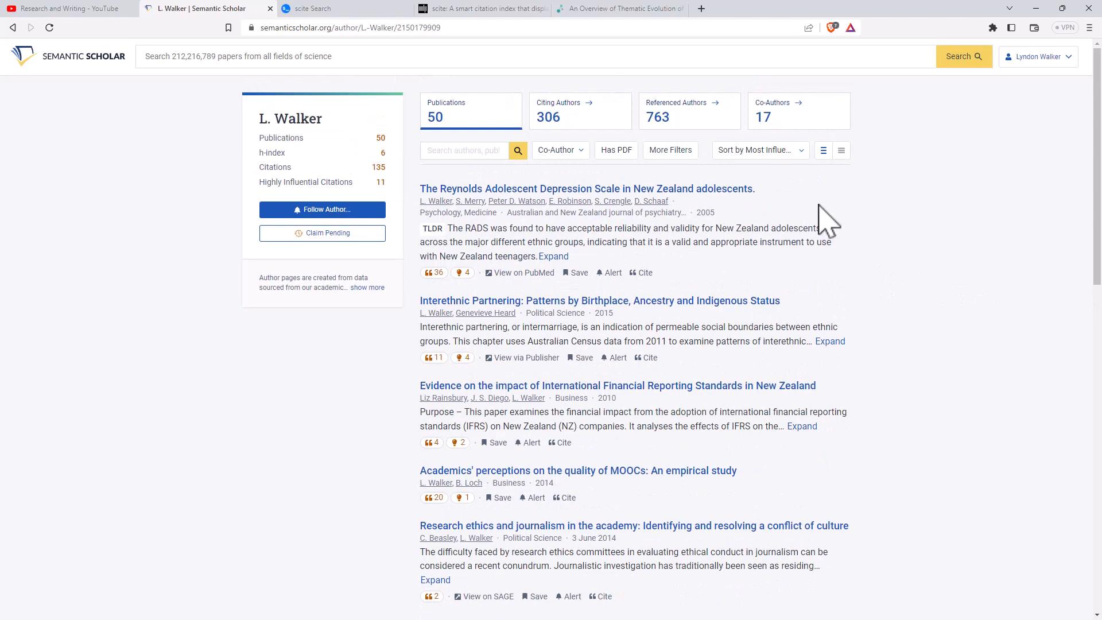
pyautogui.moveTo(877, 303)
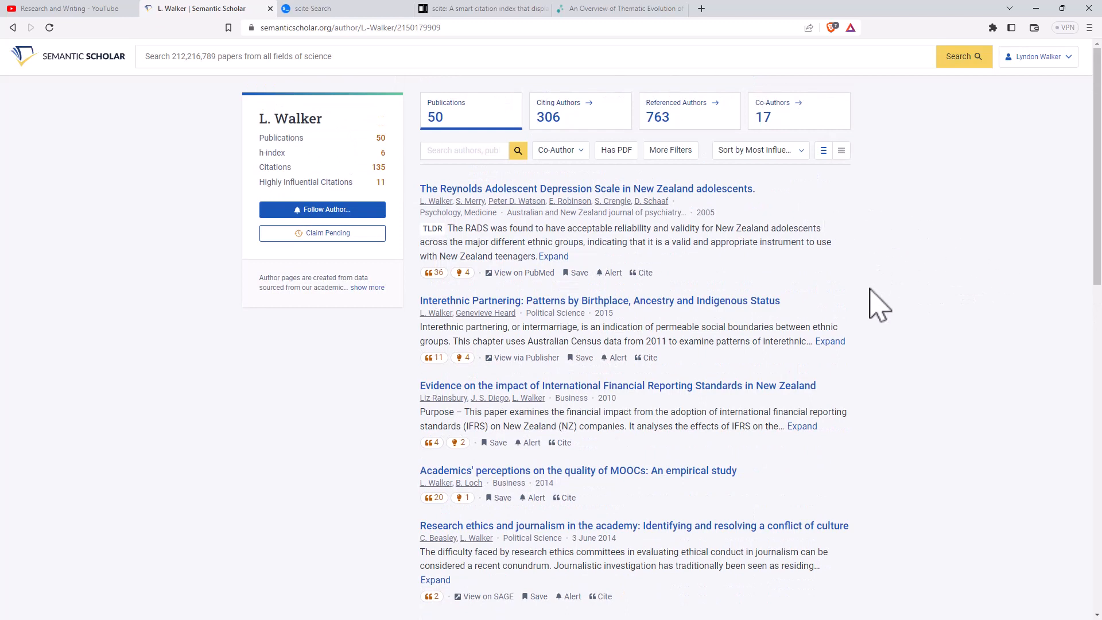
pyautogui.moveTo(971, 264)
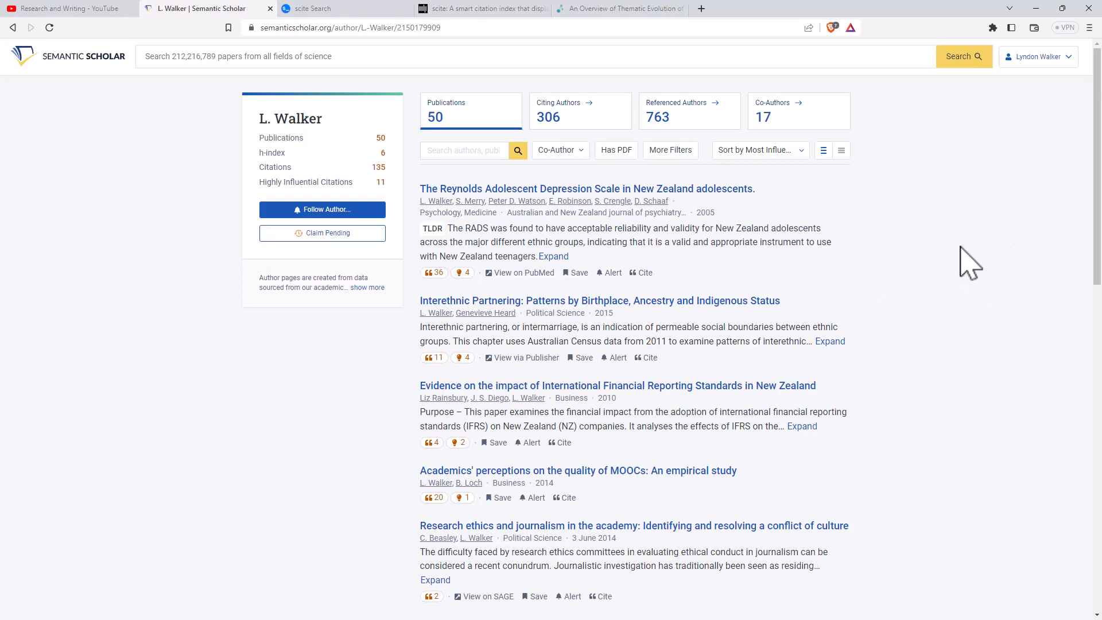
pyautogui.moveTo(824, 214)
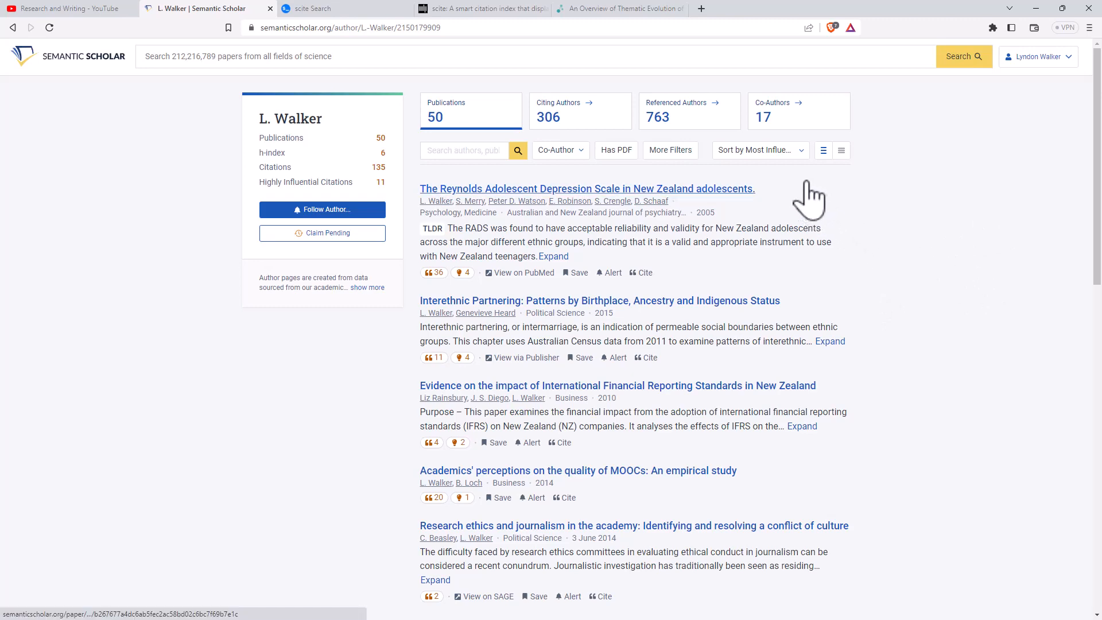
# - Jump to page 5 of L. Walker's publications and scroll through to Nicholas Teaches Us About Leaving
pyautogui.click(497, 557)
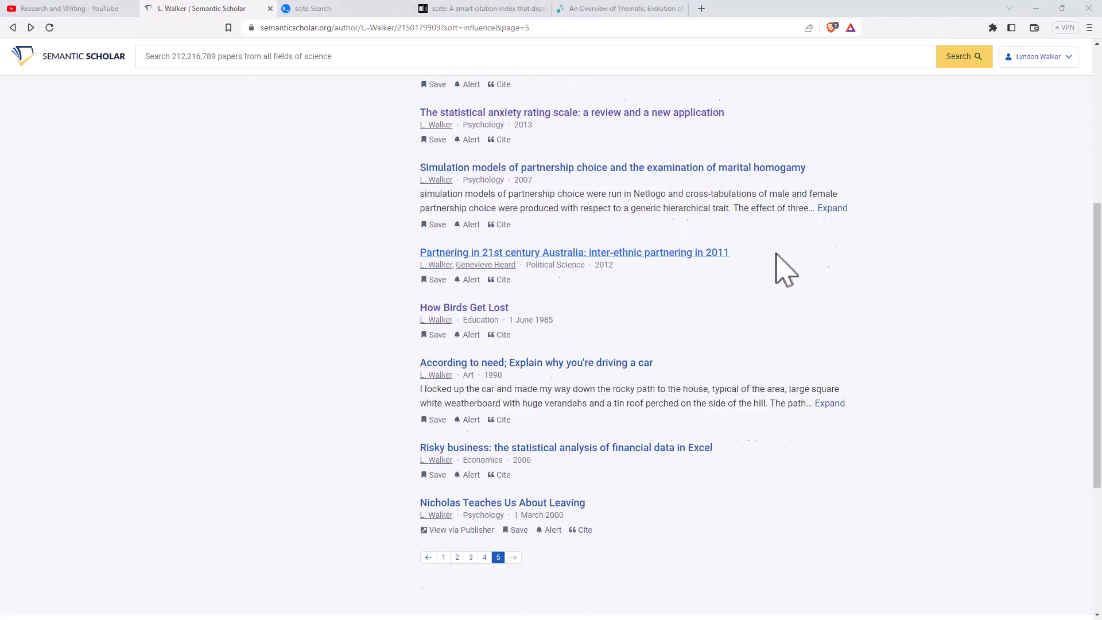
pyautogui.scroll(-3)
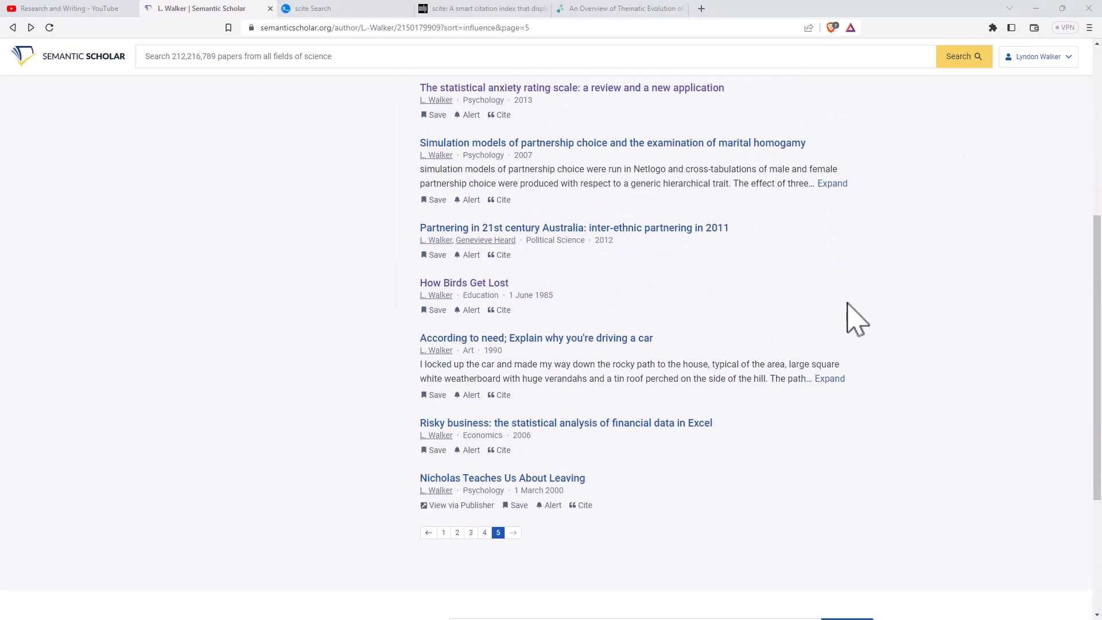
pyautogui.scroll(3)
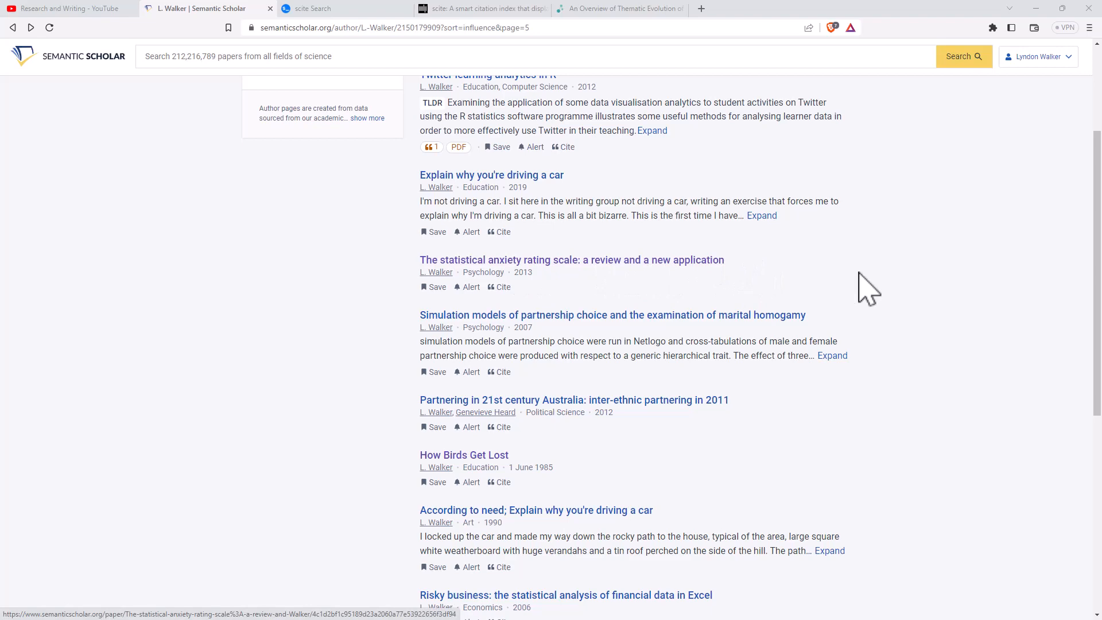
pyautogui.moveTo(996, 309)
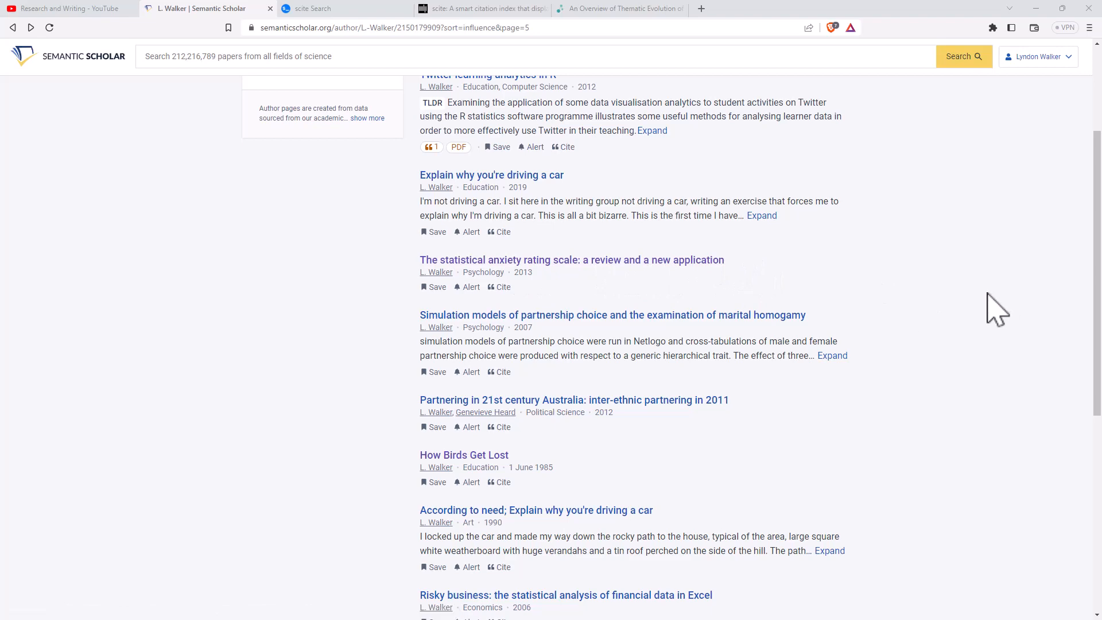
pyautogui.scroll(-3)
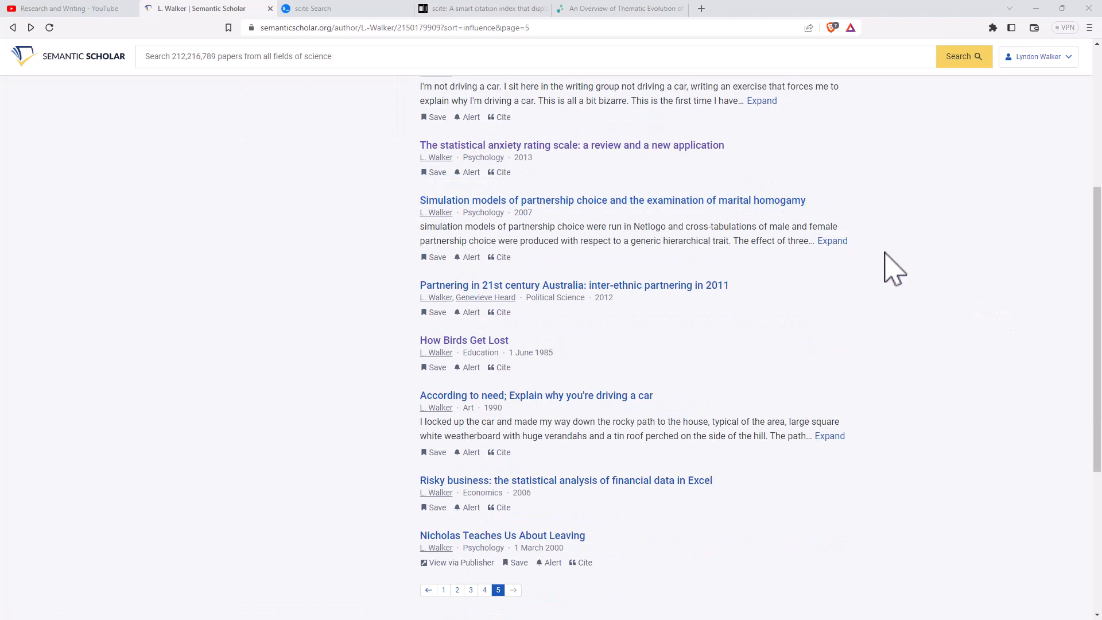
pyautogui.moveTo(880, 317)
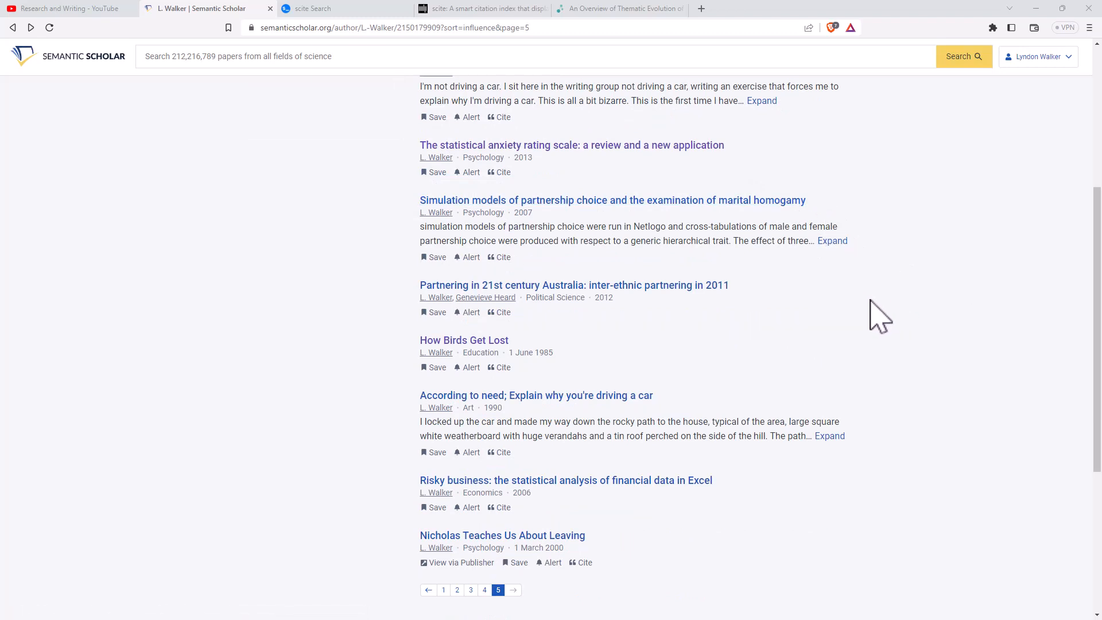
pyautogui.moveTo(541, 479)
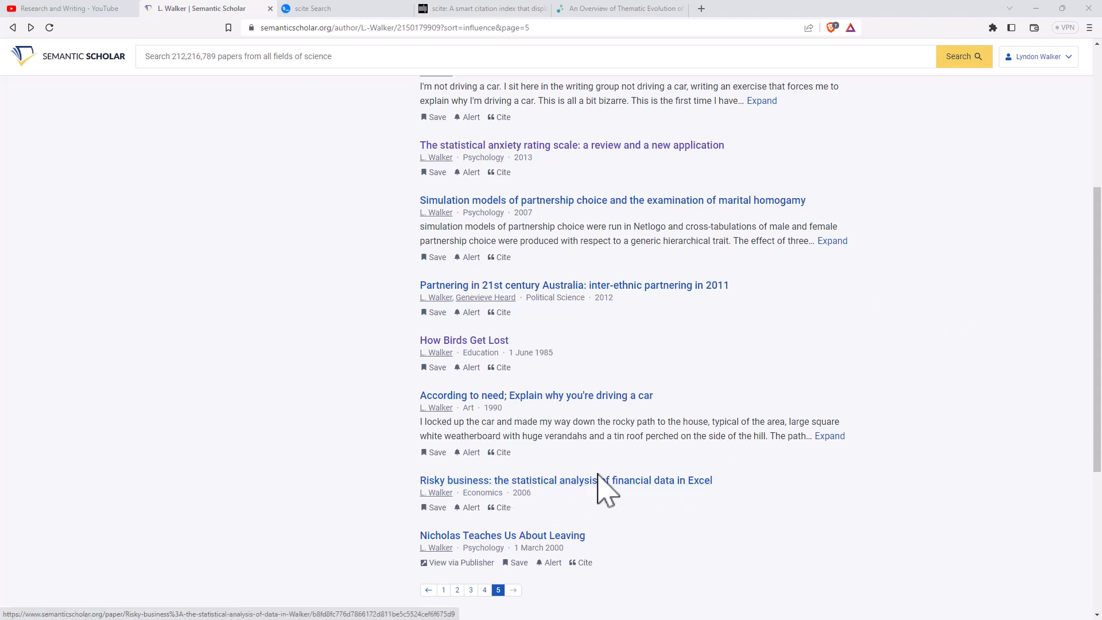
pyautogui.moveTo(586, 493)
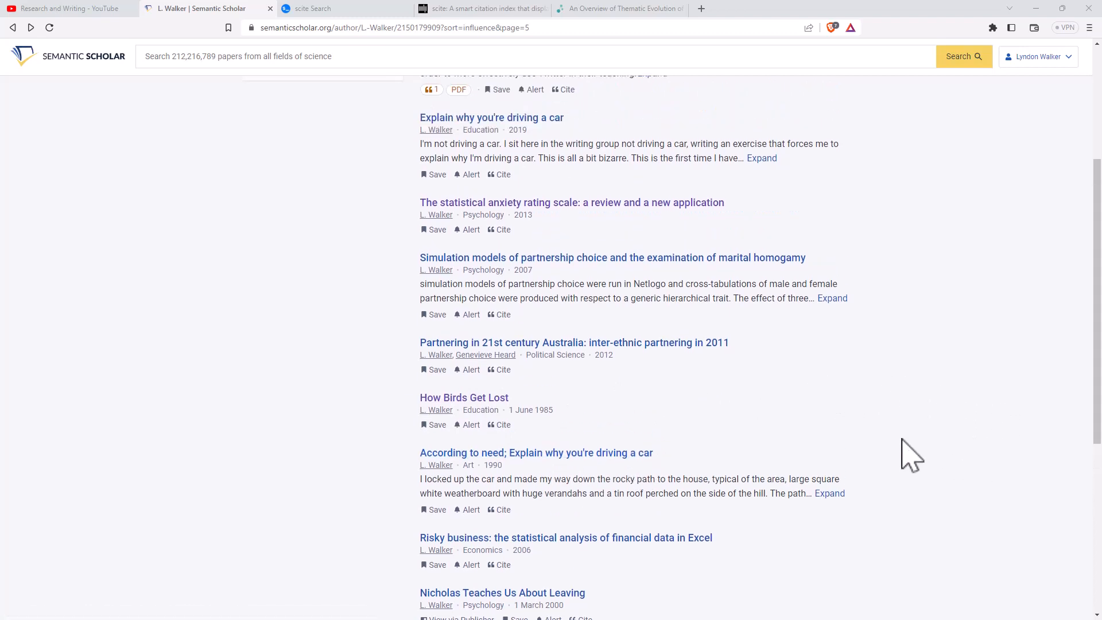
pyautogui.scroll(-3)
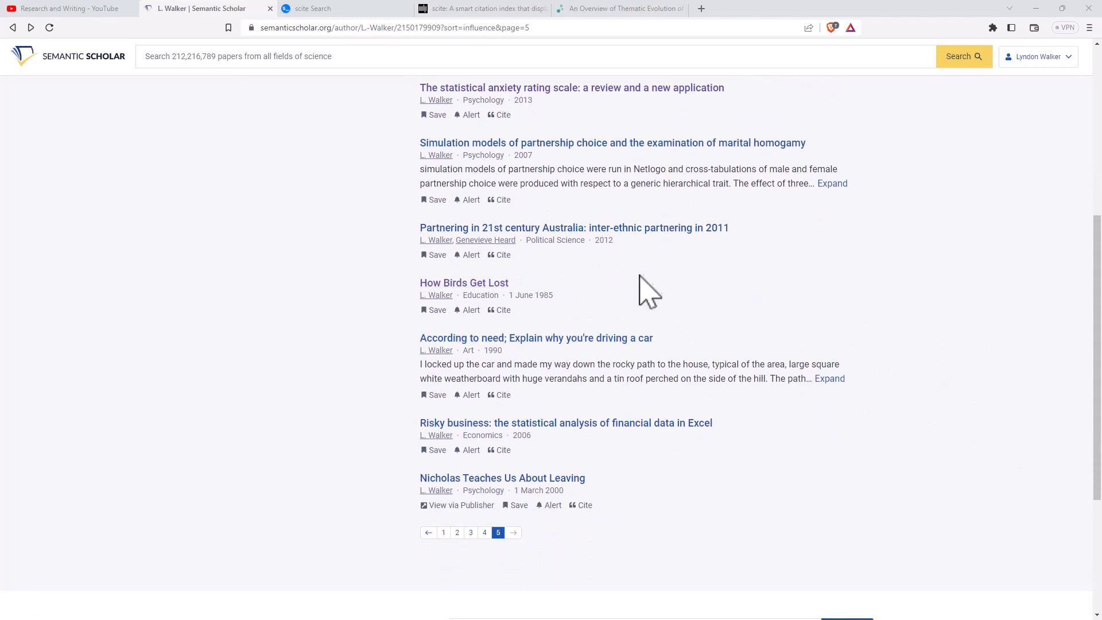
pyautogui.moveTo(752, 281)
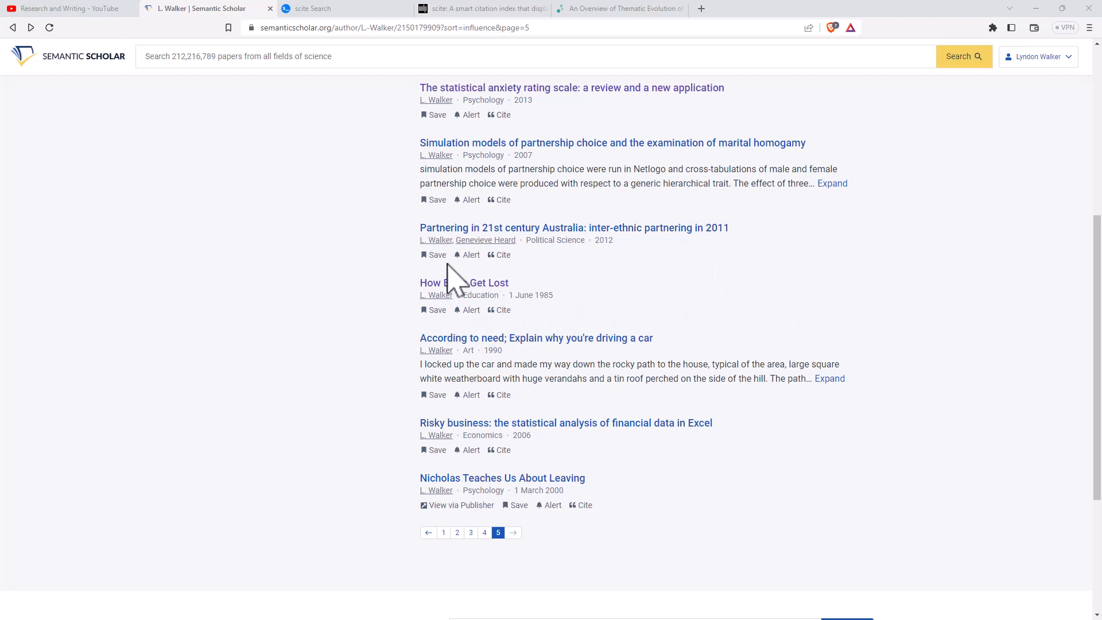
pyautogui.moveTo(658, 123)
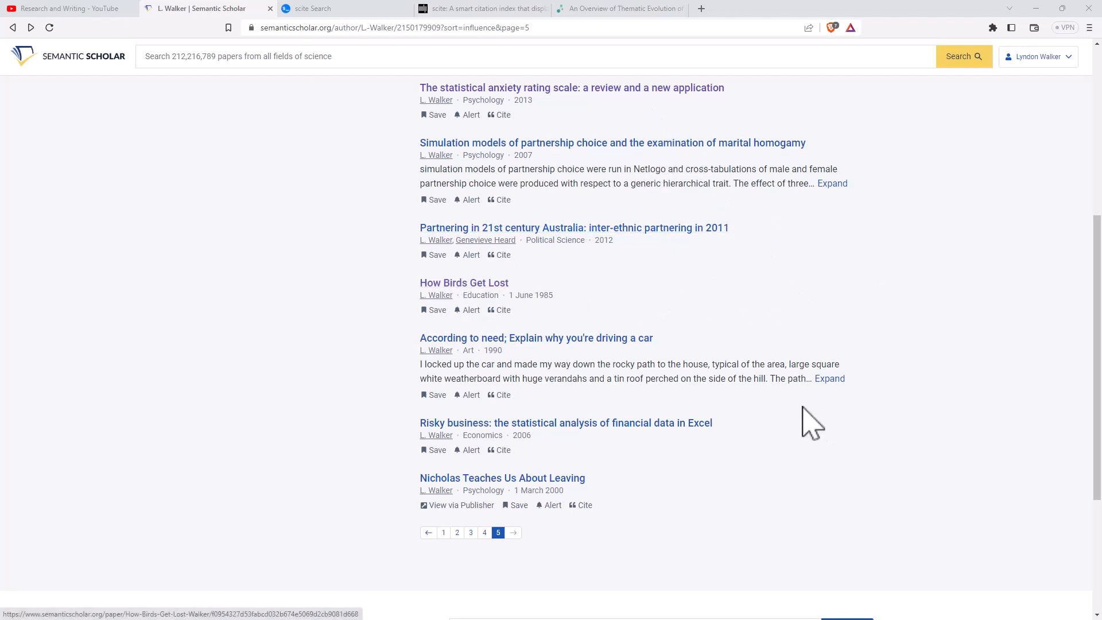
pyautogui.moveTo(794, 291)
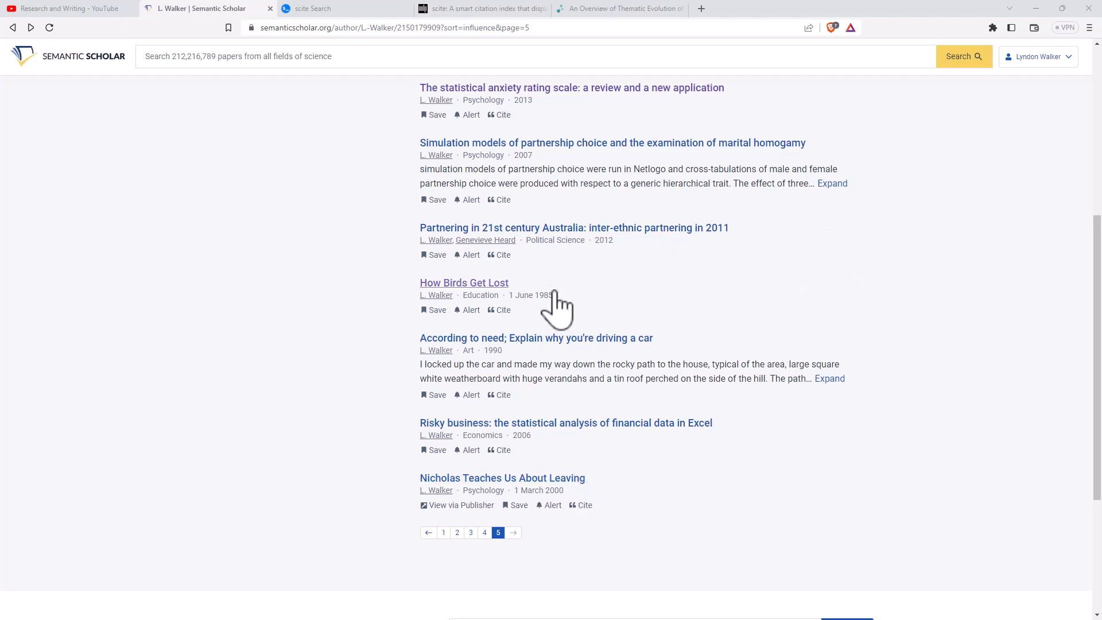
pyautogui.moveTo(893, 249)
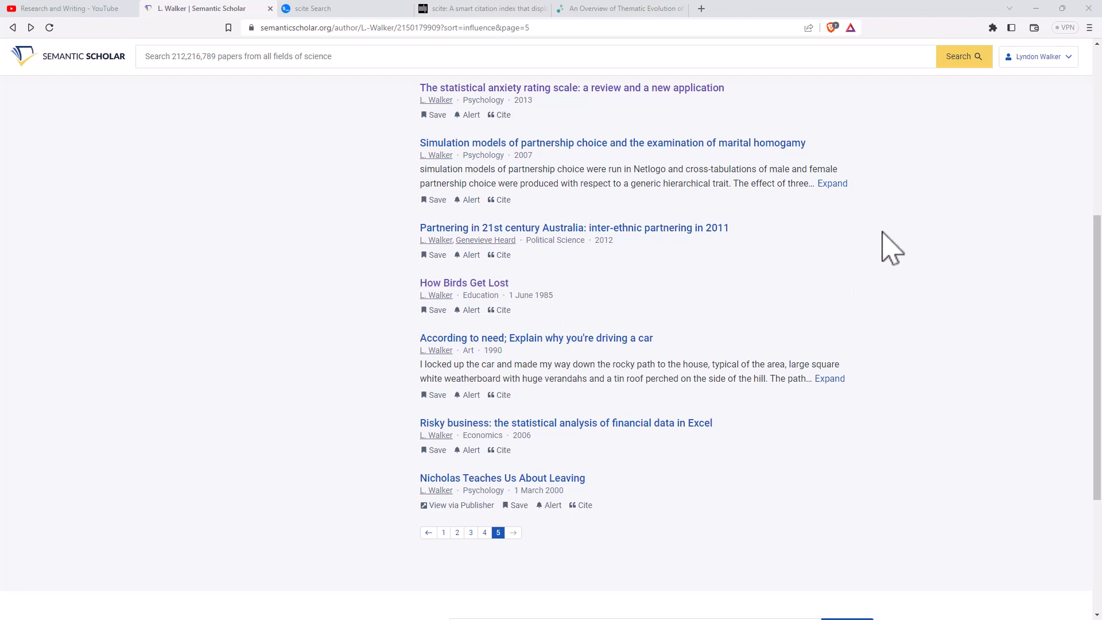
pyautogui.moveTo(867, 268)
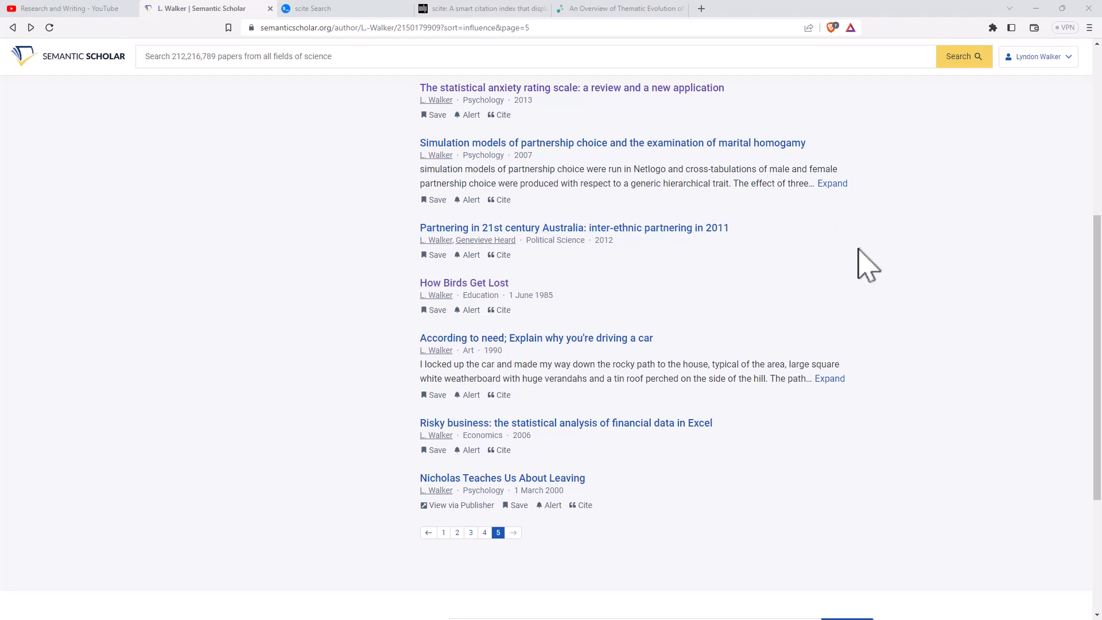
pyautogui.moveTo(912, 273)
pyautogui.write('Does creatine improve bench press')
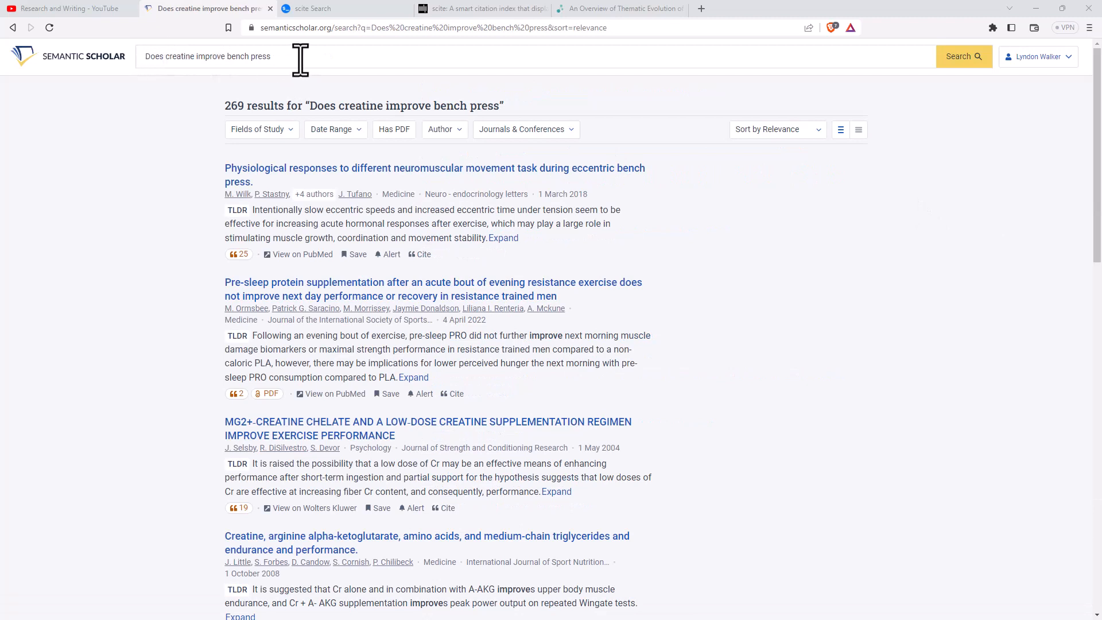
pyautogui.moveTo(841, 246)
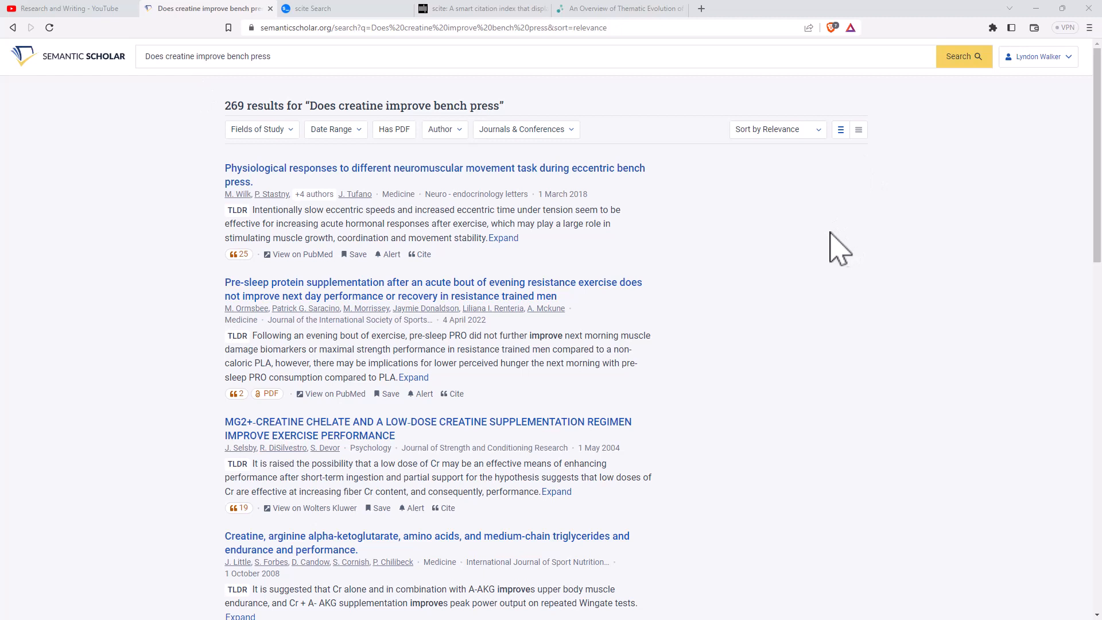
pyautogui.moveTo(847, 271)
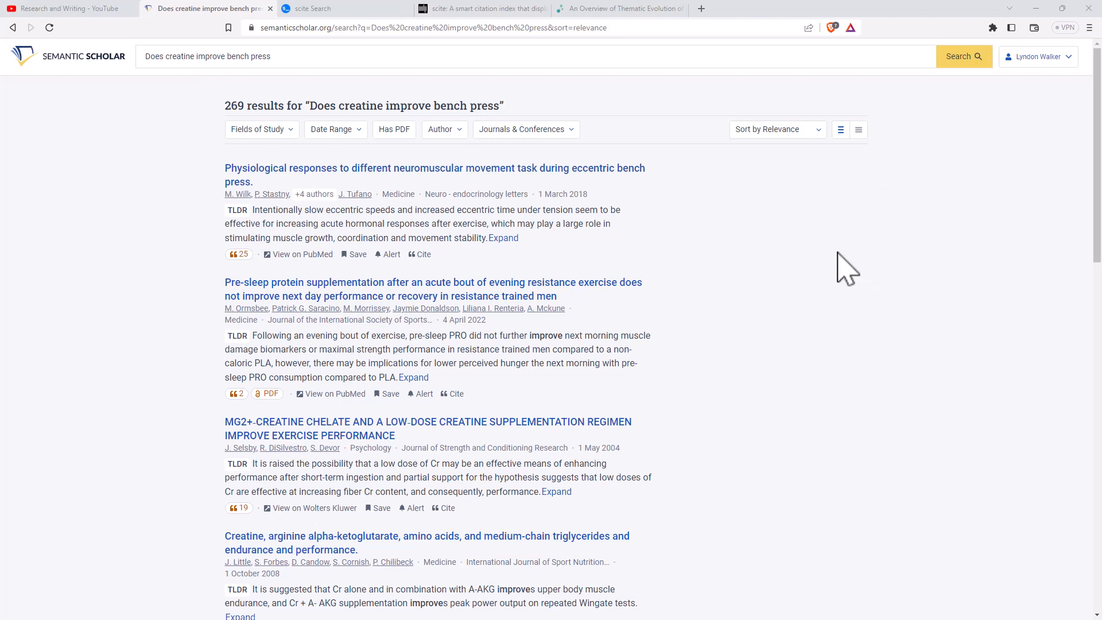
pyautogui.moveTo(656, 176)
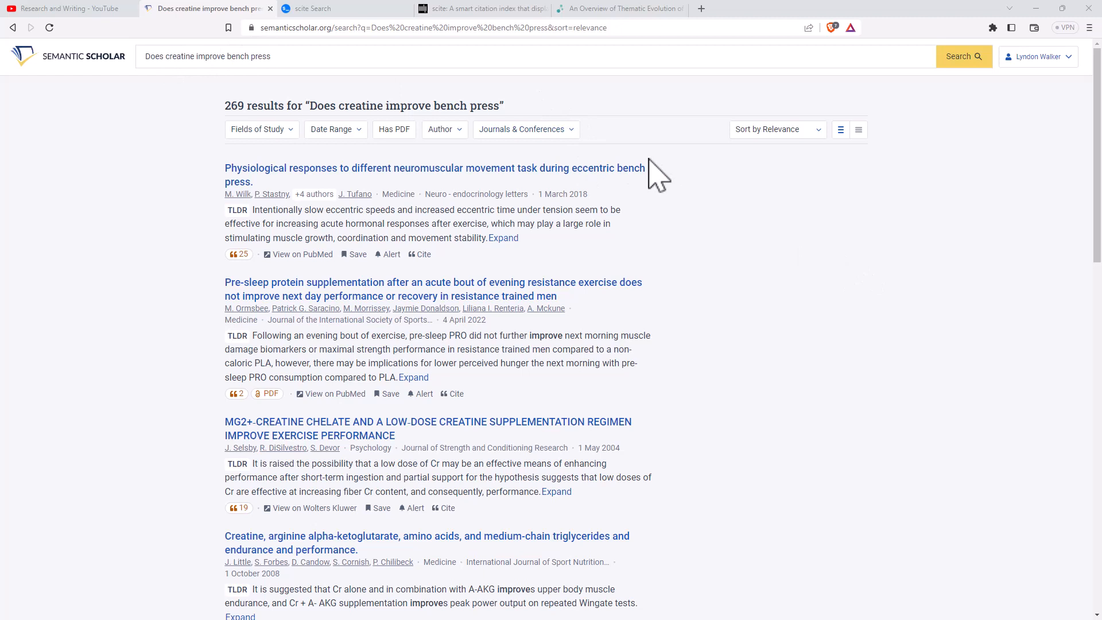
pyautogui.moveTo(735, 260)
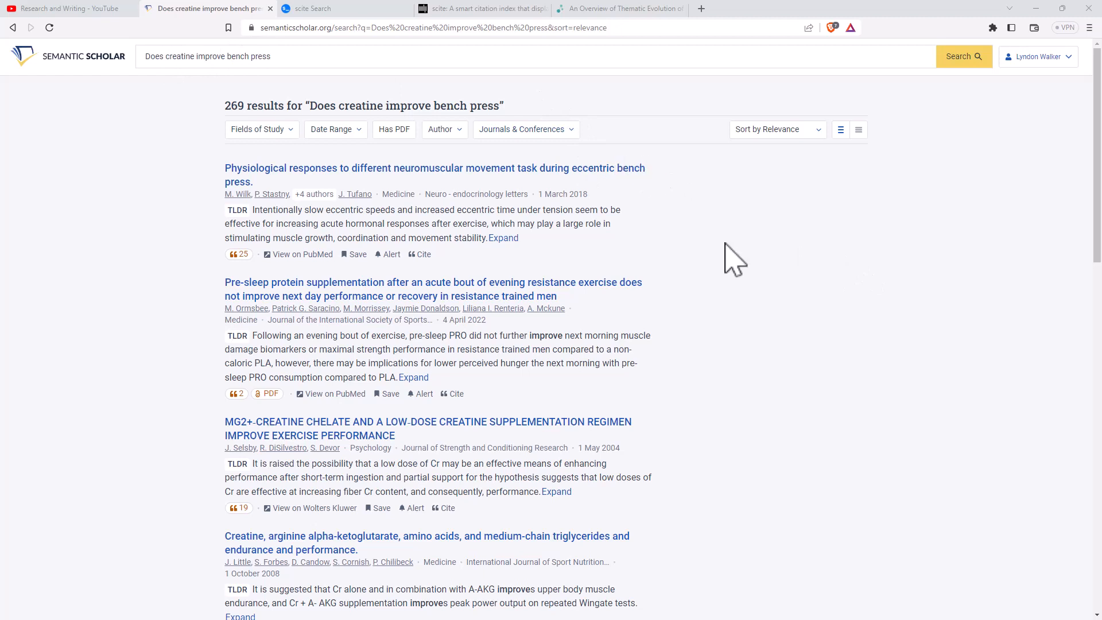
pyautogui.moveTo(149, 111)
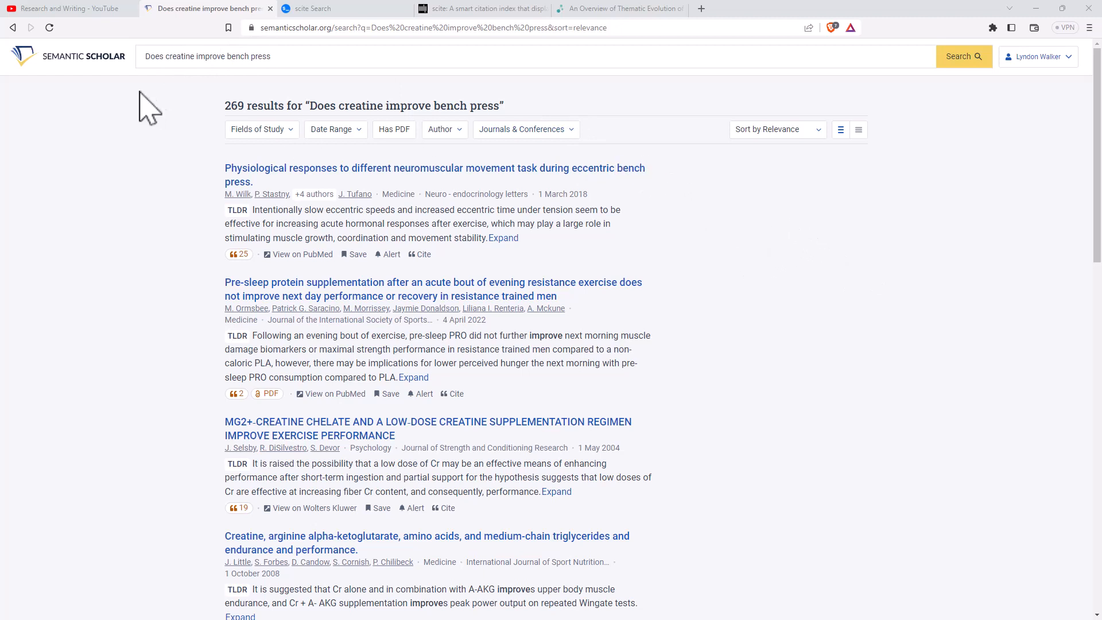
pyautogui.moveTo(364, 62)
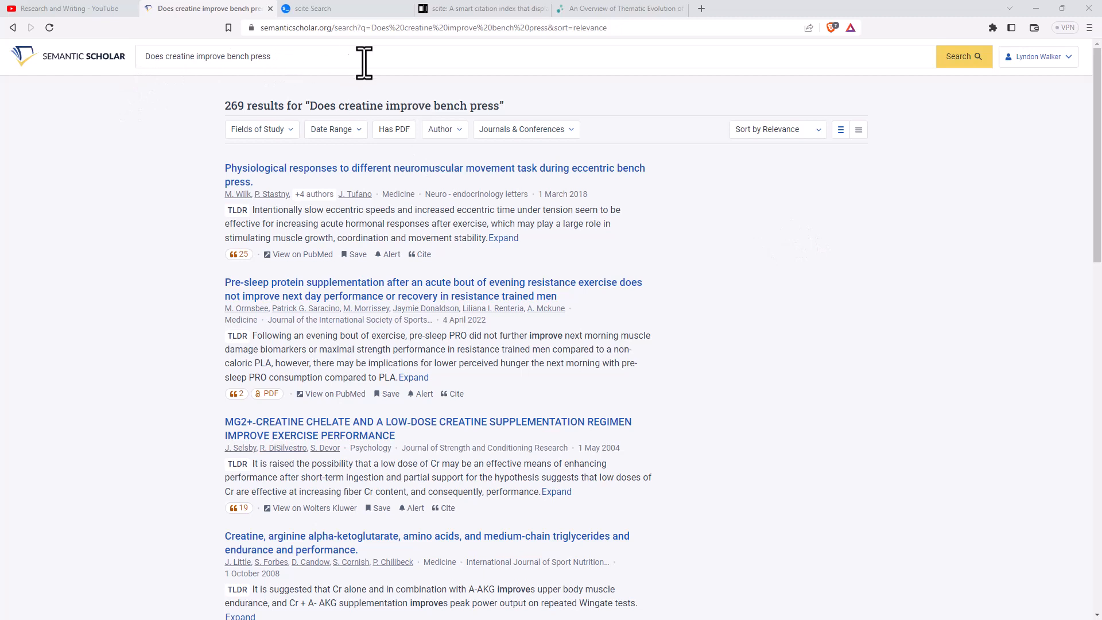
pyautogui.moveTo(520, 133)
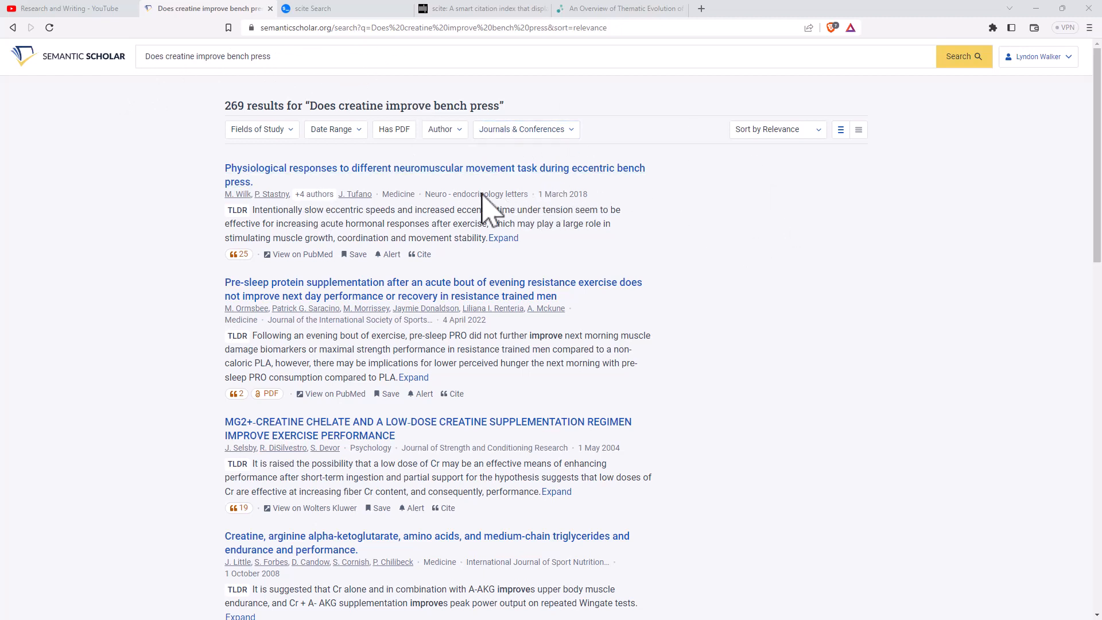
pyautogui.moveTo(665, 195)
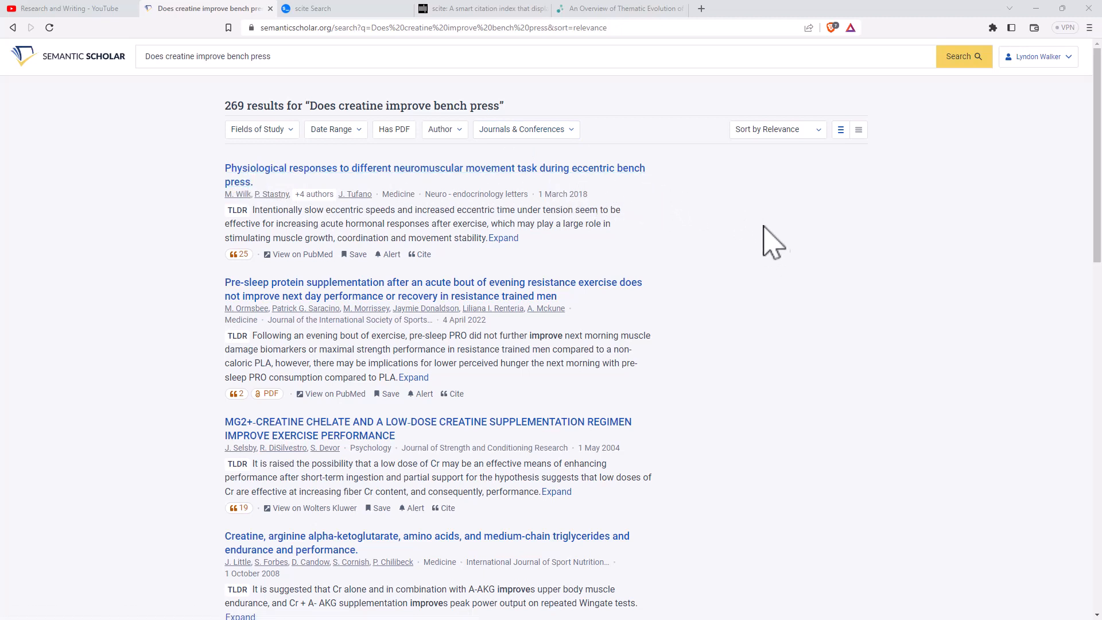
pyautogui.moveTo(341, 436)
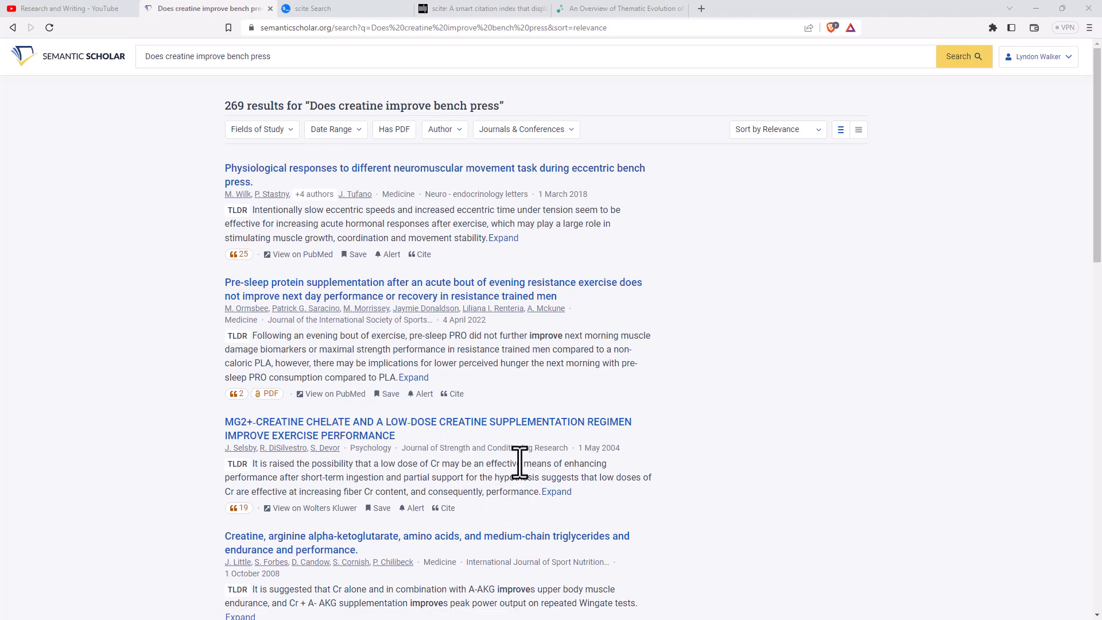
# - Browse the 269 results for 'Does creatine improve bench press' and return to the top
pyautogui.scroll(-3)
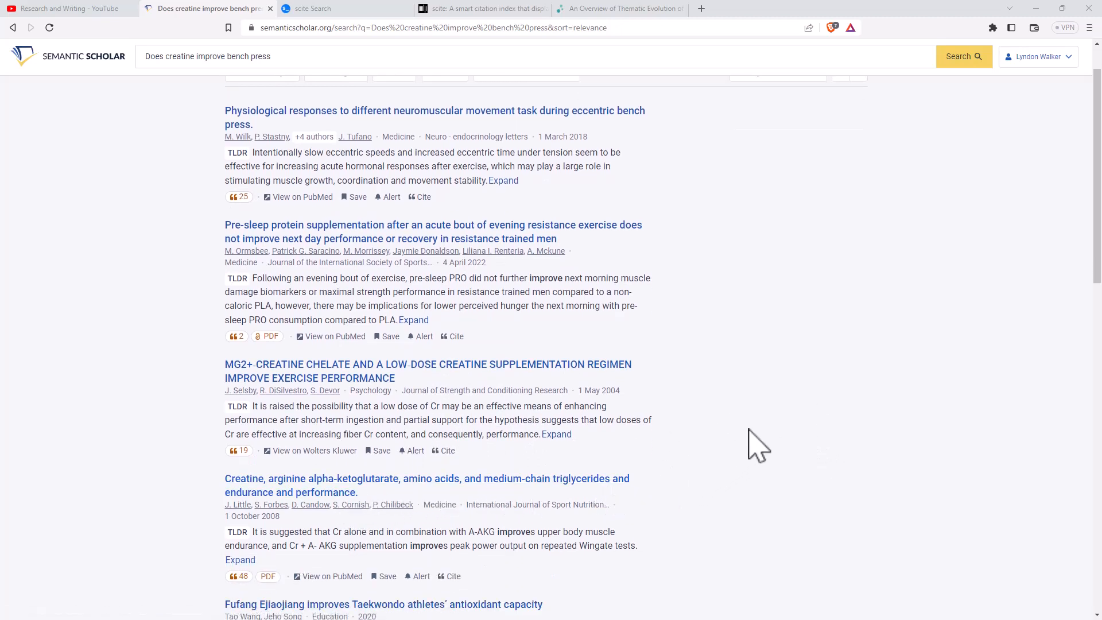
pyautogui.scroll(3)
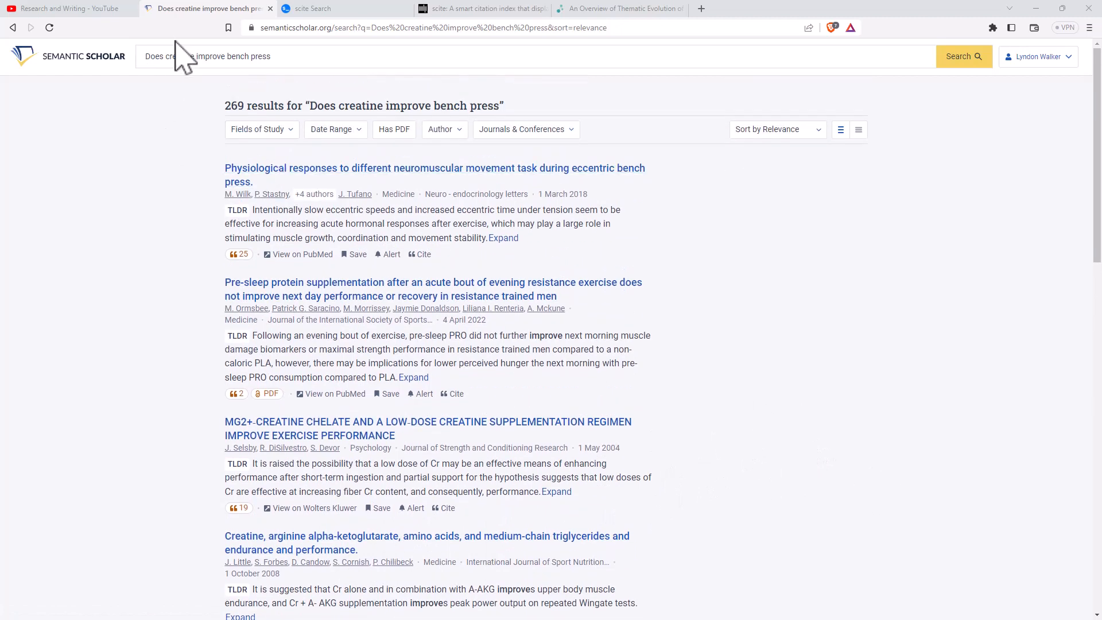
pyautogui.moveTo(315, 70)
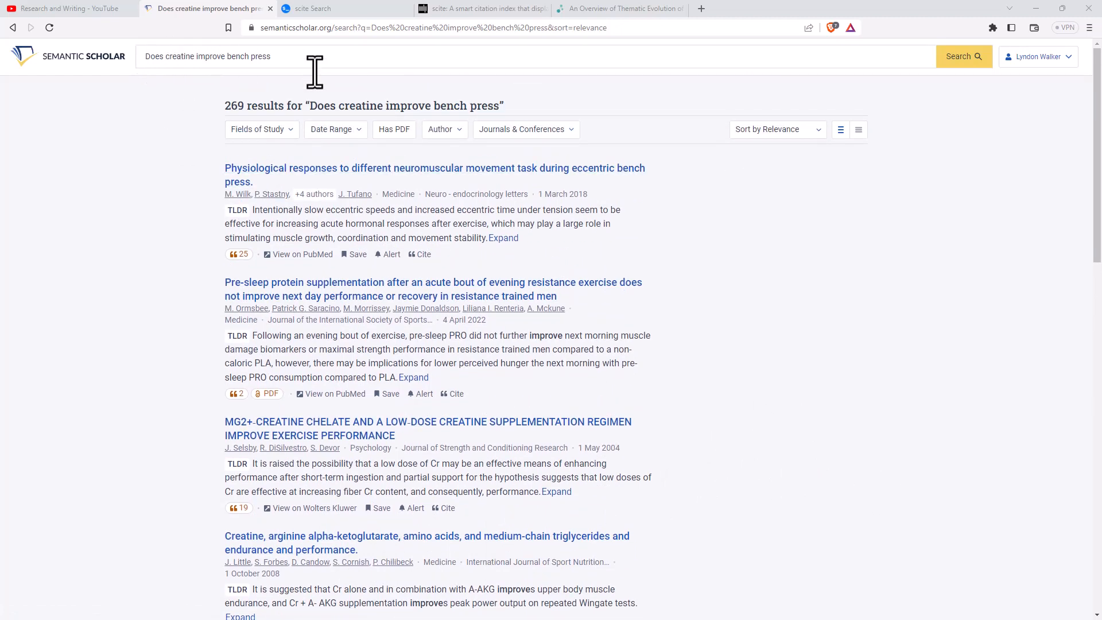
pyautogui.moveTo(359, 59)
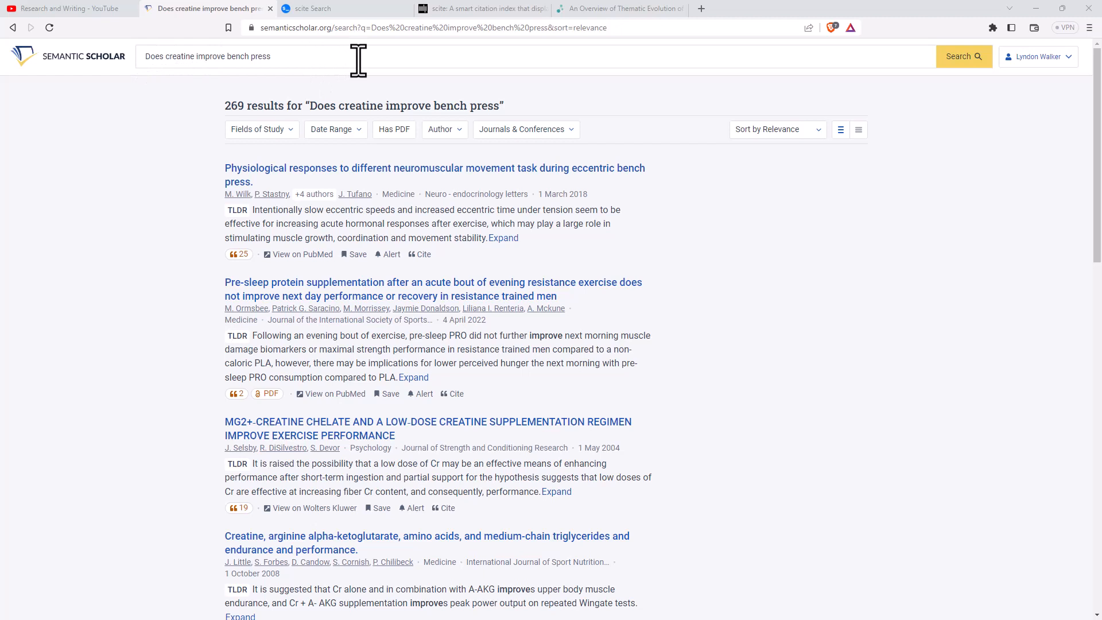
pyautogui.moveTo(352, 62)
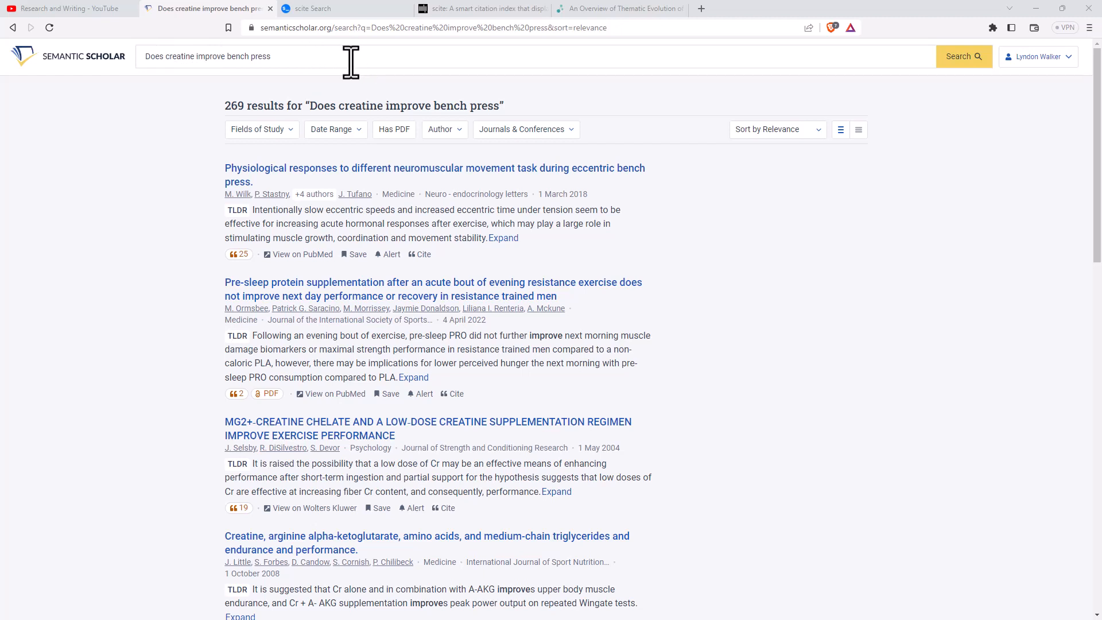
pyautogui.moveTo(822, 278)
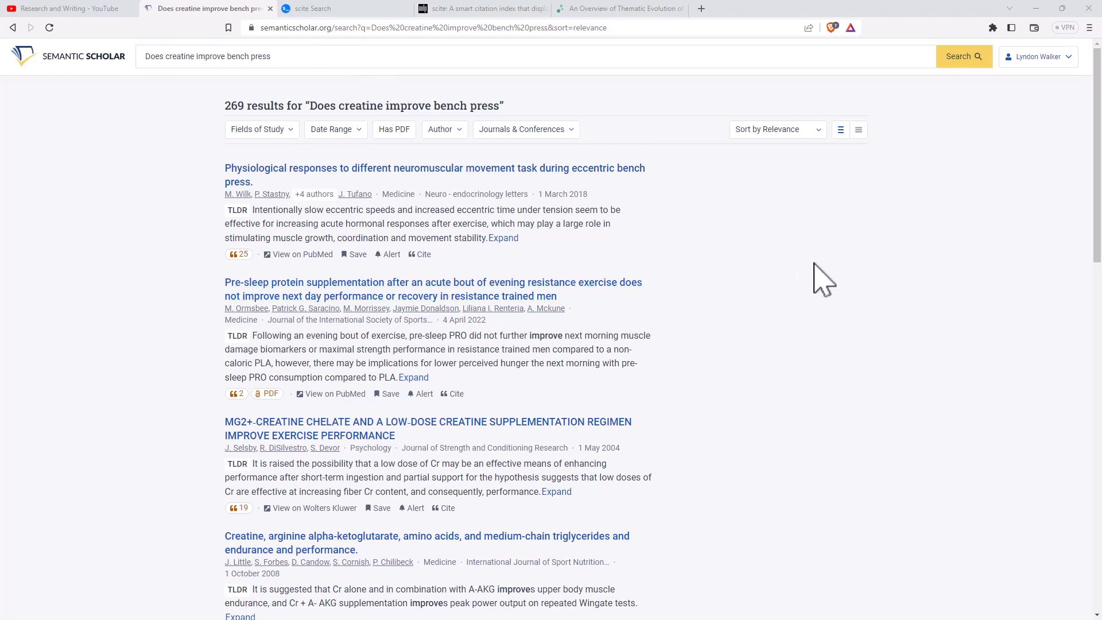
pyautogui.moveTo(784, 243)
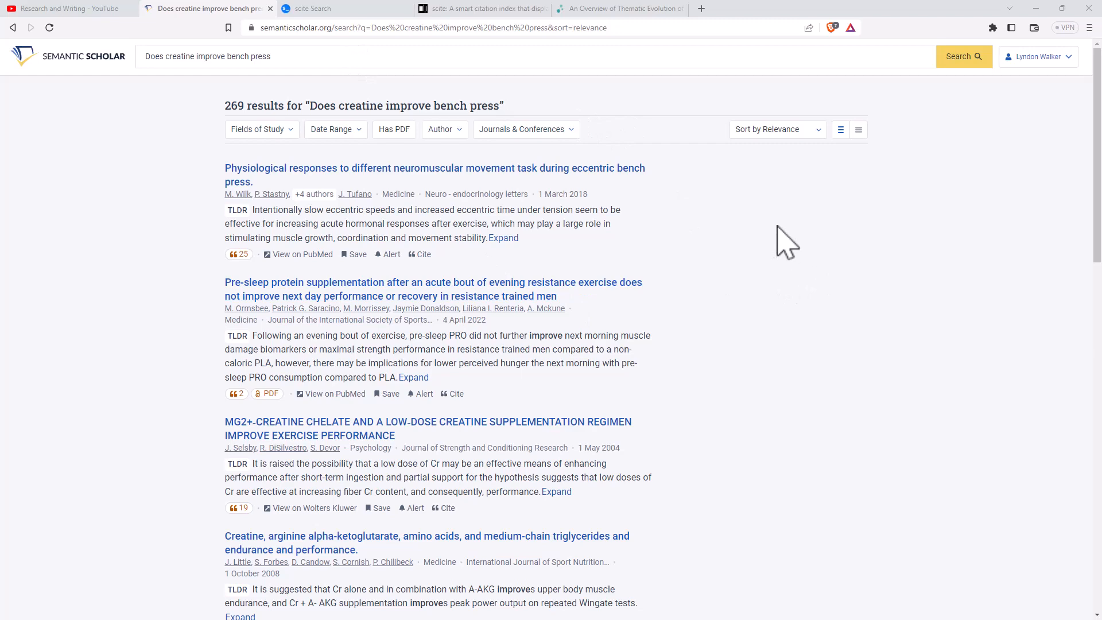
pyautogui.moveTo(709, 176)
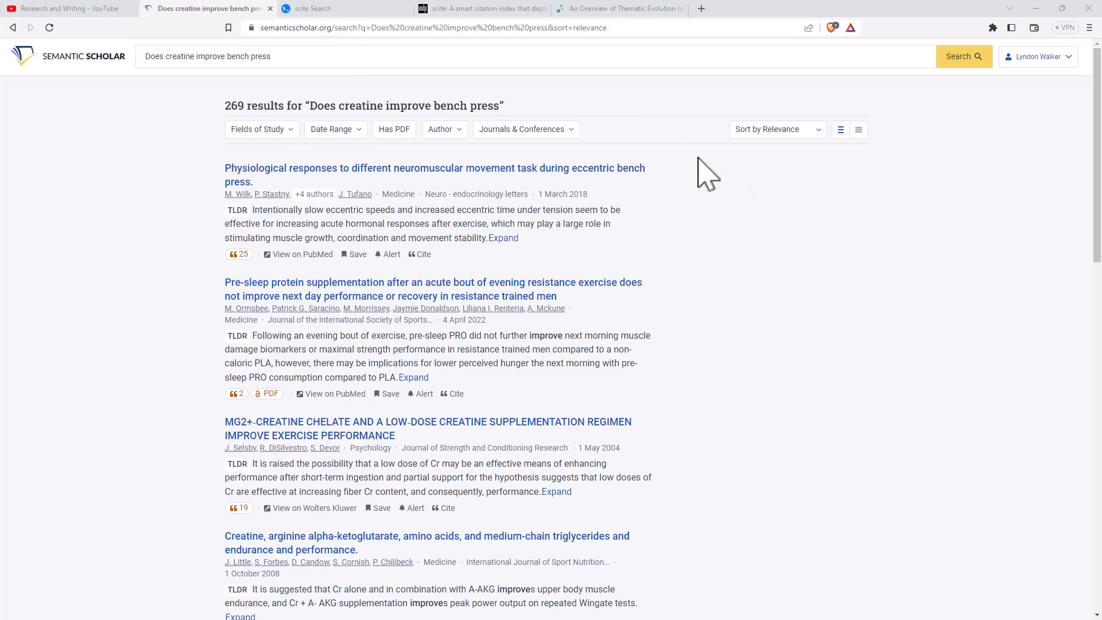
# - View the eccentric bench press paper's page with its abstract and 25 citations
pyautogui.click(434, 175)
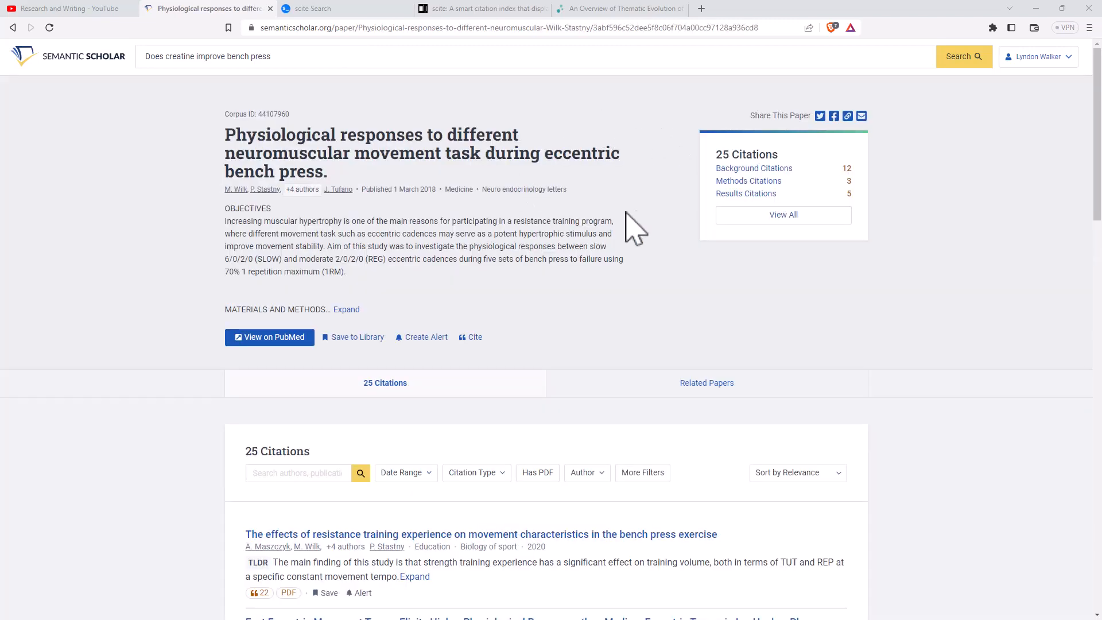
pyautogui.moveTo(702, 152)
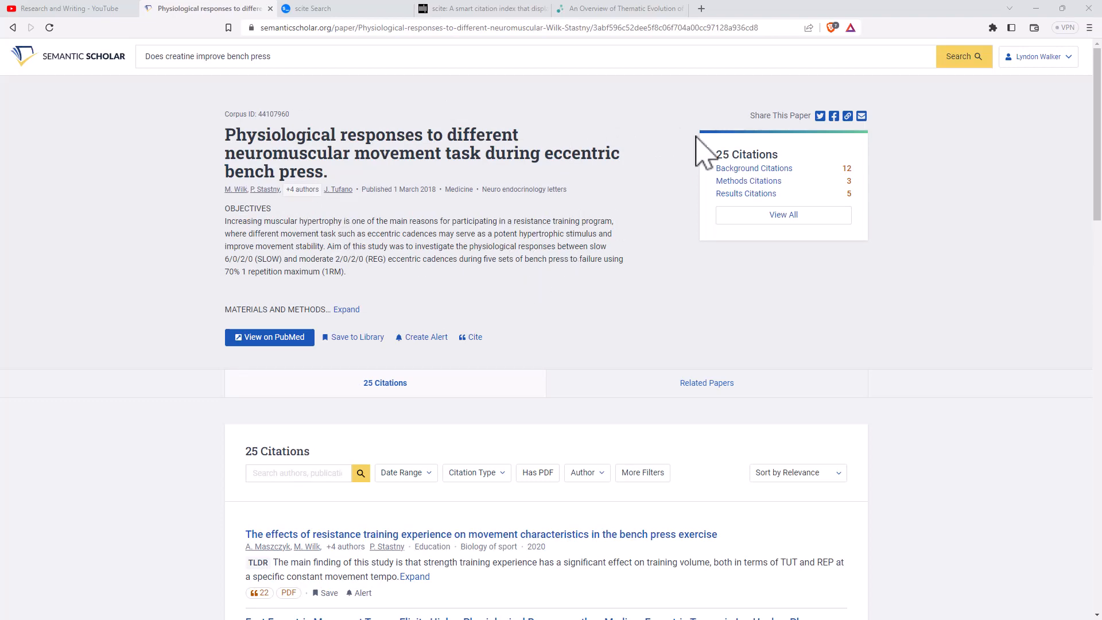
pyautogui.moveTo(650, 229)
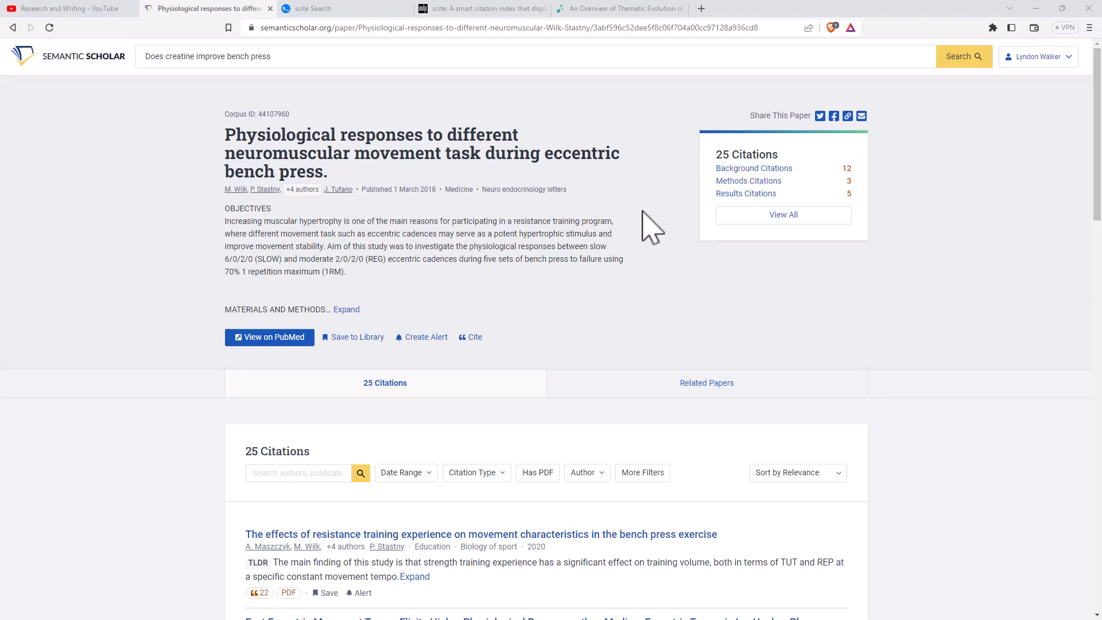
pyautogui.scroll(-3)
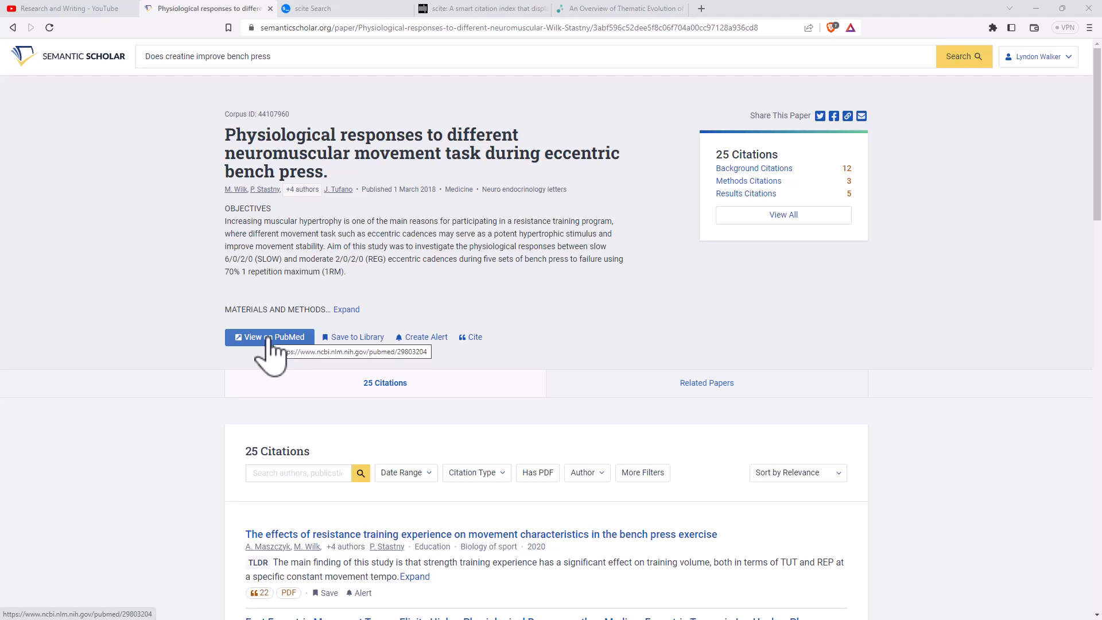
pyautogui.moveTo(537, 308)
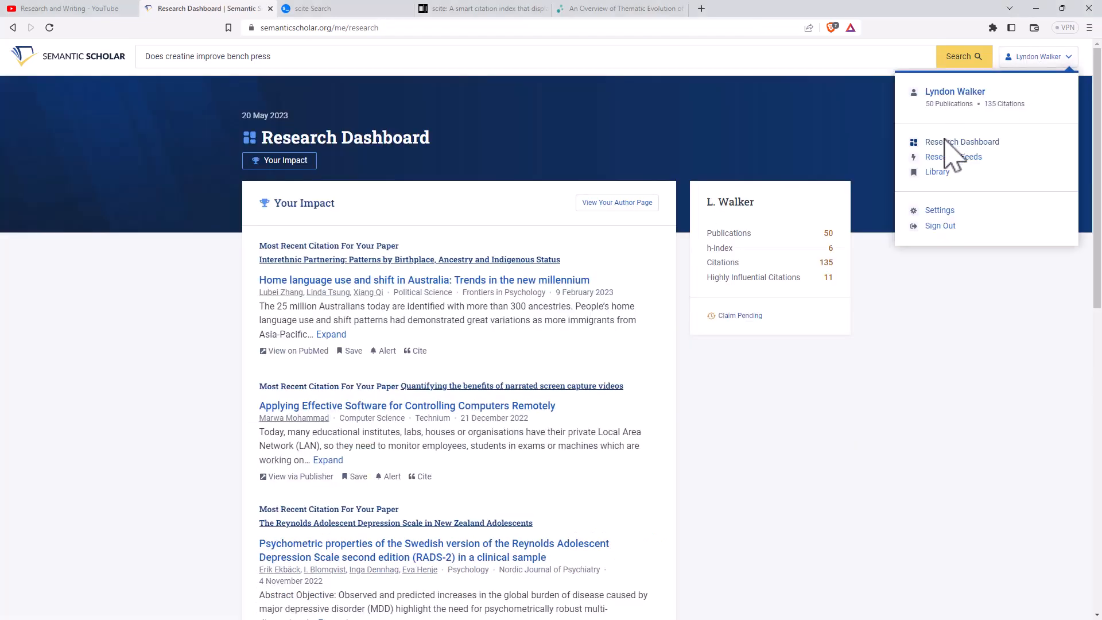
pyautogui.moveTo(586, 123)
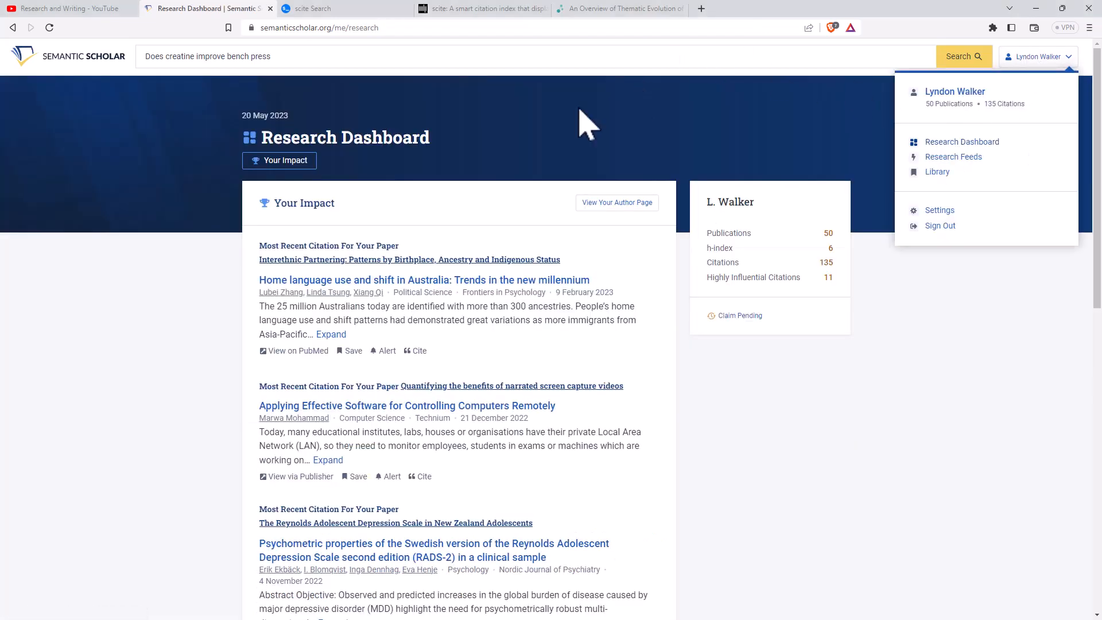
pyautogui.moveTo(390, 267)
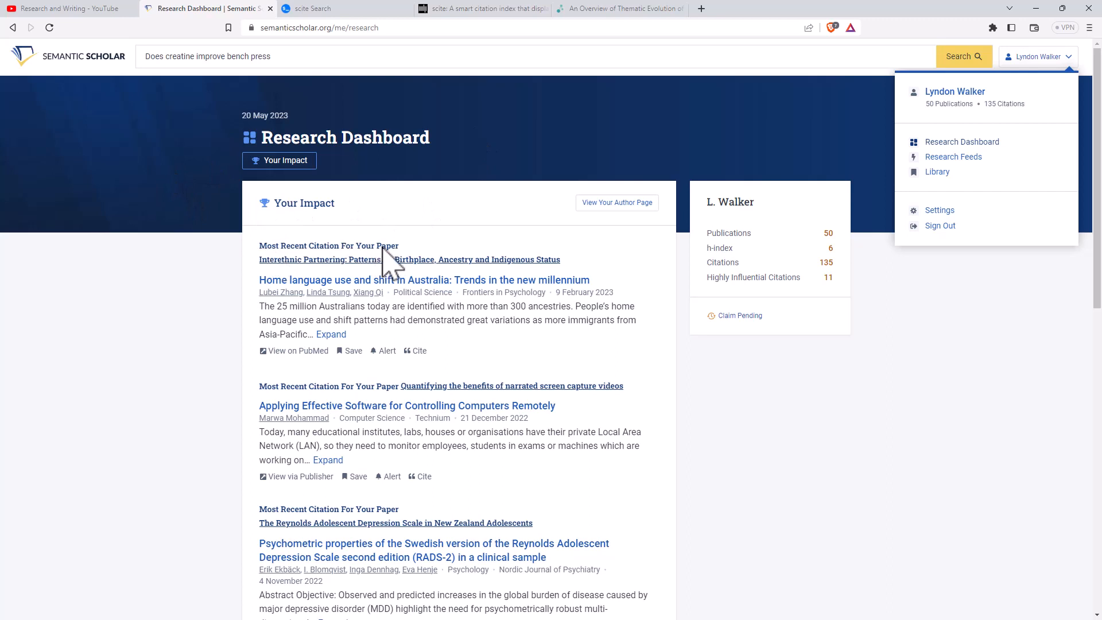
pyautogui.moveTo(414, 225)
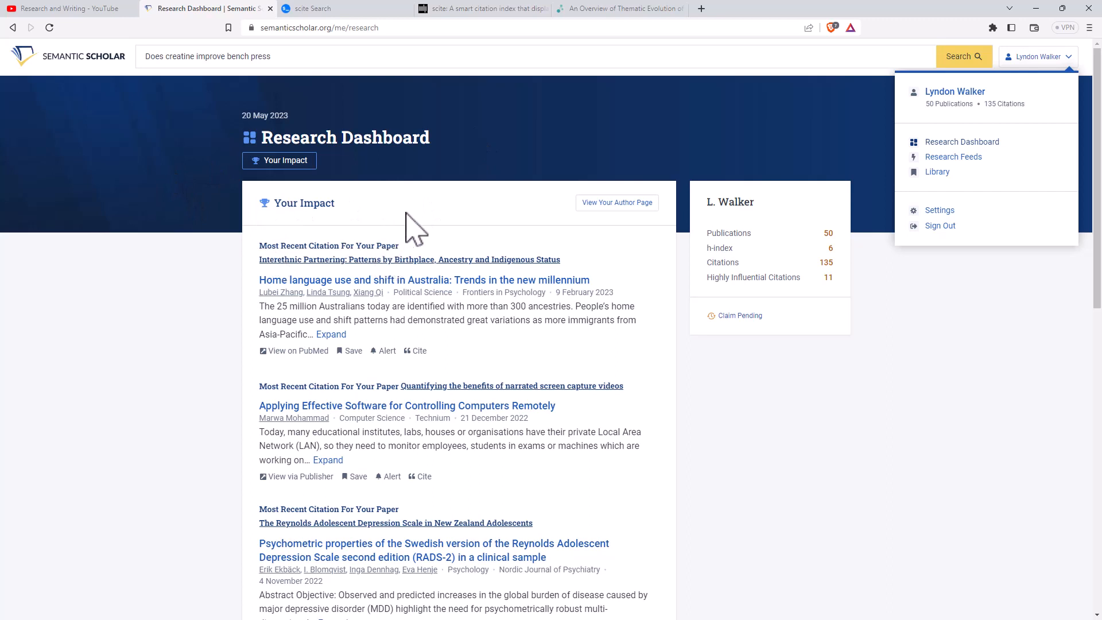
pyautogui.moveTo(576, 130)
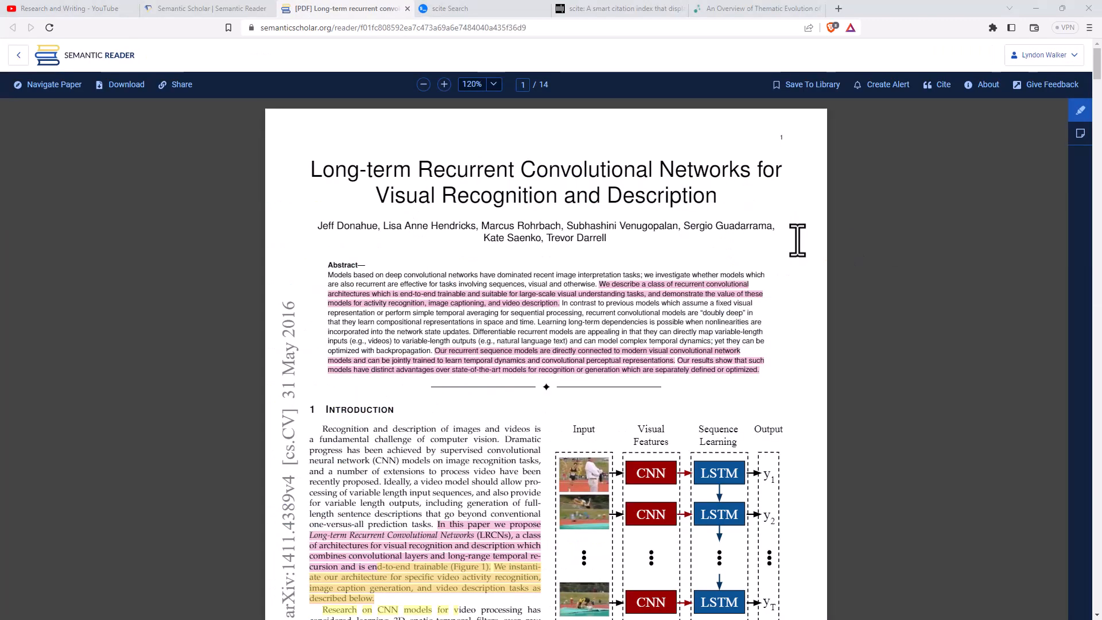
pyautogui.moveTo(580, 195)
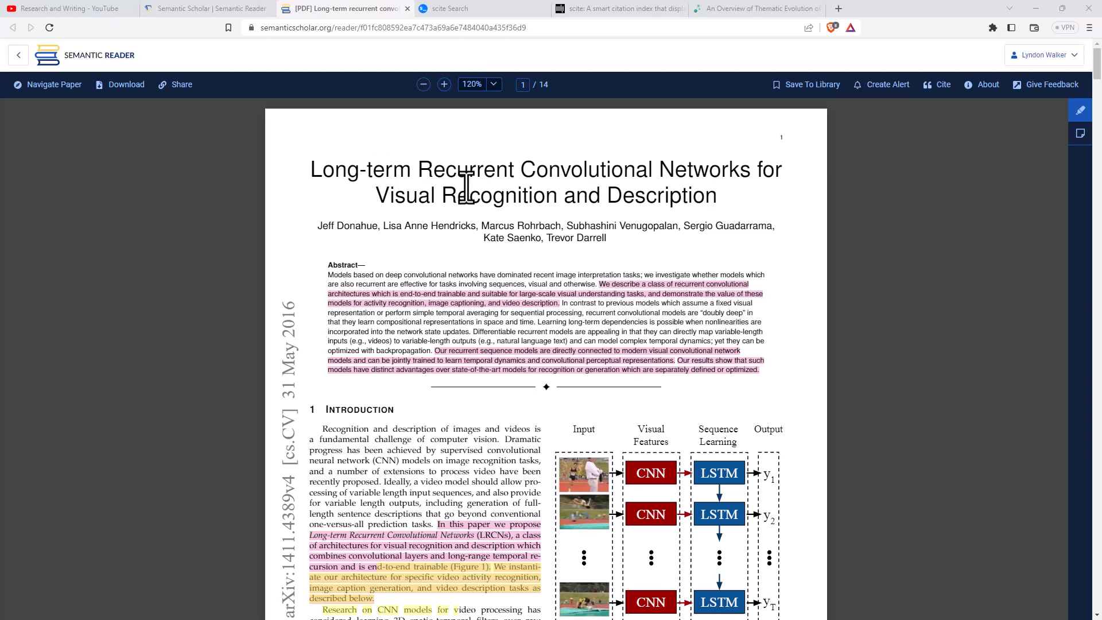
pyautogui.moveTo(1082, 111)
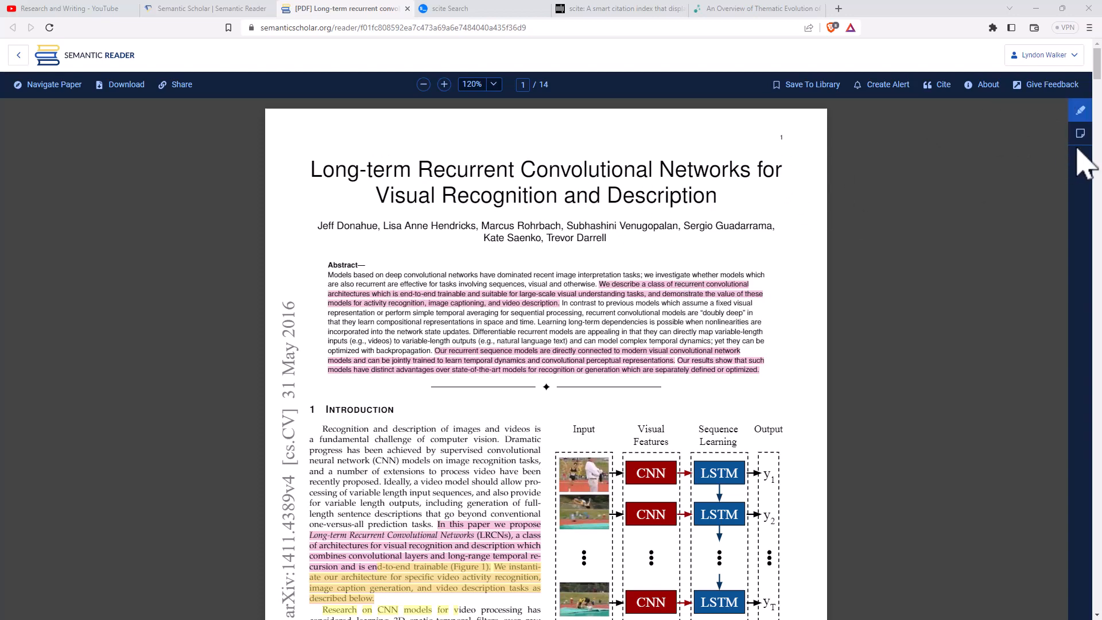
# - Scroll Semantic Reader to page 2's Background: Recurrent Networks section with highlighted passages
pyautogui.scroll(-3)
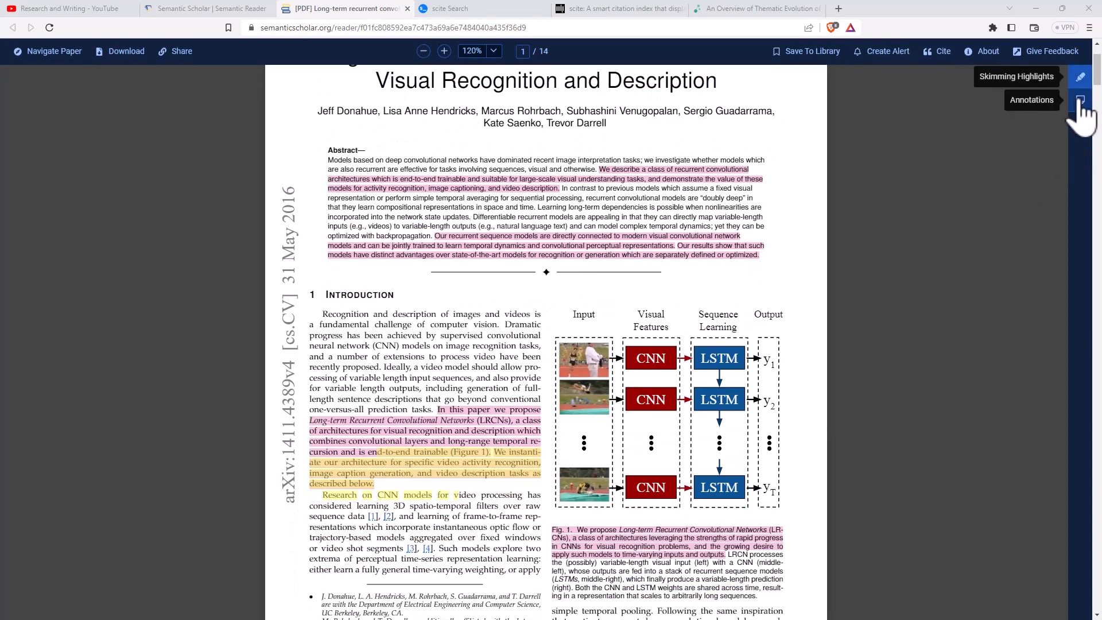
pyautogui.moveTo(1083, 113)
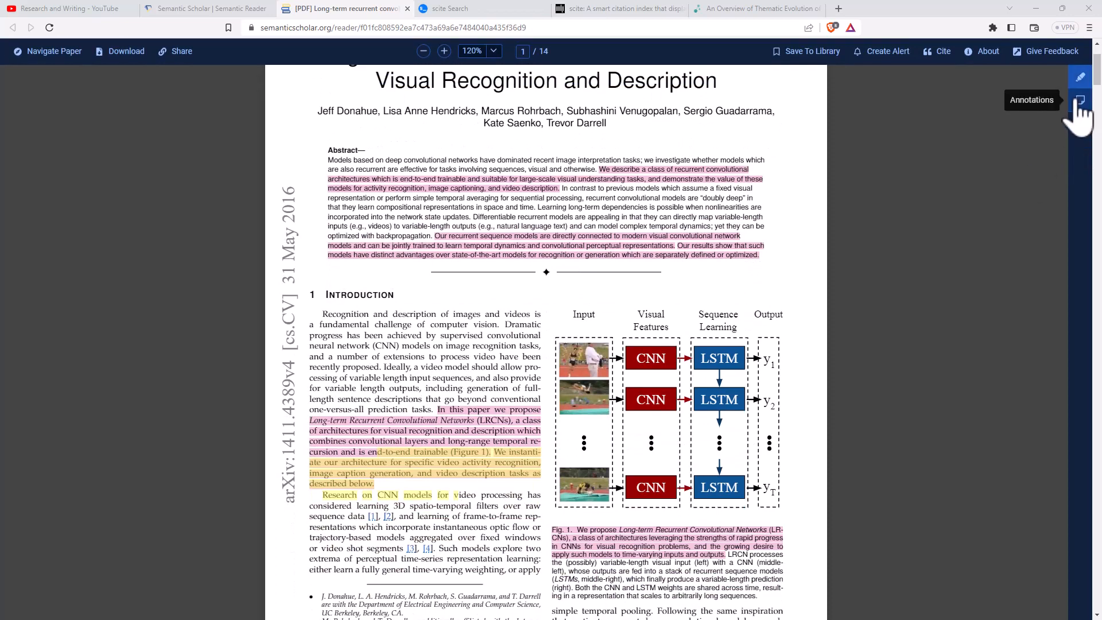
pyautogui.scroll(-3)
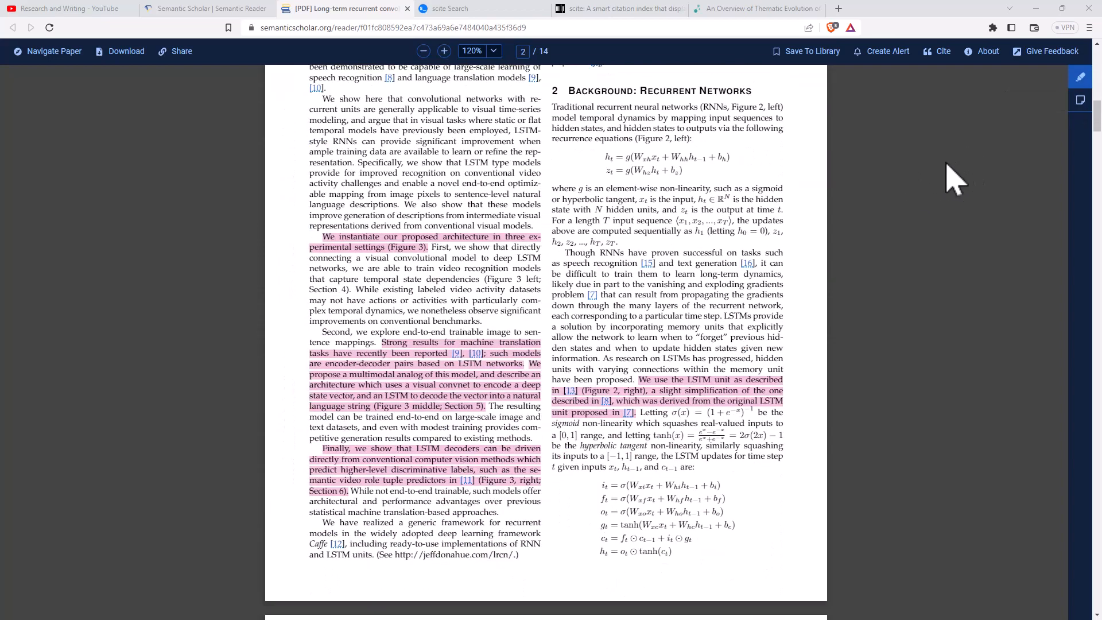
pyautogui.moveTo(983, 200)
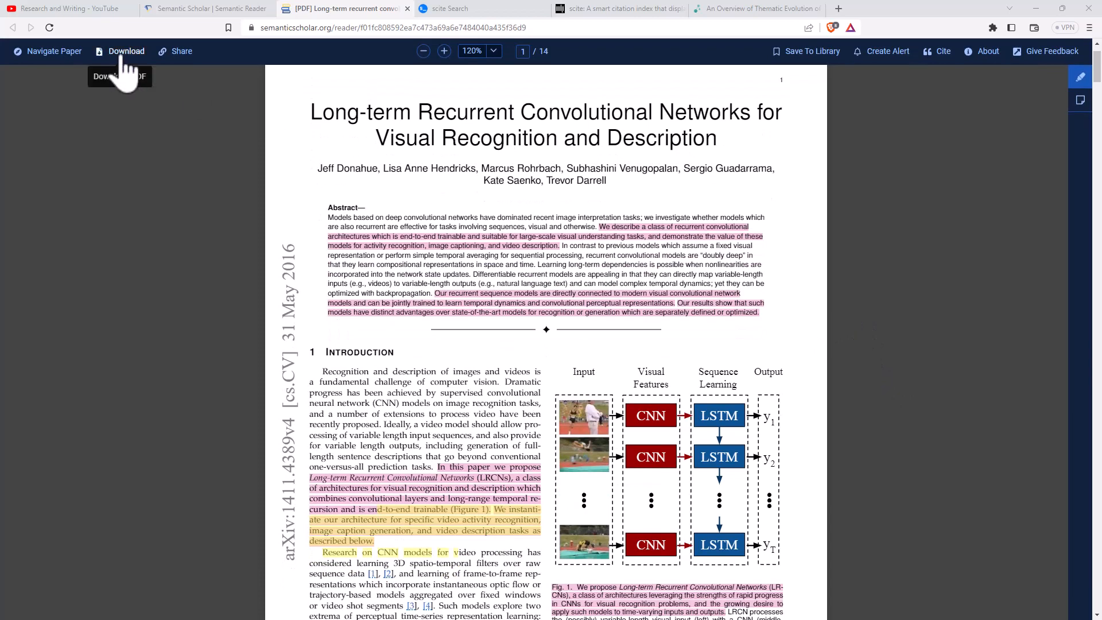
pyautogui.moveTo(805, 73)
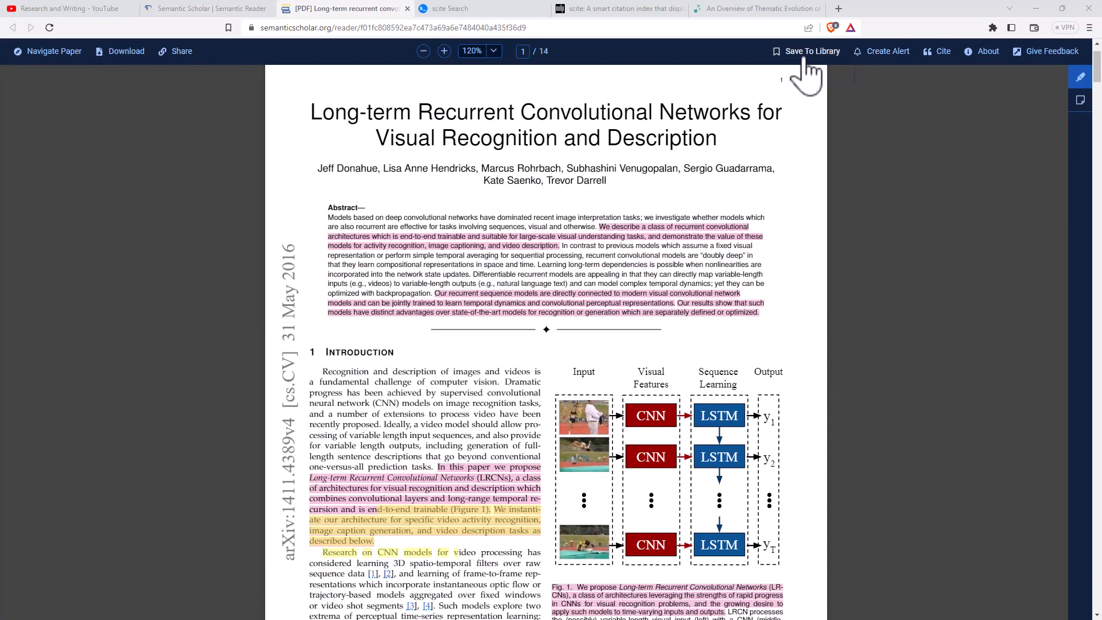
pyautogui.moveTo(1016, 207)
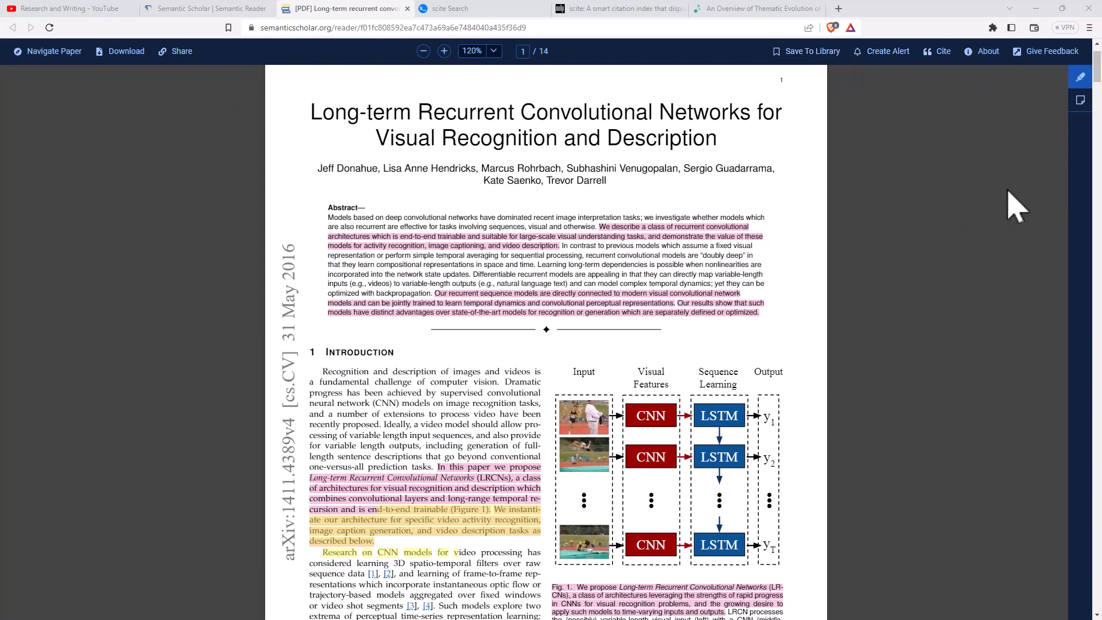
pyautogui.moveTo(960, 175)
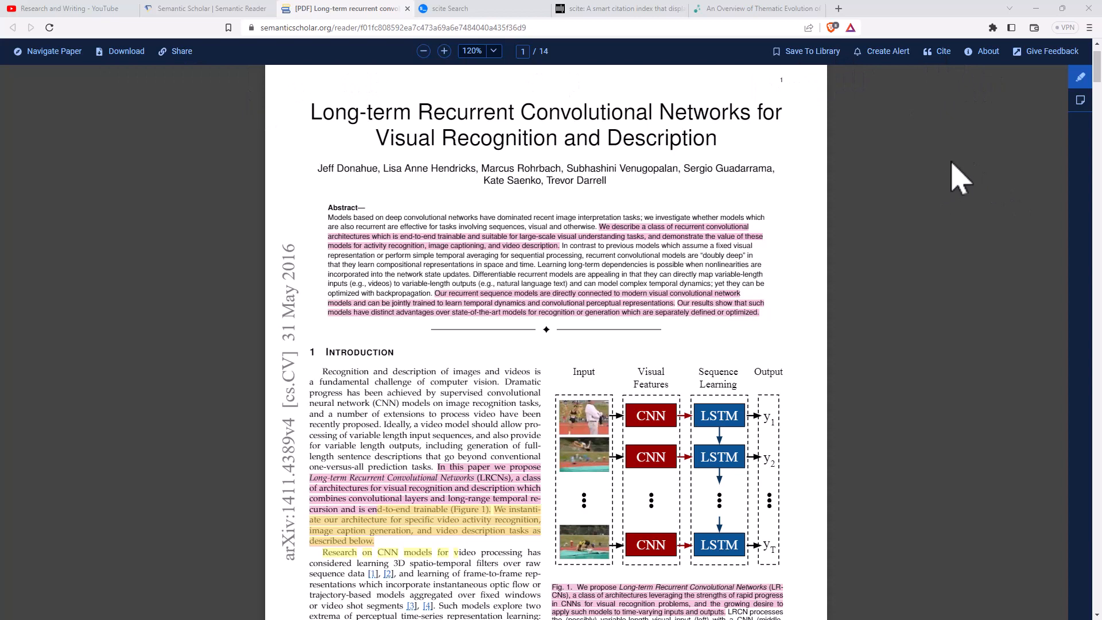
pyautogui.moveTo(914, 186)
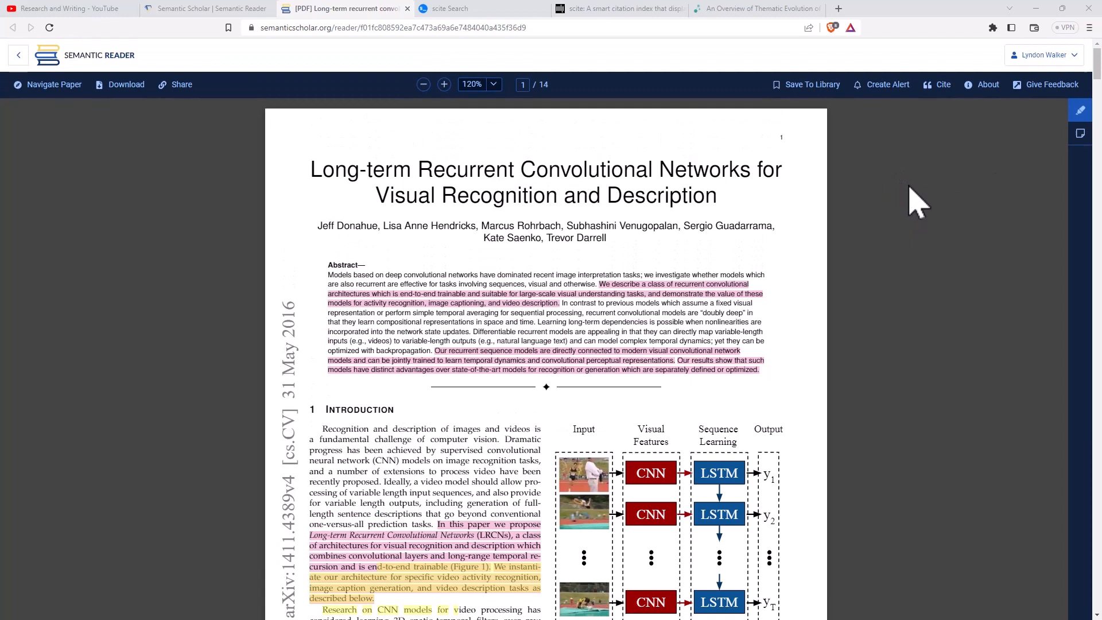
pyautogui.moveTo(935, 200)
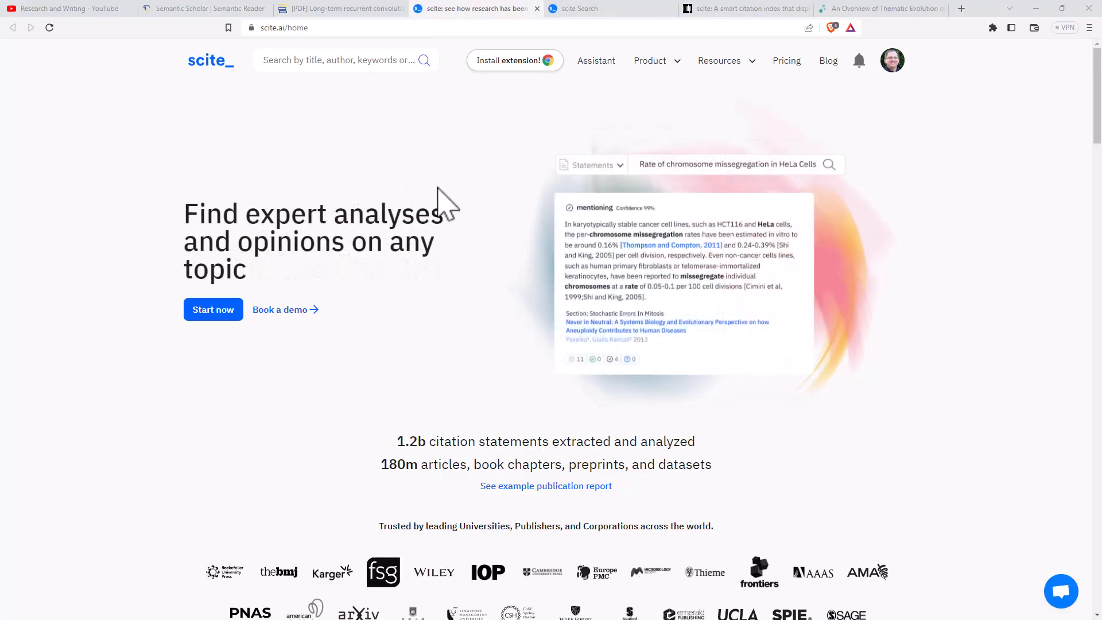
pyautogui.moveTo(487, 208)
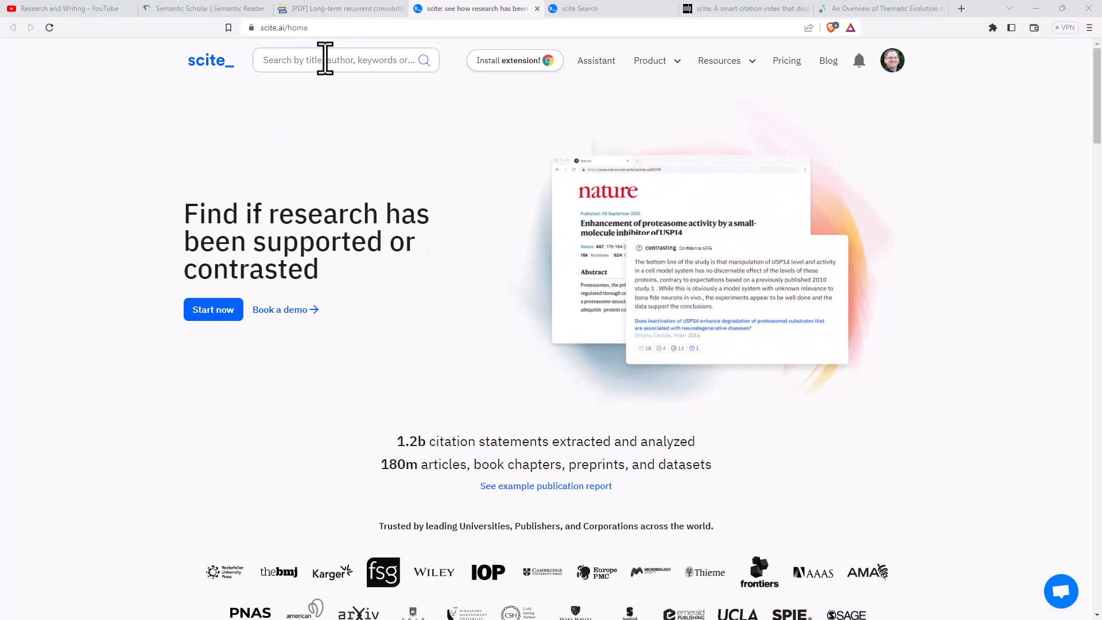
pyautogui.moveTo(371, 103)
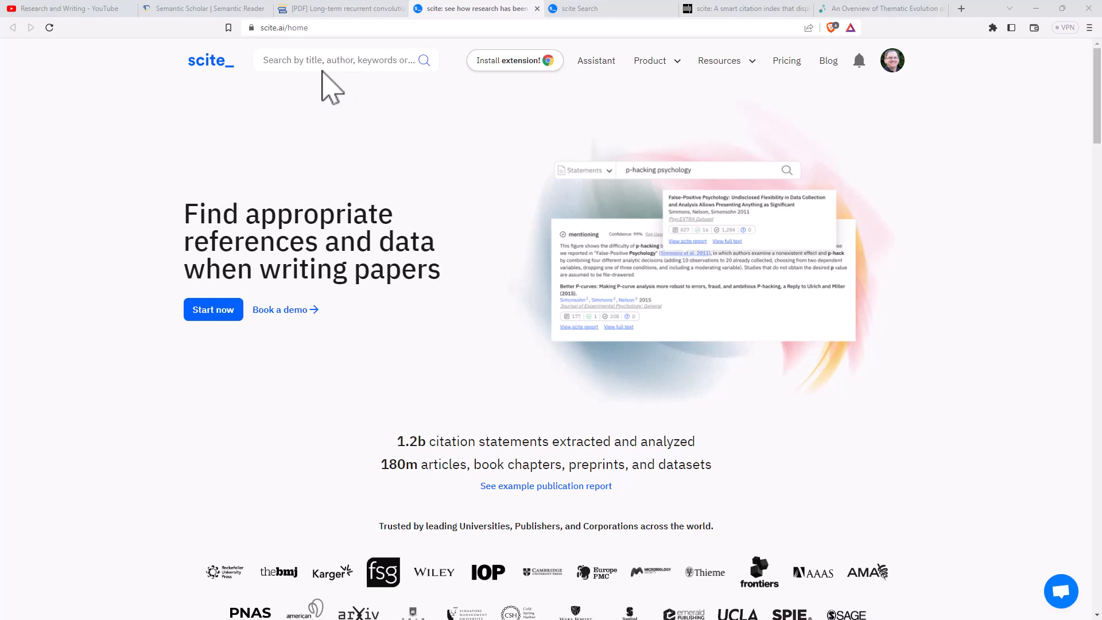
pyautogui.moveTo(355, 226)
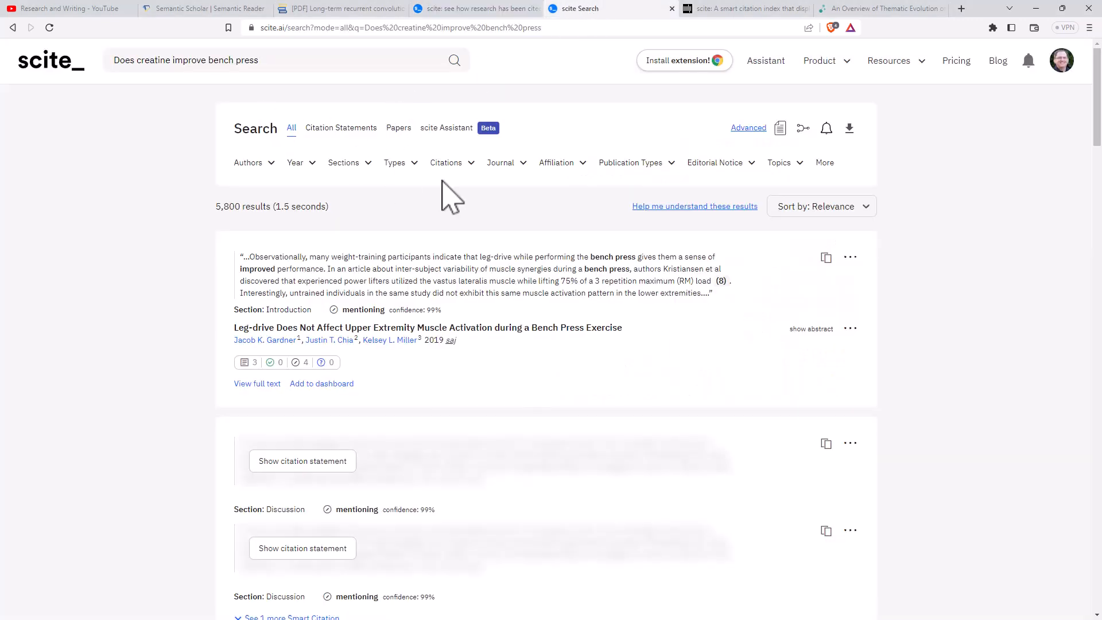
pyautogui.scroll(-3)
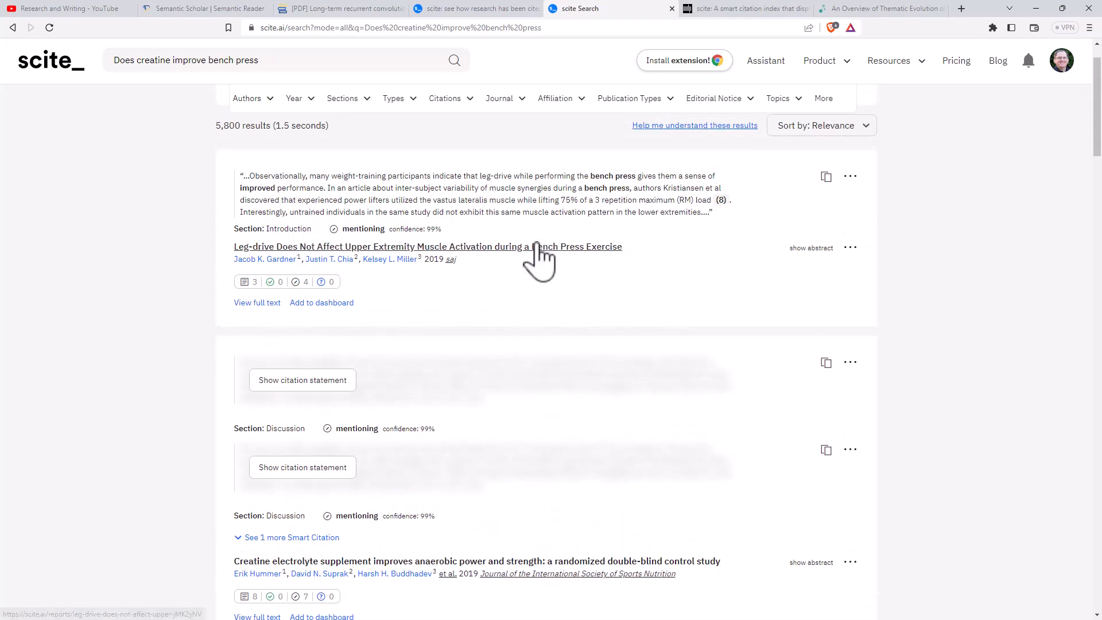
pyautogui.moveTo(661, 273)
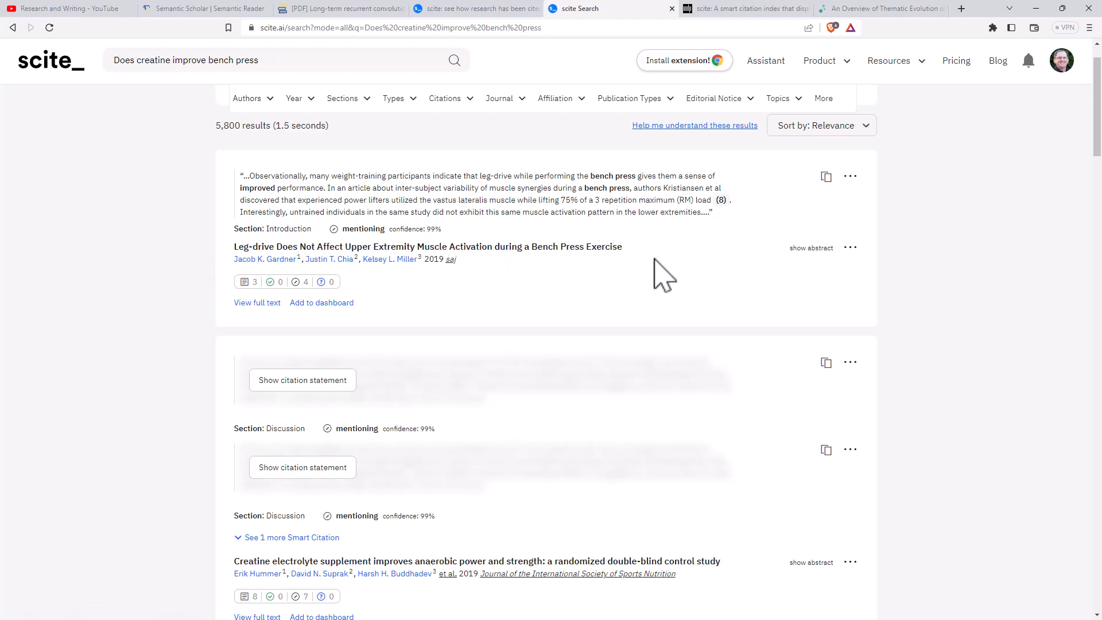
pyautogui.scroll(-3)
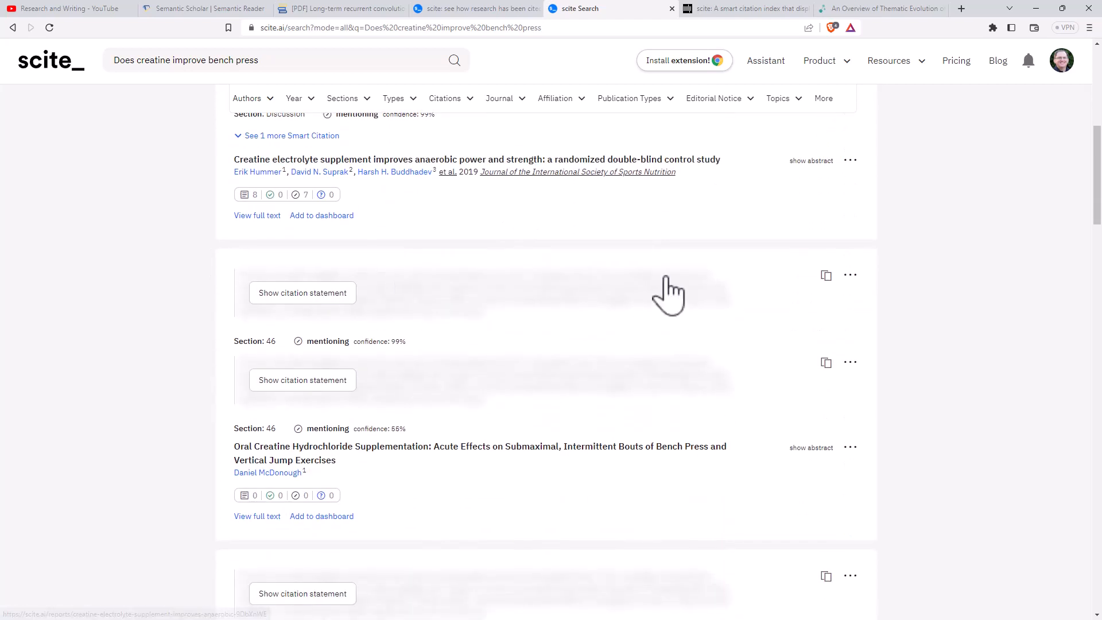
pyautogui.scroll(-3)
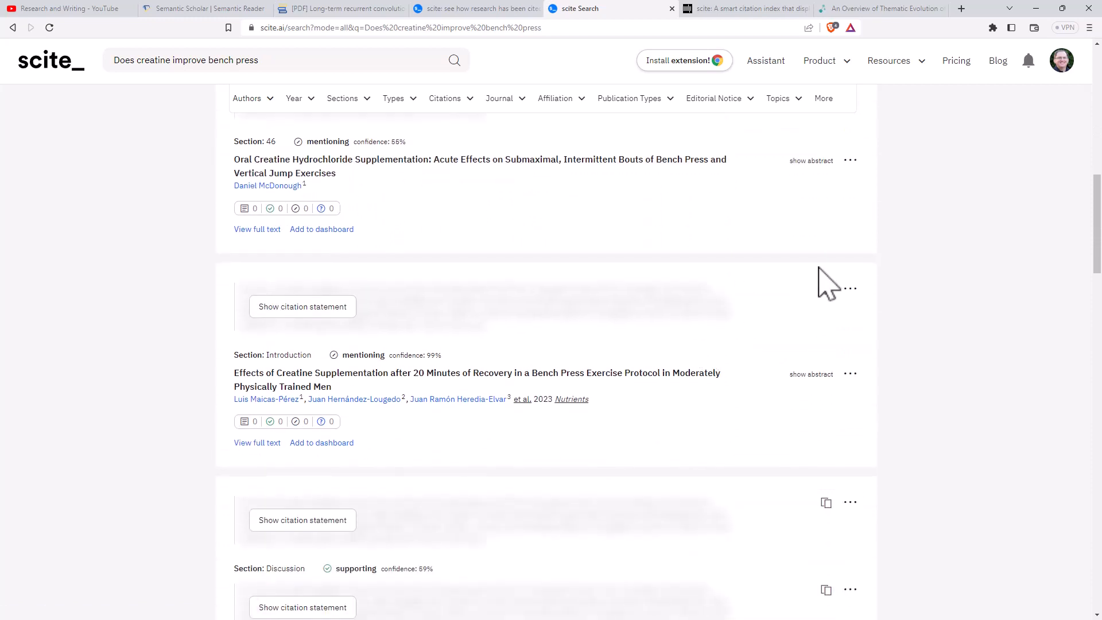
pyautogui.scroll(-3)
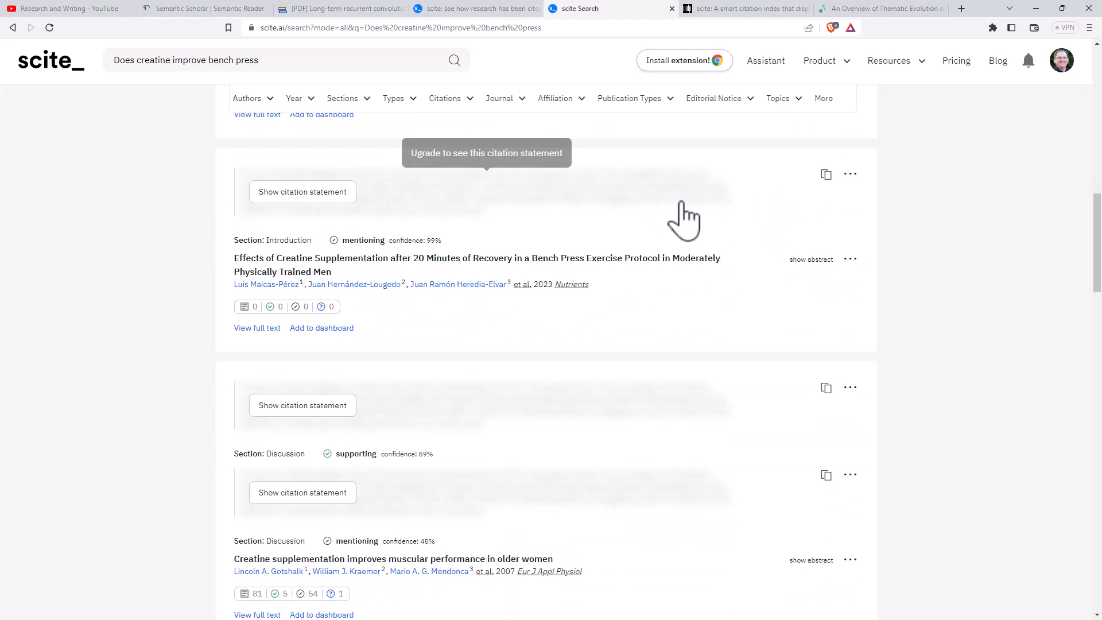
pyautogui.scroll(-3)
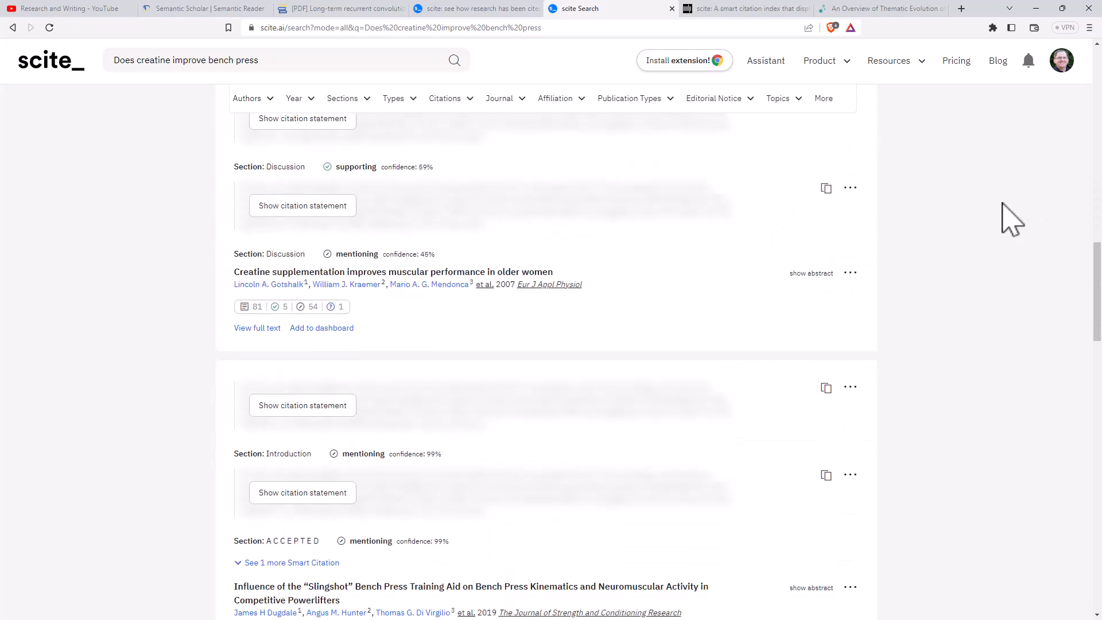
pyautogui.scroll(-3)
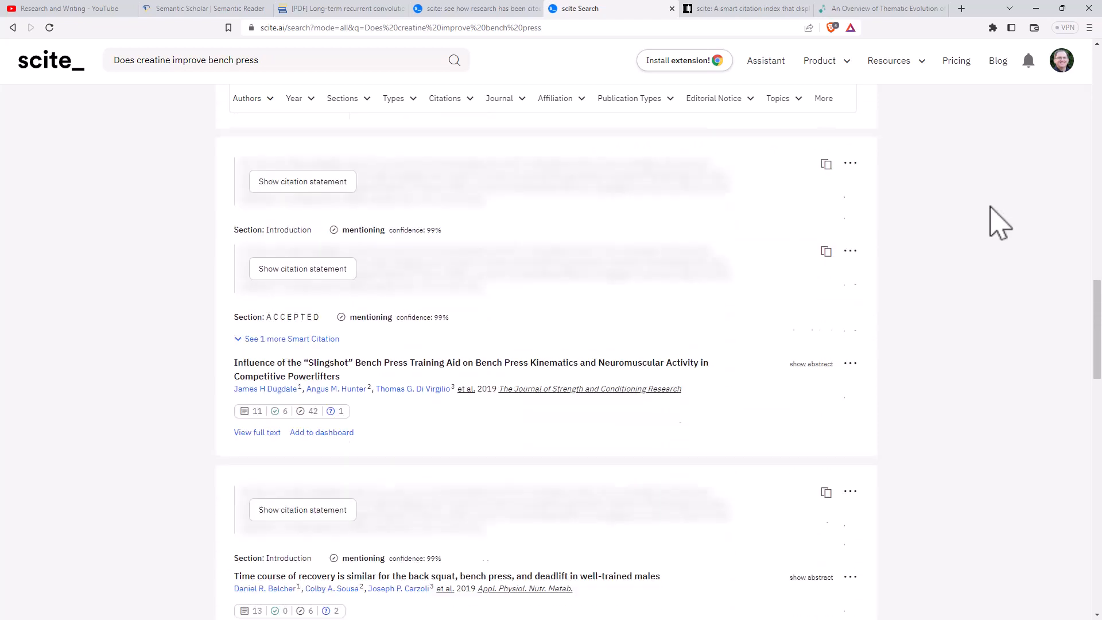
pyautogui.scroll(-3)
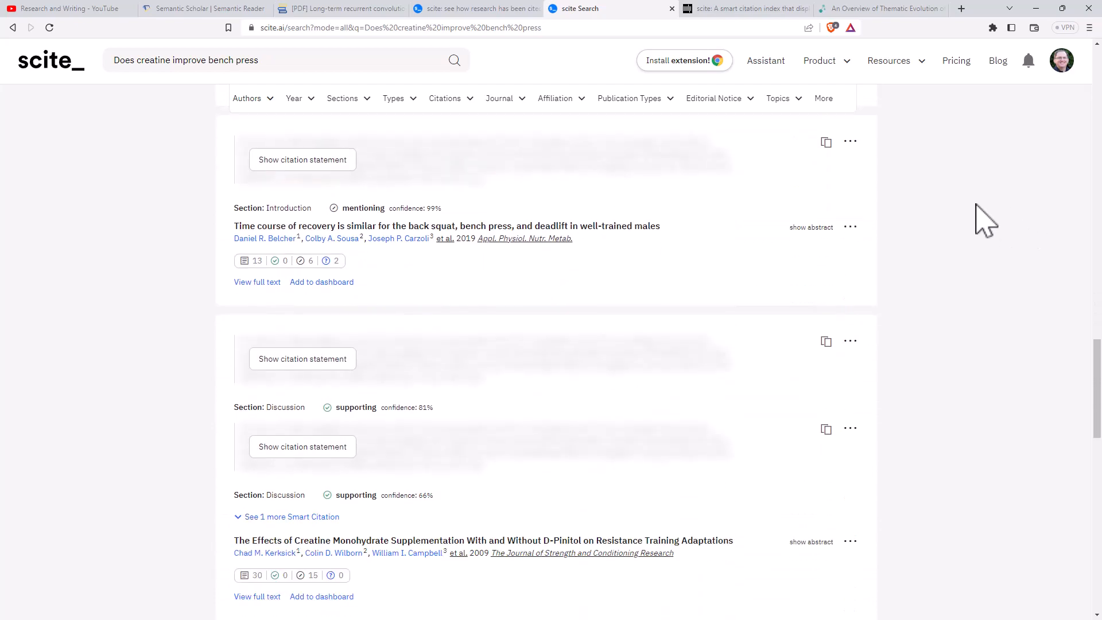
pyautogui.moveTo(973, 218)
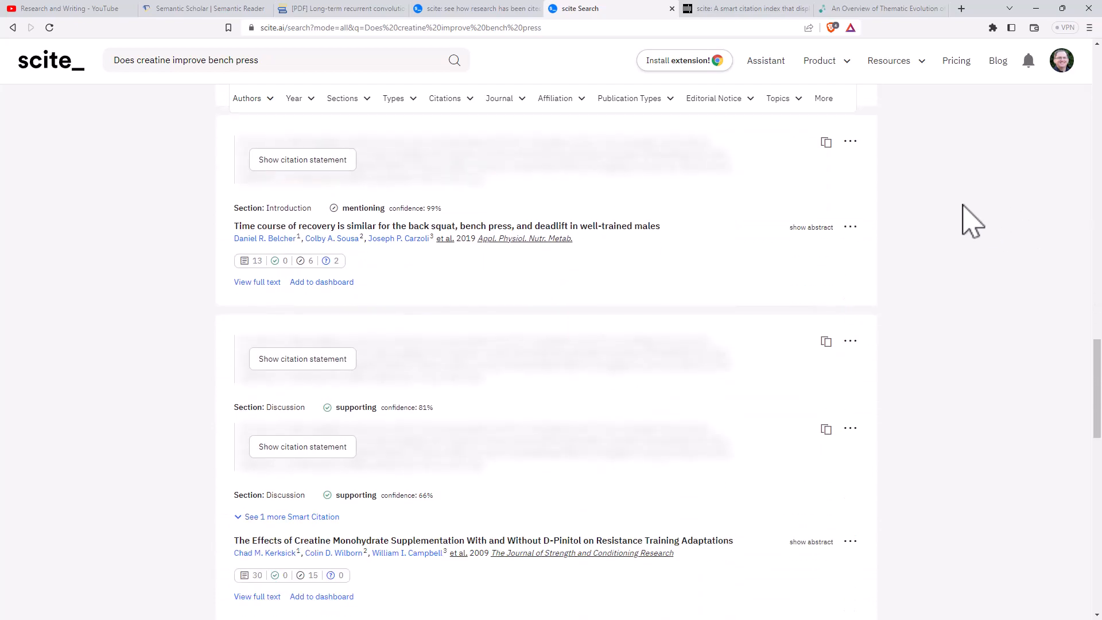
pyautogui.scroll(-3)
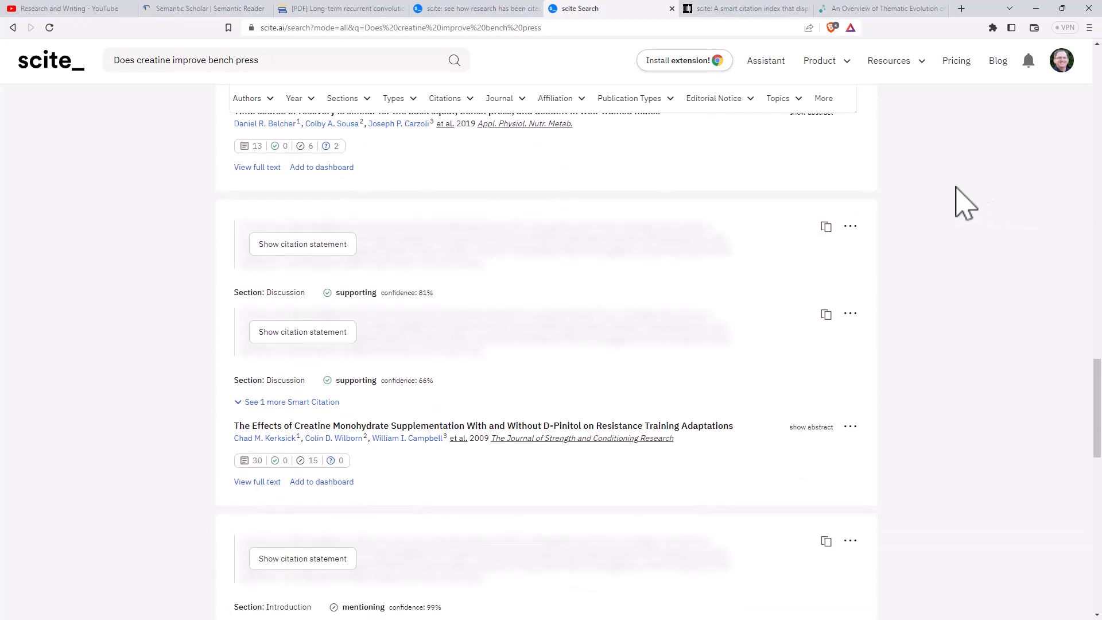
pyautogui.scroll(-3)
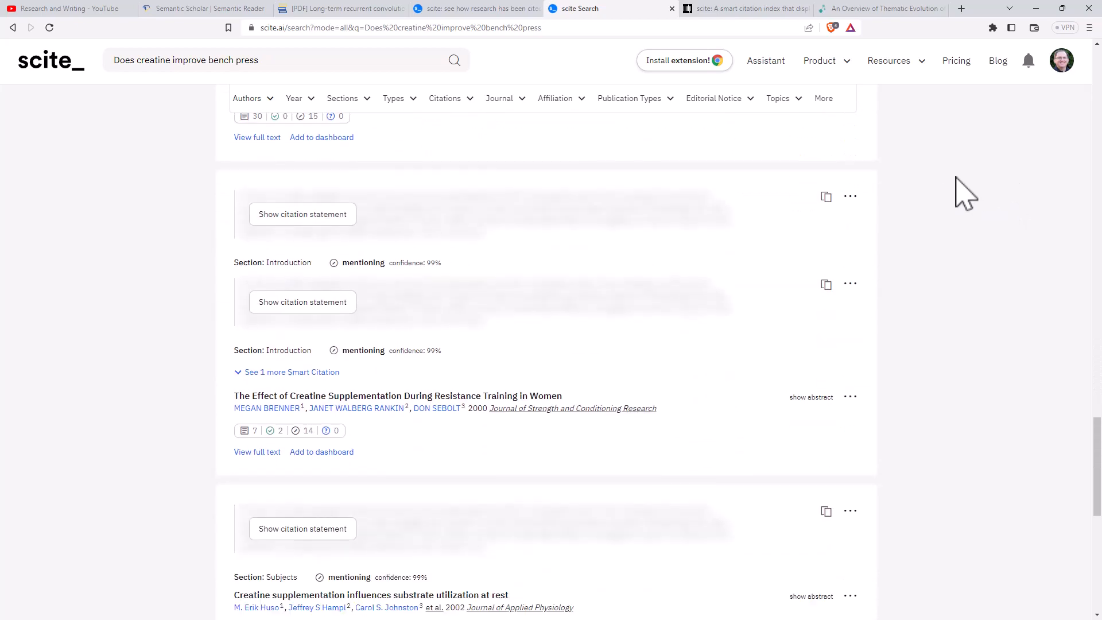
pyautogui.scroll(-3)
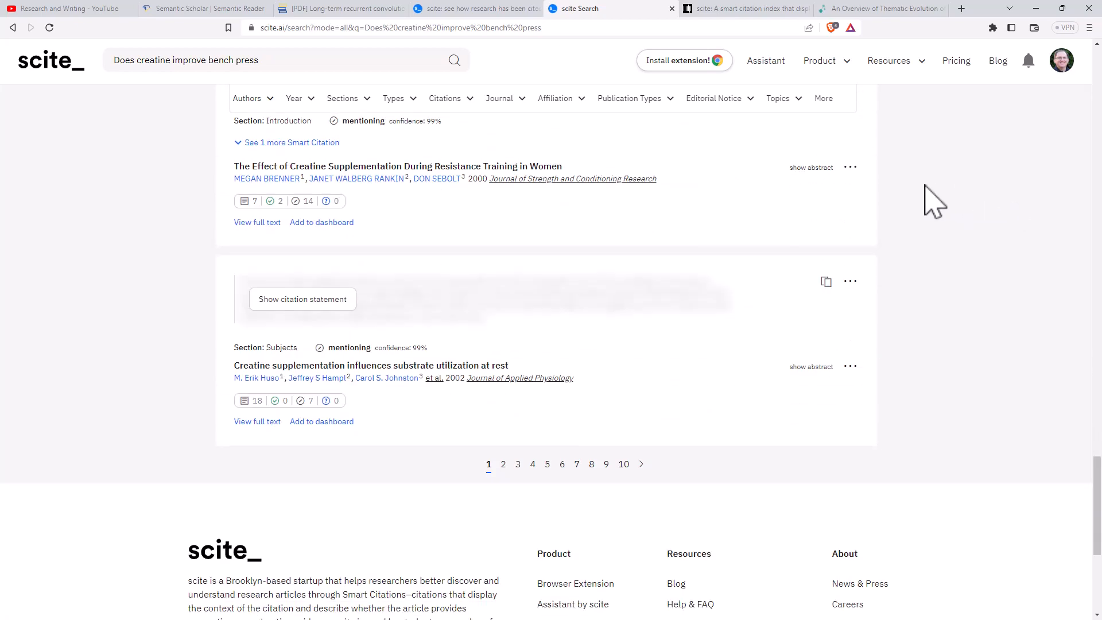
pyautogui.scroll(-3)
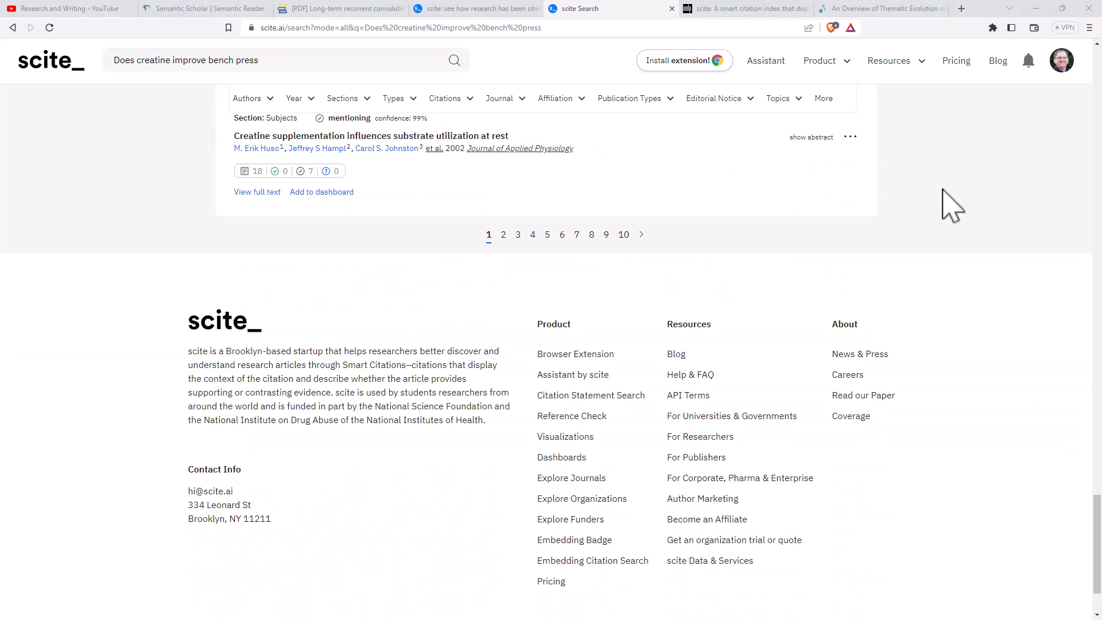
pyautogui.scroll(-3)
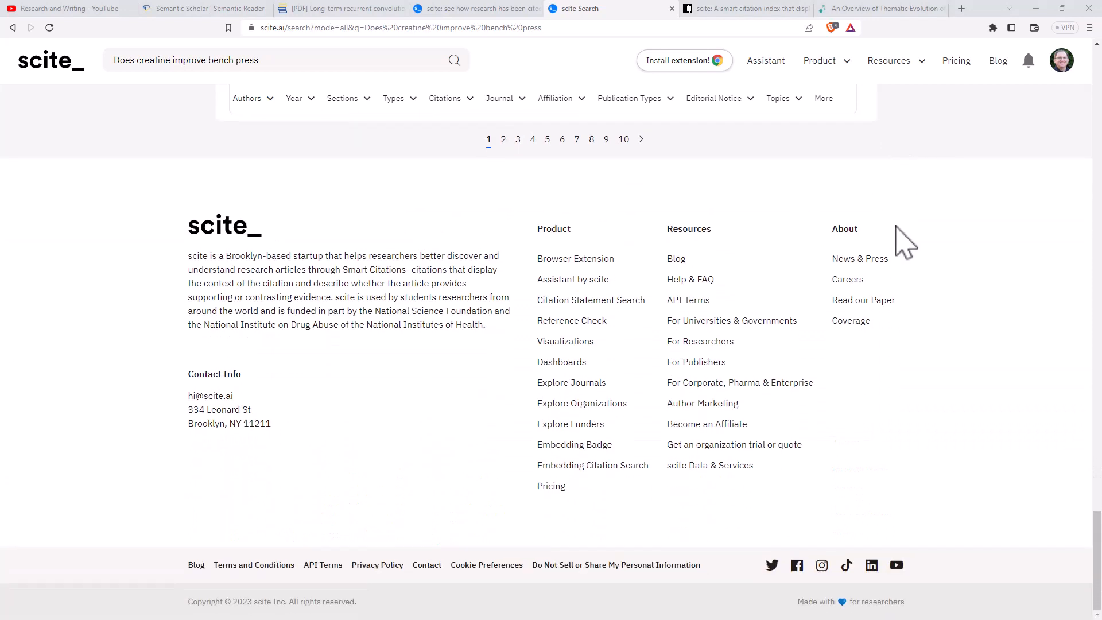
pyautogui.moveTo(565, 343)
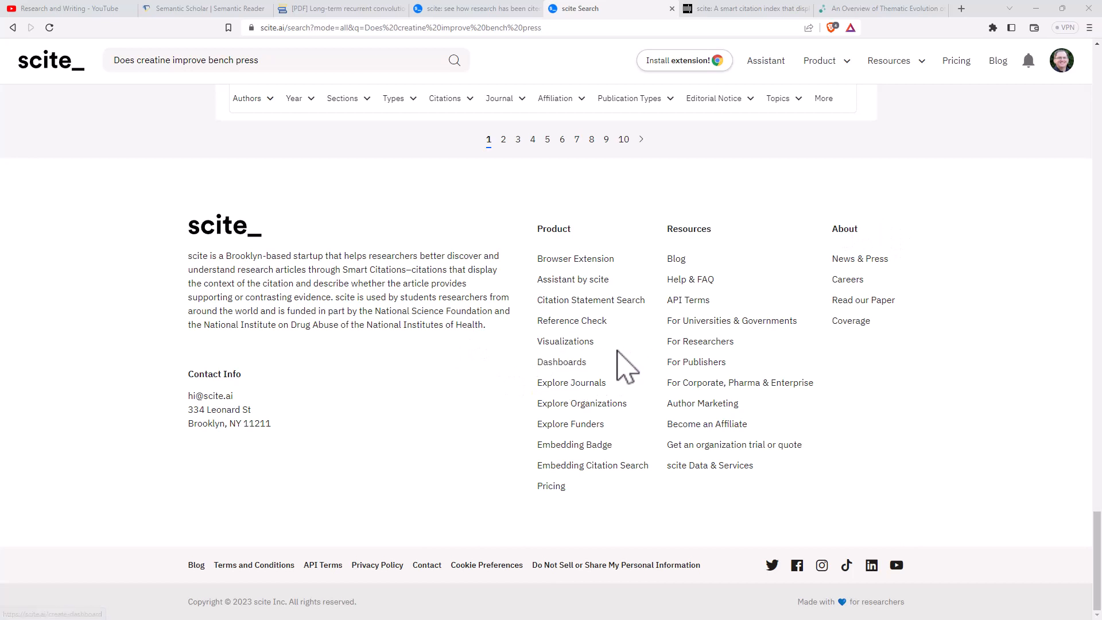
pyautogui.moveTo(572, 320)
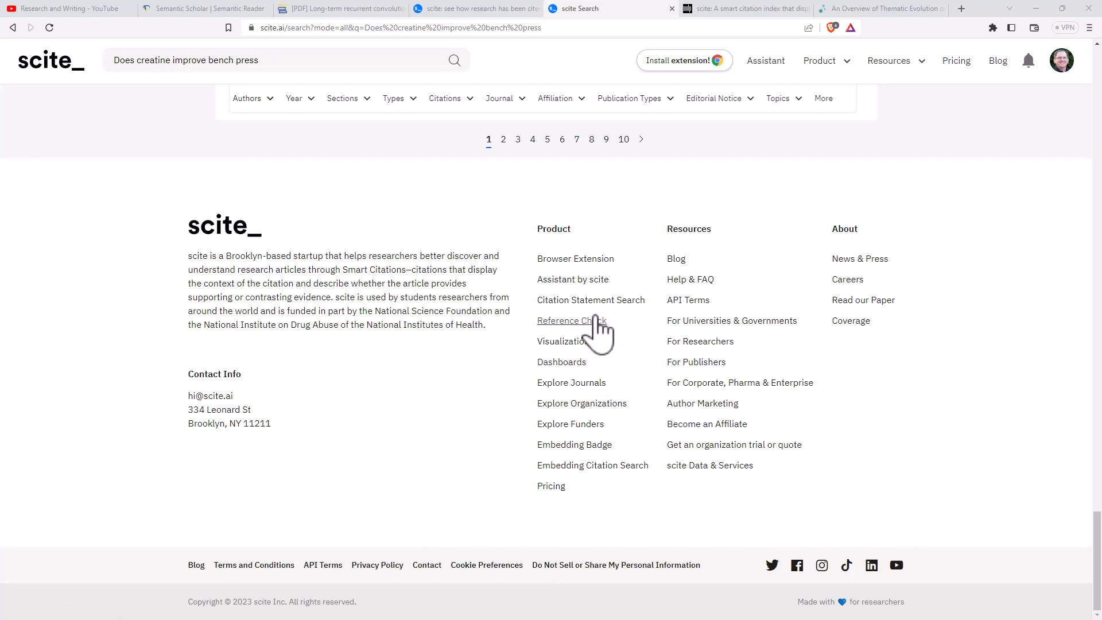
pyautogui.moveTo(600, 330)
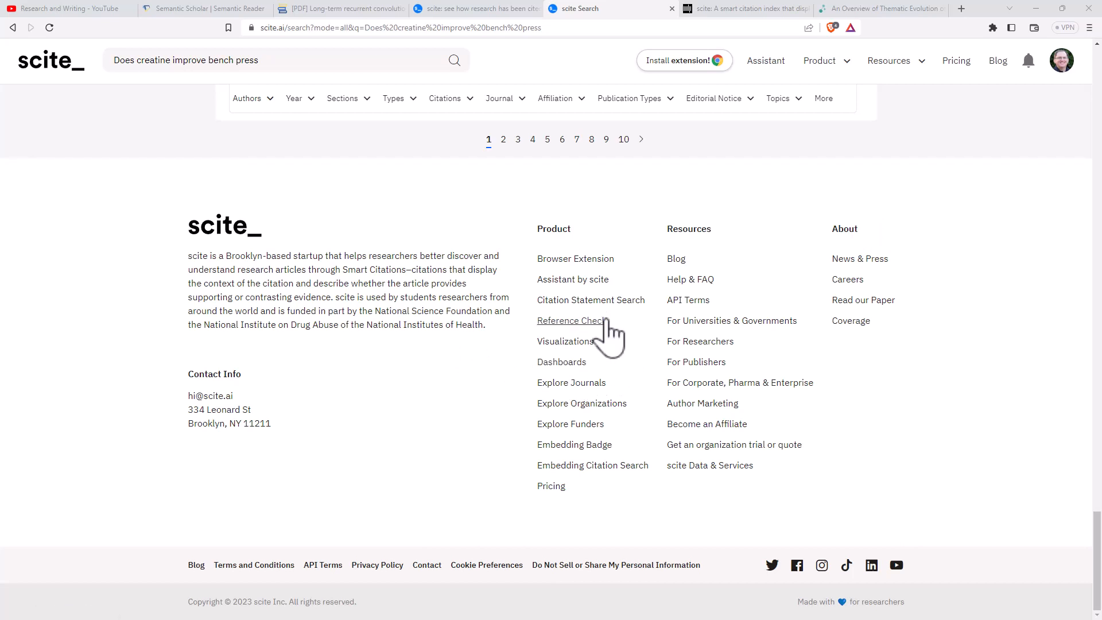
pyautogui.moveTo(629, 239)
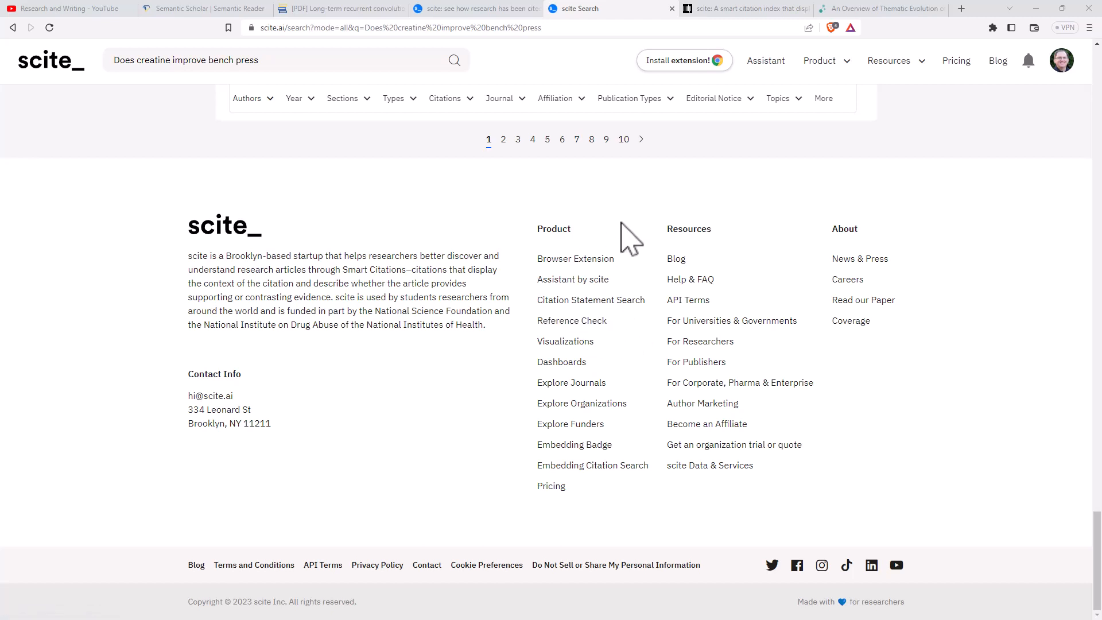
pyautogui.moveTo(1031, 177)
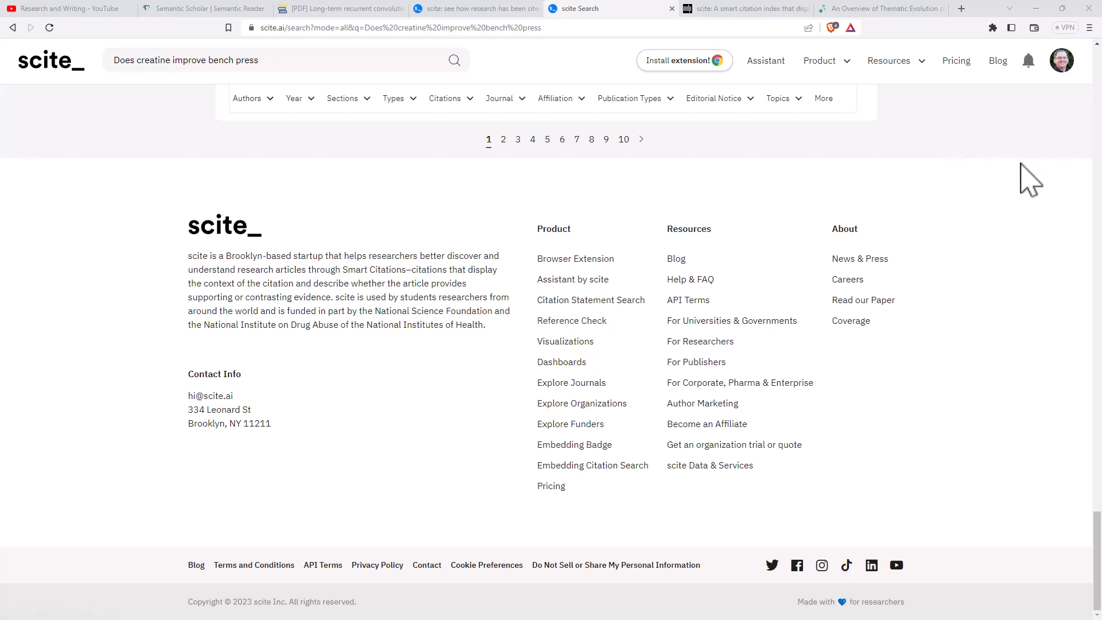
pyautogui.moveTo(983, 186)
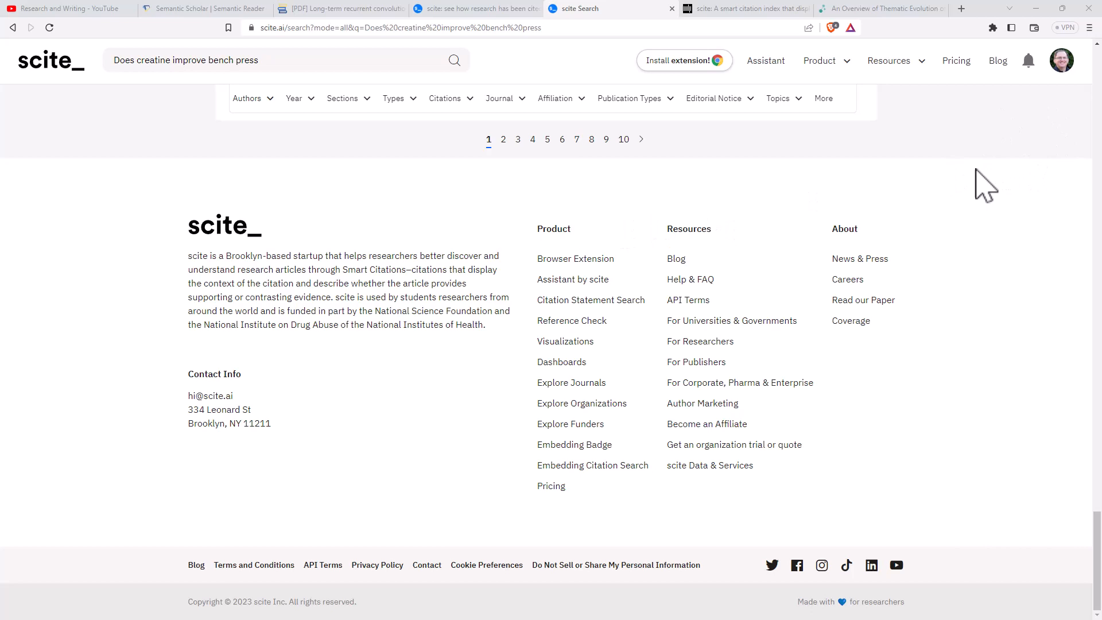
pyautogui.moveTo(937, 177)
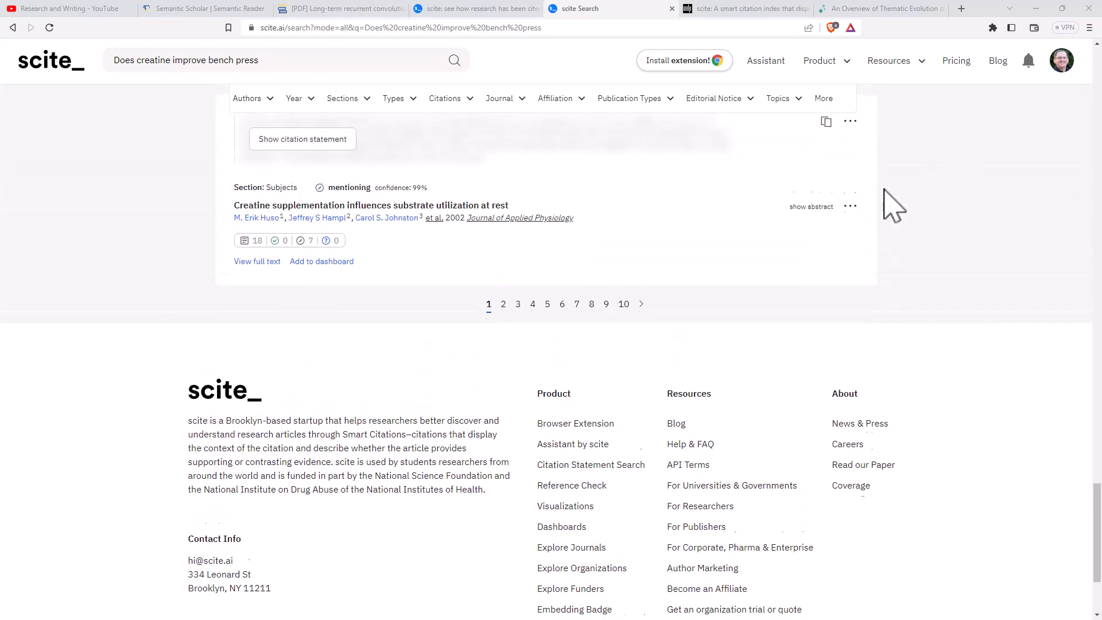
# - Return to the top of scite's creatine results and switch to the MIT Press Direct scite article
pyautogui.scroll(-3)
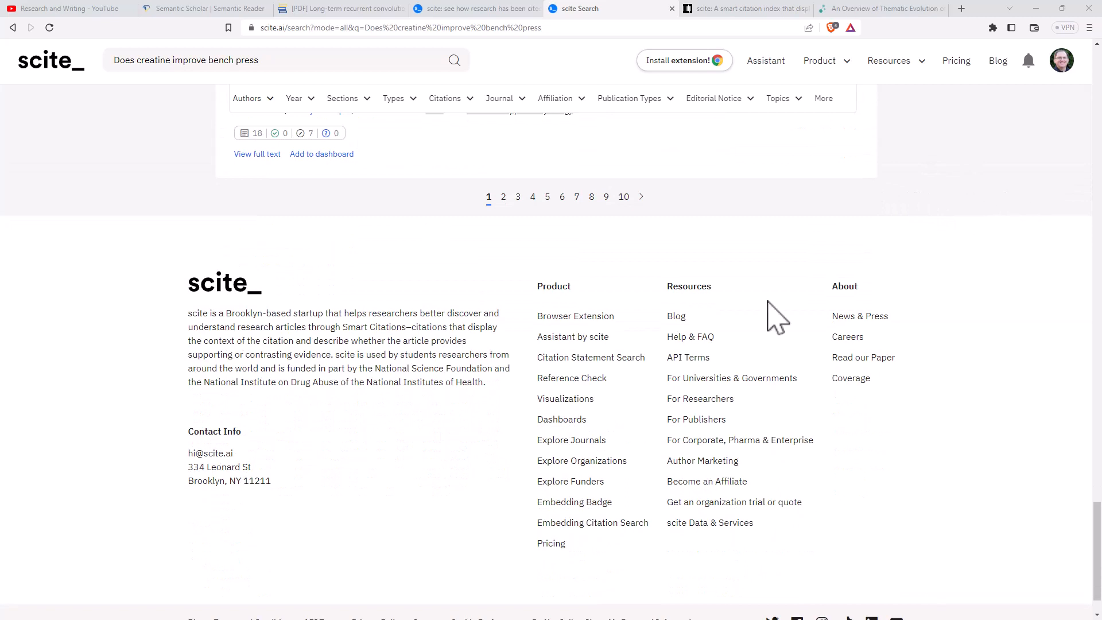
pyautogui.moveTo(966, 222)
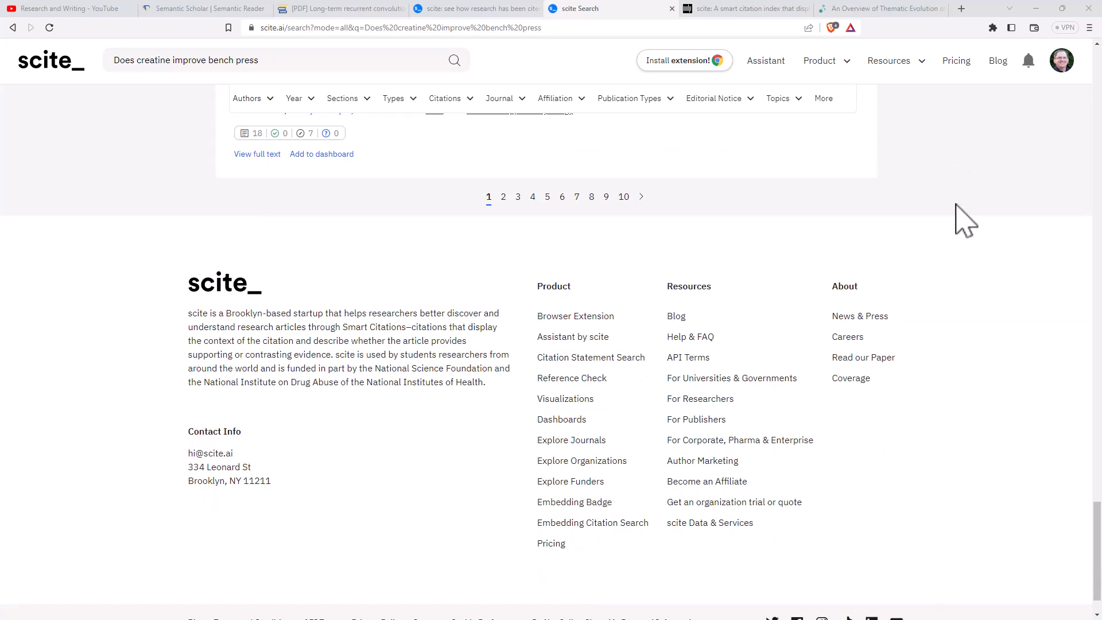
pyautogui.moveTo(682, 61)
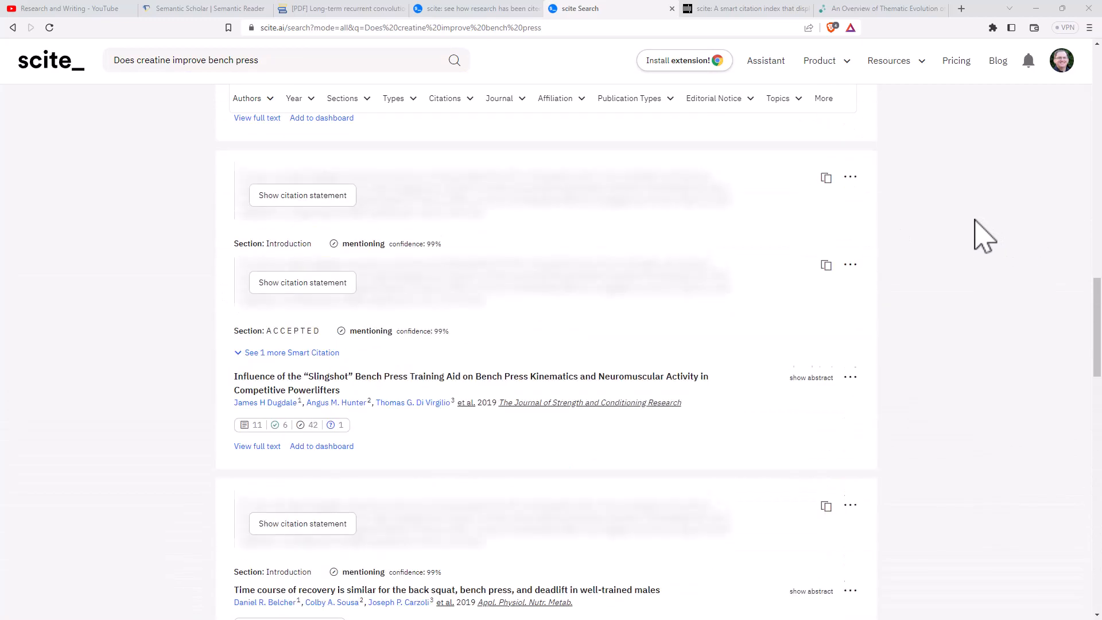
pyautogui.scroll(3)
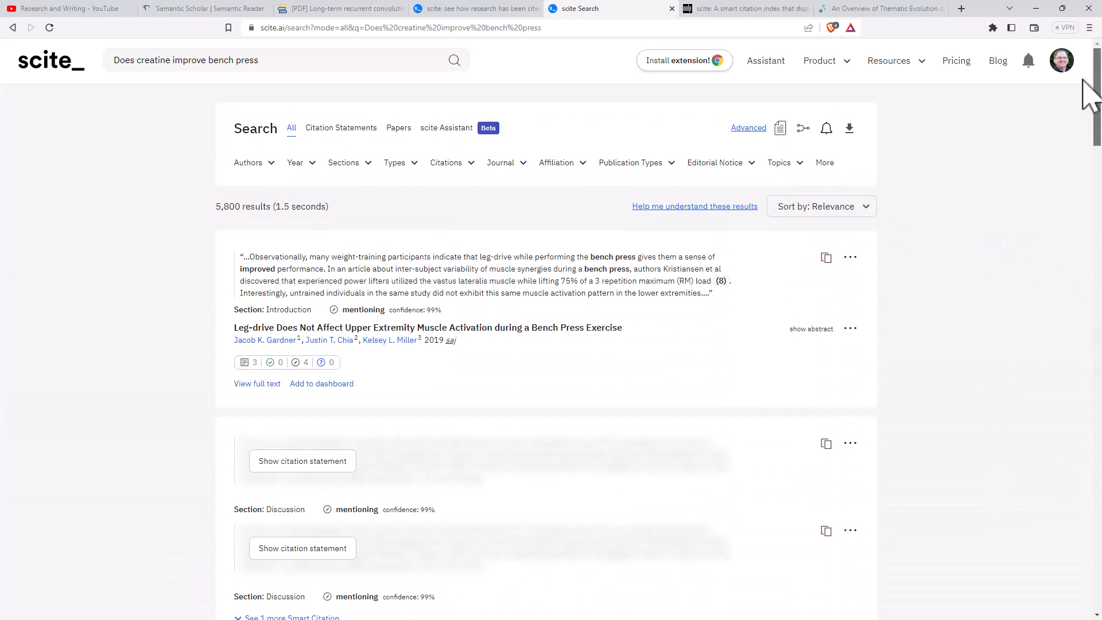
pyautogui.moveTo(1016, 113)
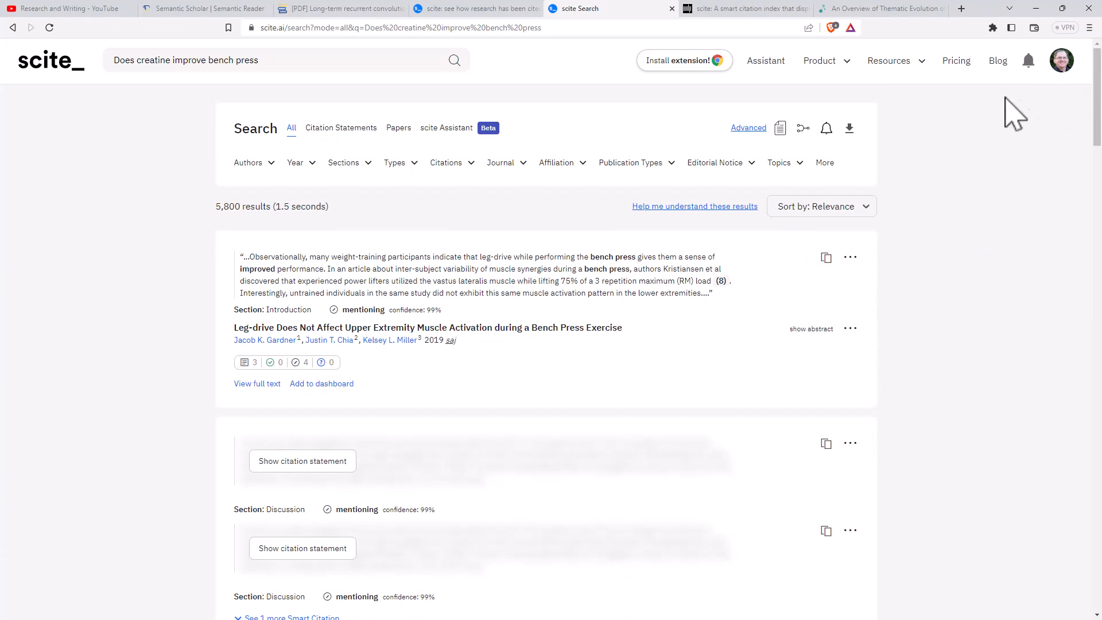
pyautogui.click(741, 8)
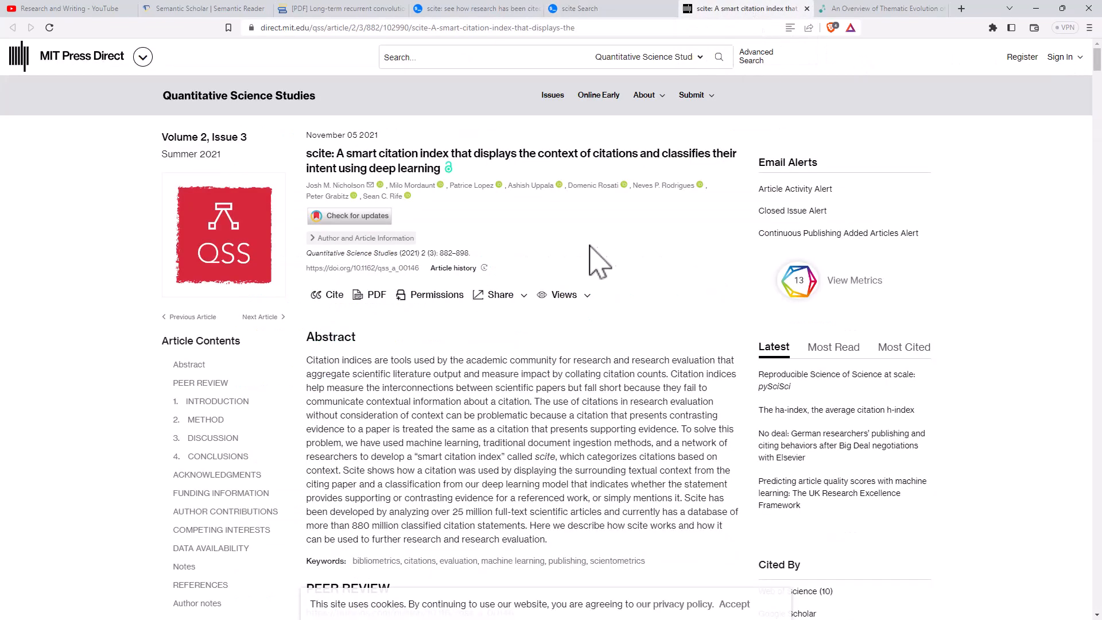
pyautogui.moveTo(650, 291)
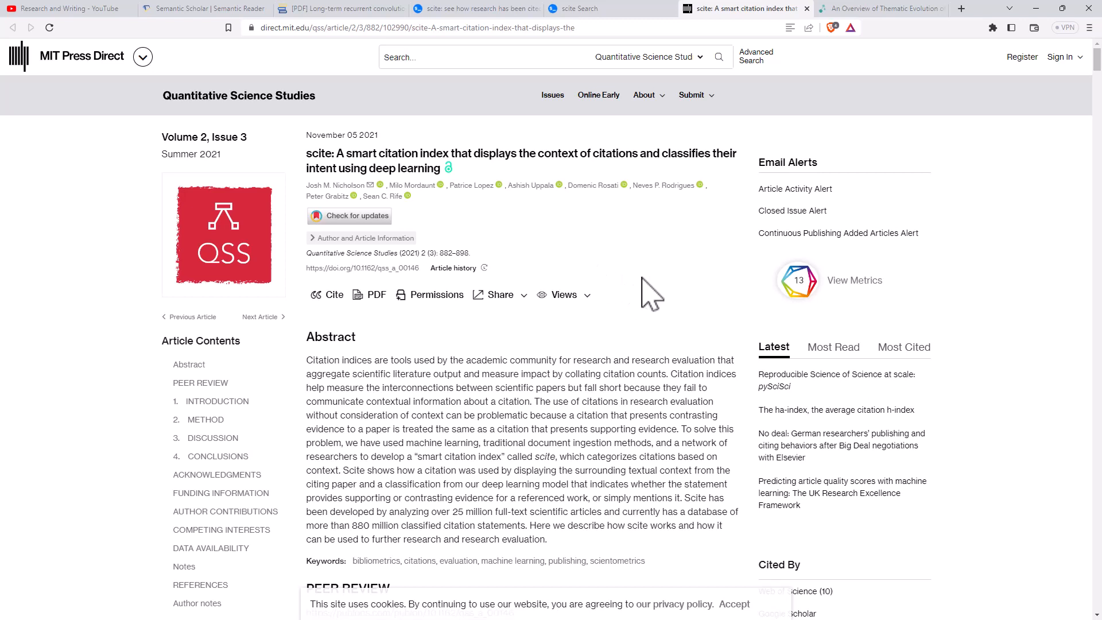
pyautogui.moveTo(639, 298)
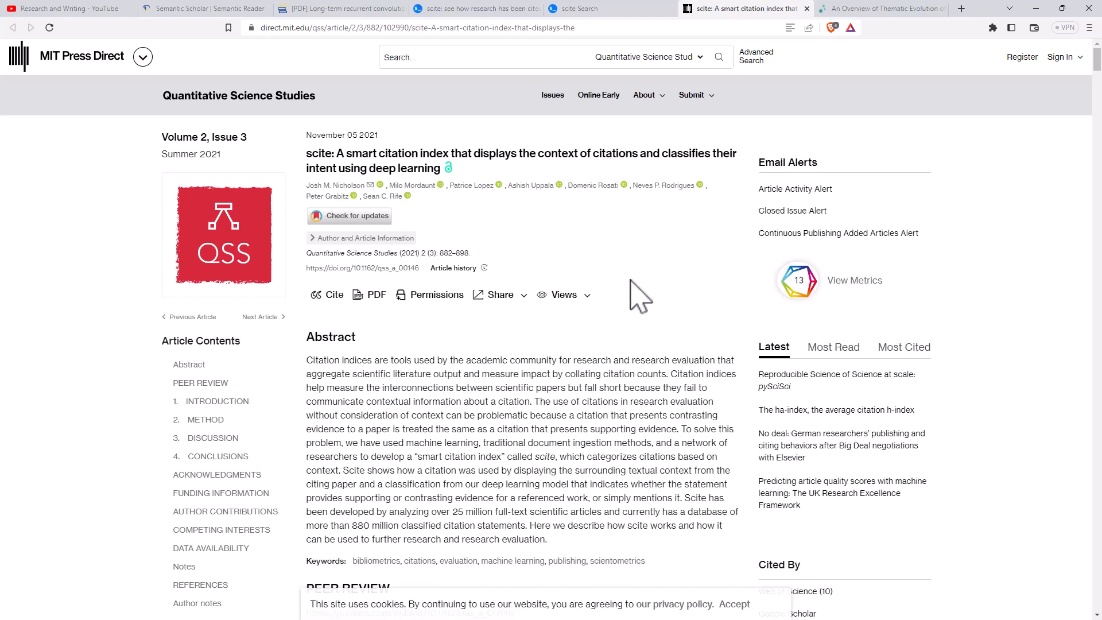
pyautogui.moveTo(292, 162)
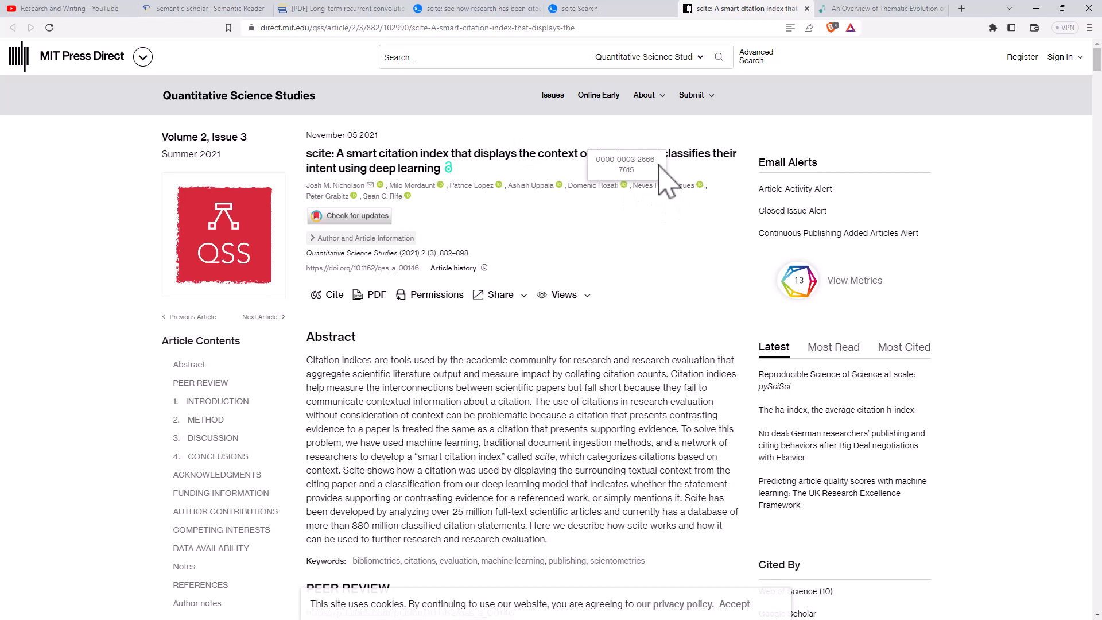
pyautogui.moveTo(1044, 171)
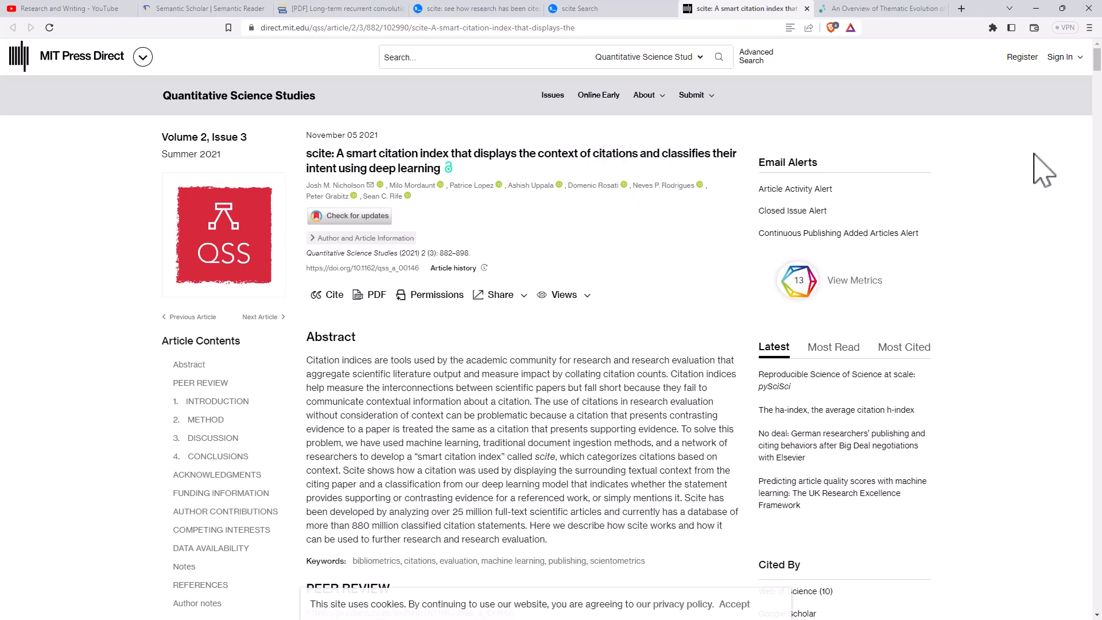
pyautogui.moveTo(1026, 162)
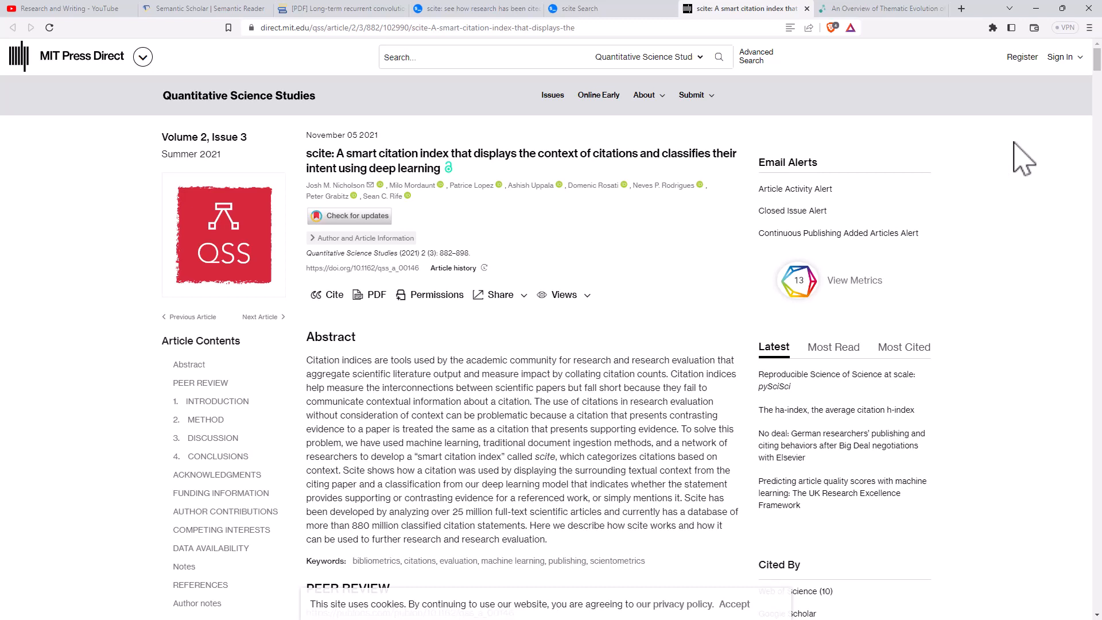
pyautogui.moveTo(773, 352)
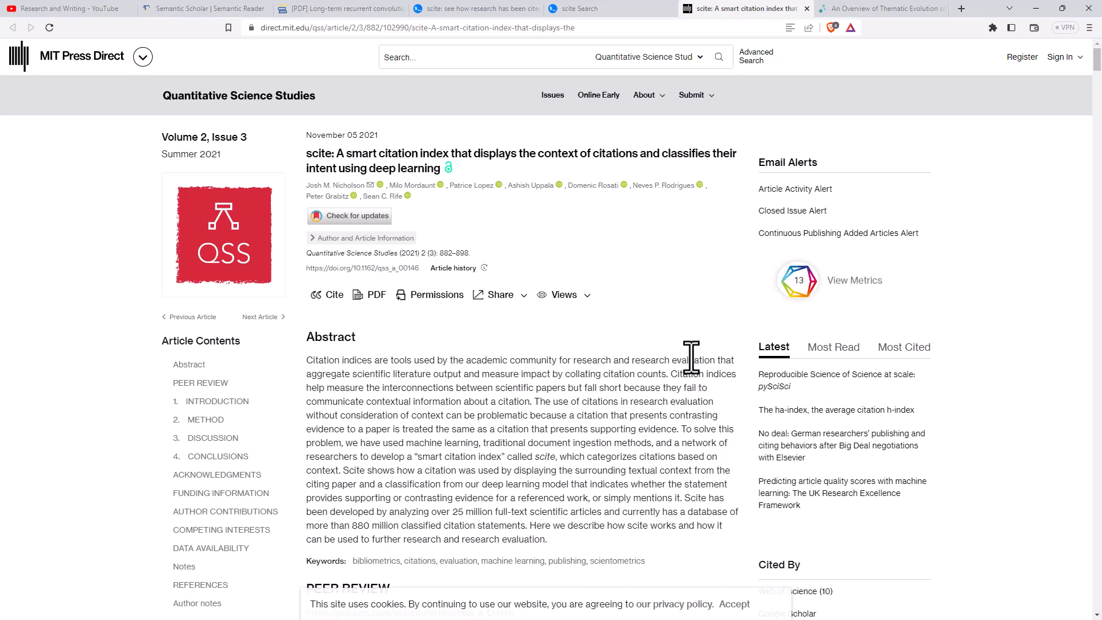
pyautogui.moveTo(680, 127)
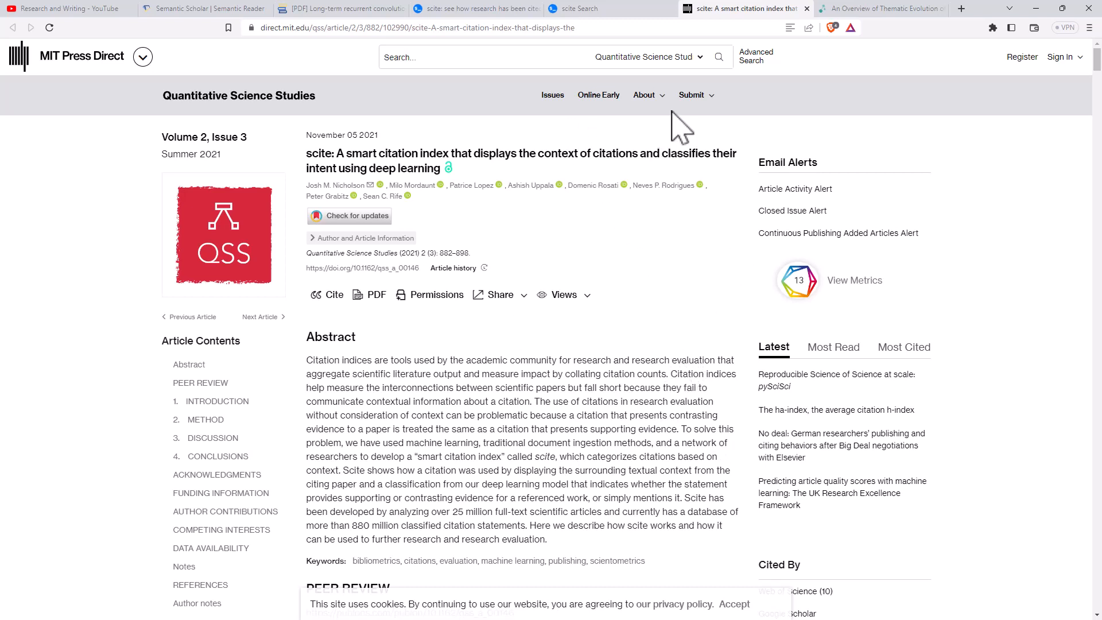
pyautogui.moveTo(852, 116)
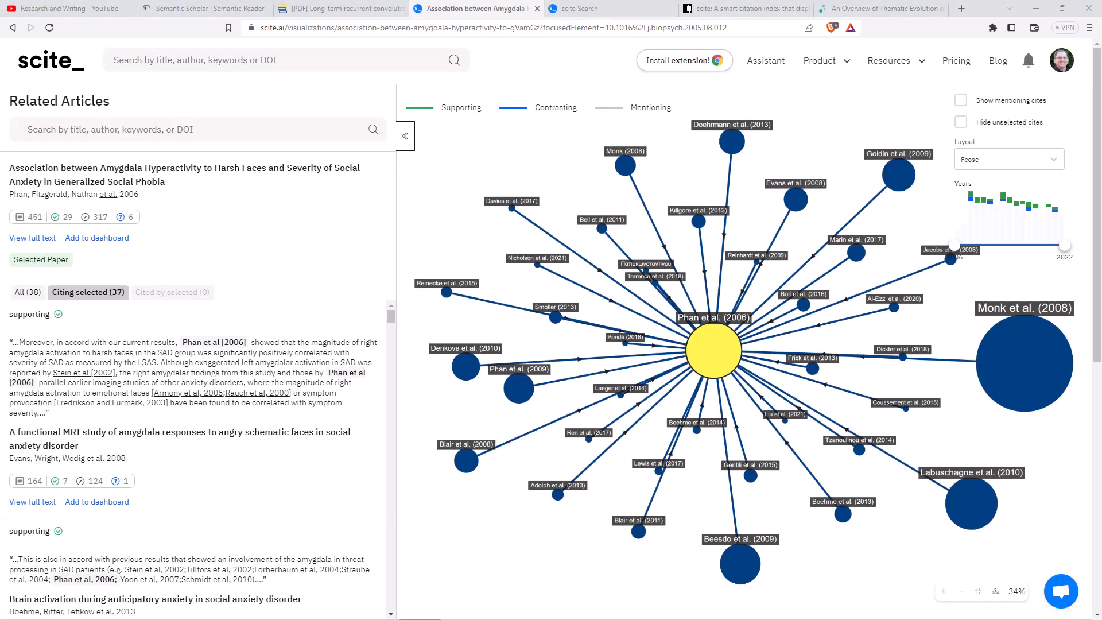
pyautogui.moveTo(538, 140)
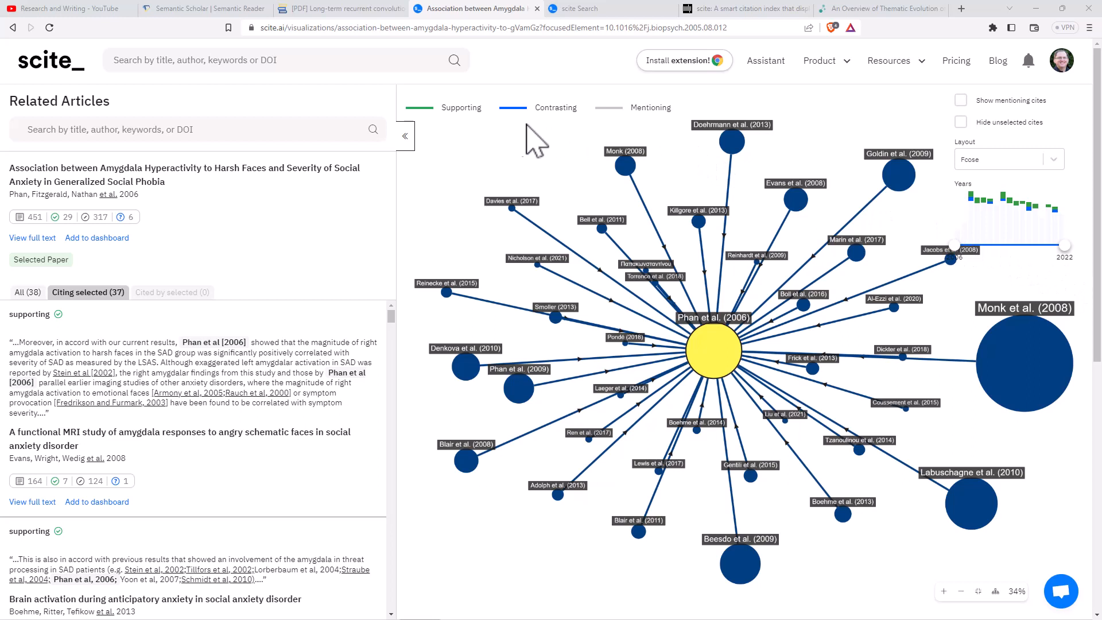
pyautogui.moveTo(554, 175)
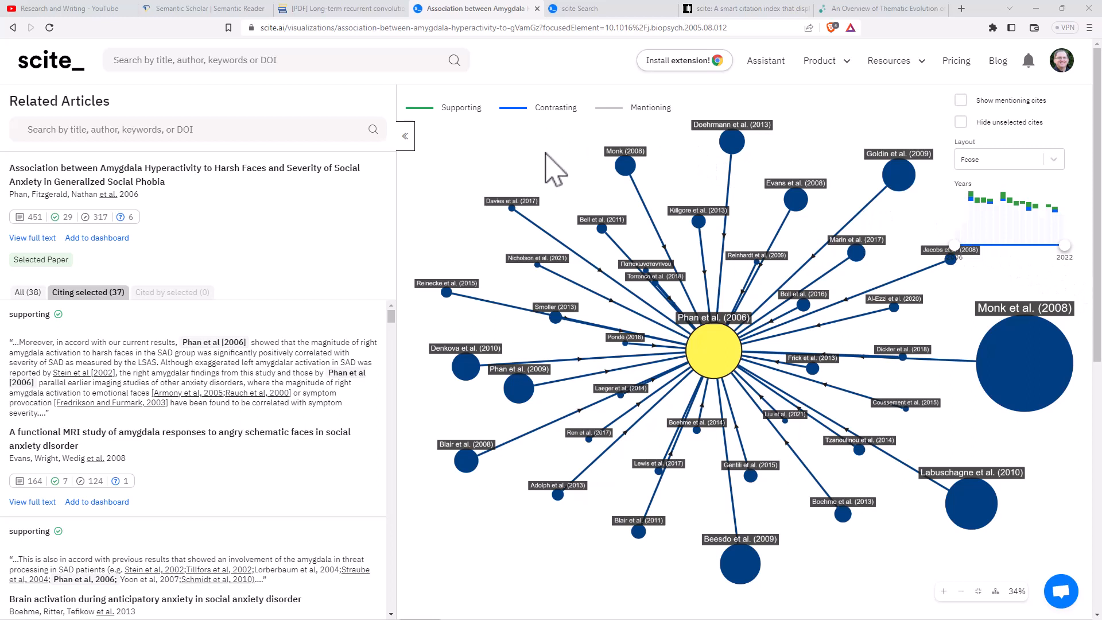
pyautogui.moveTo(198, 225)
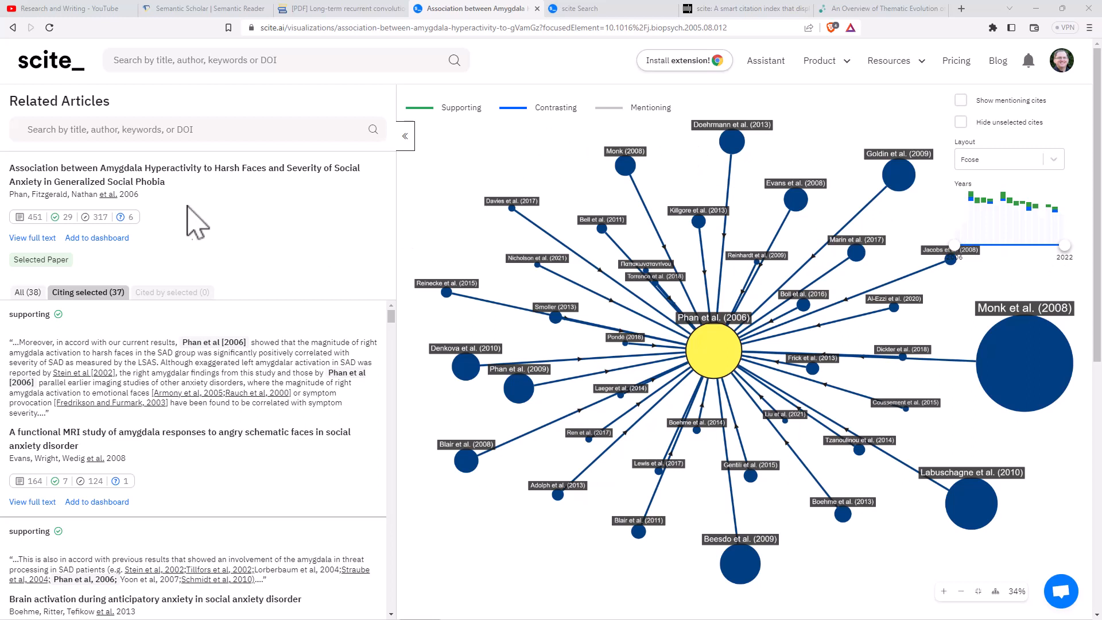
pyautogui.moveTo(466, 165)
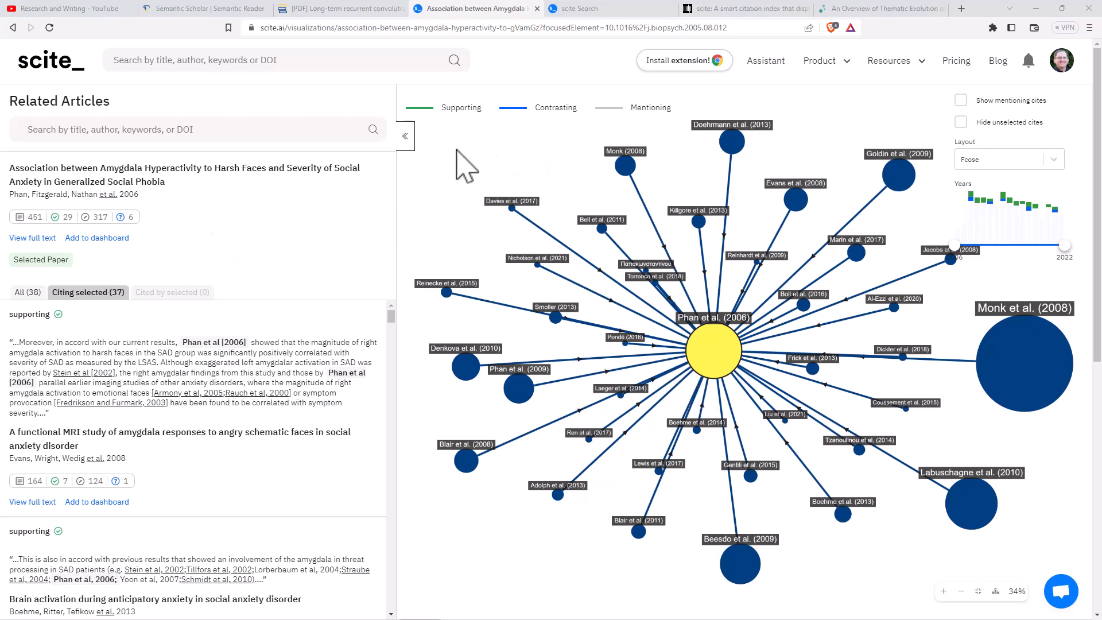
pyautogui.moveTo(448, 126)
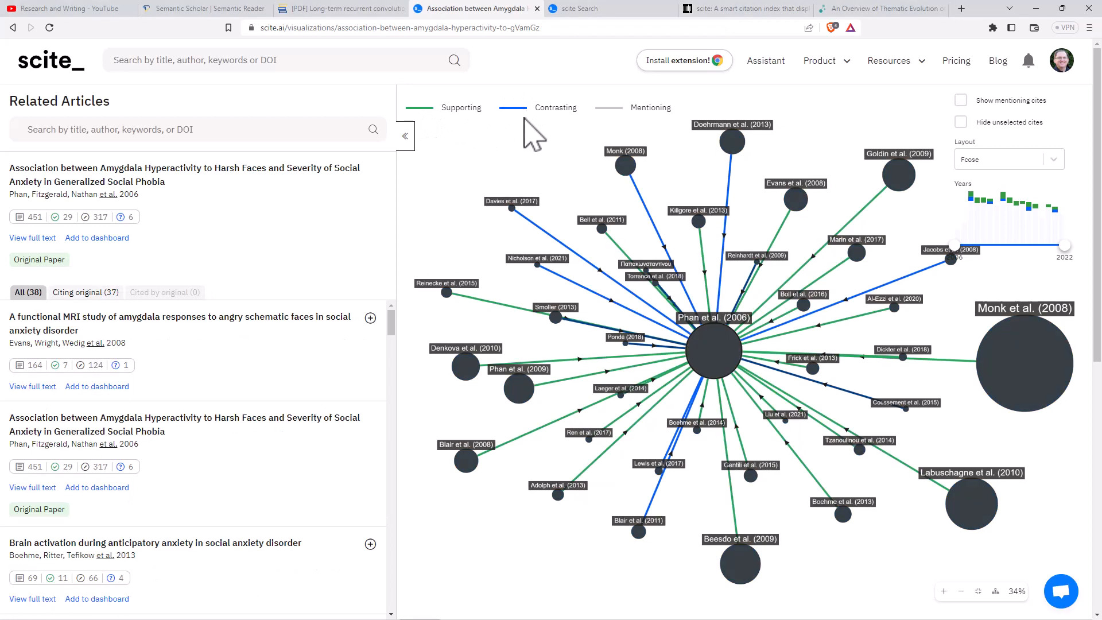
pyautogui.moveTo(828, 136)
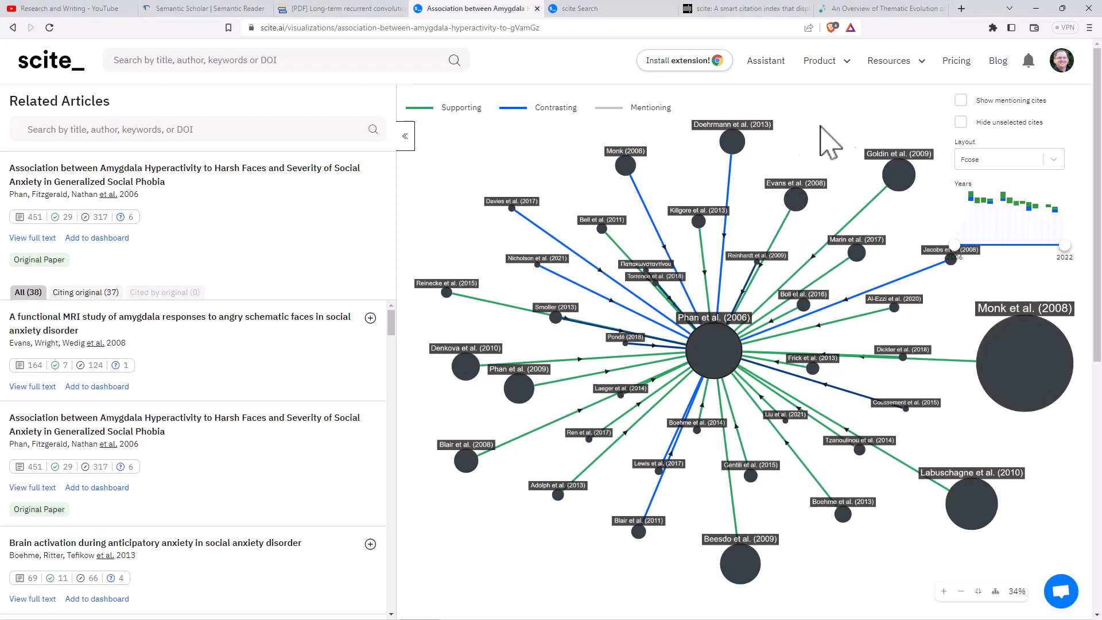
pyautogui.moveTo(443, 489)
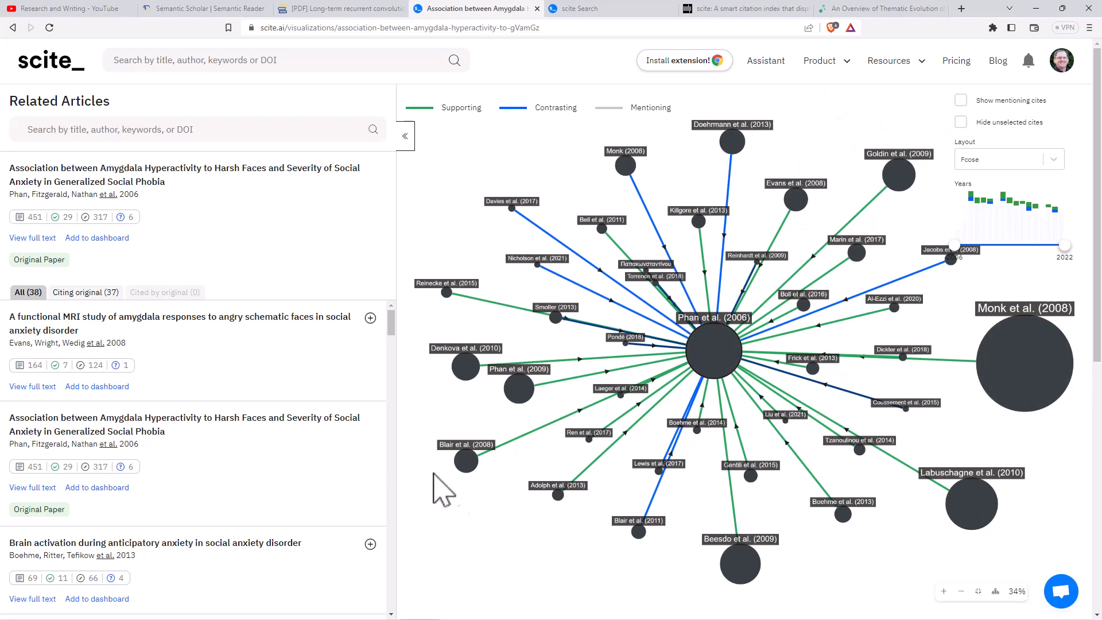
pyautogui.moveTo(539, 135)
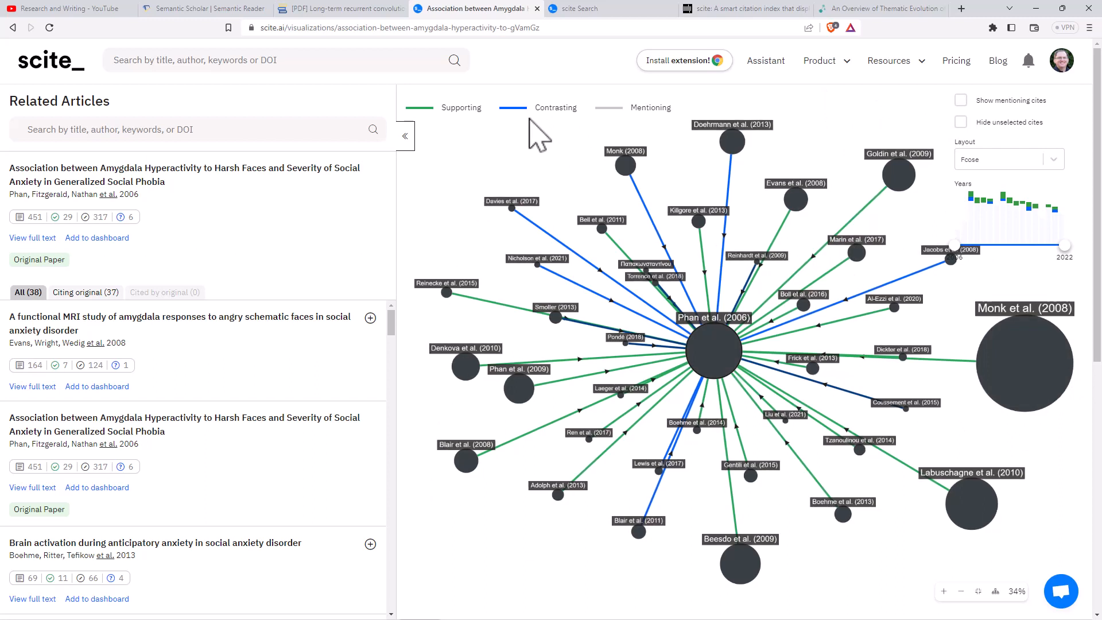
pyautogui.moveTo(973, 214)
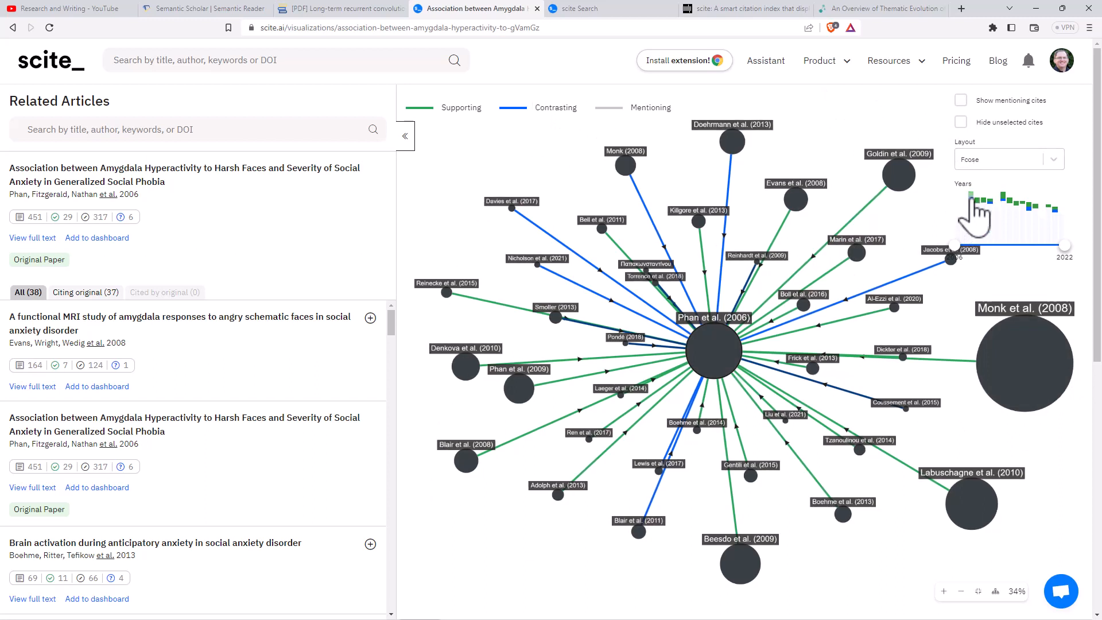
pyautogui.moveTo(971, 204)
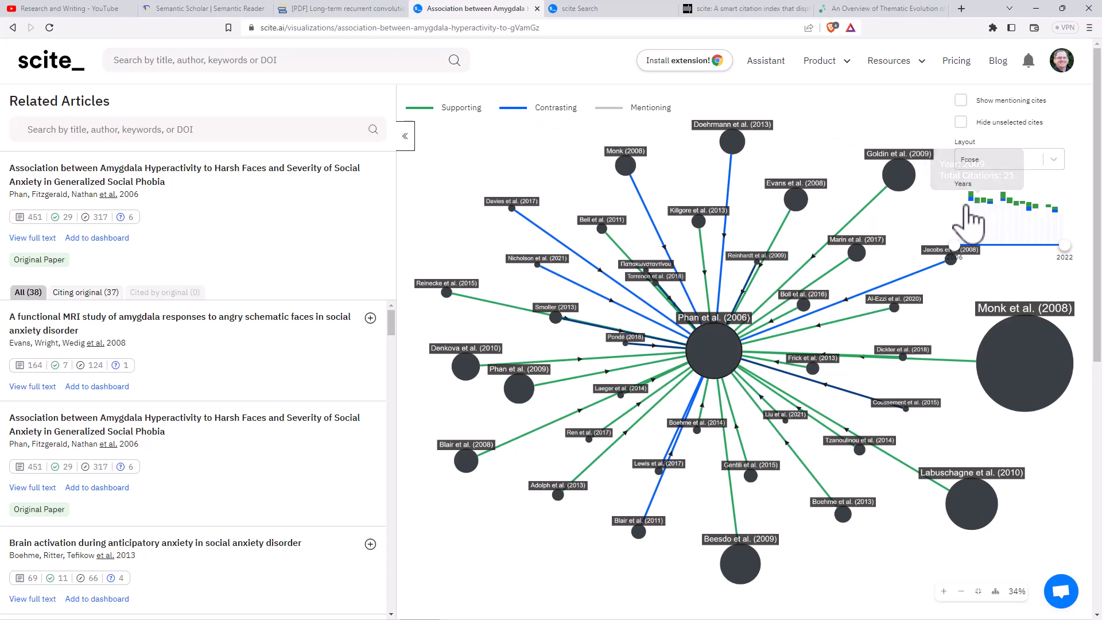
pyautogui.moveTo(1026, 218)
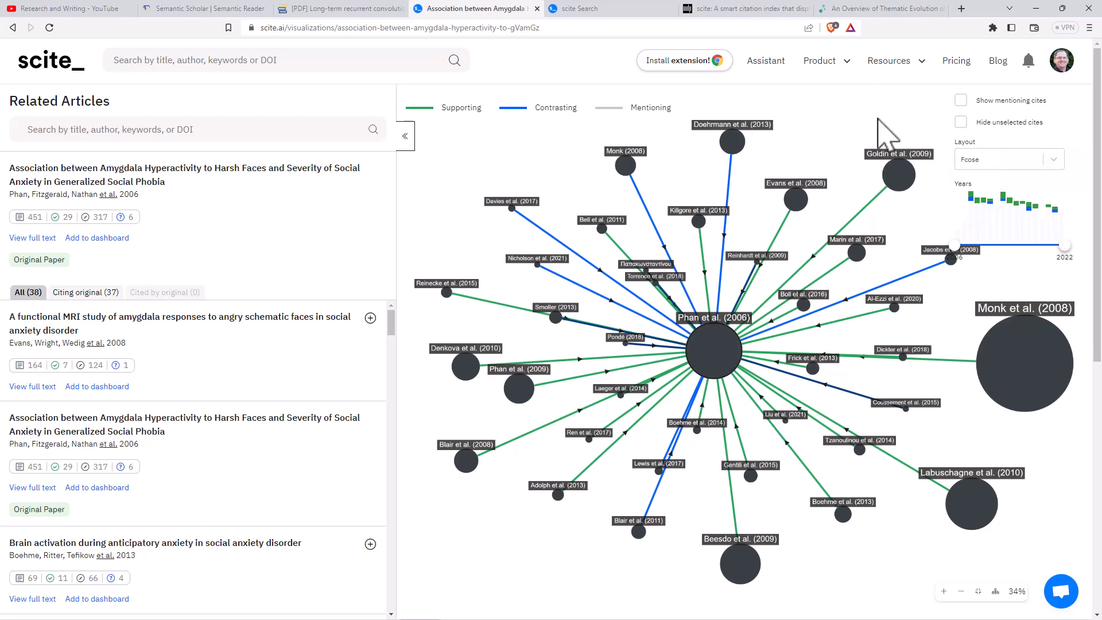
pyautogui.moveTo(855, 102)
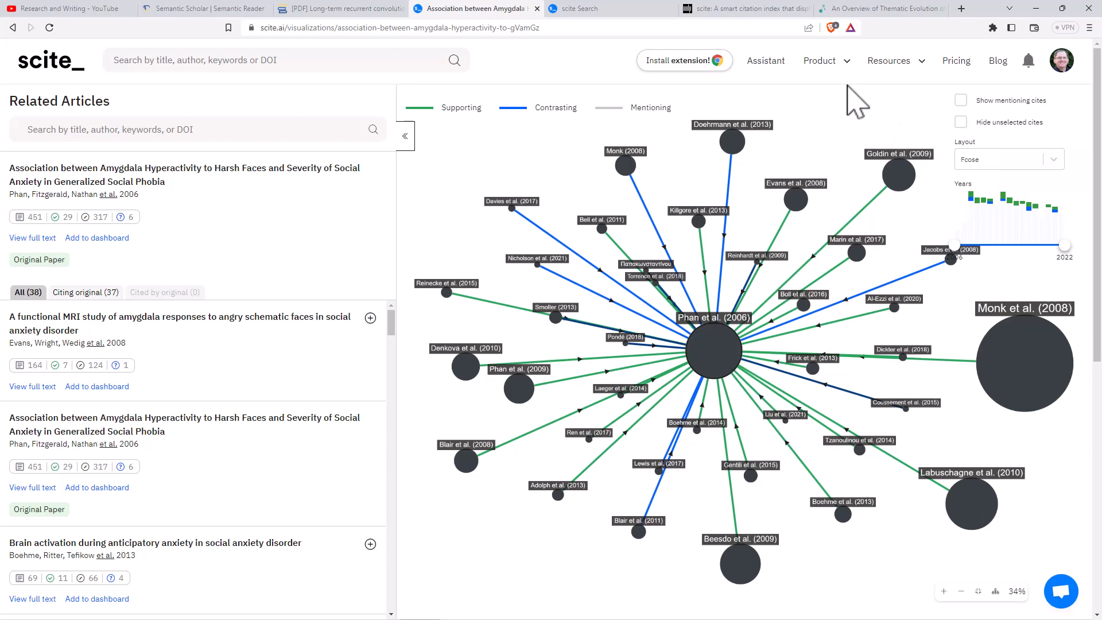
pyautogui.moveTo(814, 113)
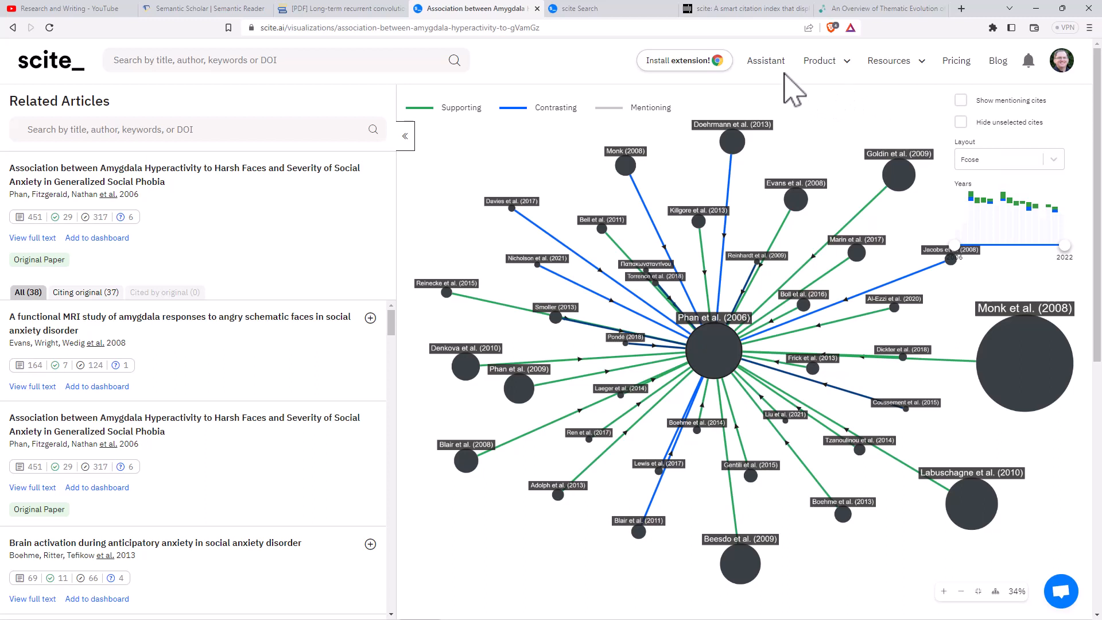
pyautogui.moveTo(1016, 218)
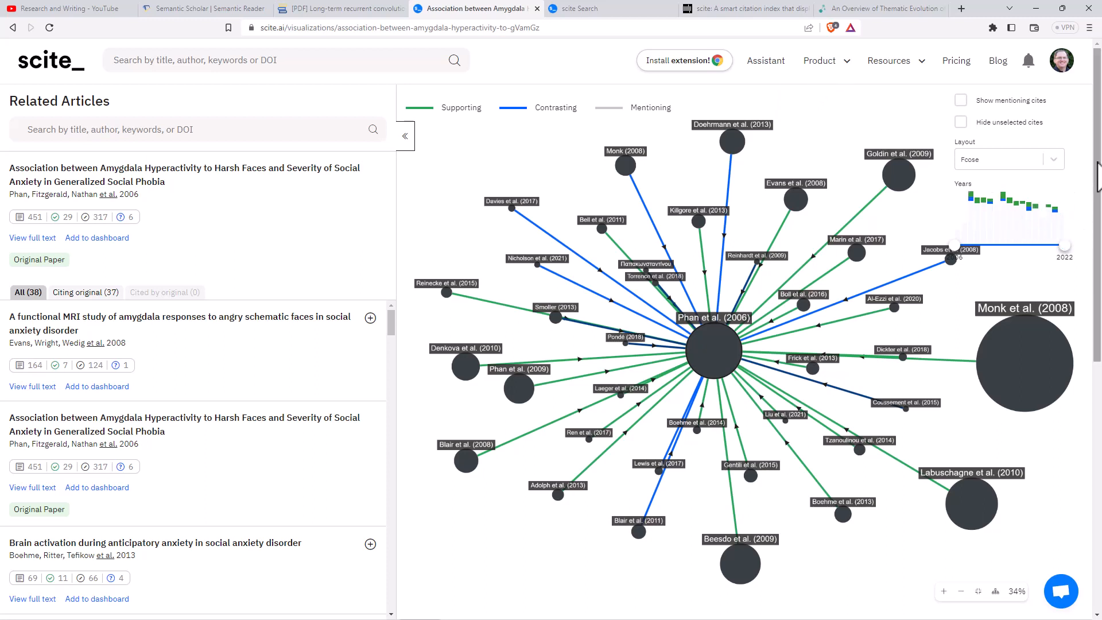
pyautogui.moveTo(843, 125)
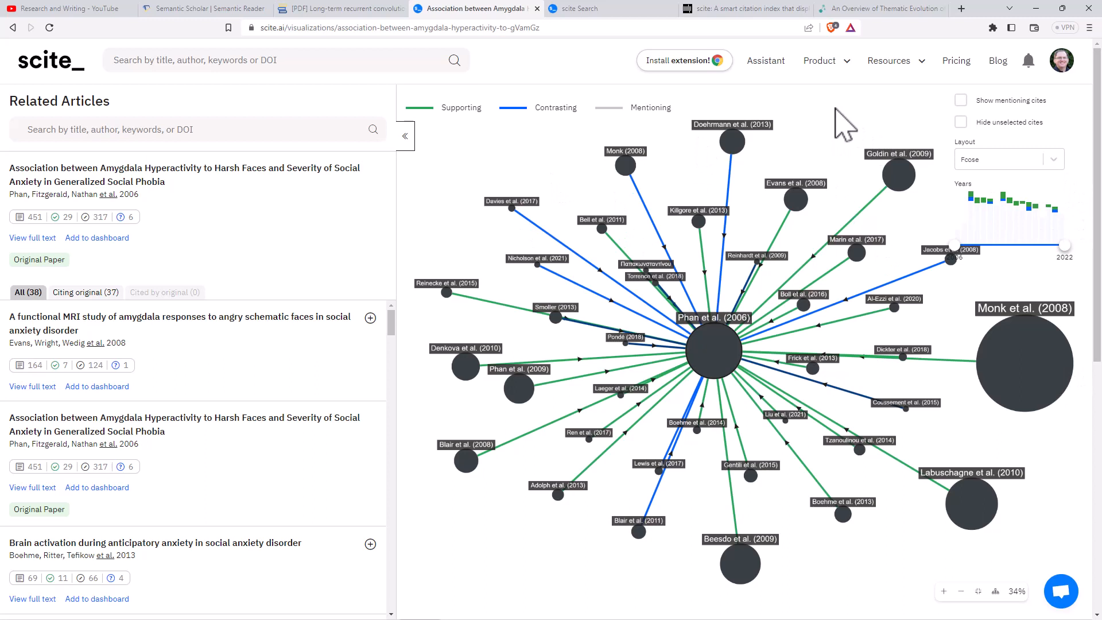
pyautogui.moveTo(821, 140)
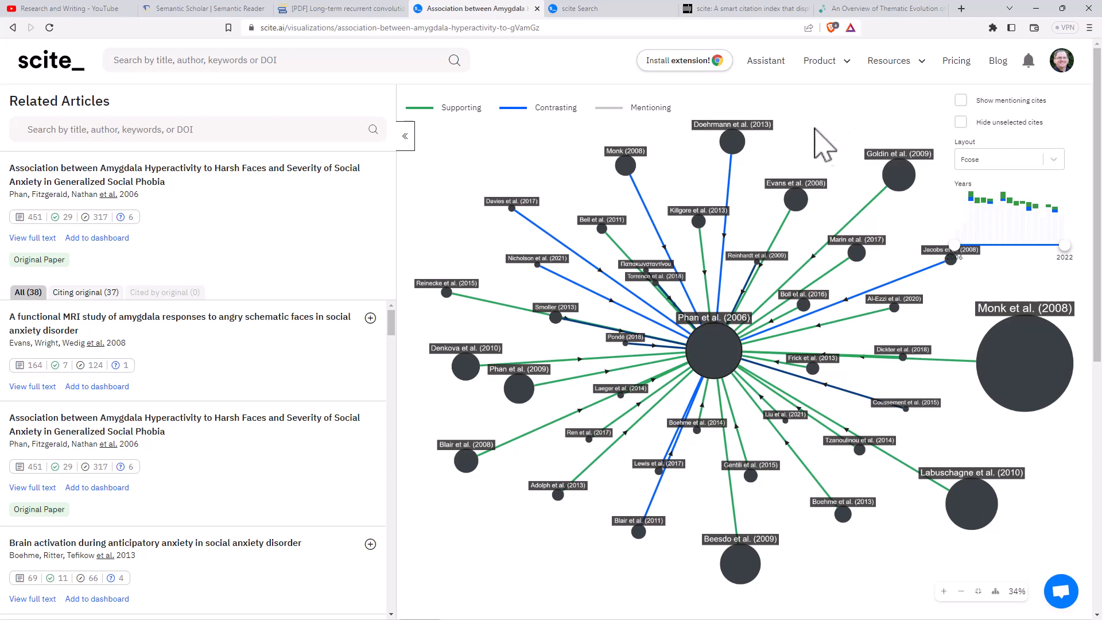
pyautogui.moveTo(813, 126)
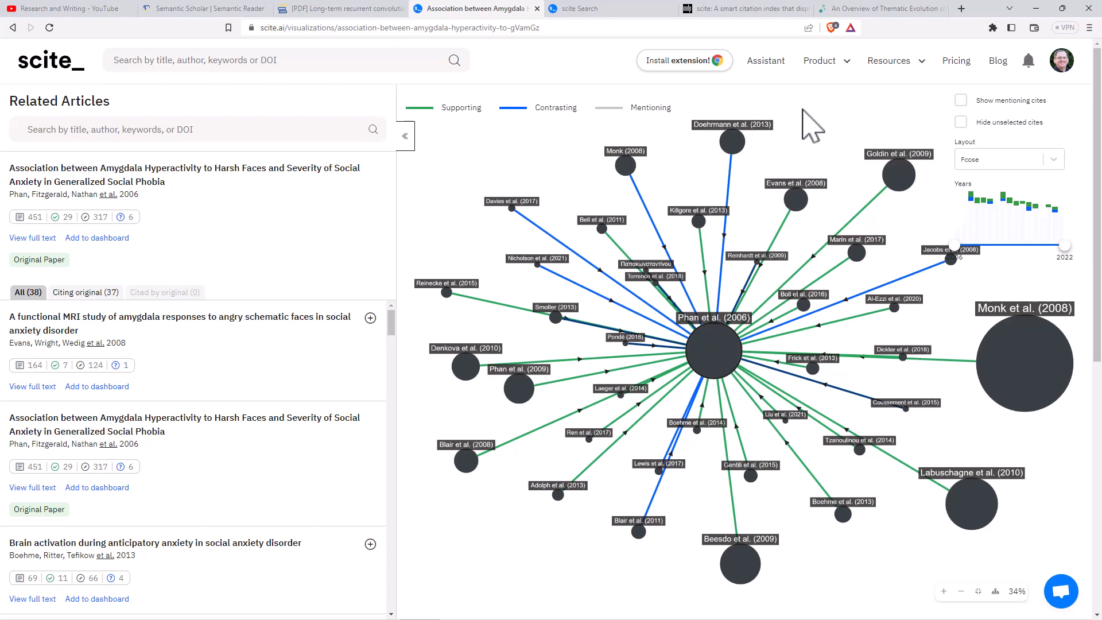
pyautogui.moveTo(869, 120)
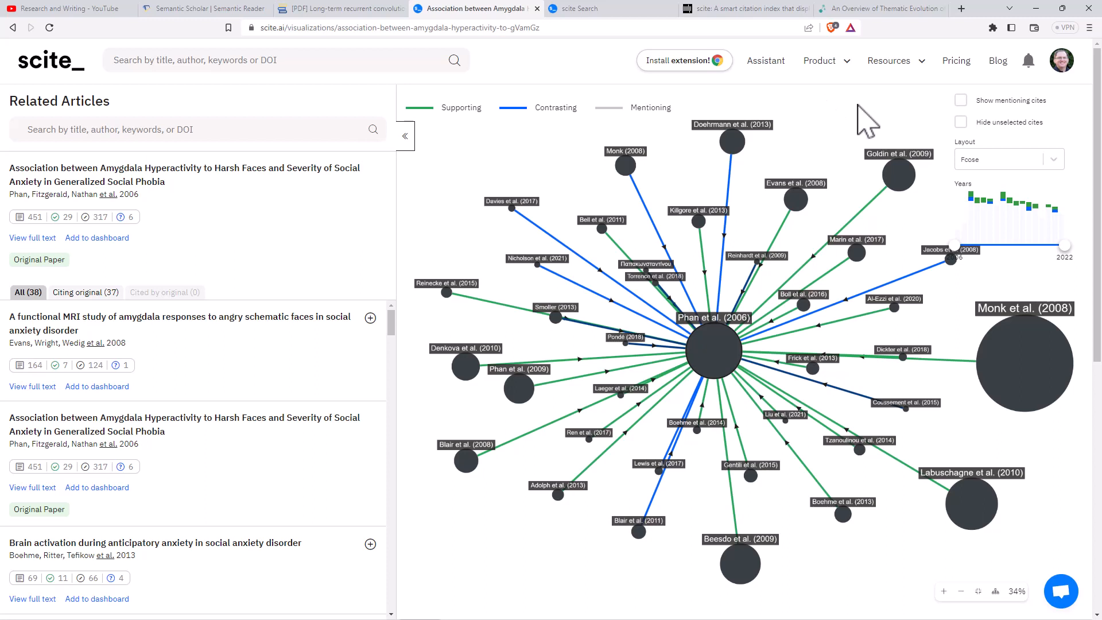
pyautogui.moveTo(827, 120)
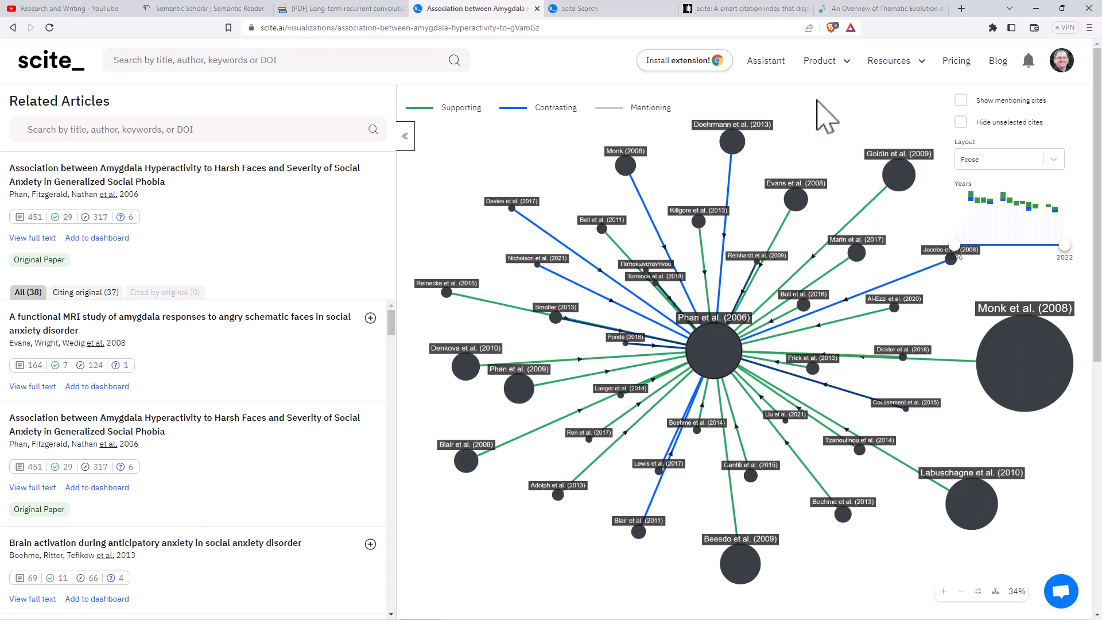
pyautogui.moveTo(817, 112)
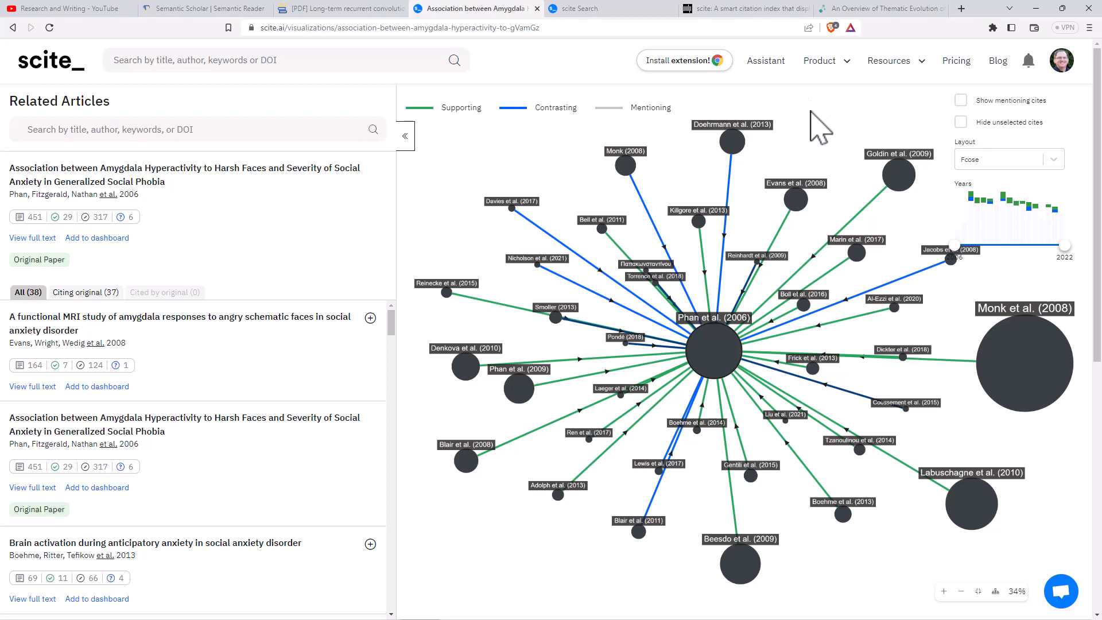
pyautogui.moveTo(799, 123)
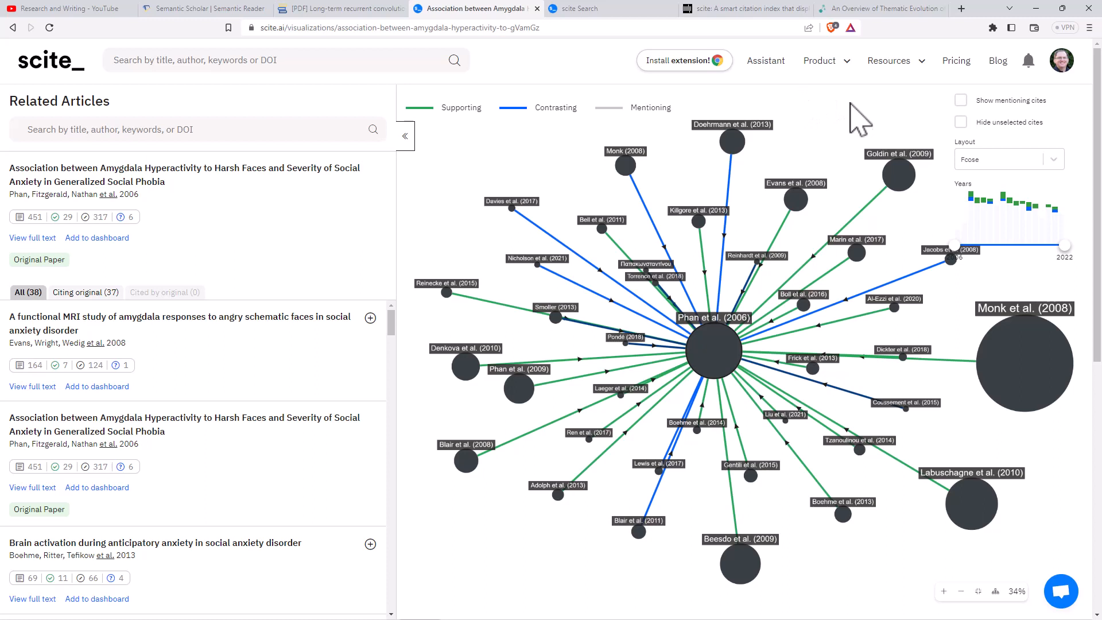
pyautogui.moveTo(833, 139)
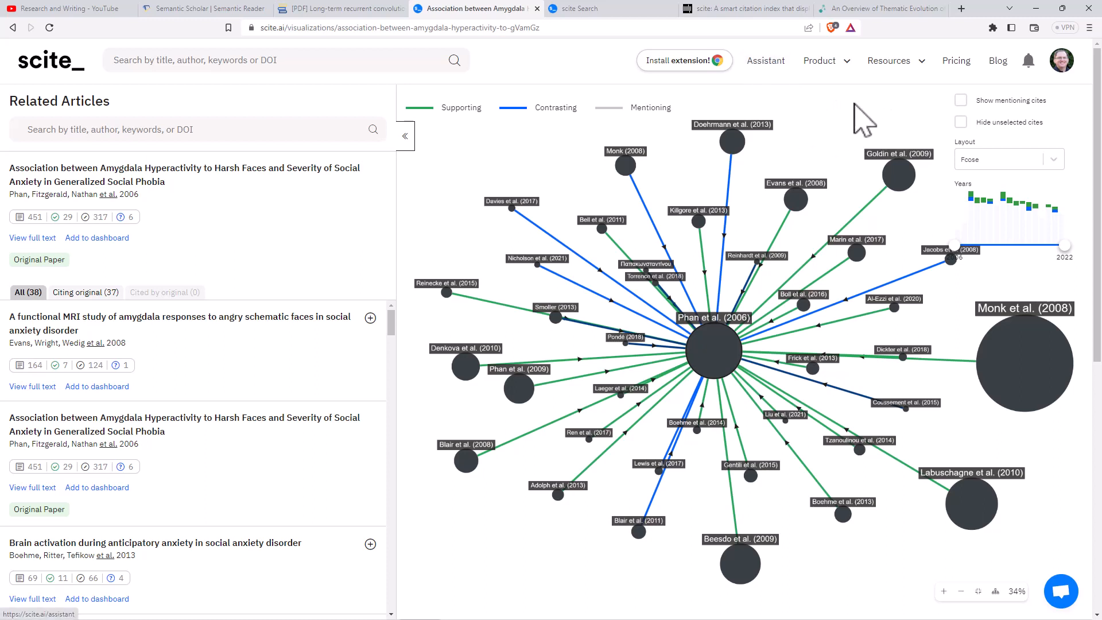
pyautogui.moveTo(896, 116)
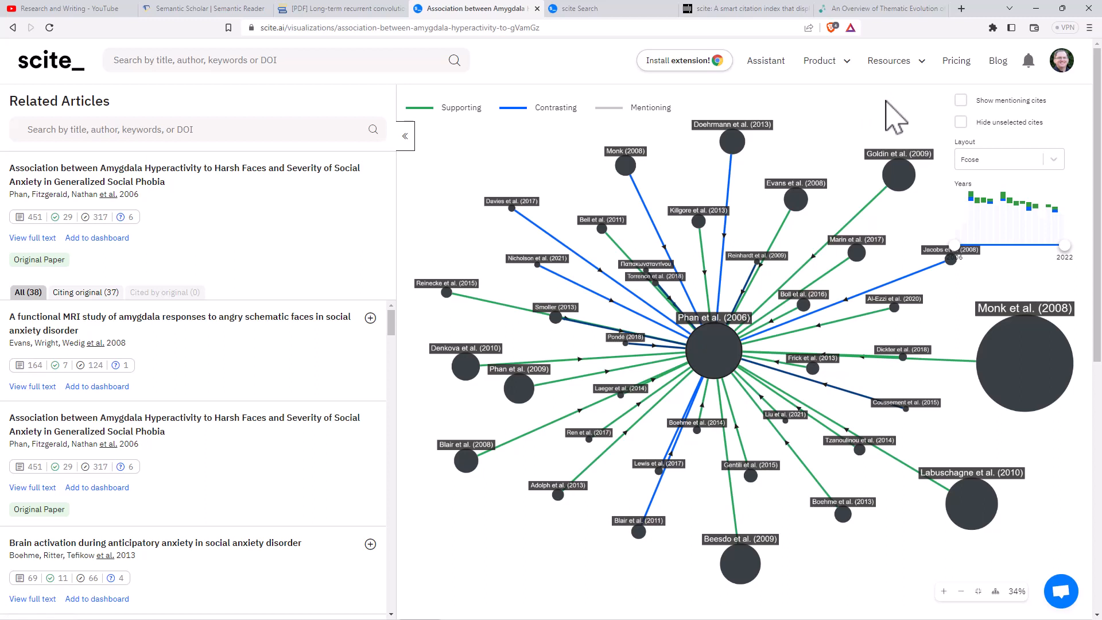
pyautogui.moveTo(832, 118)
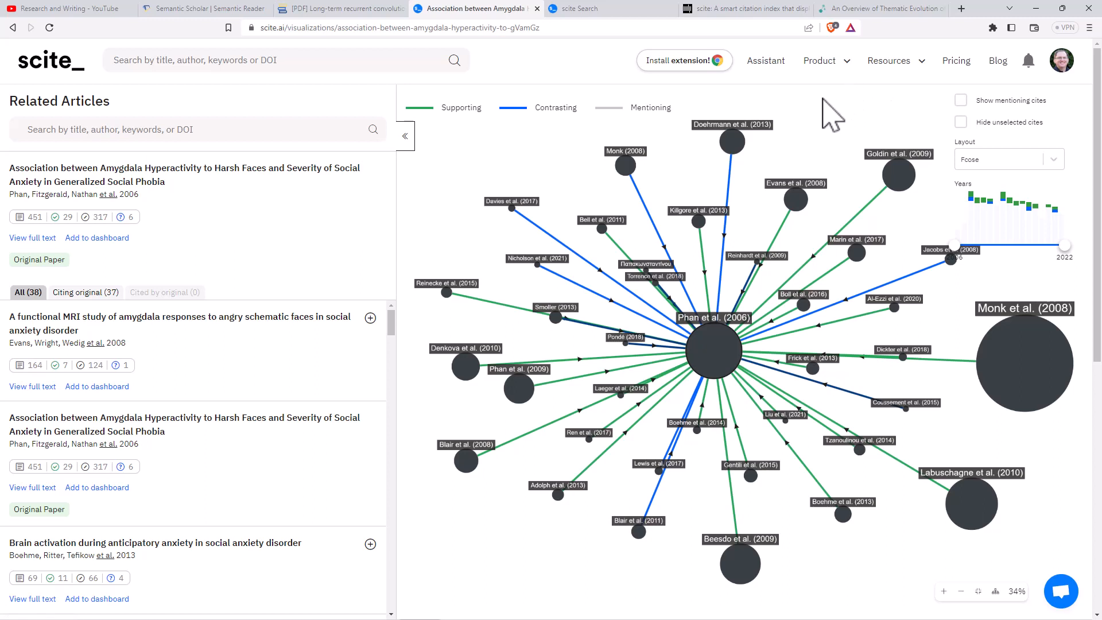
pyautogui.moveTo(828, 126)
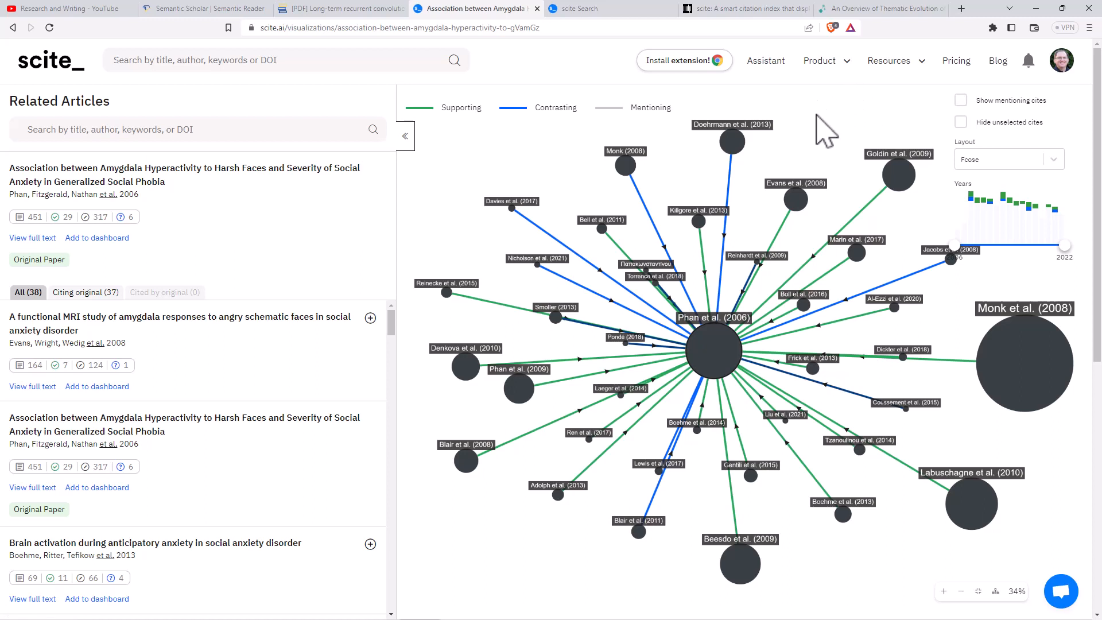
pyautogui.moveTo(831, 109)
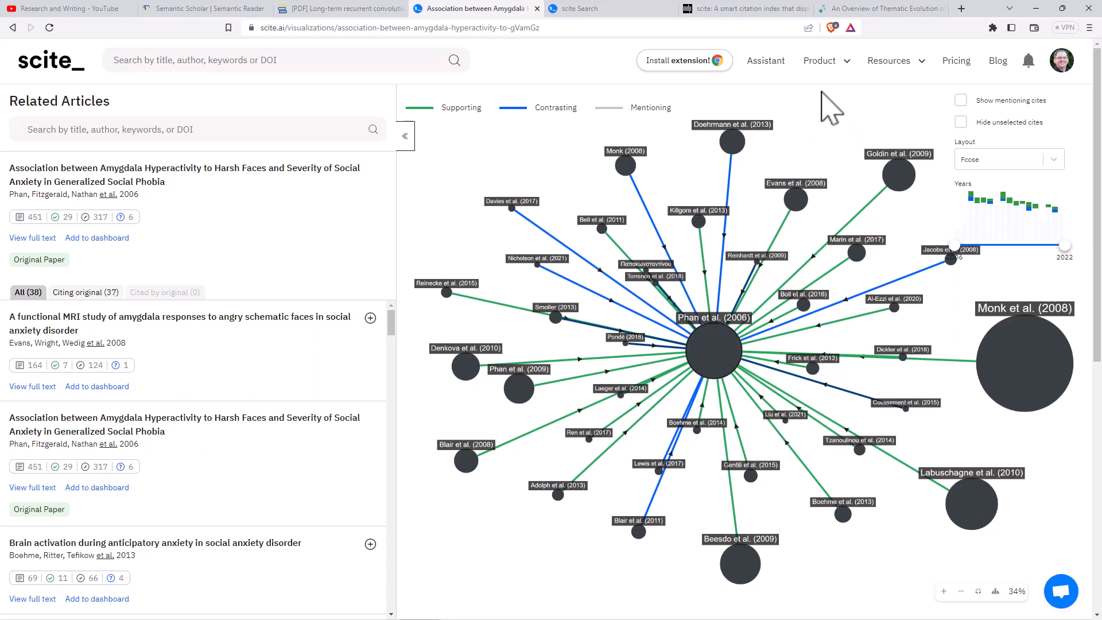
pyautogui.moveTo(632, 213)
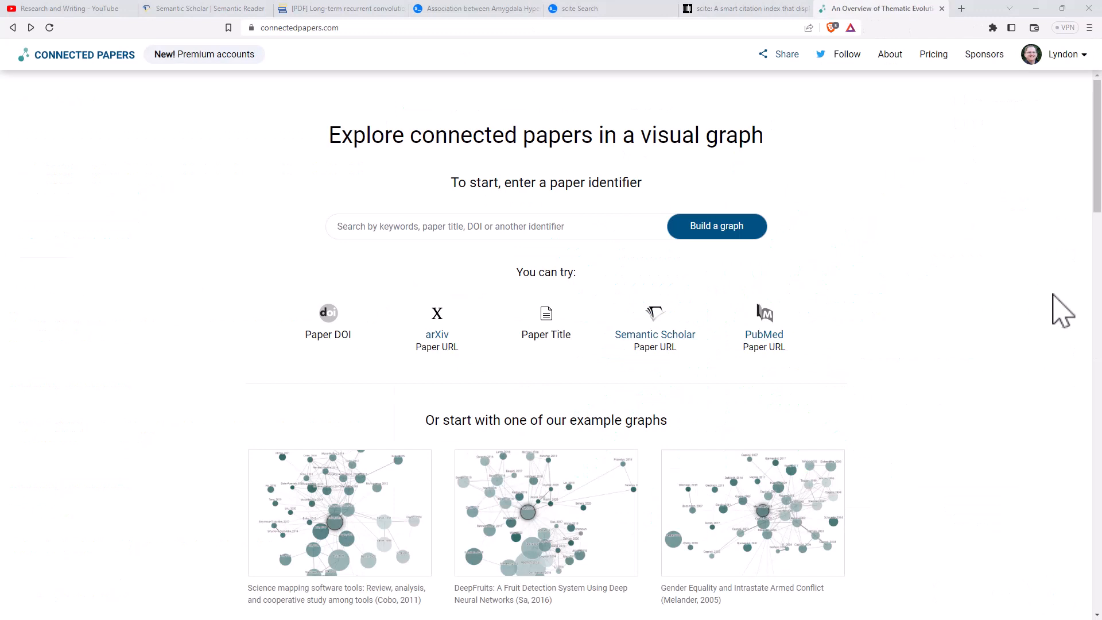
pyautogui.moveTo(999, 299)
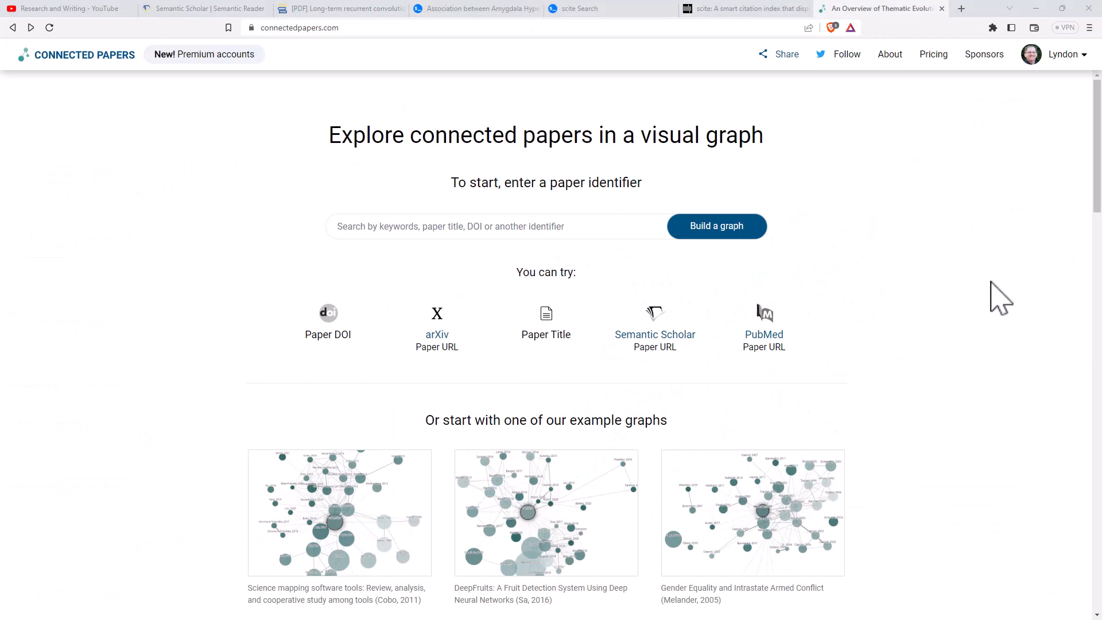
pyautogui.moveTo(973, 295)
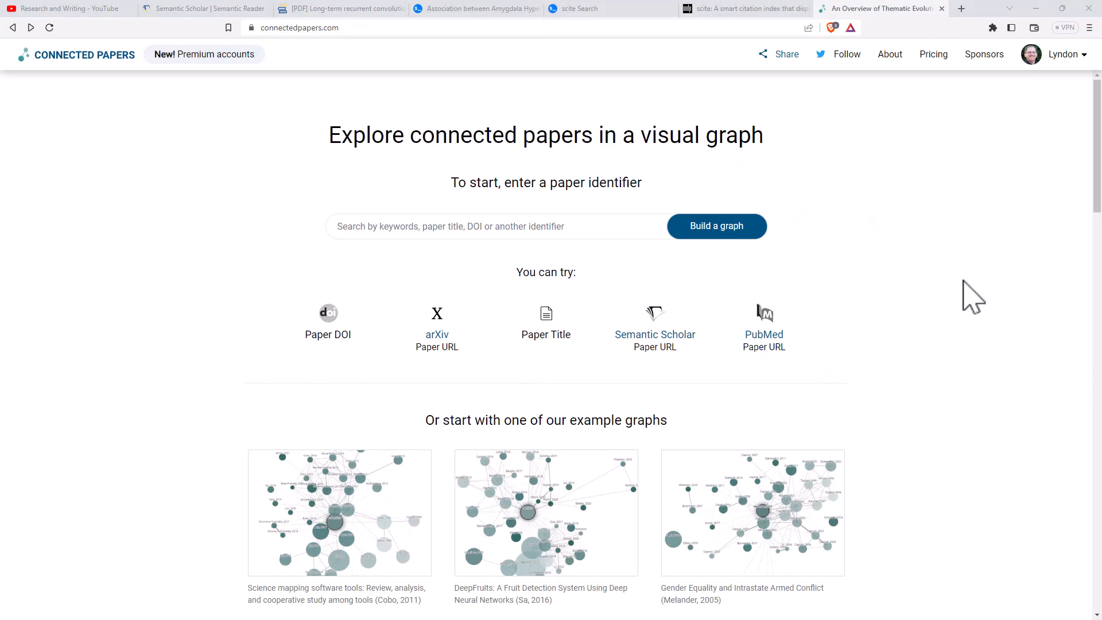
pyautogui.moveTo(964, 302)
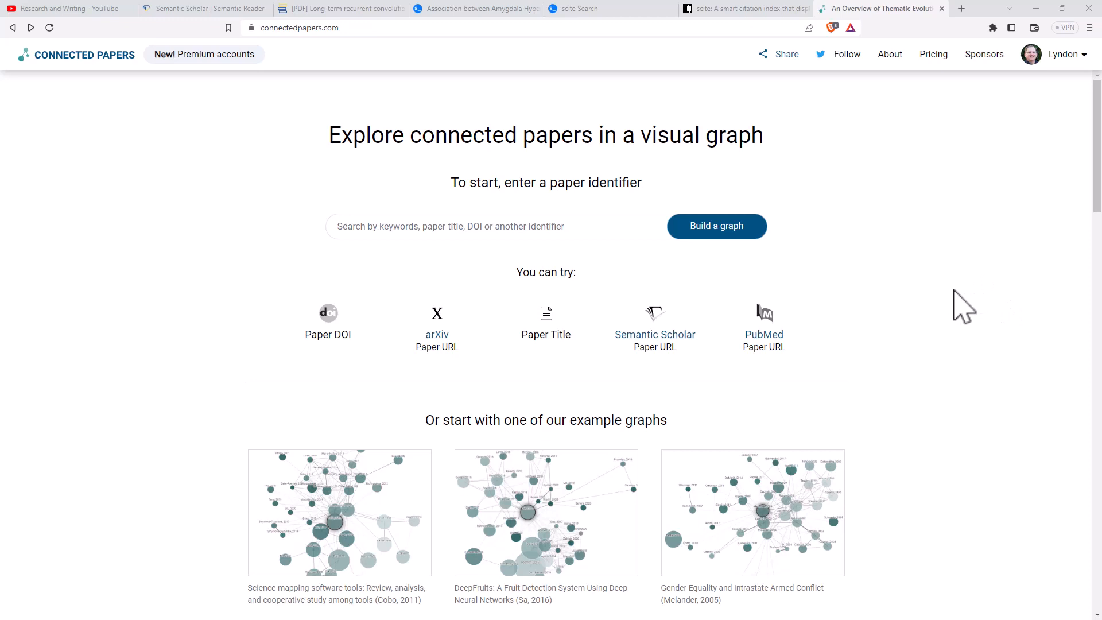
# - Scroll to the example graphs and open the Science mapping software tools graph
pyautogui.scroll(-3)
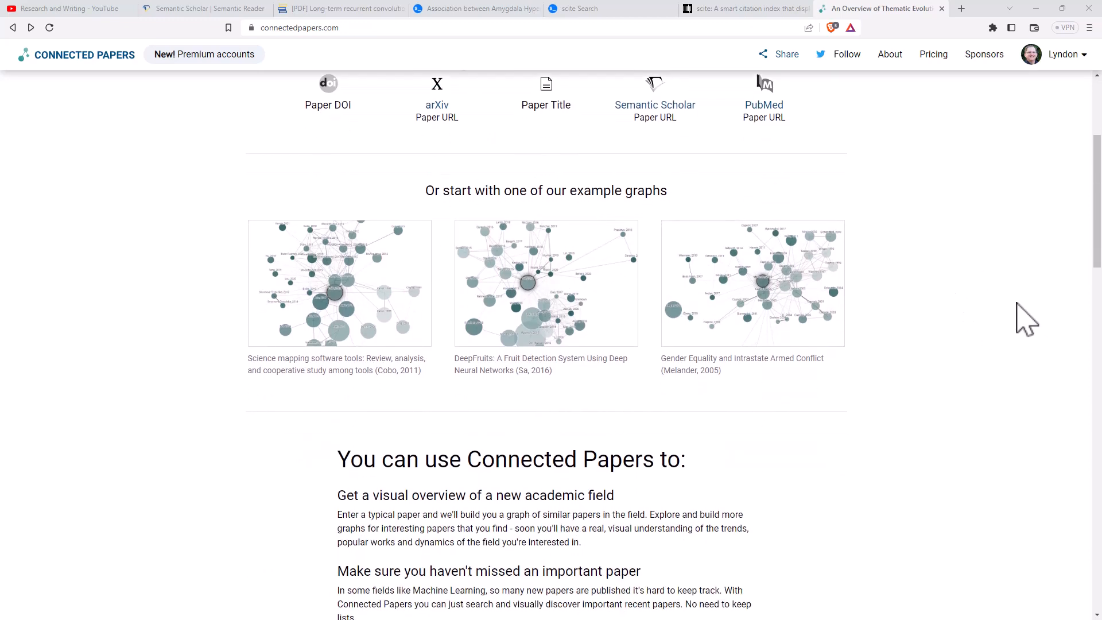
pyautogui.moveTo(340, 283)
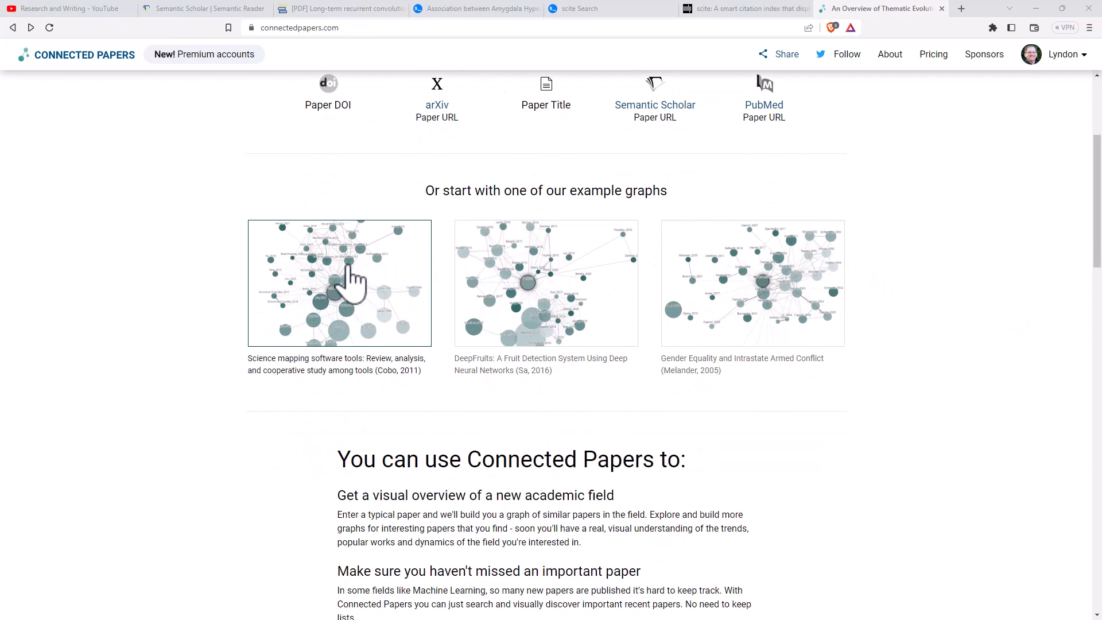
pyautogui.moveTo(340, 288)
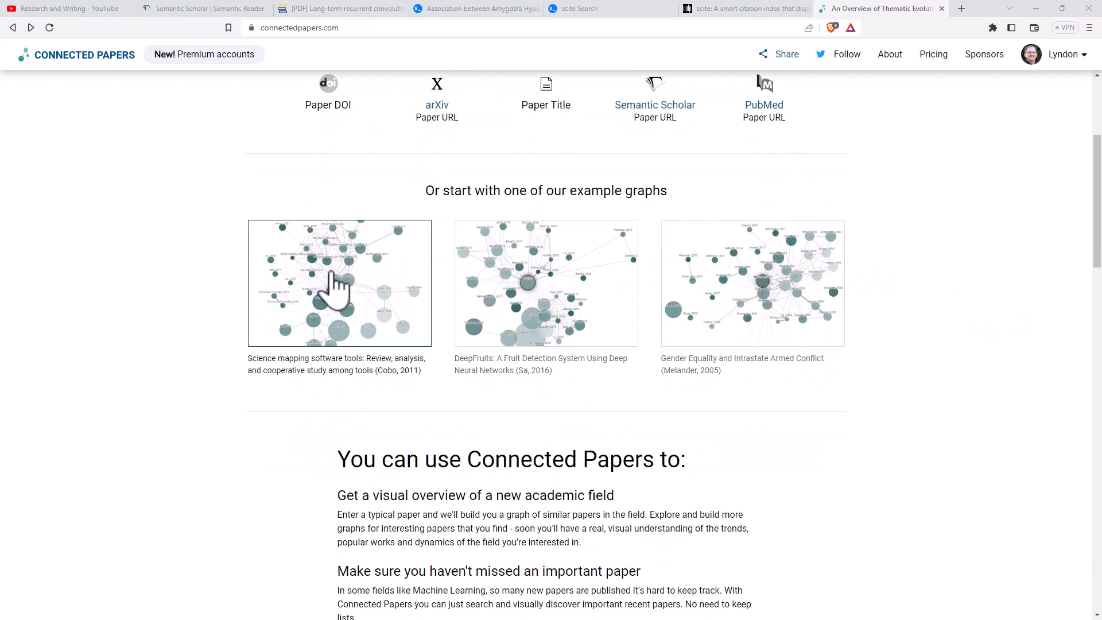
pyautogui.click(340, 284)
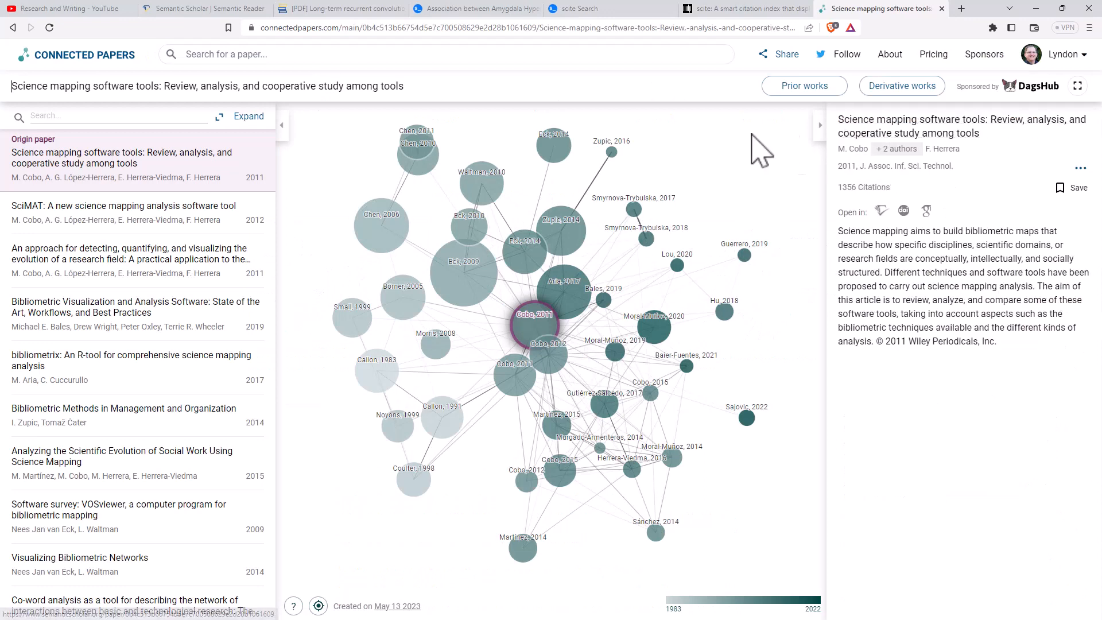
# - Inspect graph nodes Zupic 2014, the origin paper, the VOSviewer survey and CitNetExplorer
pyautogui.click(560, 225)
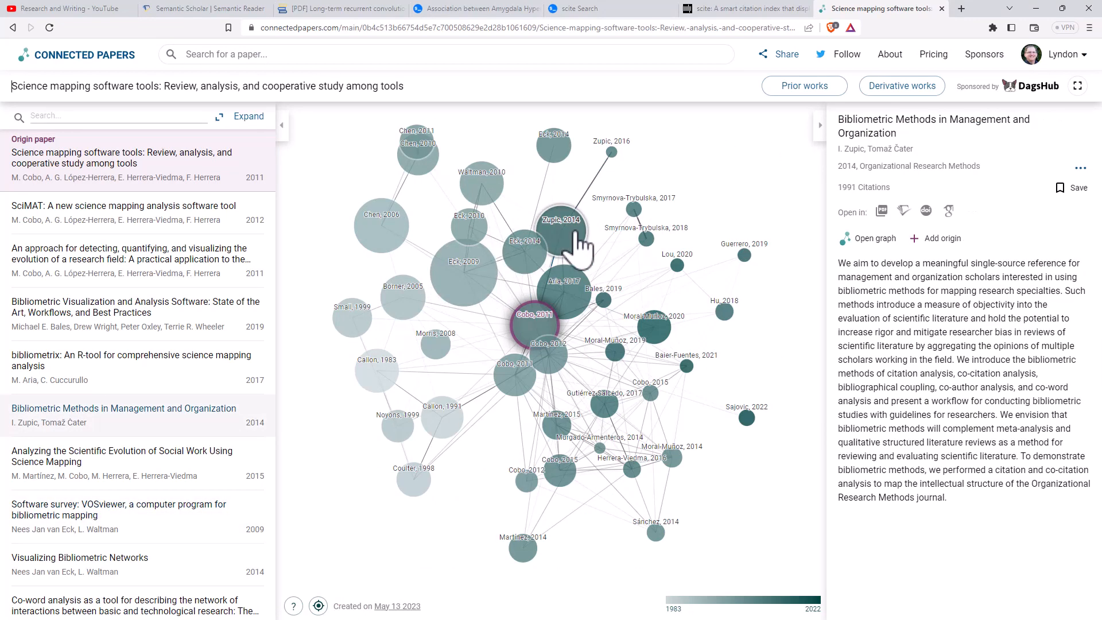
pyautogui.moveTo(556, 232)
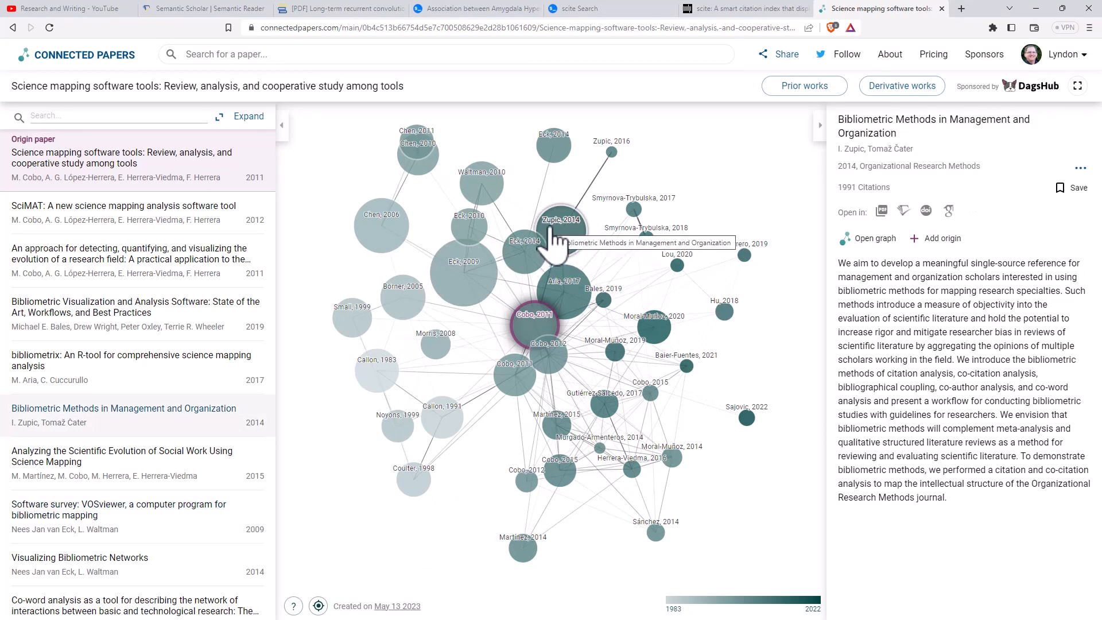
pyautogui.click(534, 314)
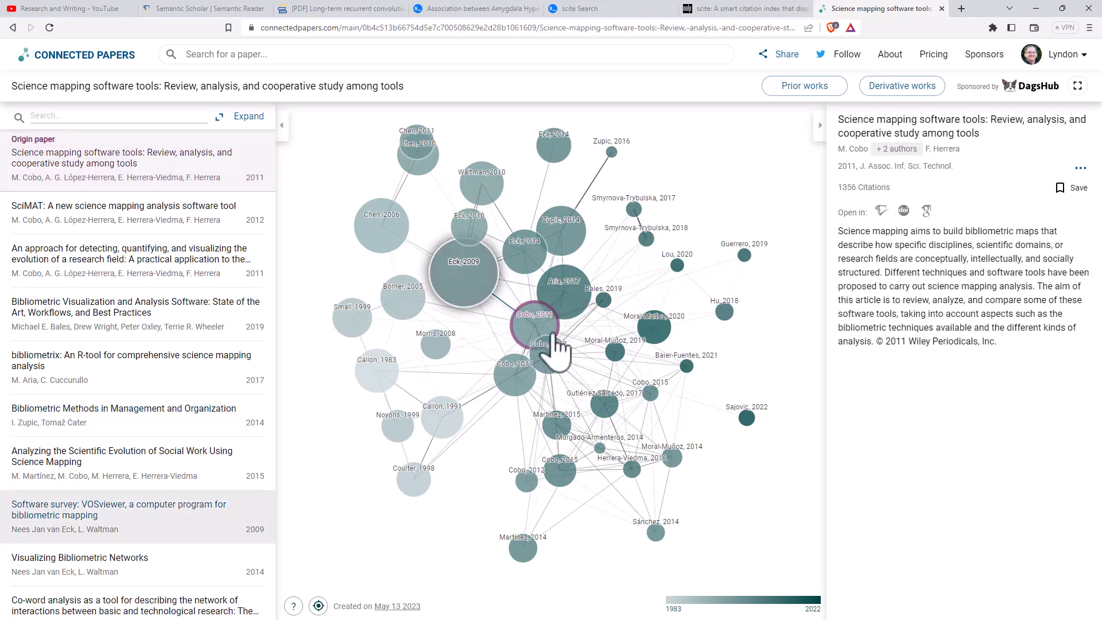
pyautogui.click(481, 183)
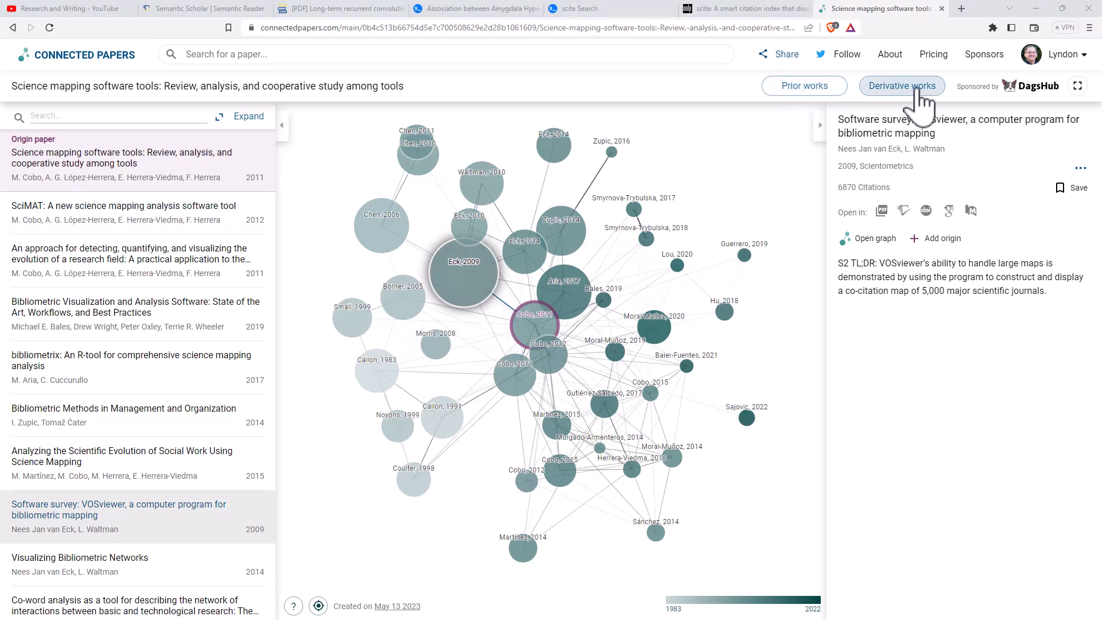
pyautogui.moveTo(493, 162)
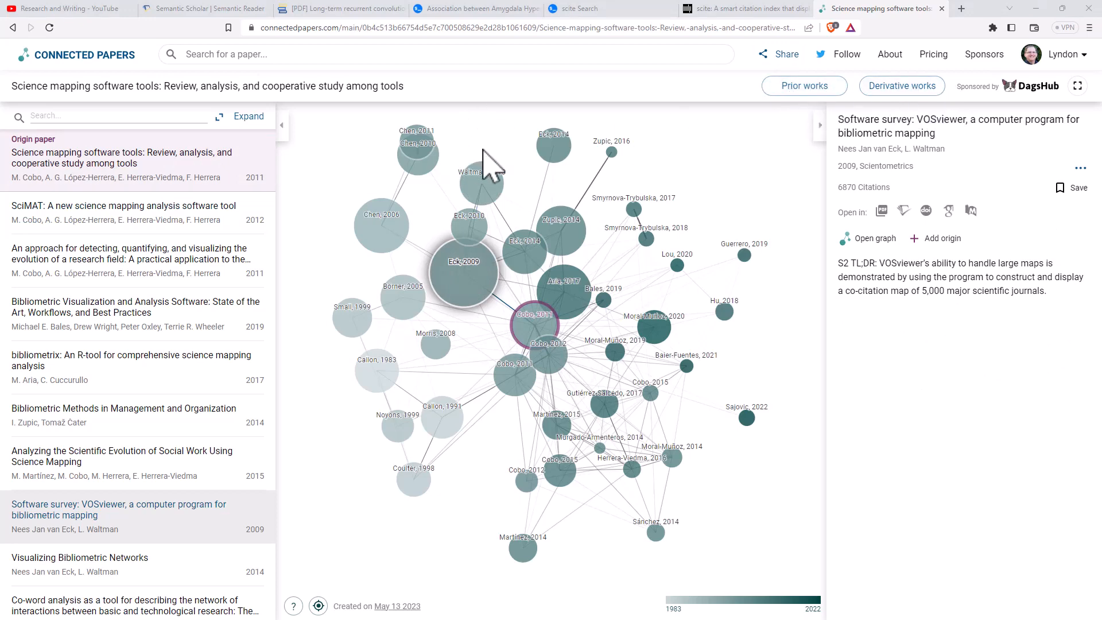
pyautogui.click(553, 143)
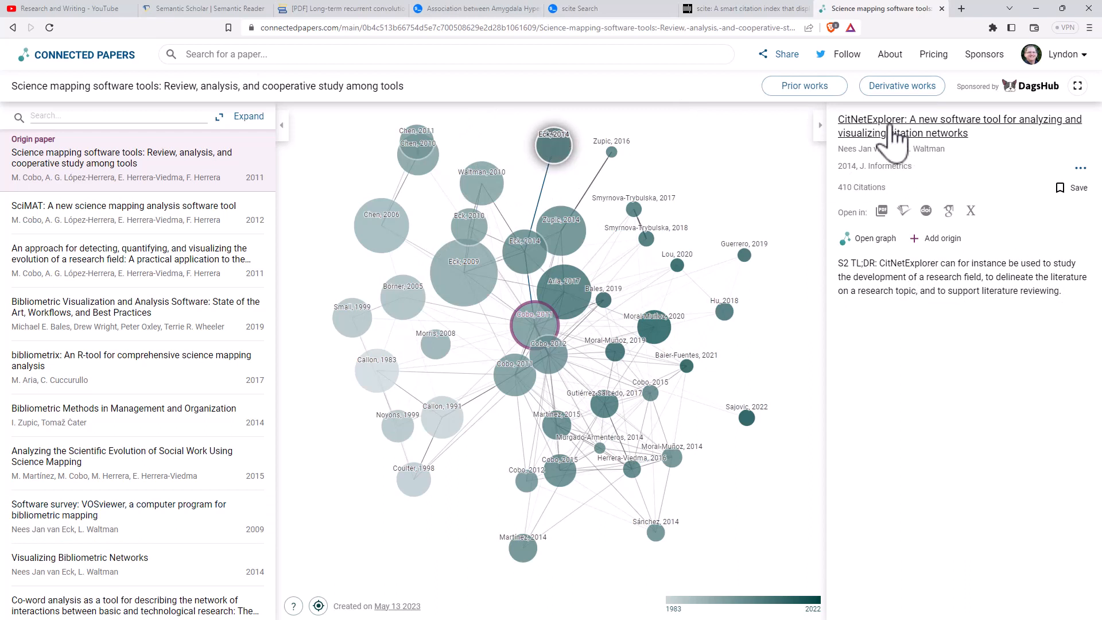
pyautogui.moveTo(871, 253)
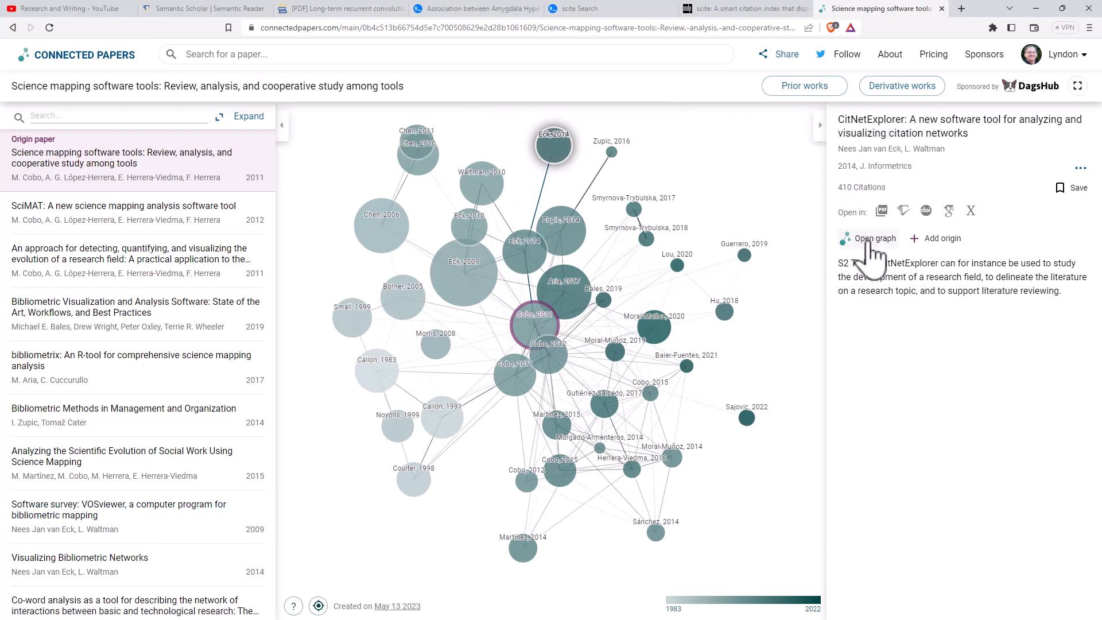
pyautogui.moveTo(956, 256)
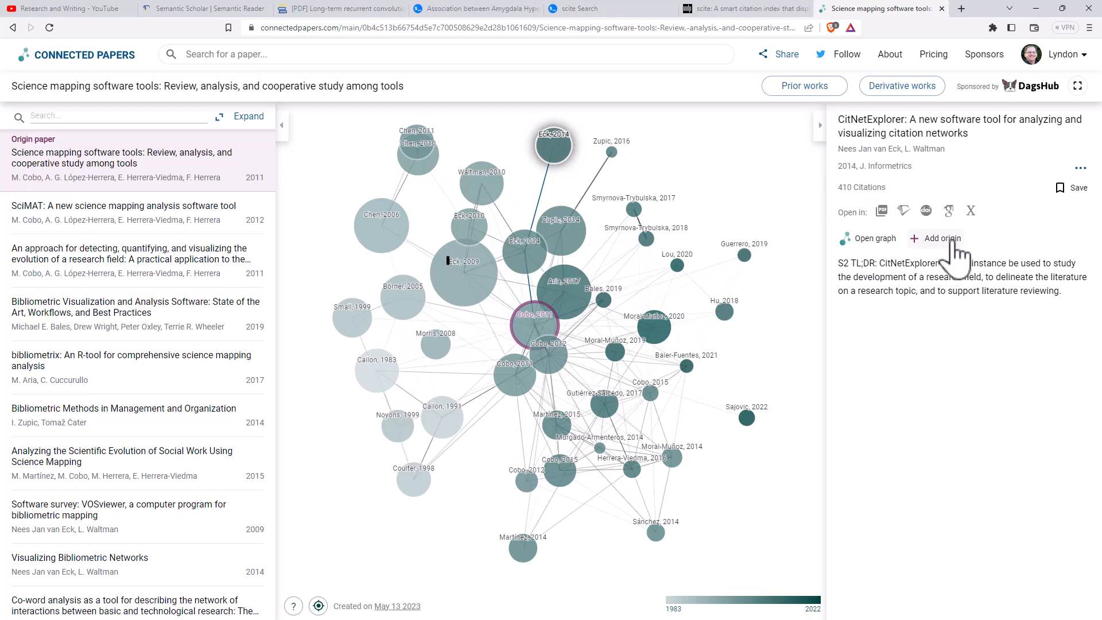
pyautogui.moveTo(956, 253)
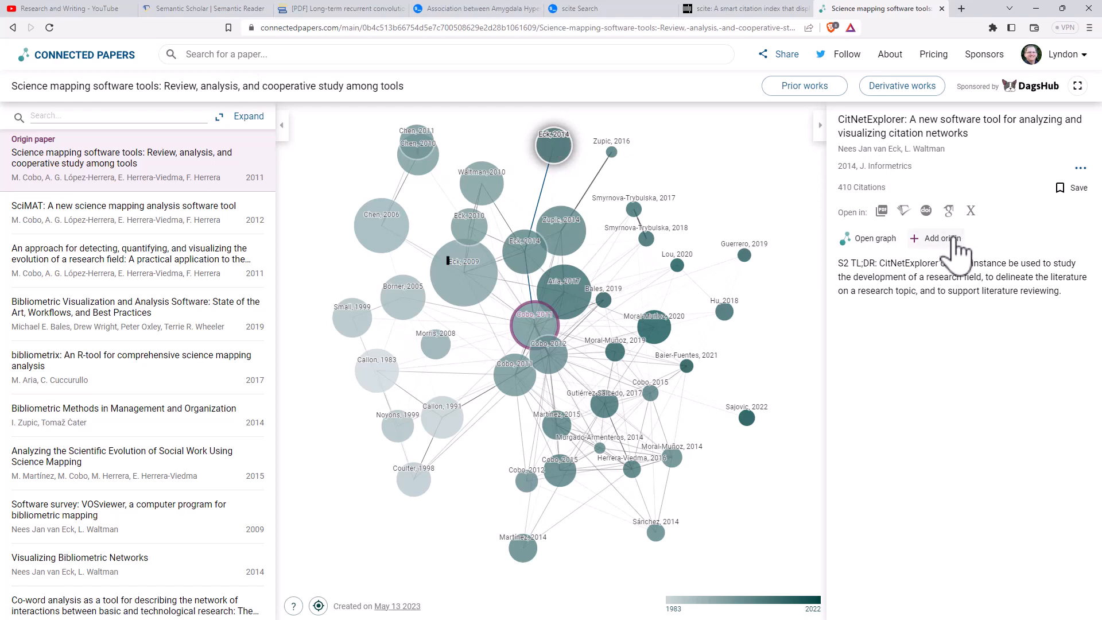
# - Open further connected papers and adjust the graph view toward the Melander 2005 graph
pyautogui.click(466, 215)
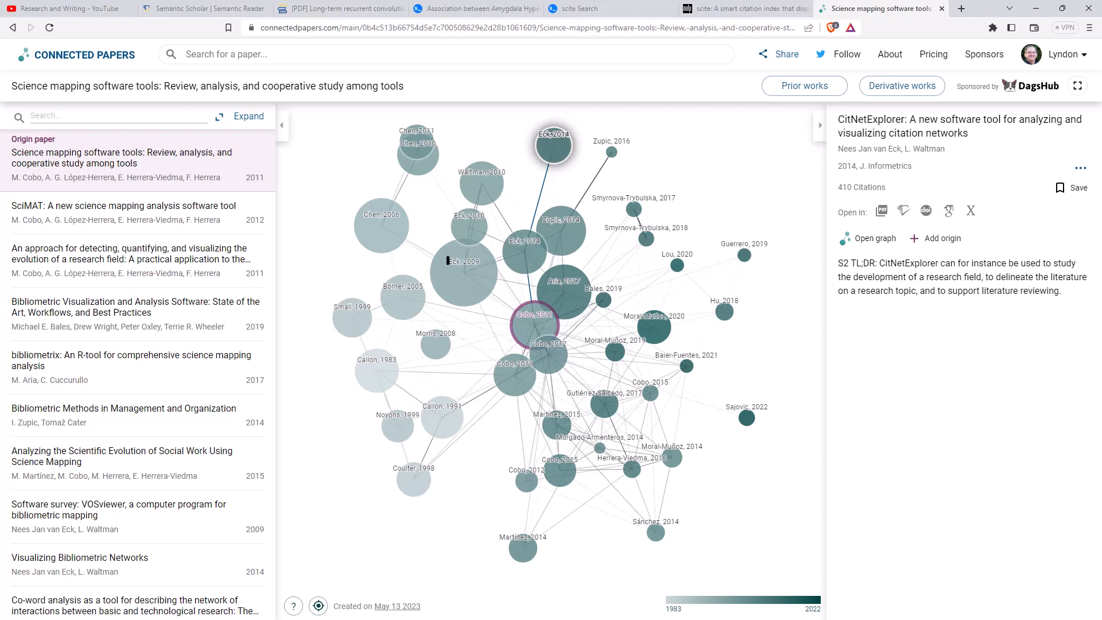
pyautogui.moveTo(749, 176)
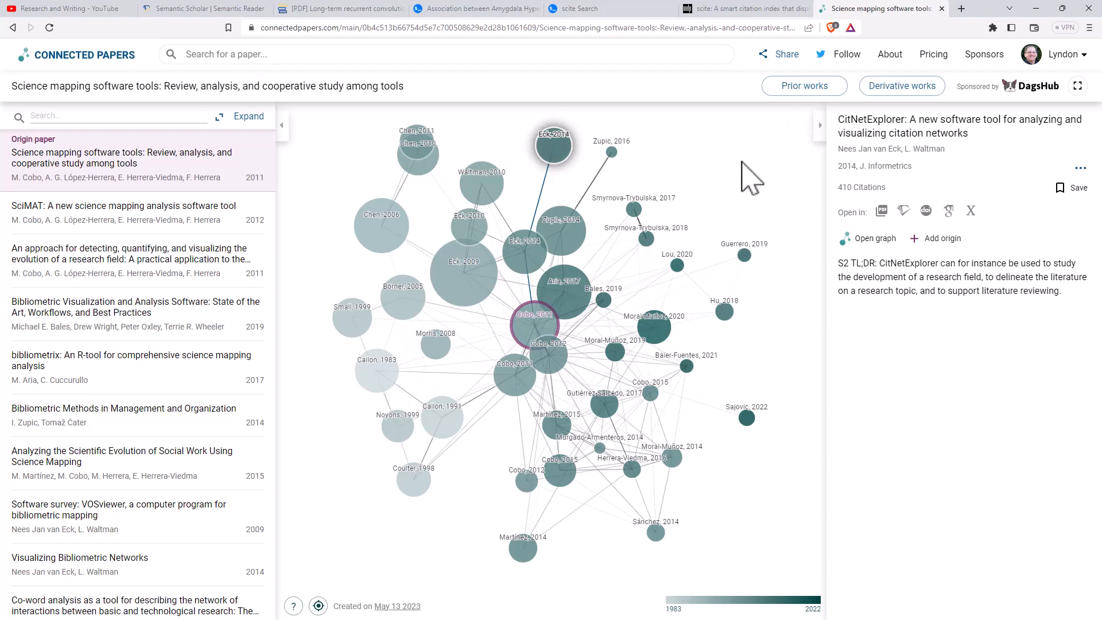
pyautogui.moveTo(729, 159)
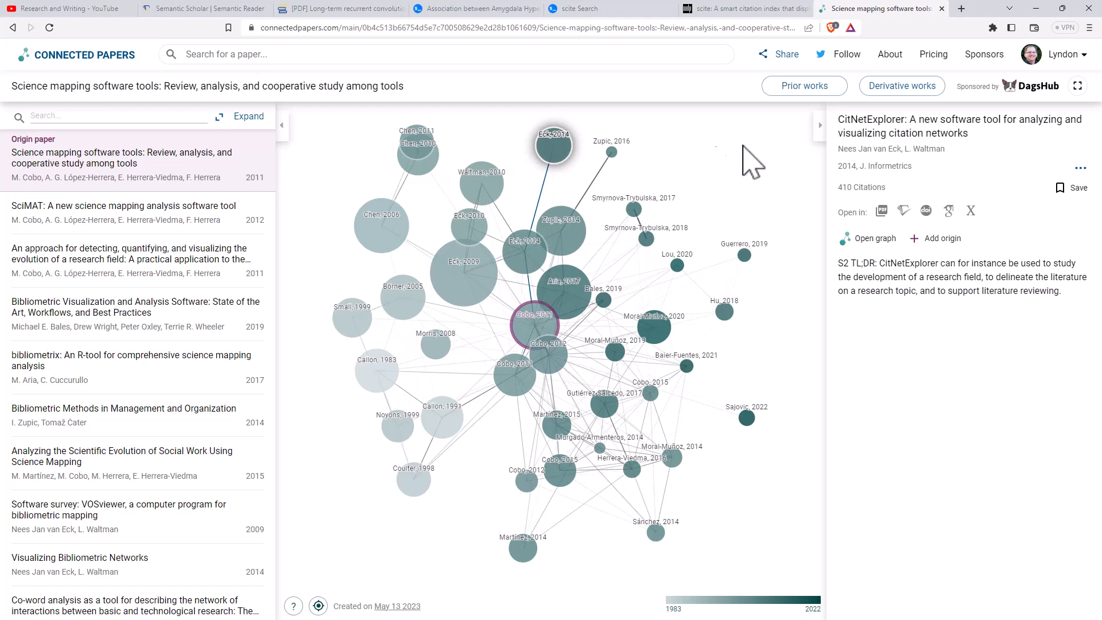
pyautogui.click(376, 370)
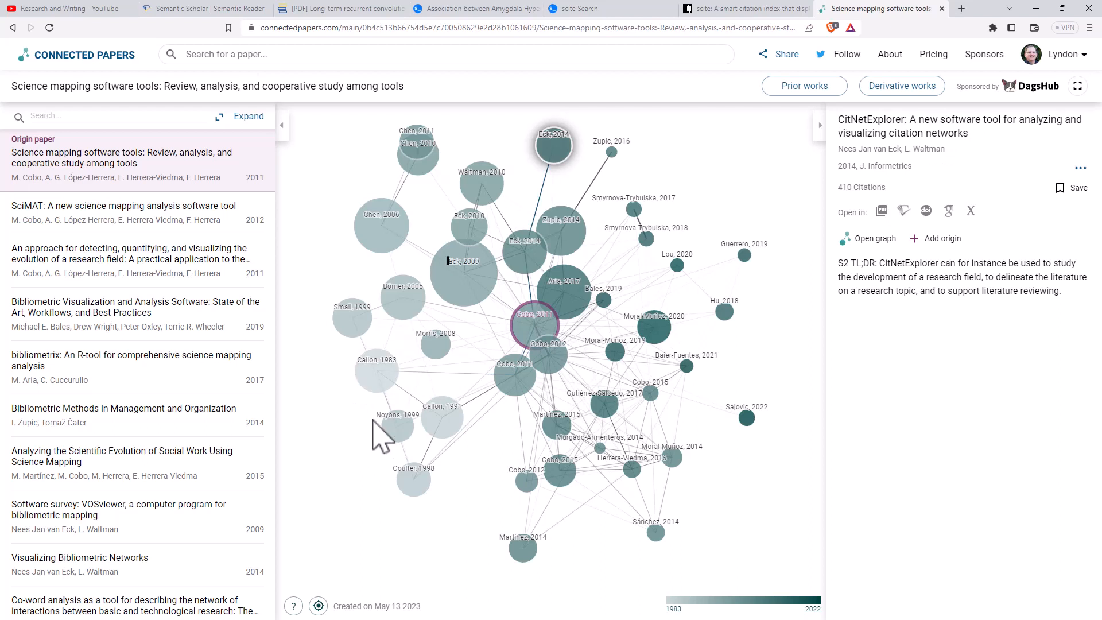
pyautogui.moveTo(346, 443)
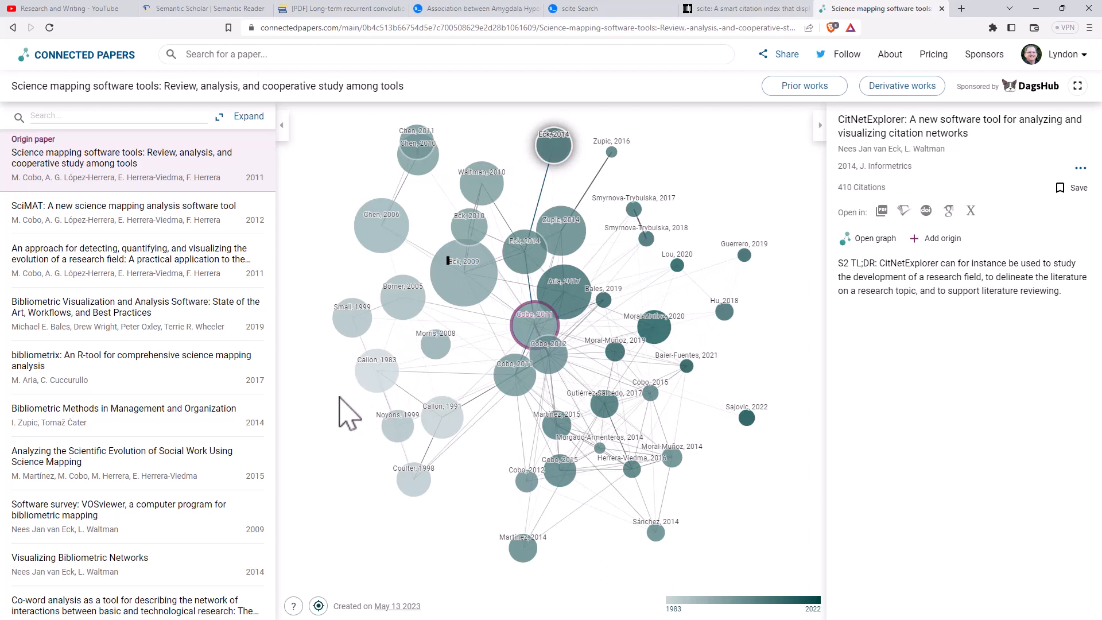
pyautogui.moveTo(788, 500)
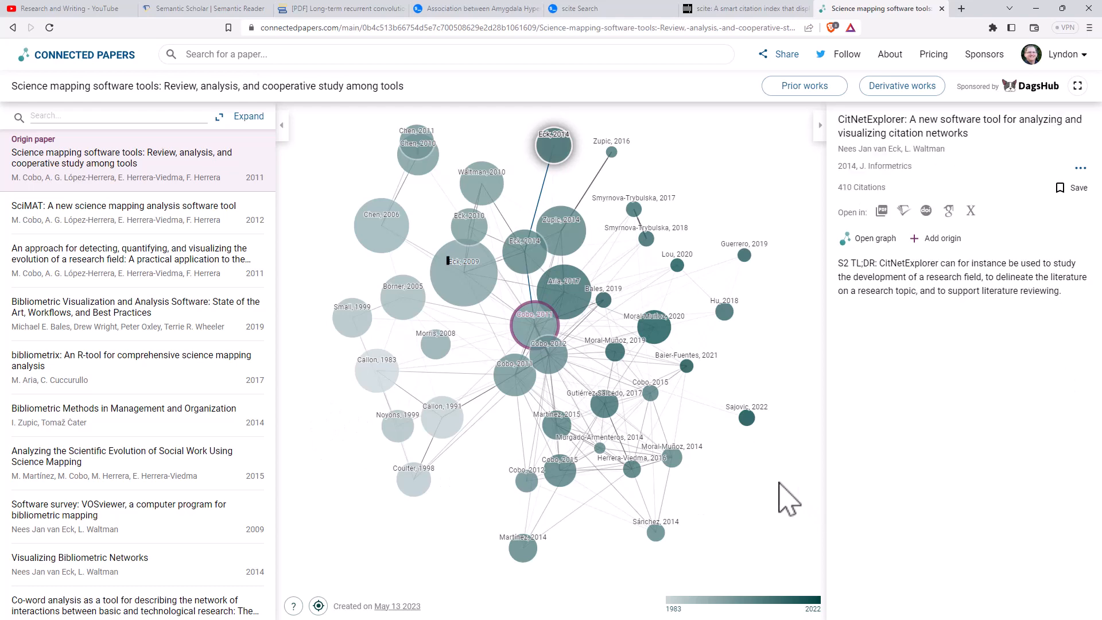
pyautogui.moveTo(777, 499)
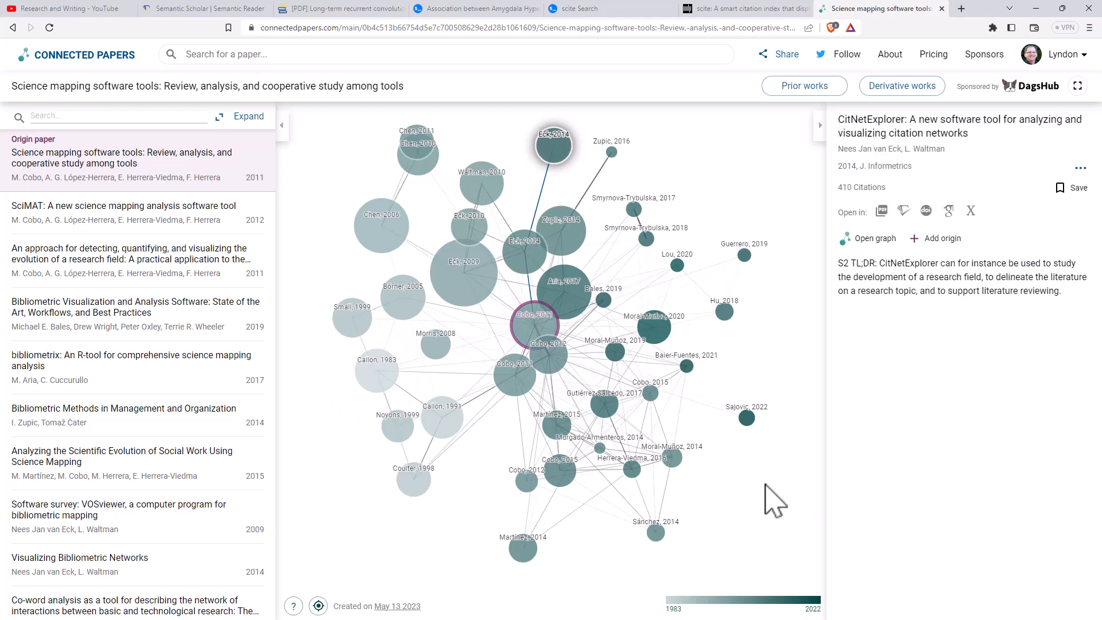
pyautogui.moveTo(742, 517)
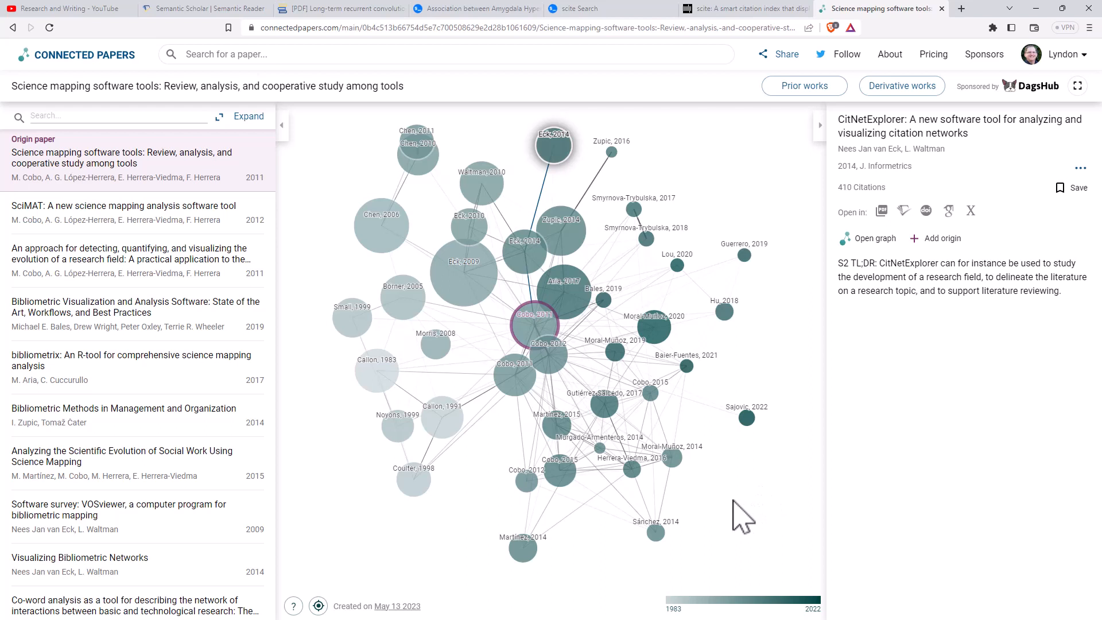
pyautogui.moveTo(679, 608)
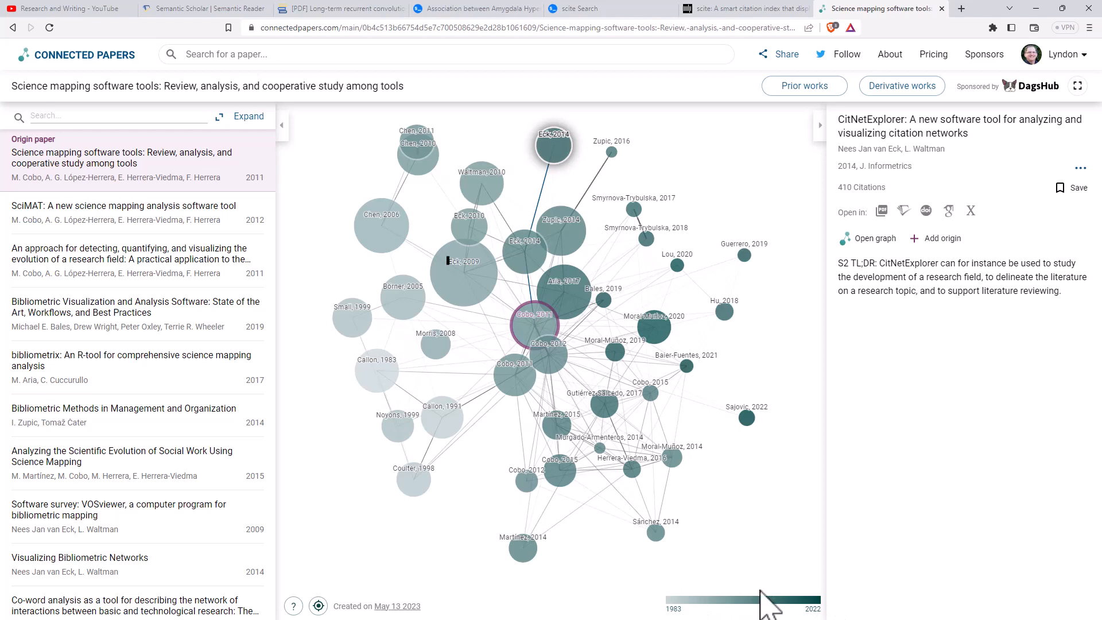
pyautogui.moveTo(765, 600); pyautogui.dragTo(678, 605)
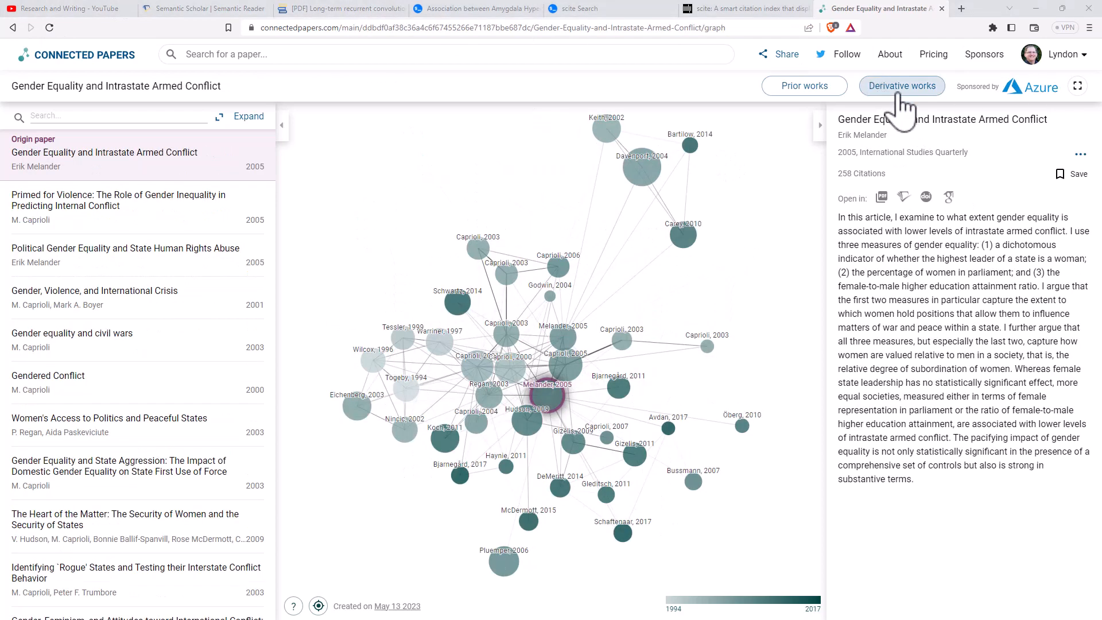
pyautogui.moveTo(544, 415)
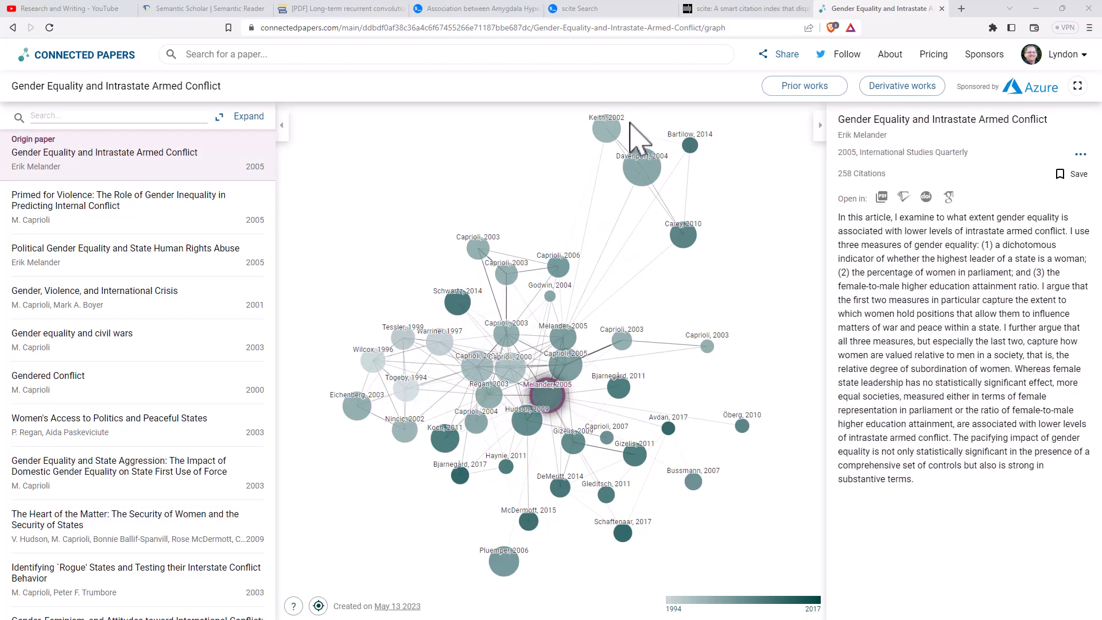
pyautogui.moveTo(685, 236)
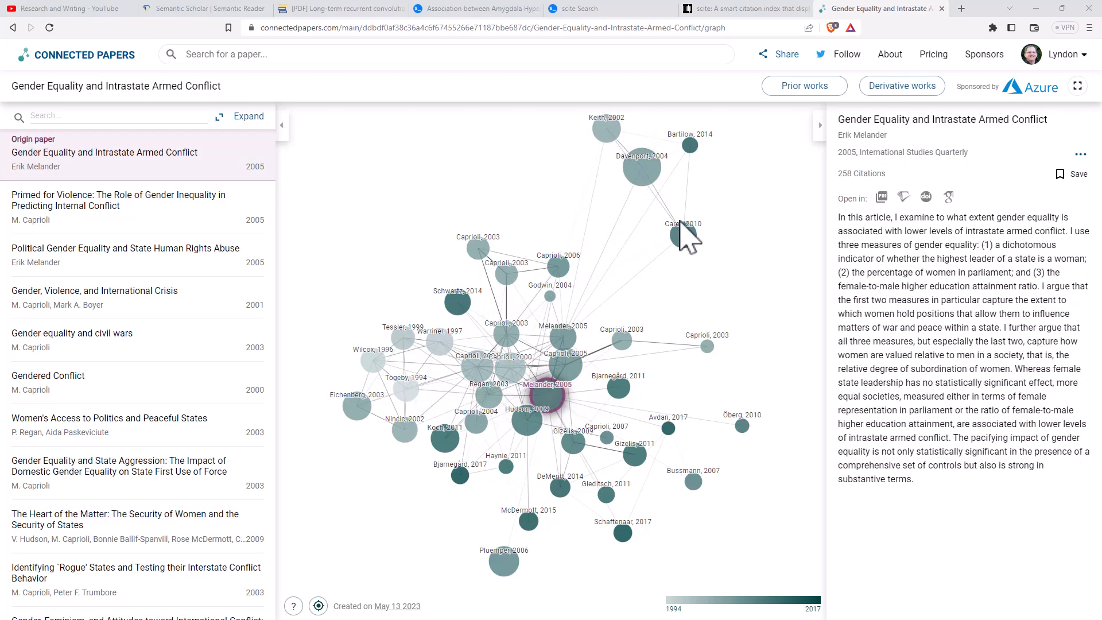
pyautogui.click(603, 128)
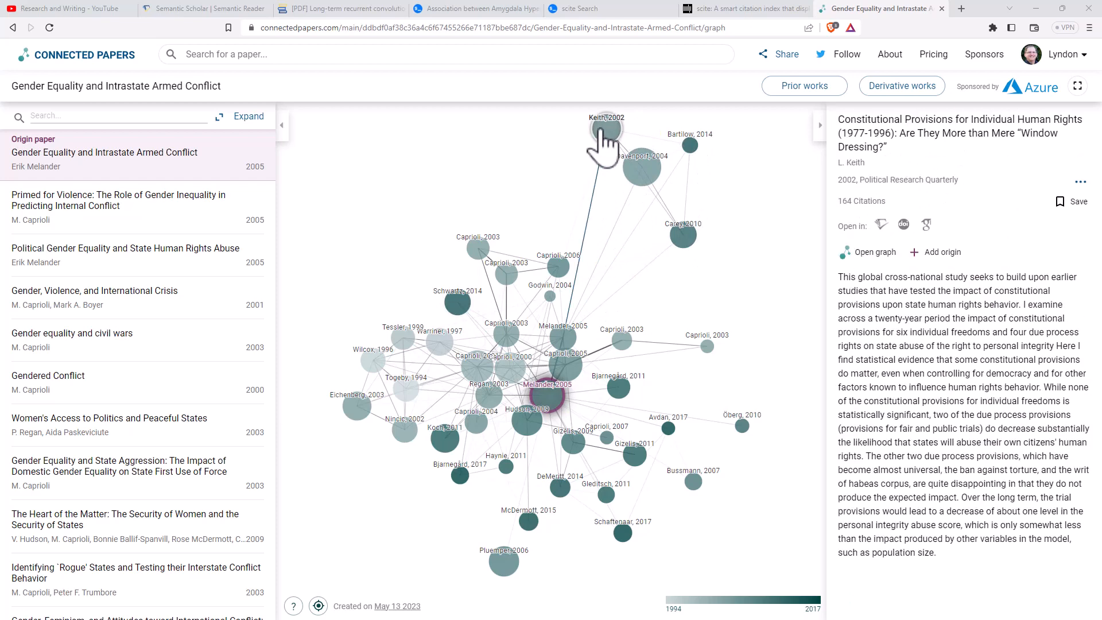
pyautogui.click(547, 385)
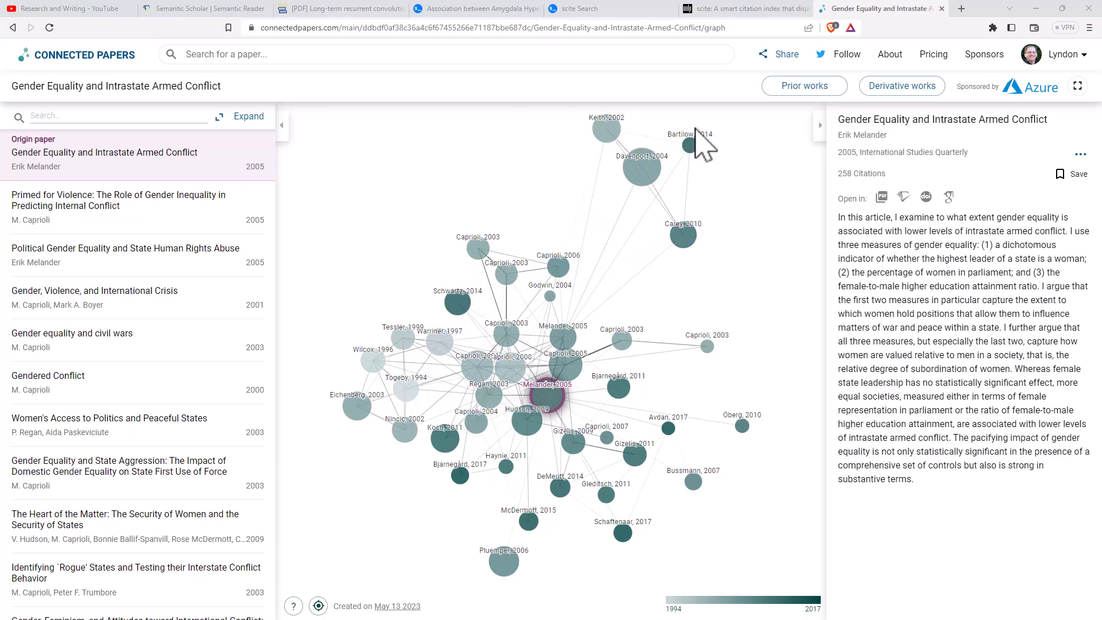
pyautogui.moveTo(735, 215)
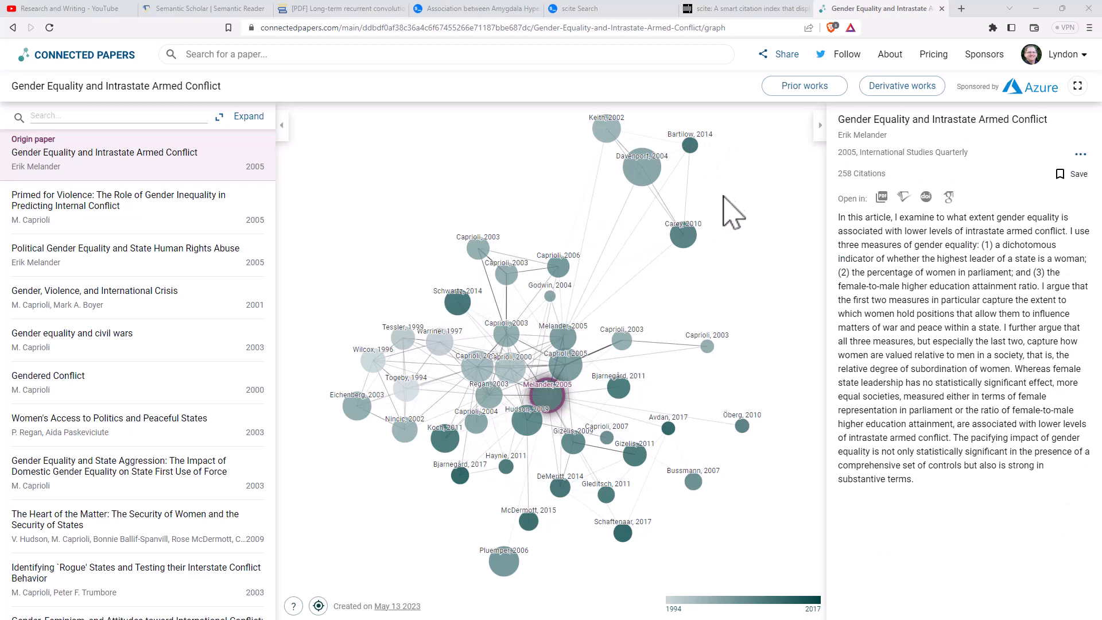
pyautogui.moveTo(795, 185)
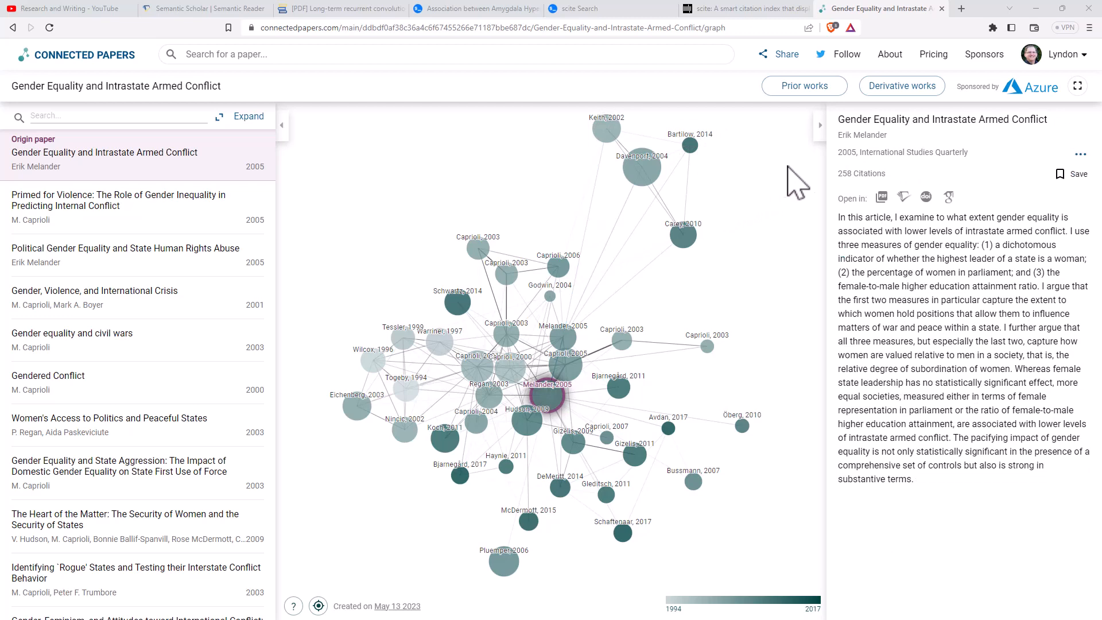
pyautogui.moveTo(813, 224)
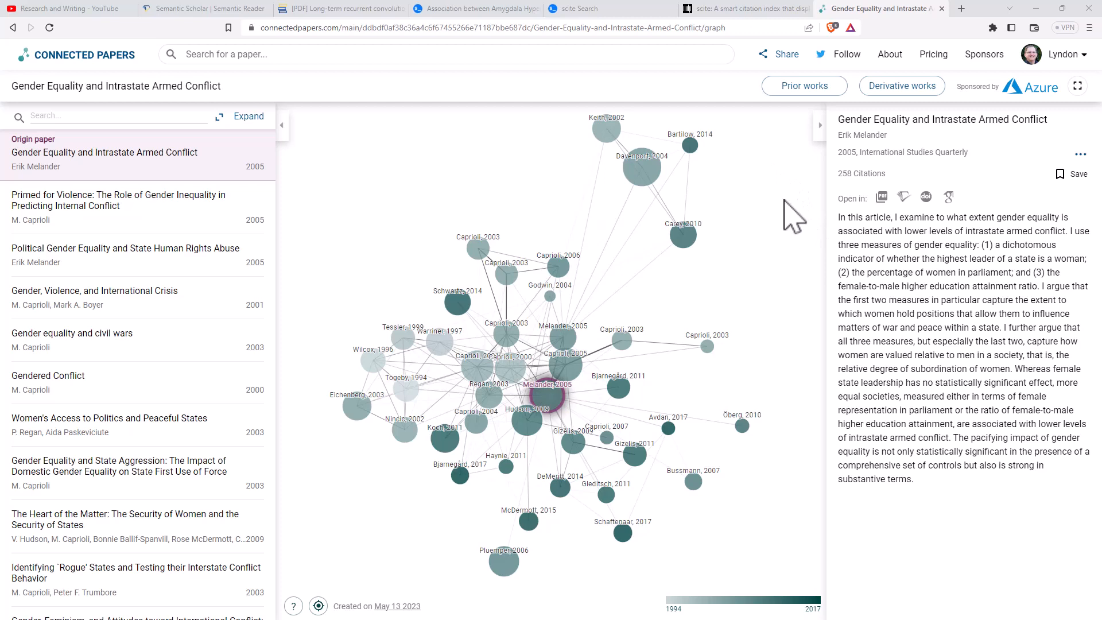
pyautogui.moveTo(781, 189)
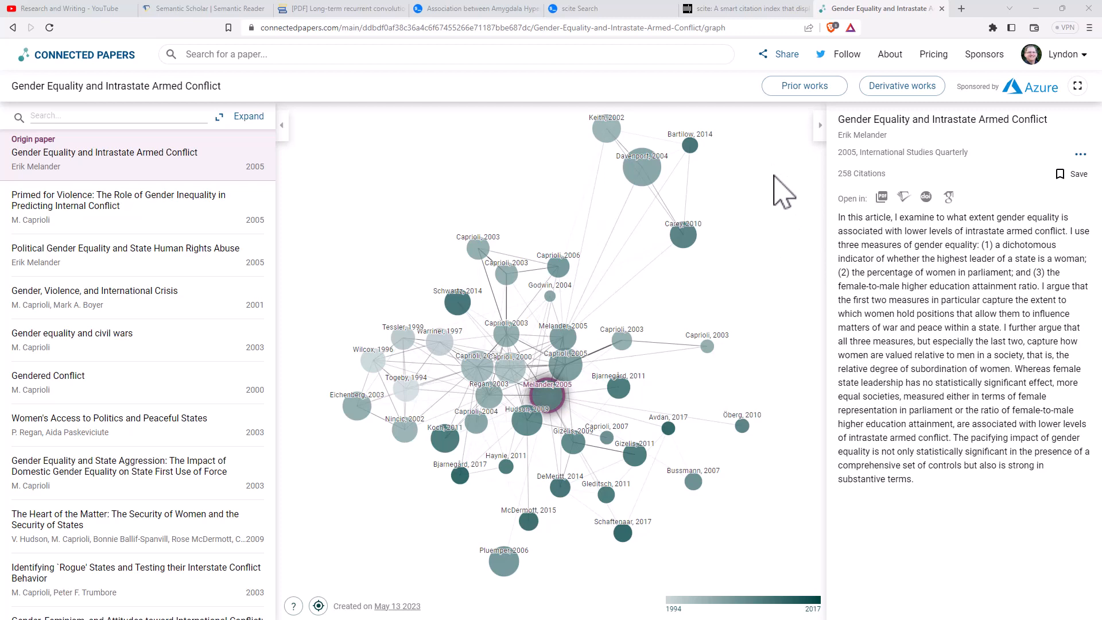
pyautogui.moveTo(769, 225)
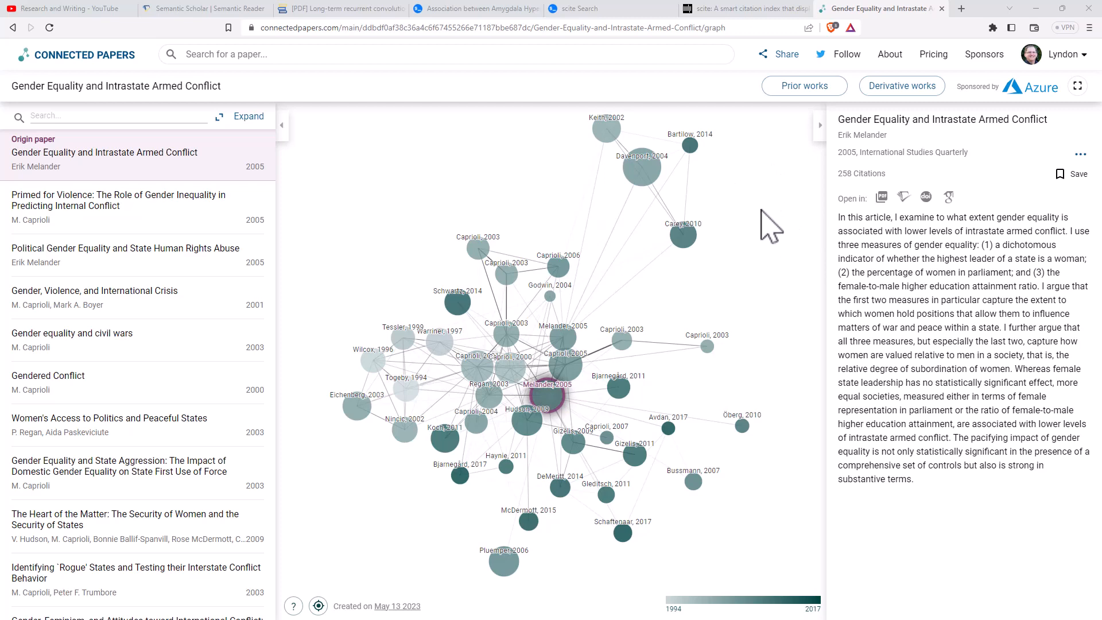
pyautogui.moveTo(778, 181)
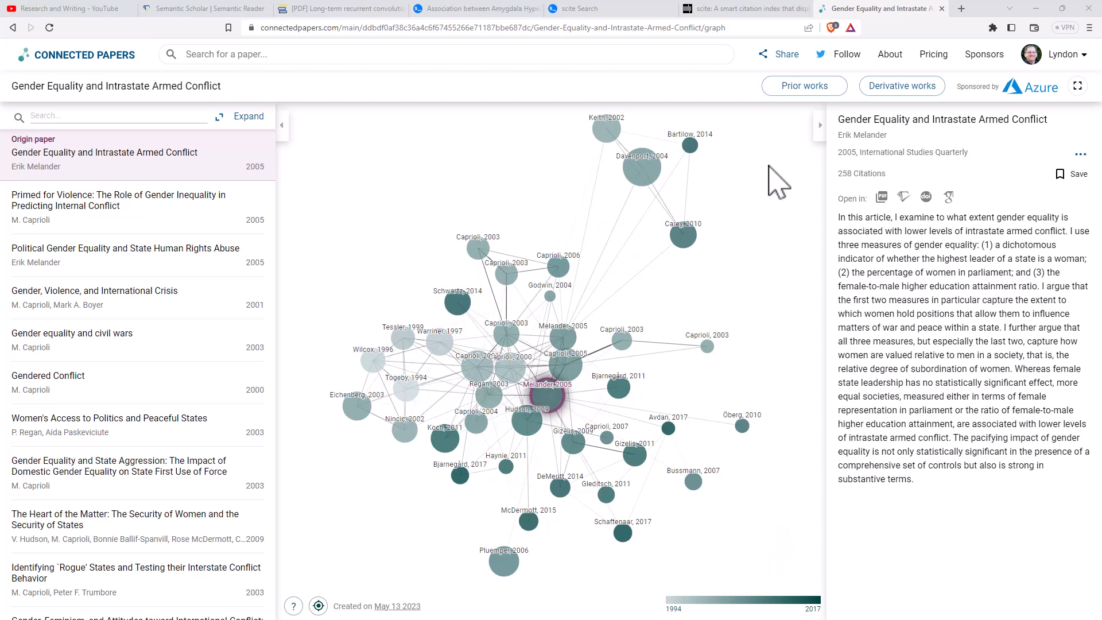
pyautogui.click(557, 265)
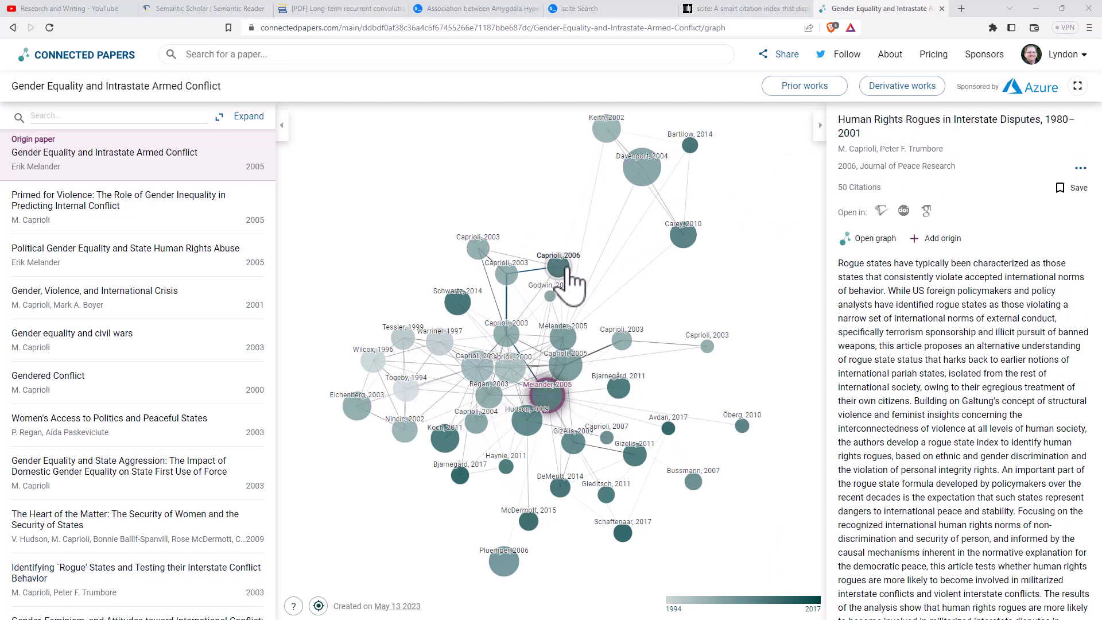
pyautogui.click(500, 262)
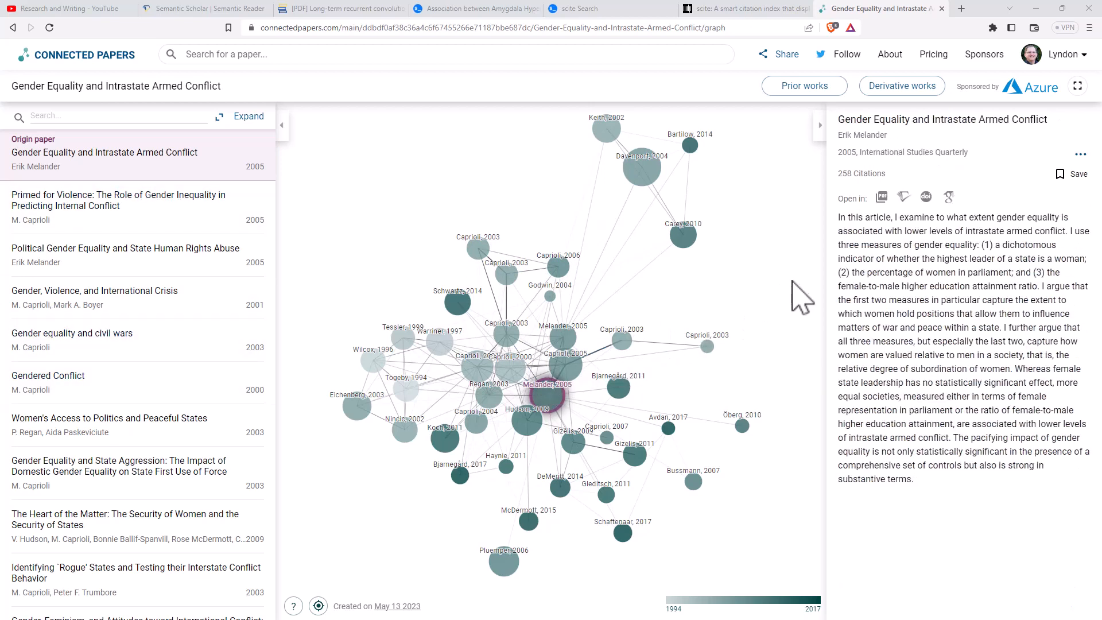
pyautogui.moveTo(750, 288)
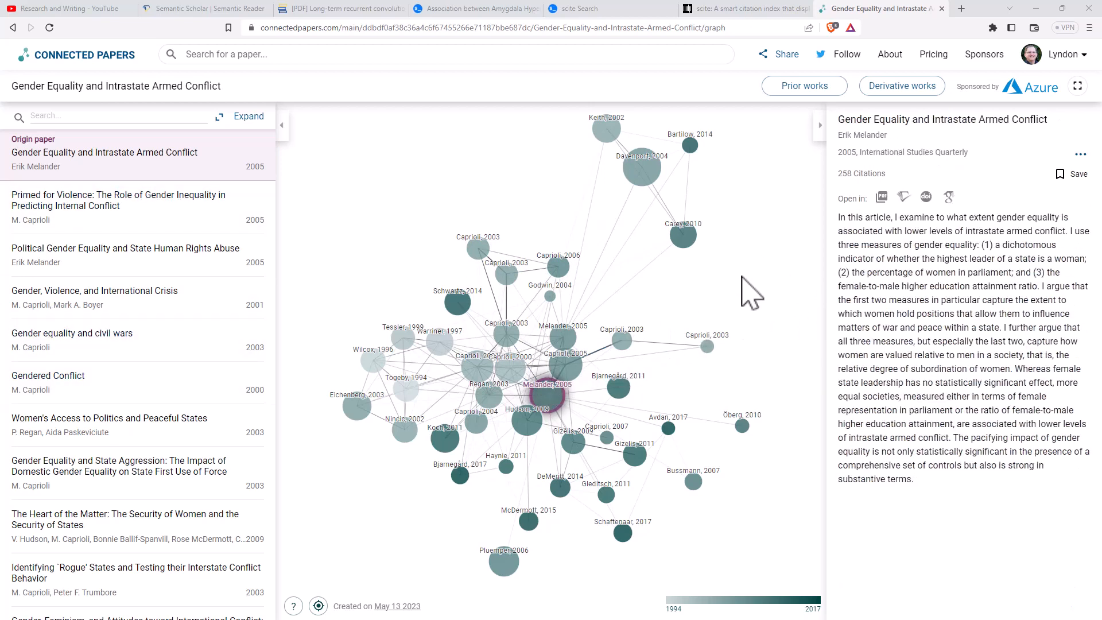
pyautogui.moveTo(762, 246)
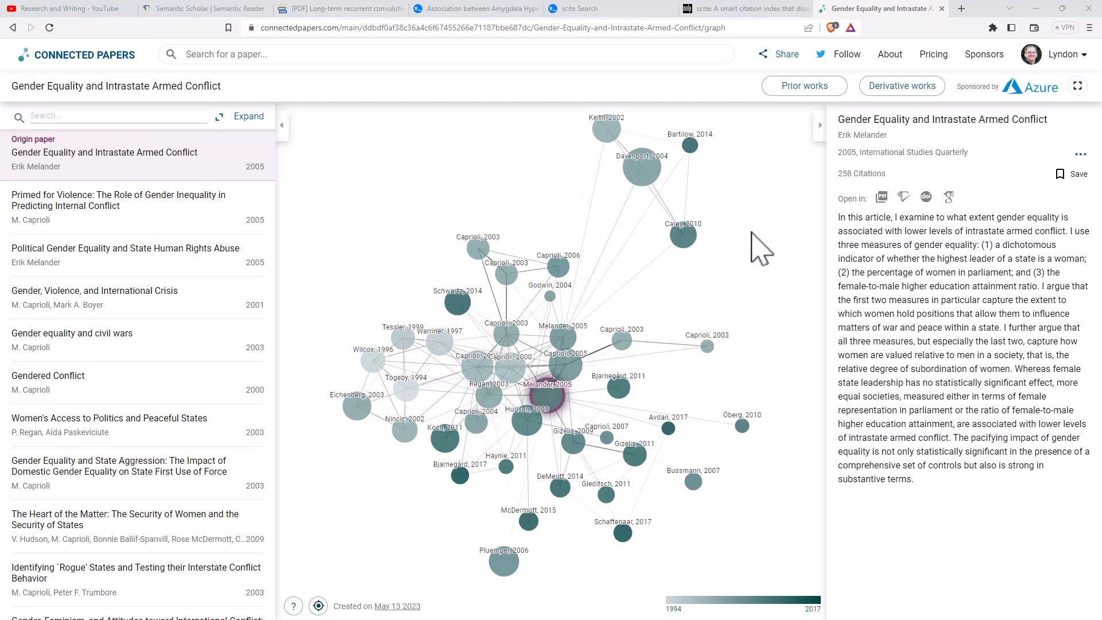
pyautogui.moveTo(741, 264)
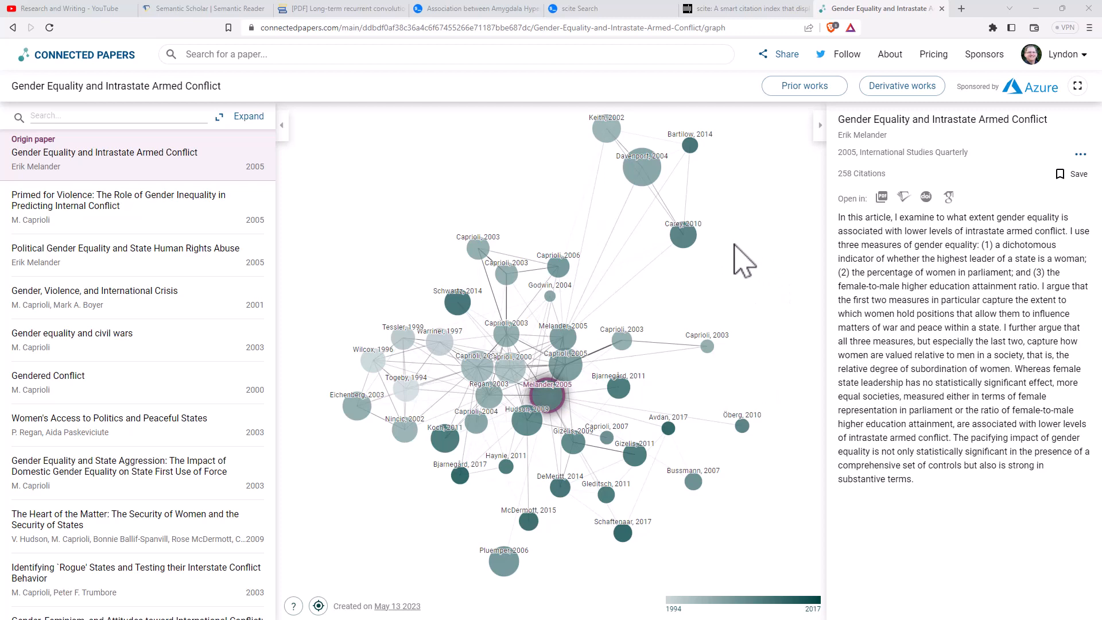
pyautogui.moveTo(756, 260)
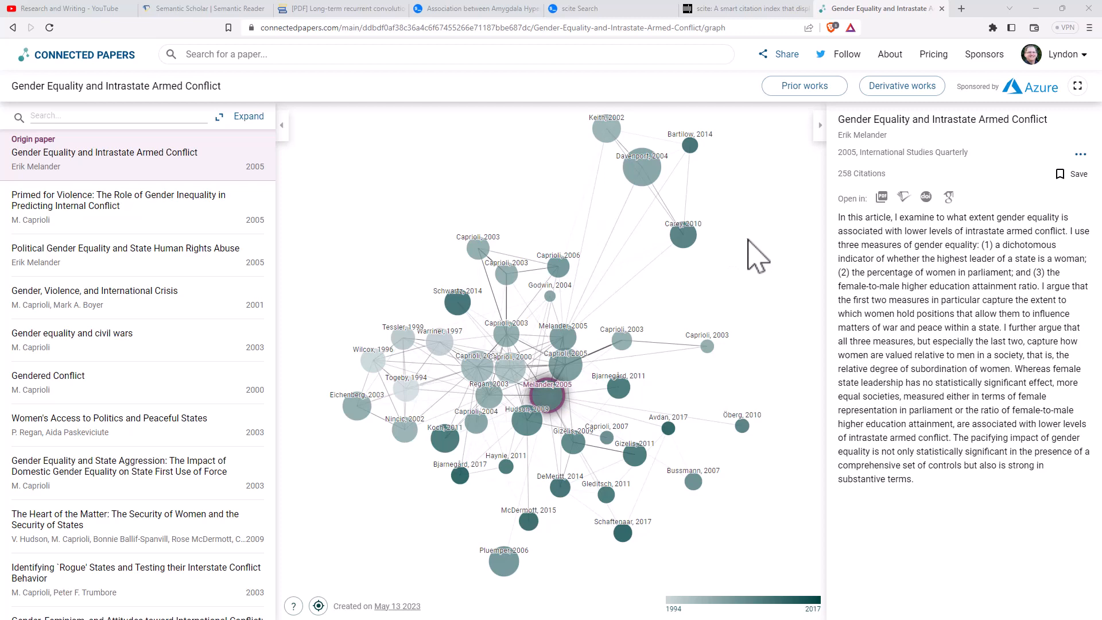
pyautogui.moveTo(742, 249)
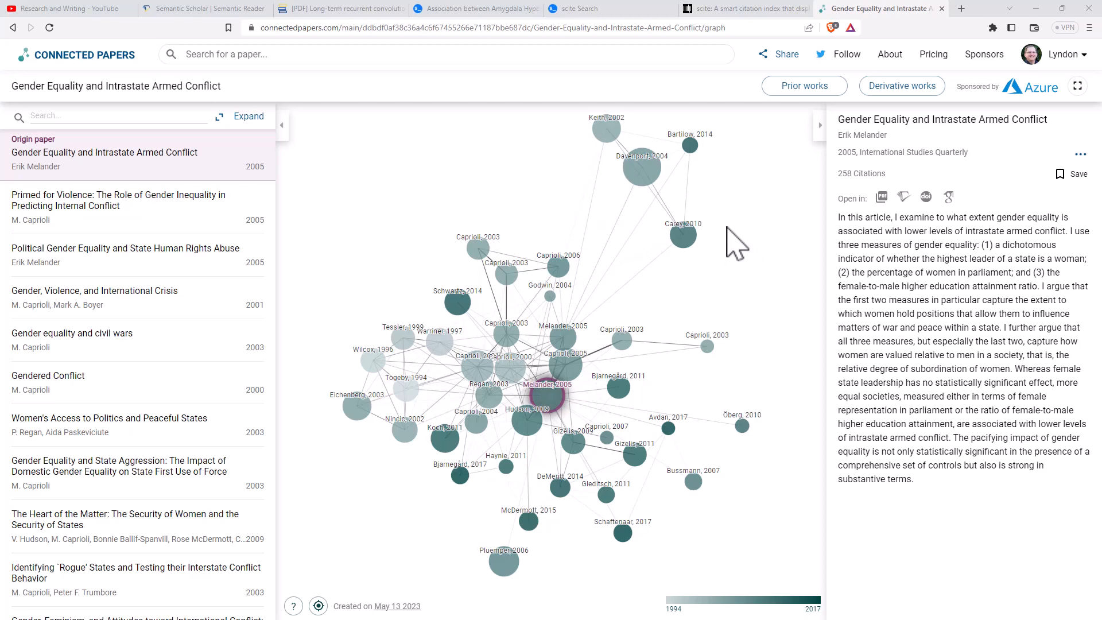
pyautogui.moveTo(715, 235)
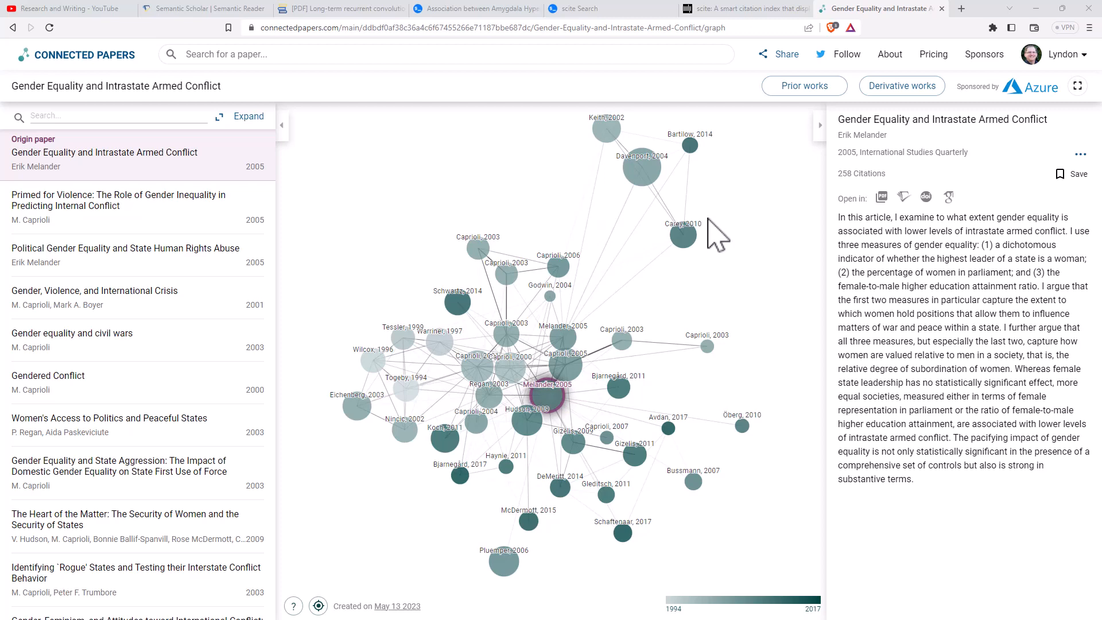
pyautogui.moveTo(753, 204)
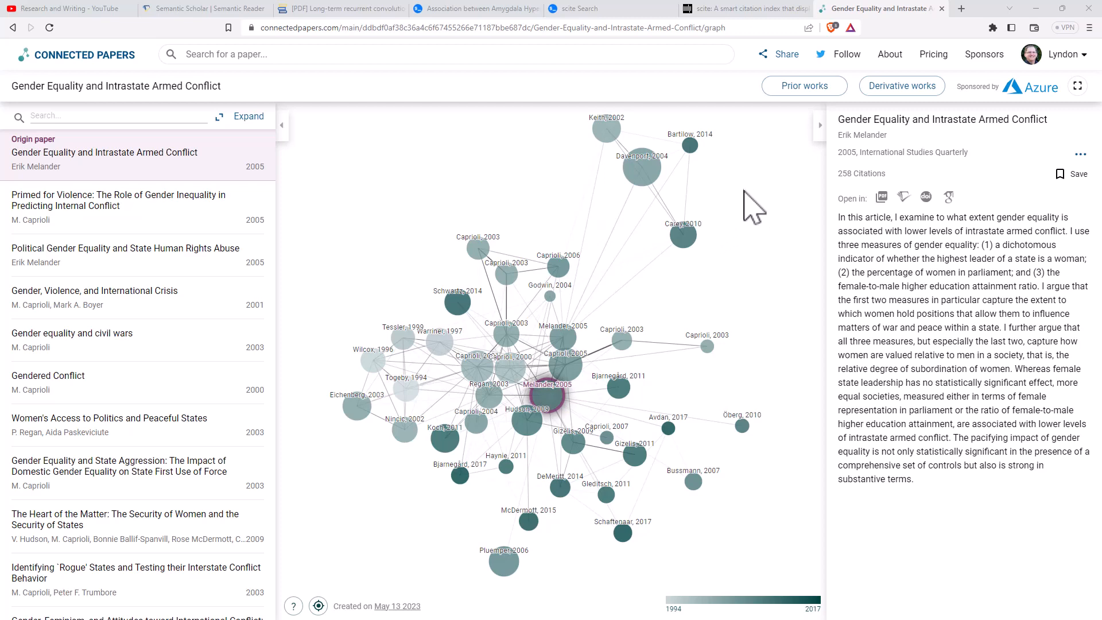
pyautogui.moveTo(778, 225)
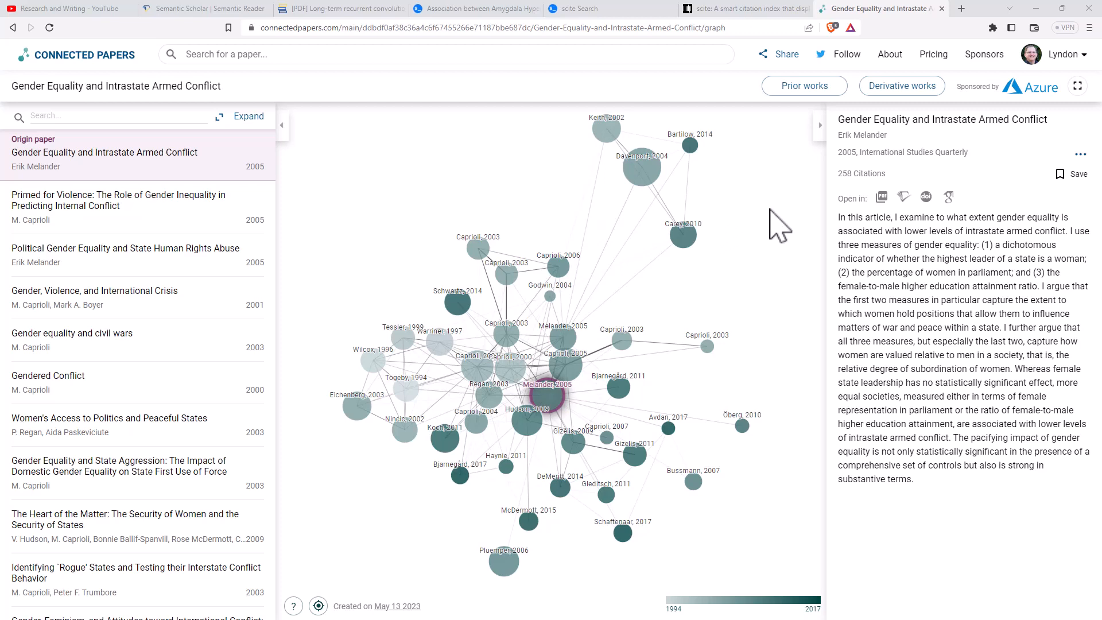
pyautogui.moveTo(778, 252)
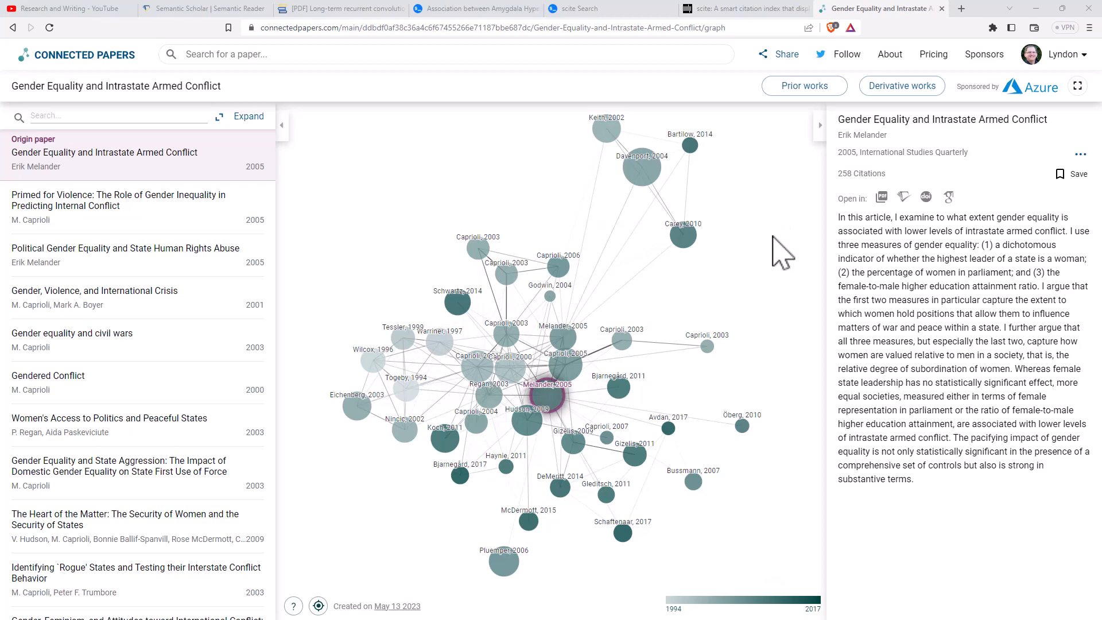
pyautogui.moveTo(798, 235)
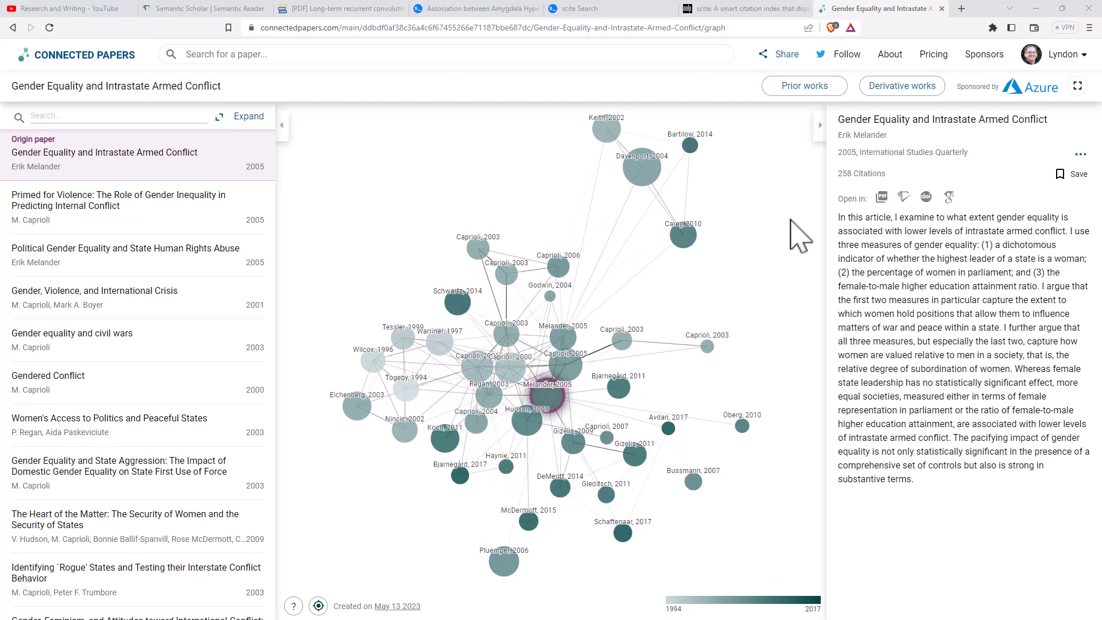
pyautogui.moveTo(791, 219)
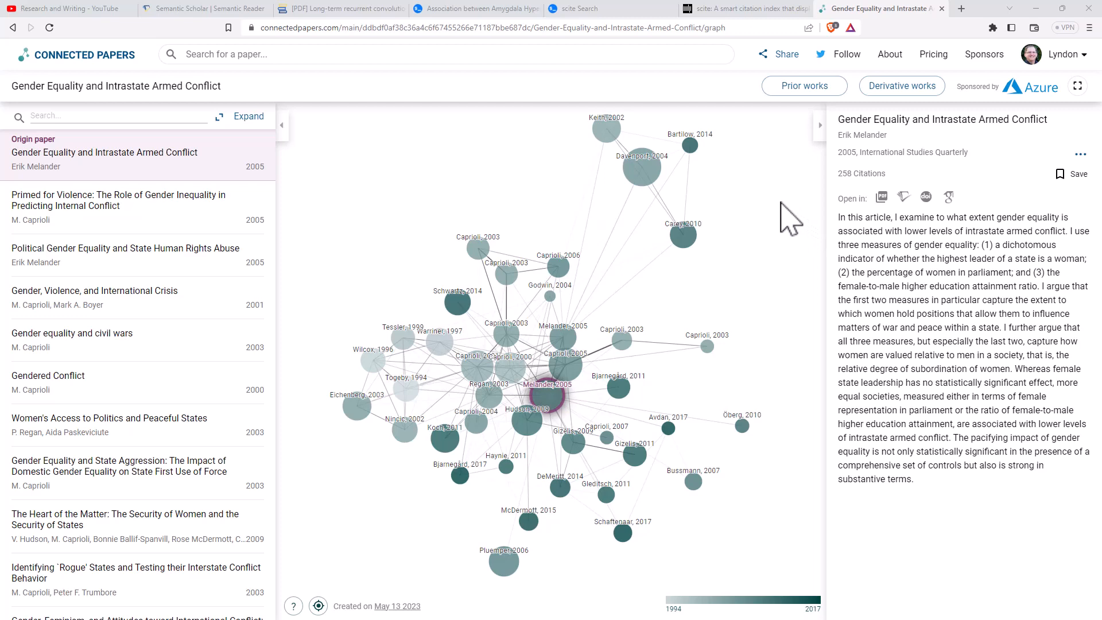
pyautogui.moveTo(1094, 70)
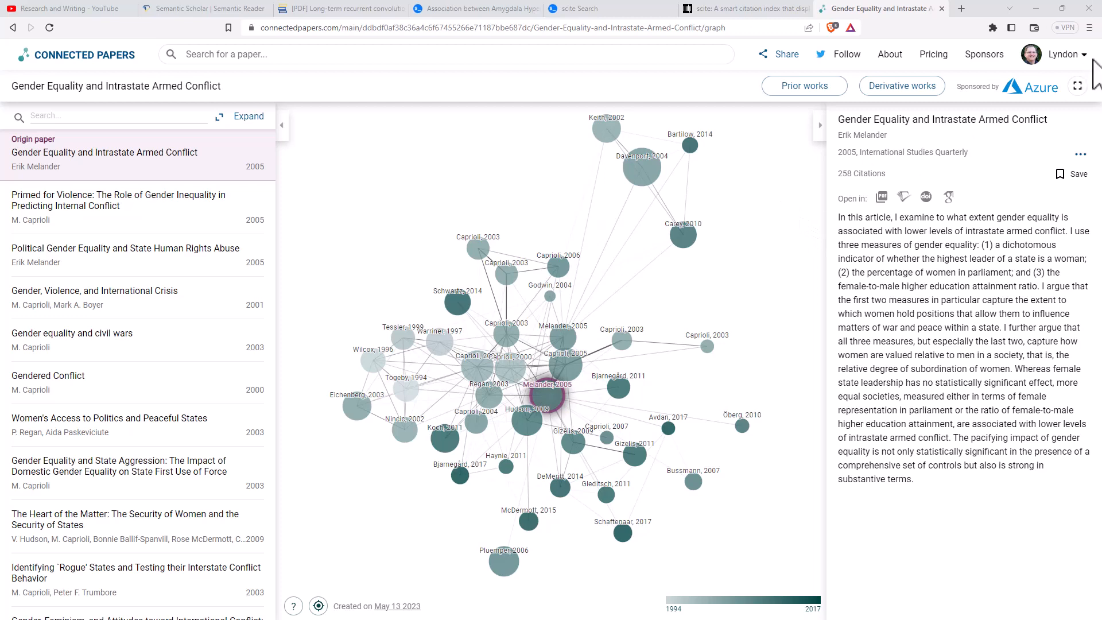
pyautogui.moveTo(875, 8)
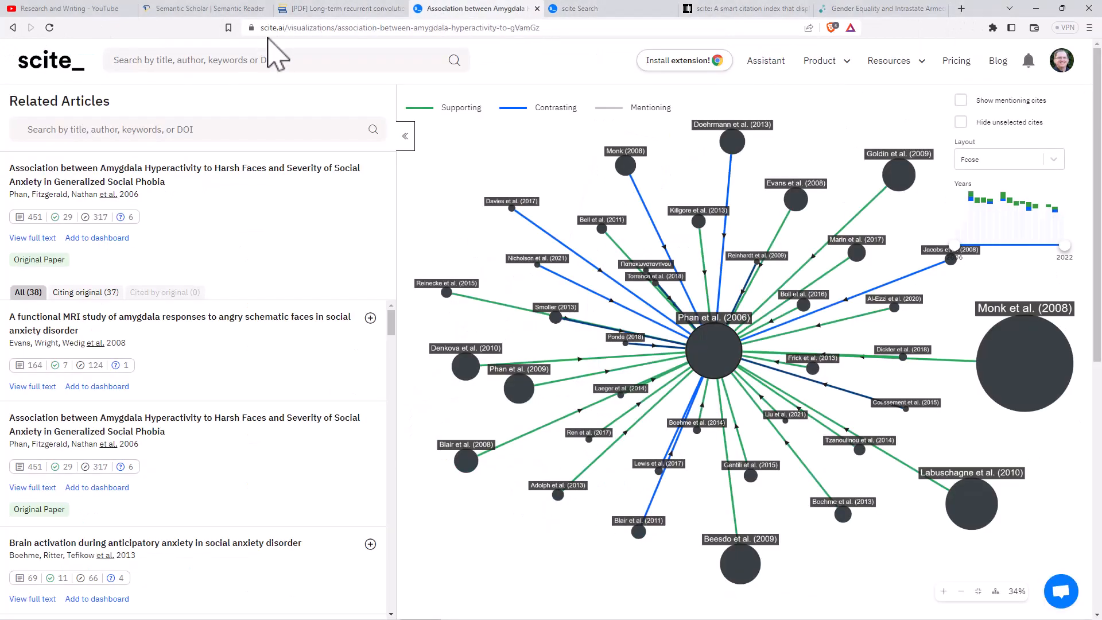
# - Switch from the scite citation graph back to the Semantic Scholar page
pyautogui.click(204, 8)
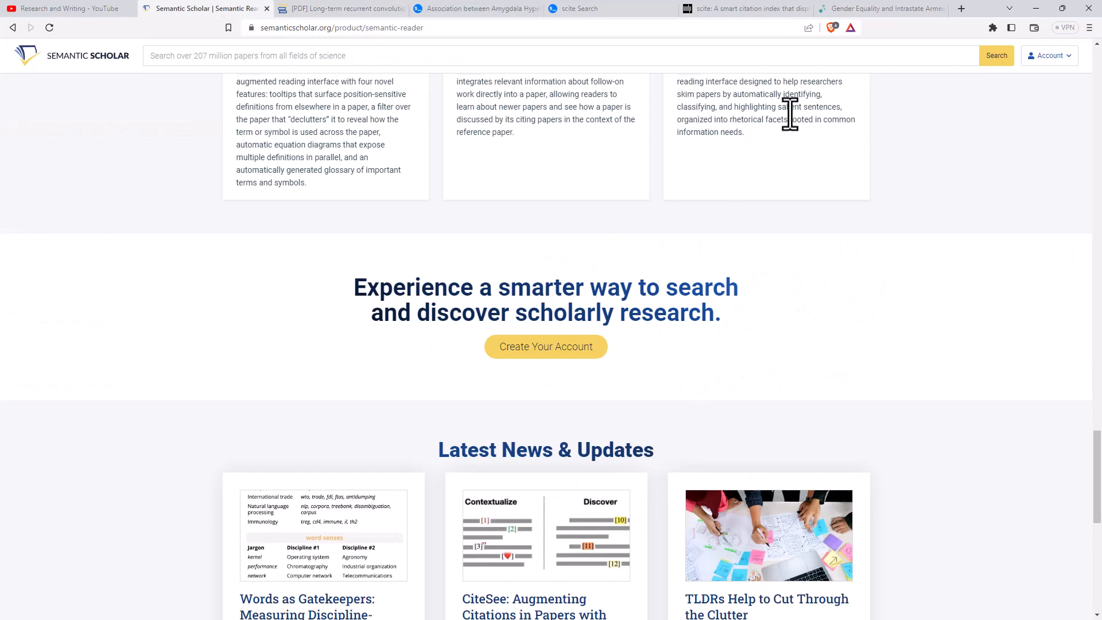
pyautogui.moveTo(953, 140)
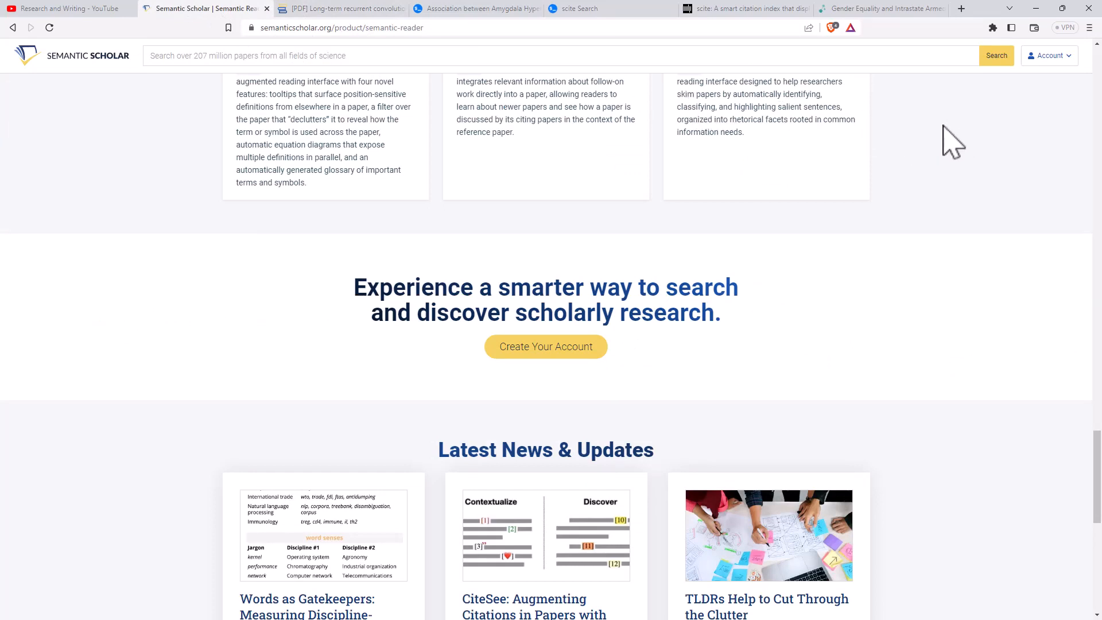
pyautogui.moveTo(957, 139)
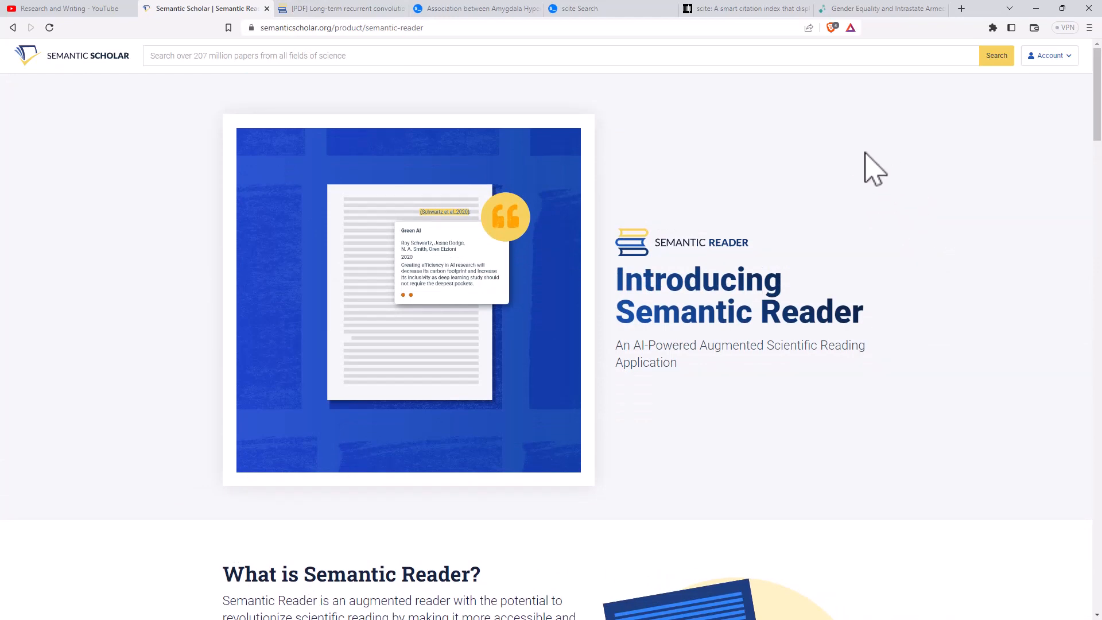
pyautogui.moveTo(808, 145)
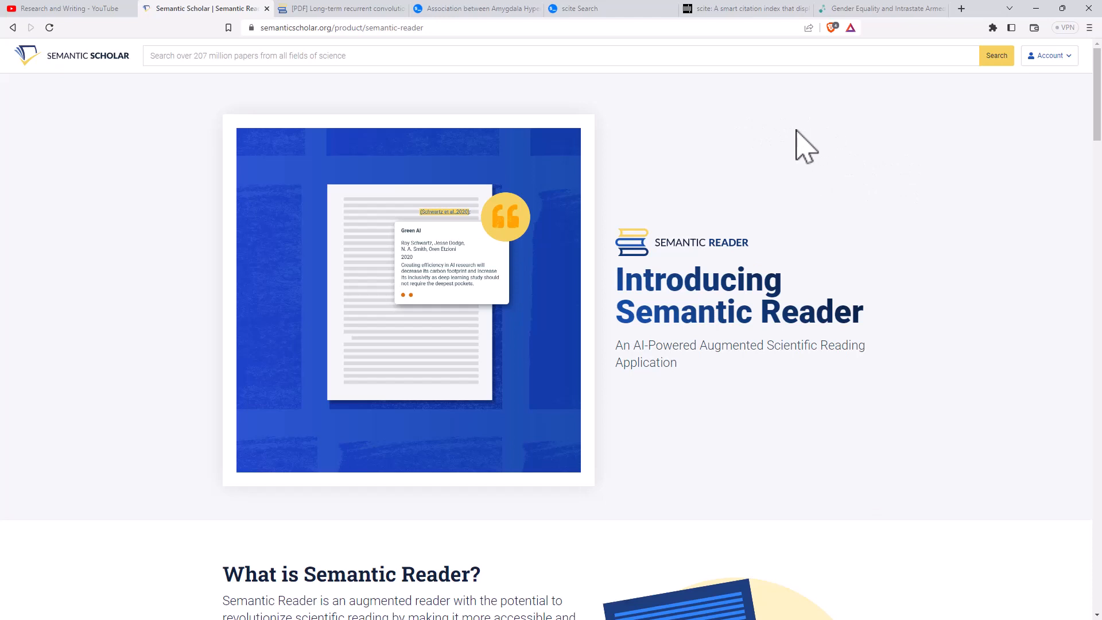
pyautogui.moveTo(866, 140)
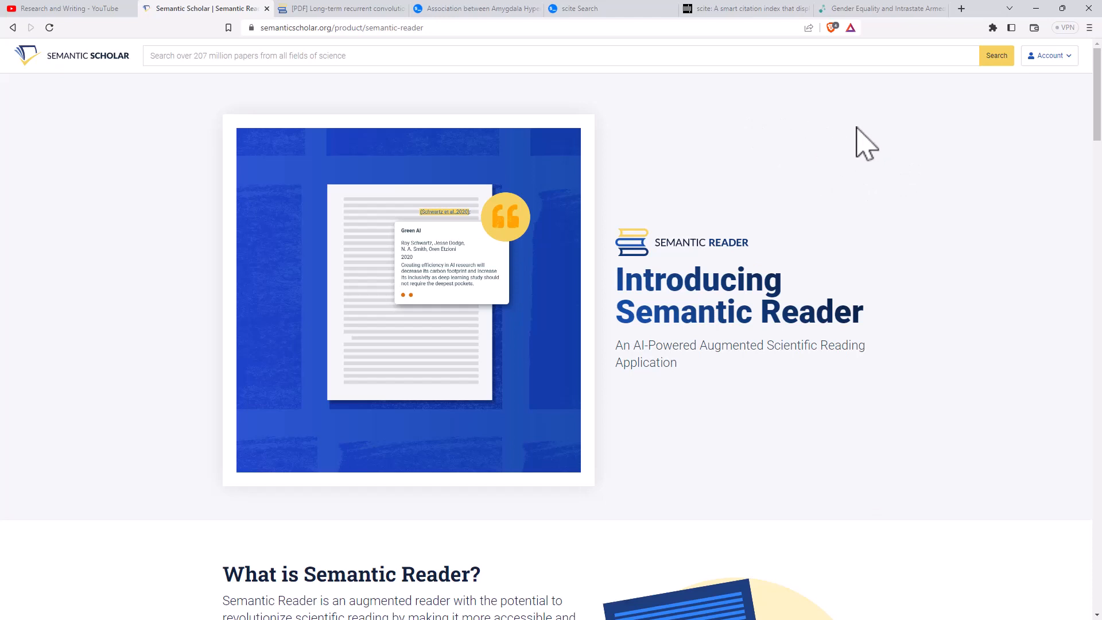
pyautogui.moveTo(755, 152)
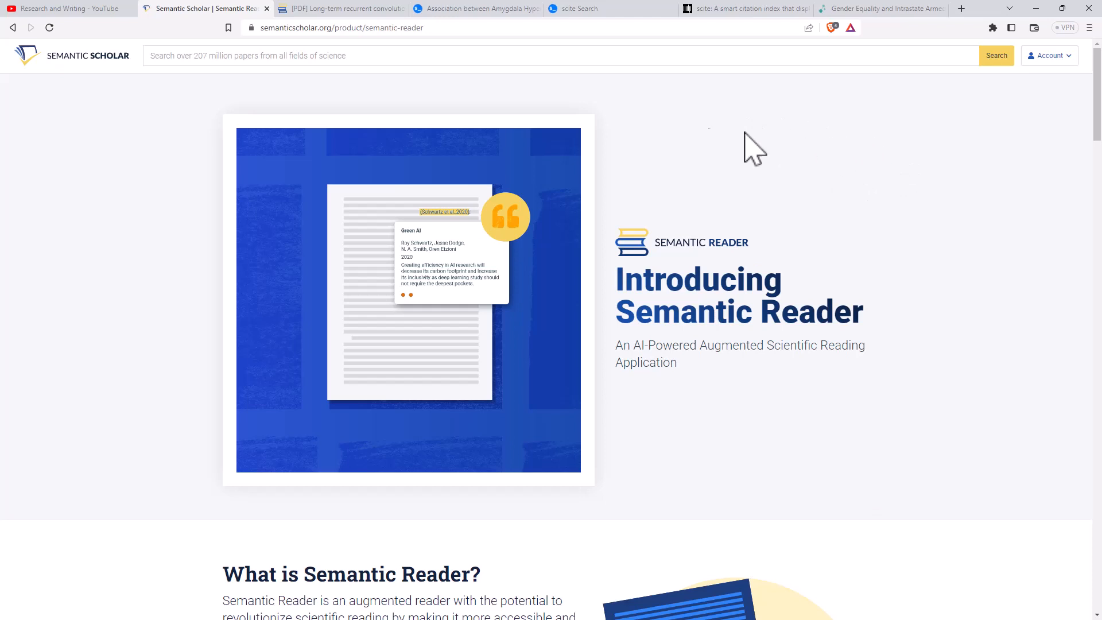
pyautogui.moveTo(743, 137)
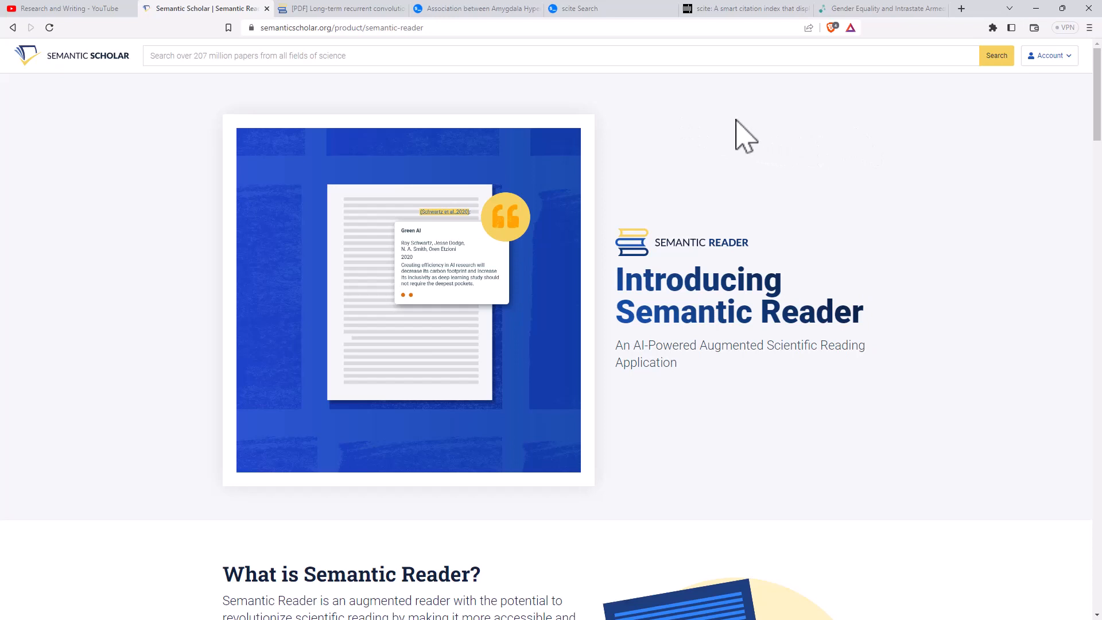
pyautogui.moveTo(725, 140)
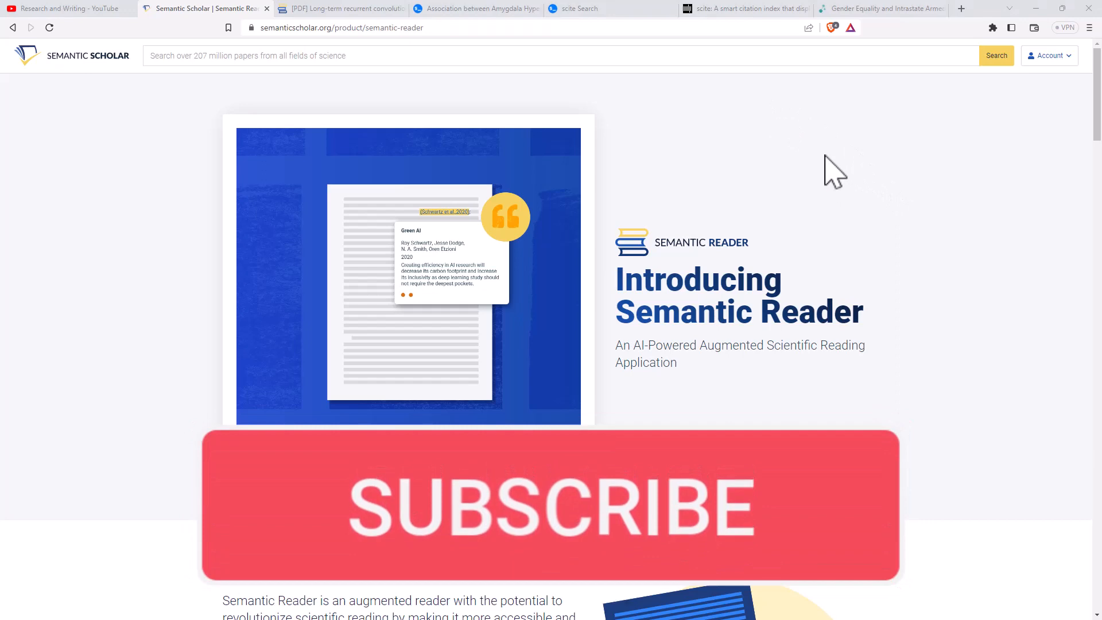
pyautogui.moveTo(847, 165)
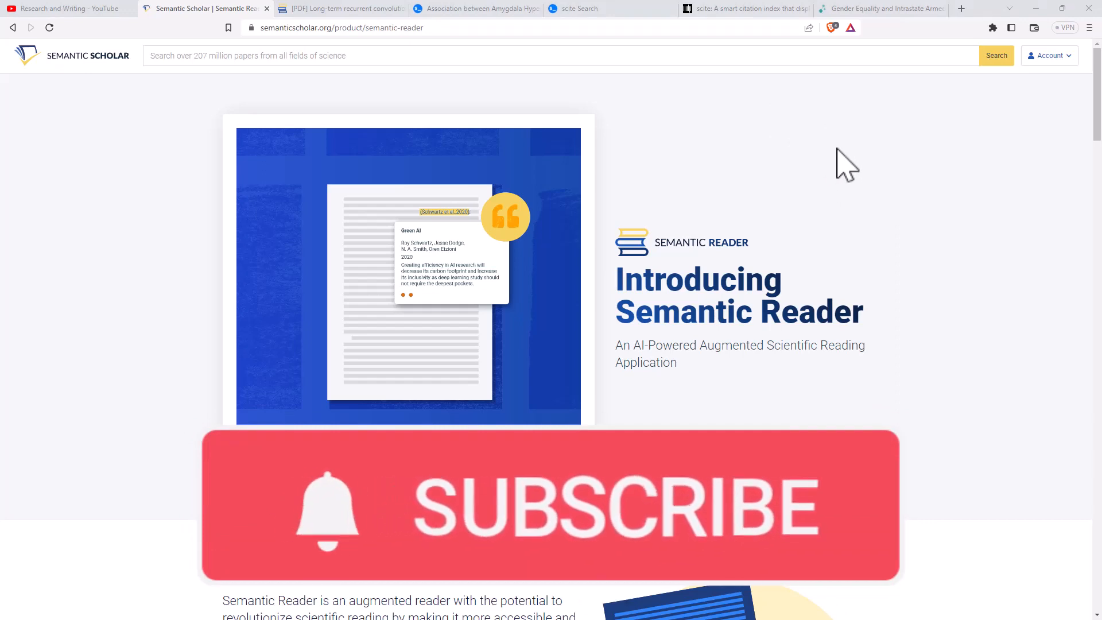